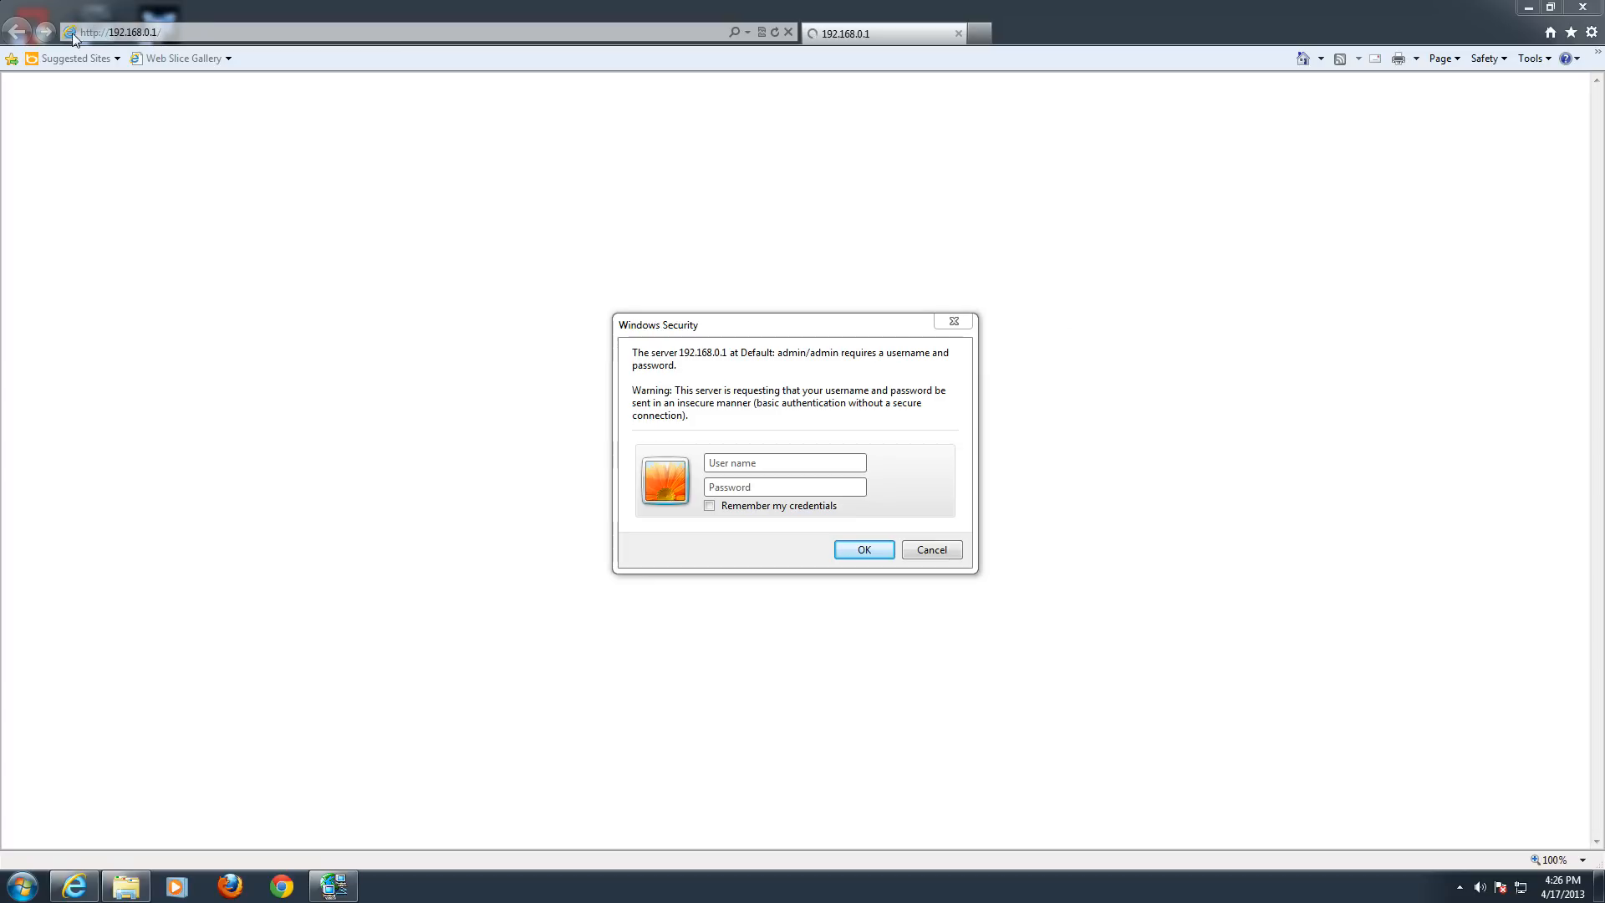
mouse_move(767, 397)
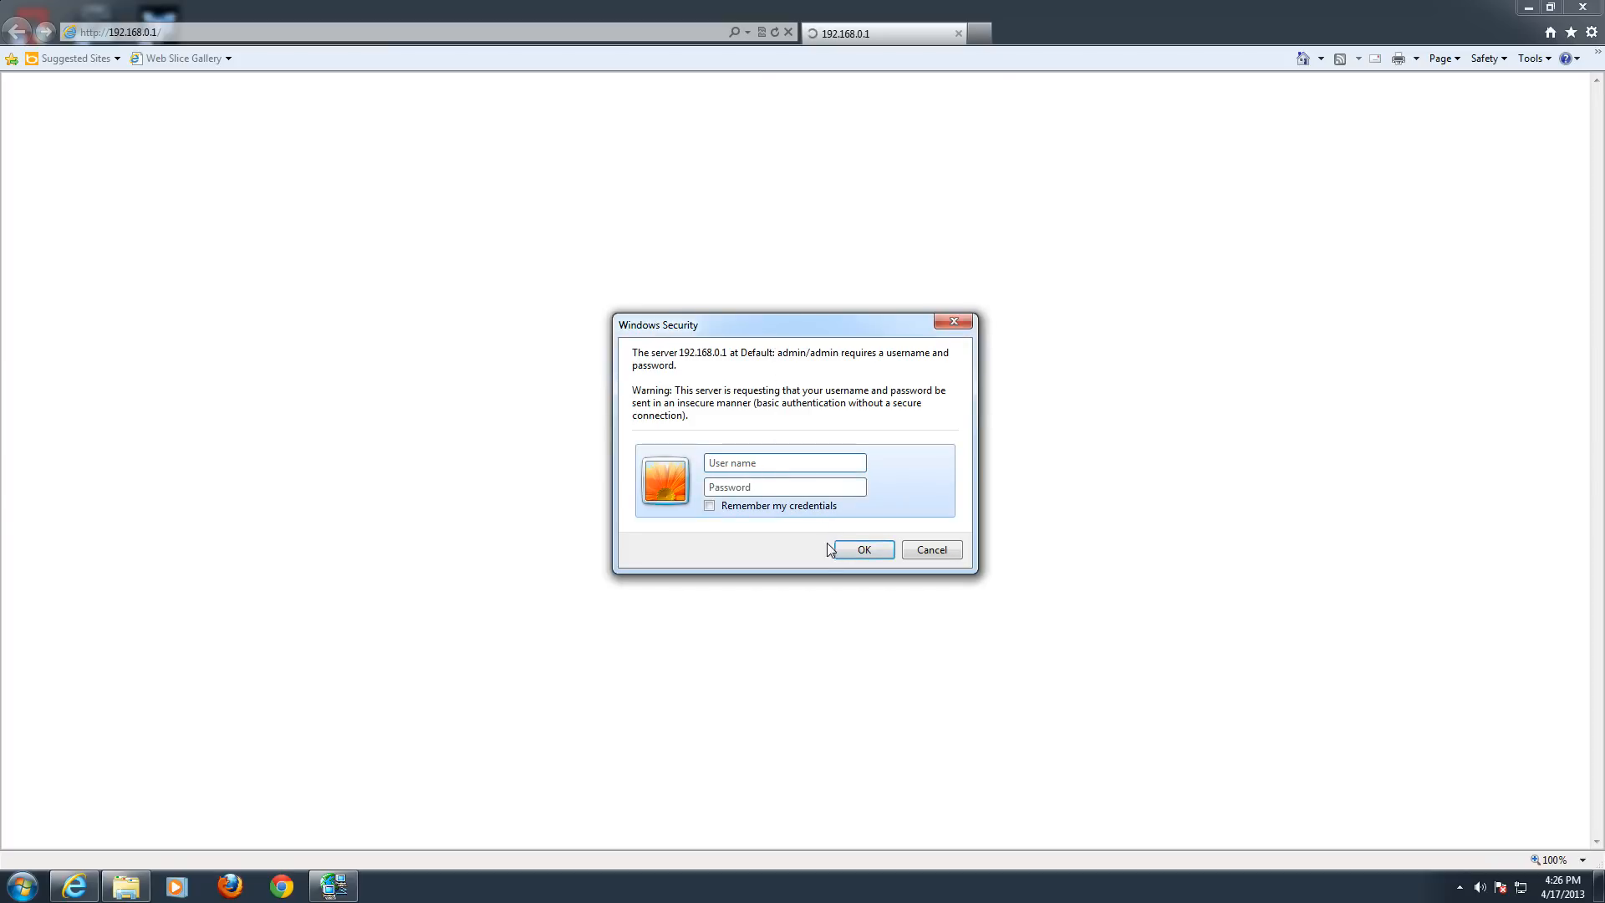
mouse_move(811, 530)
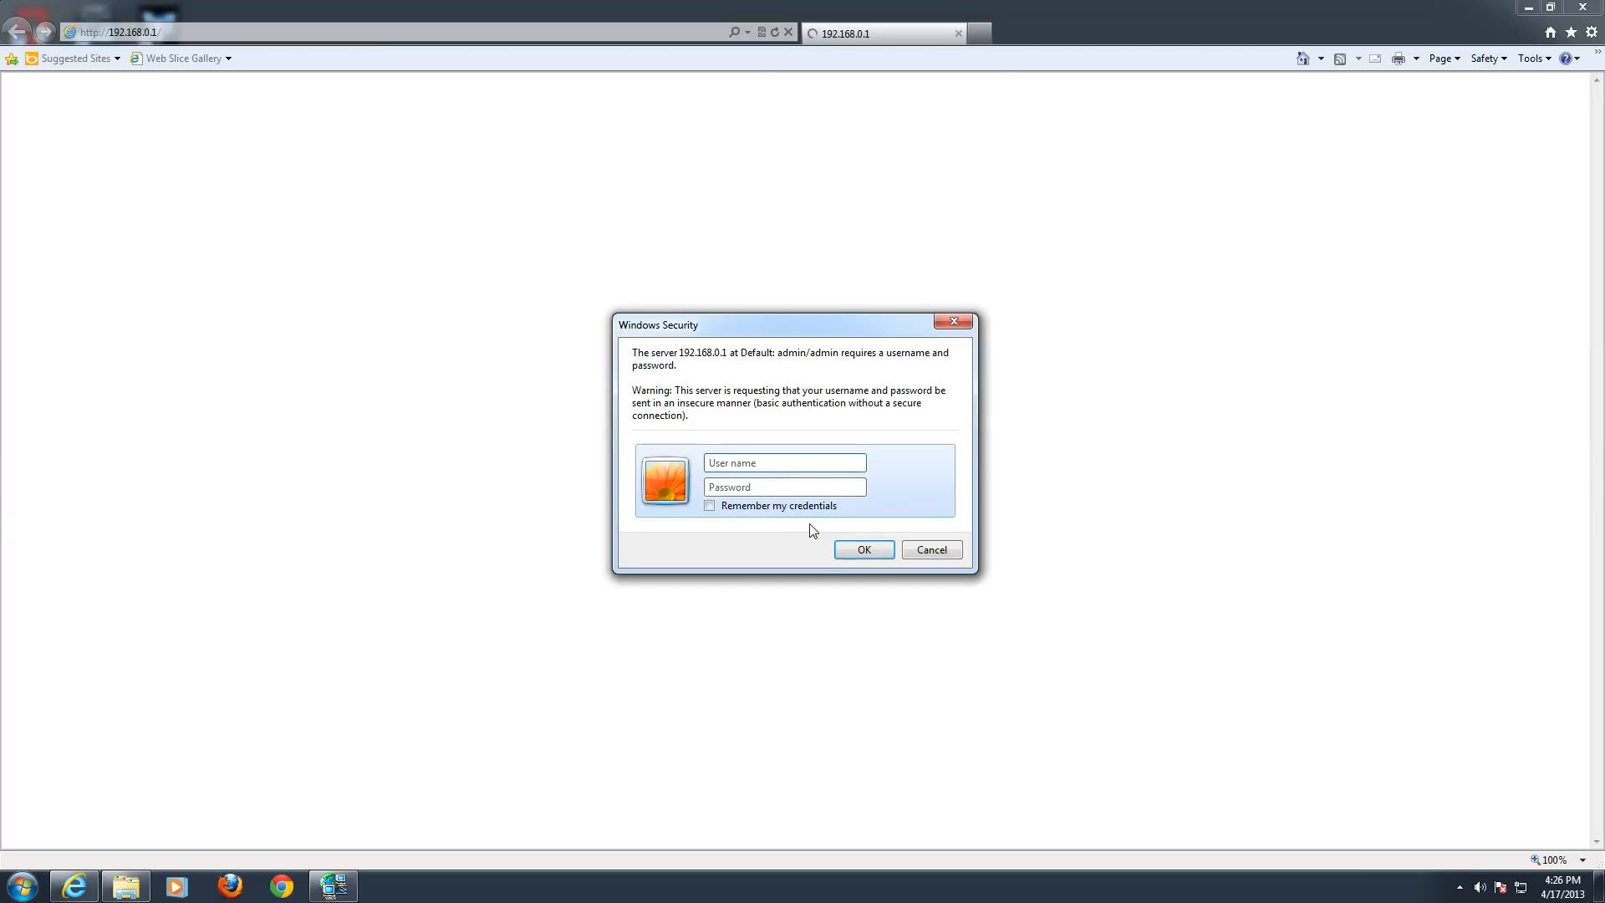
Step: Enter the user name 'admin' in the router's 192.168.0.1 credentials prompt
click(783, 462)
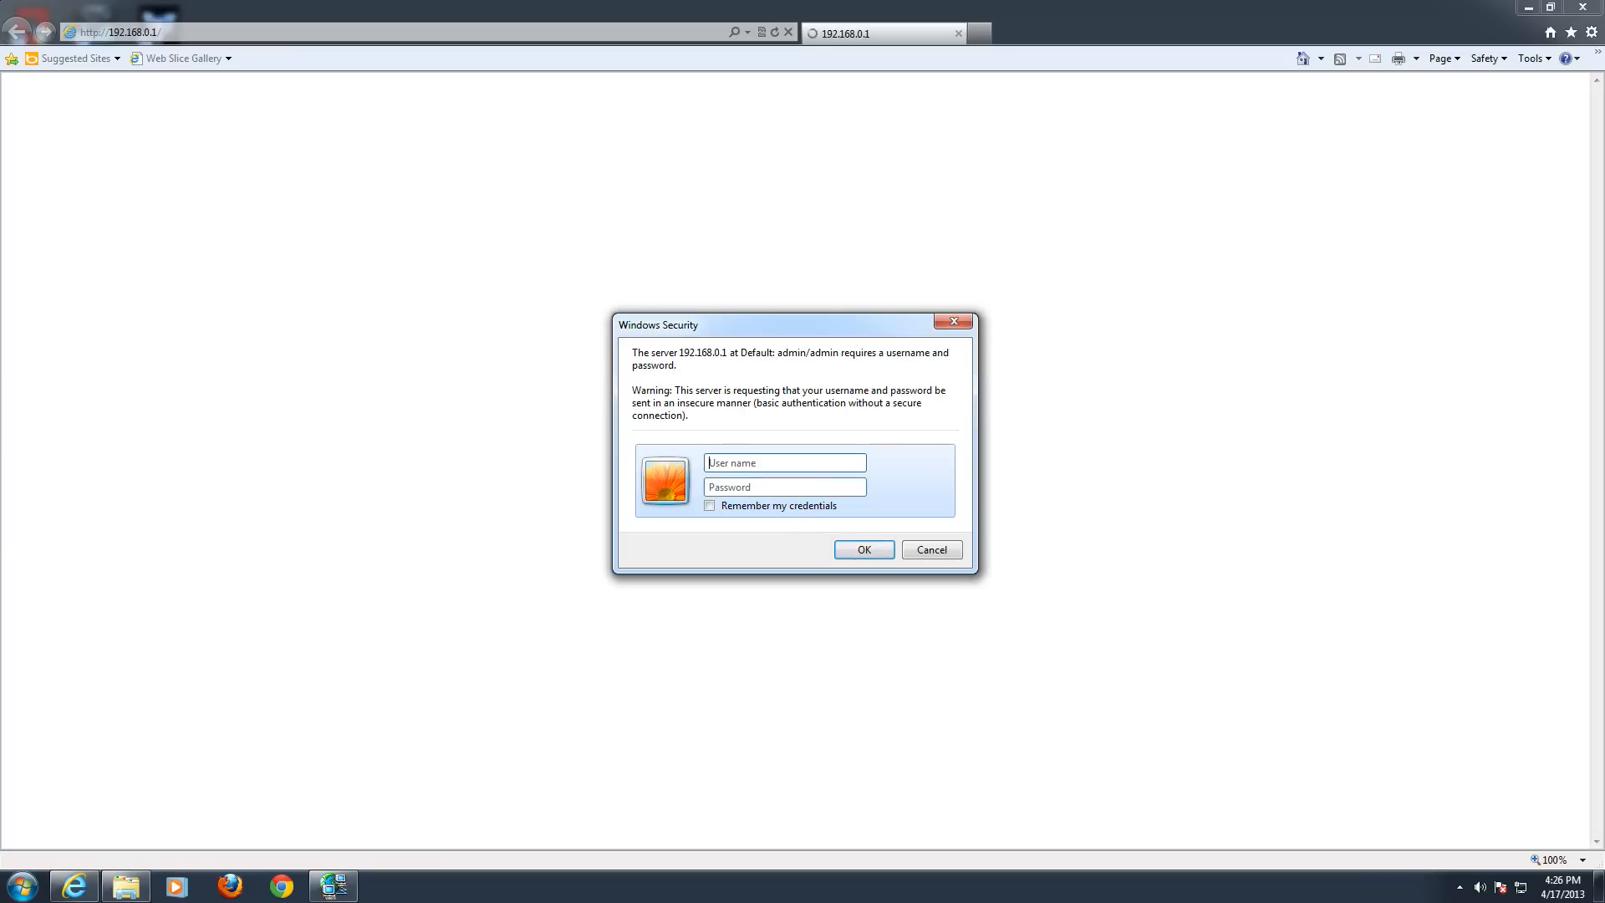
mouse_move(842, 369)
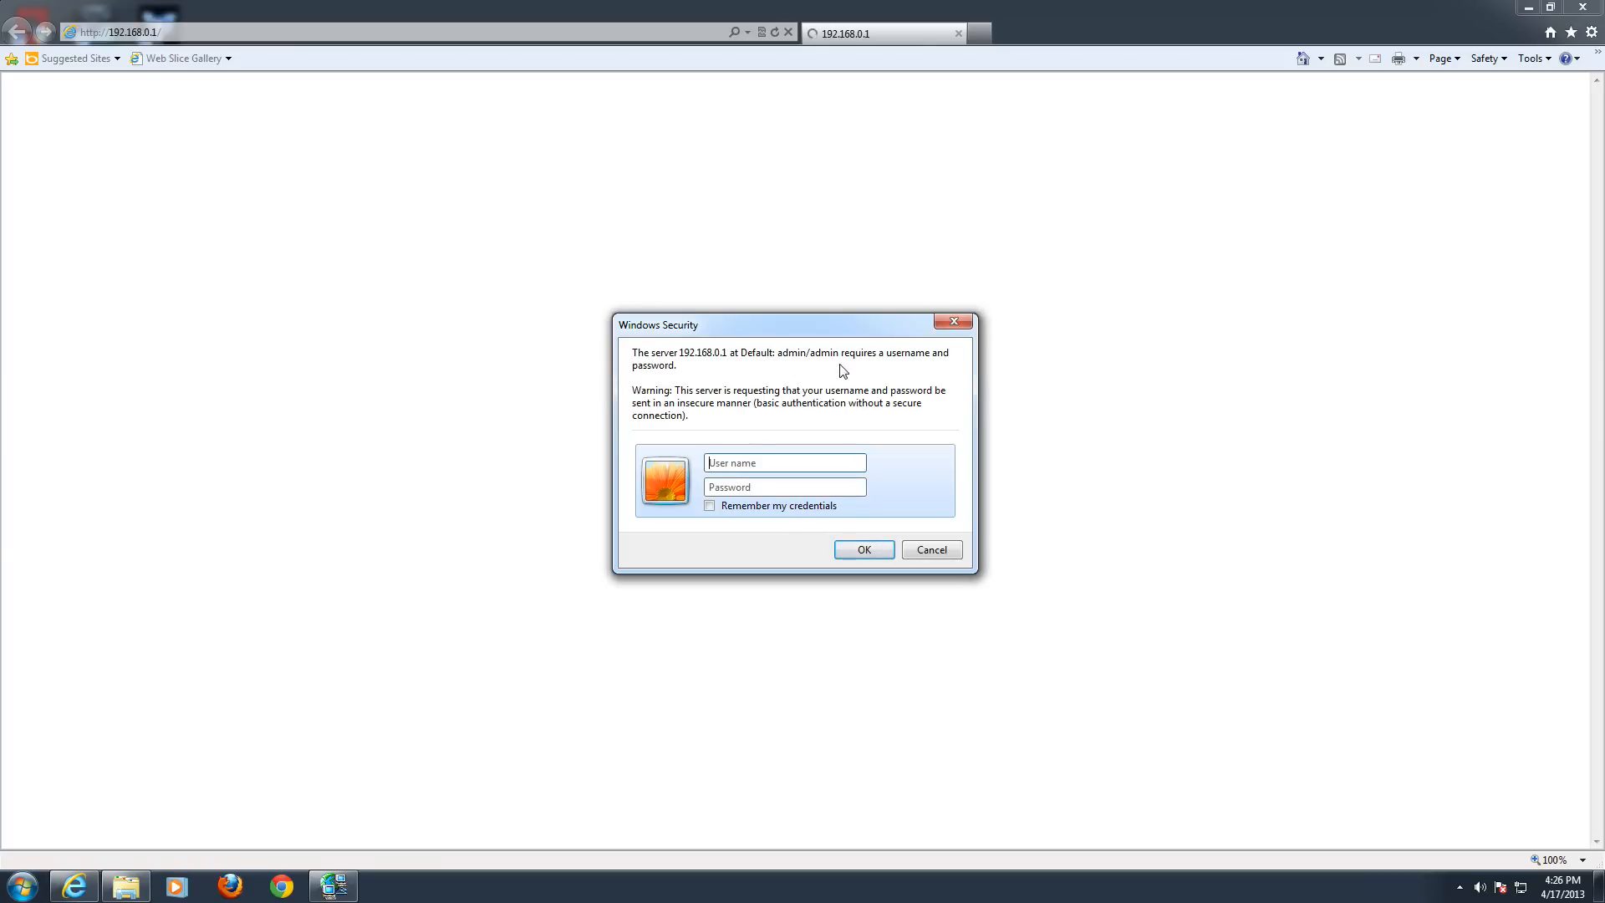
mouse_move(944, 362)
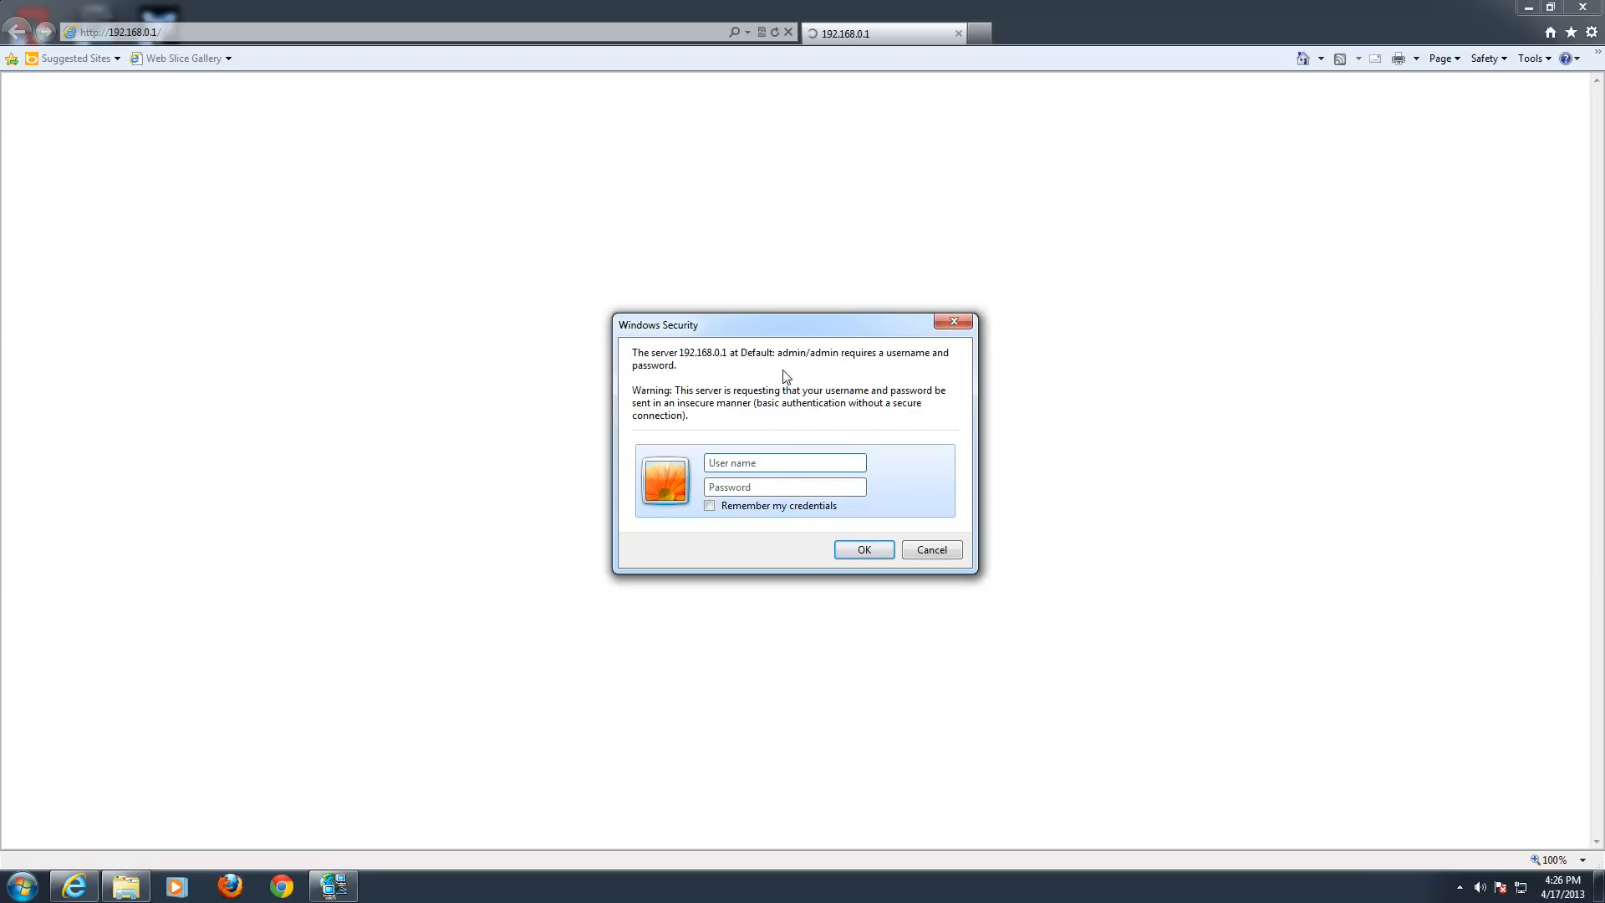
text(admin)
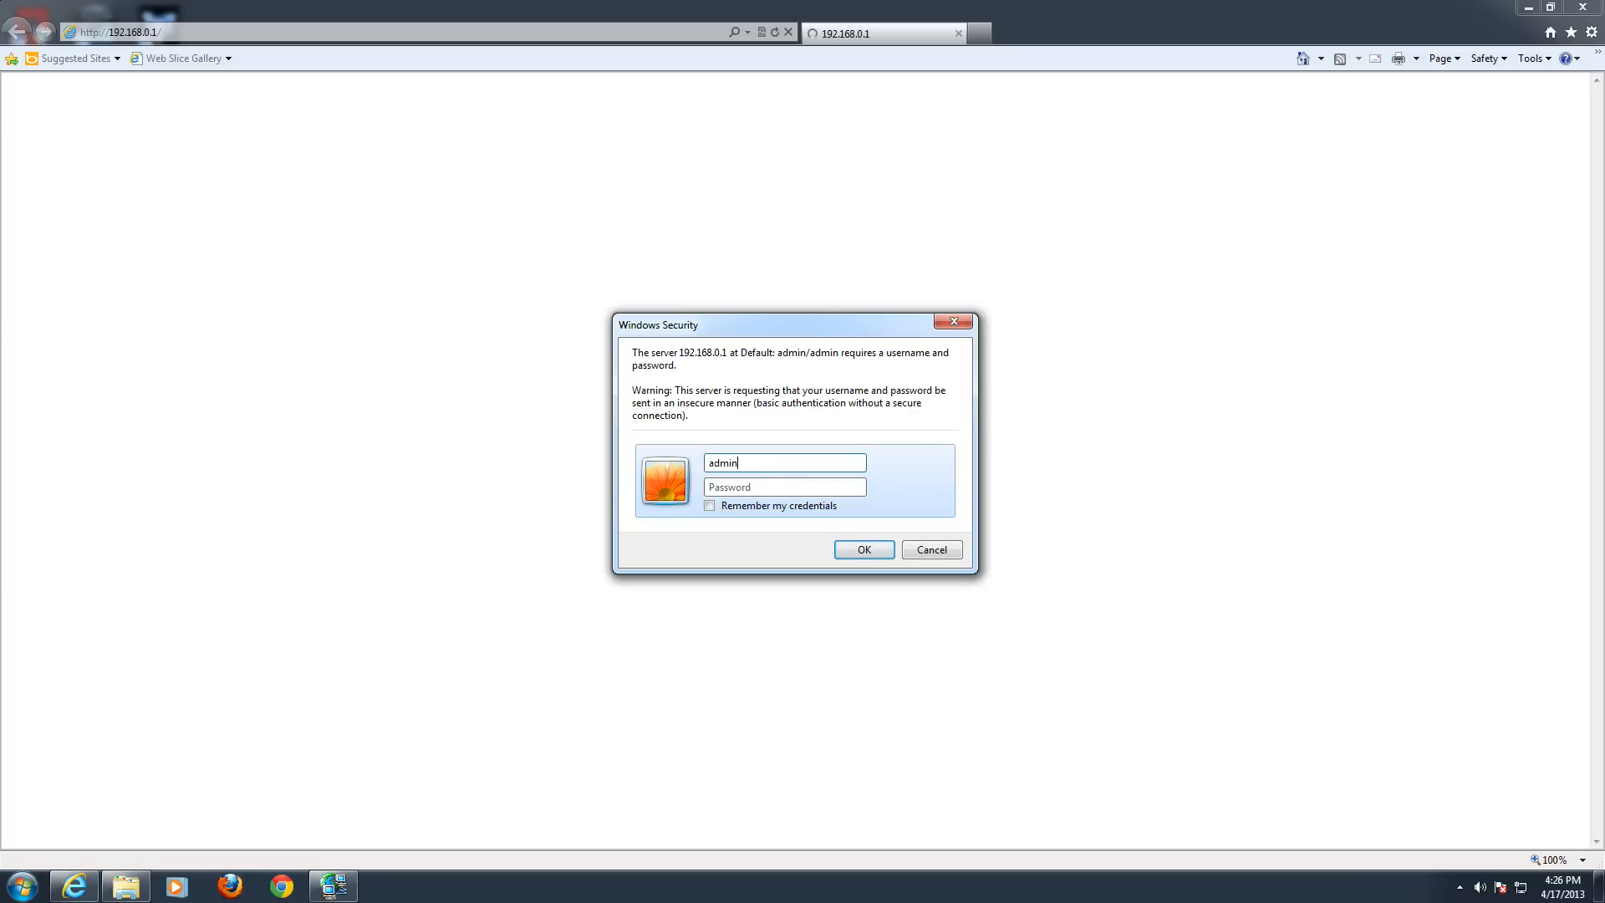
Step: Submit the login and scroll the status page down to the 2.4G and 5G WLAN settings
click(863, 550)
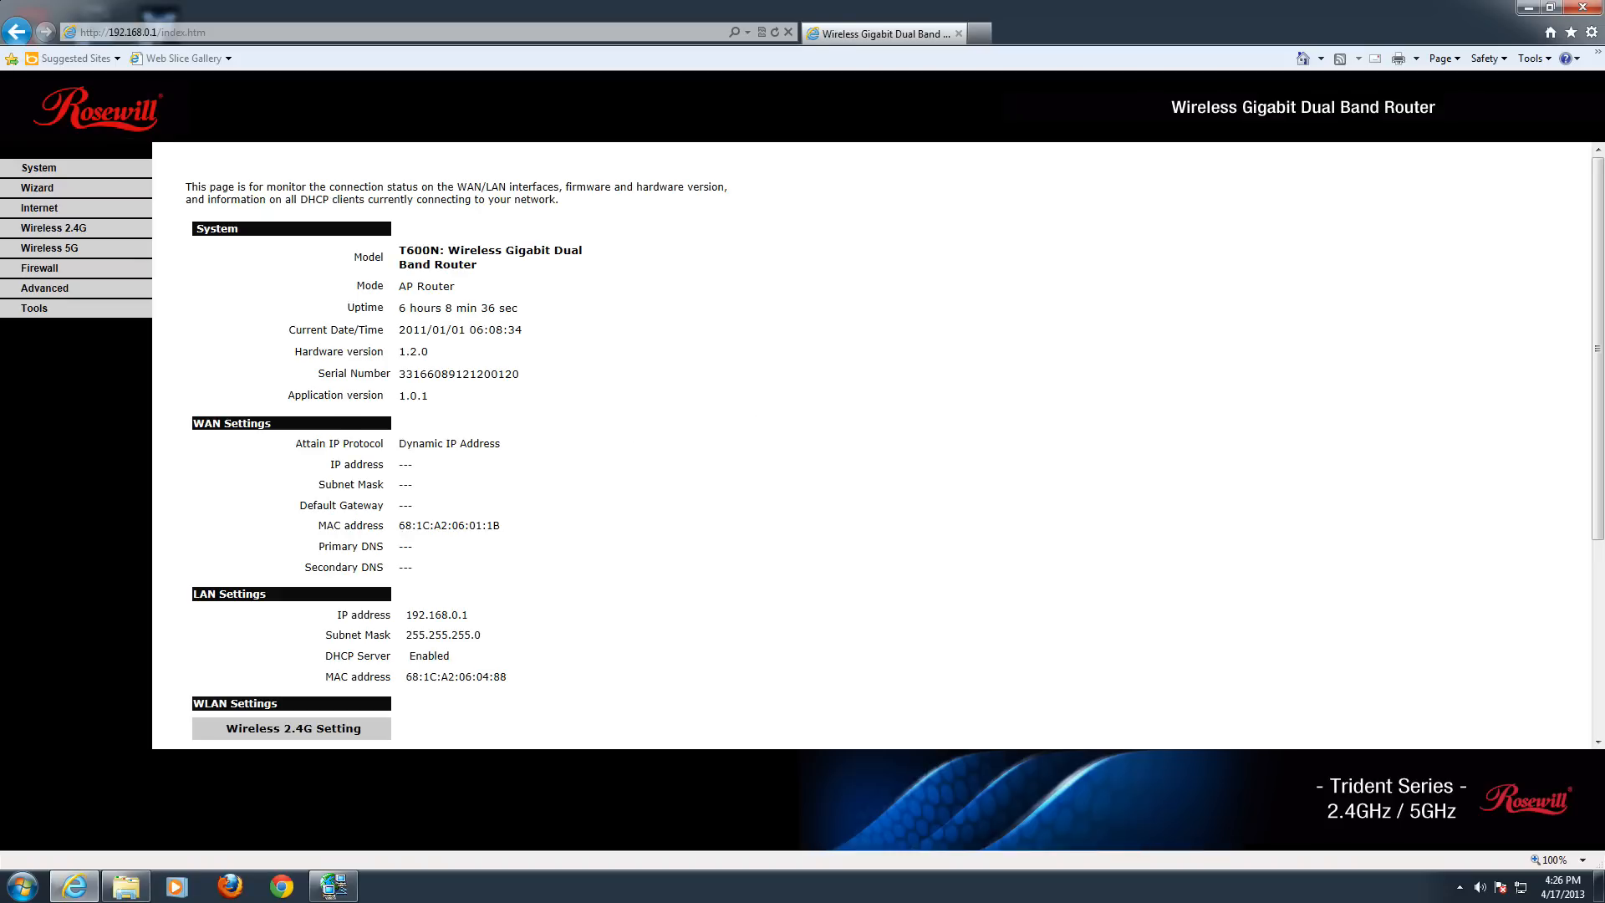
mouse_move(573, 444)
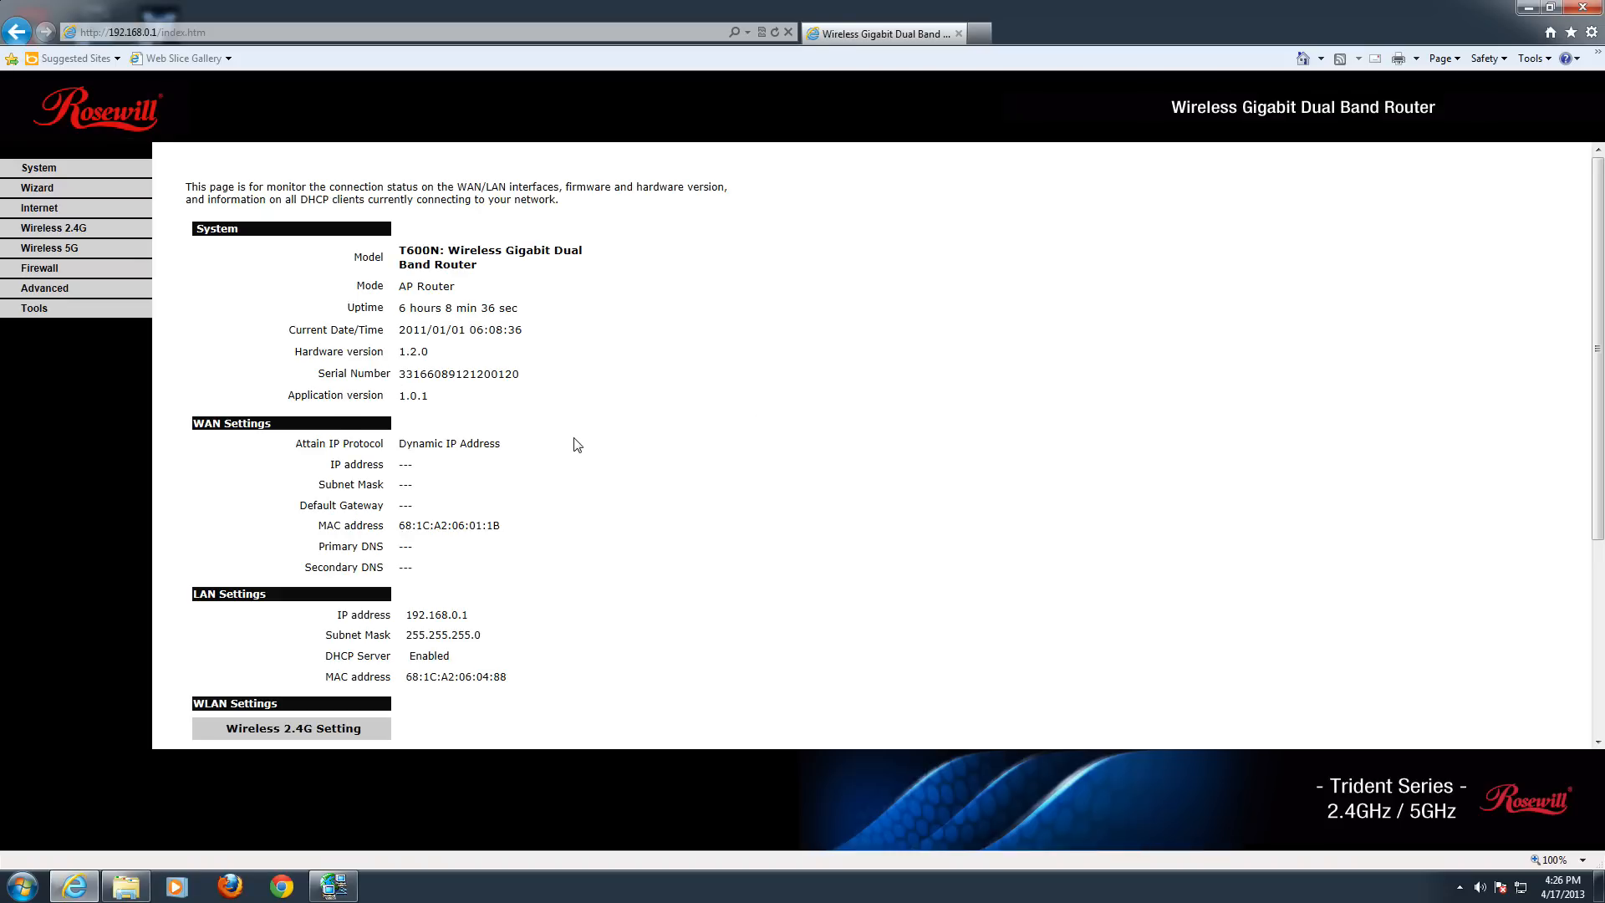
mouse_move(237, 257)
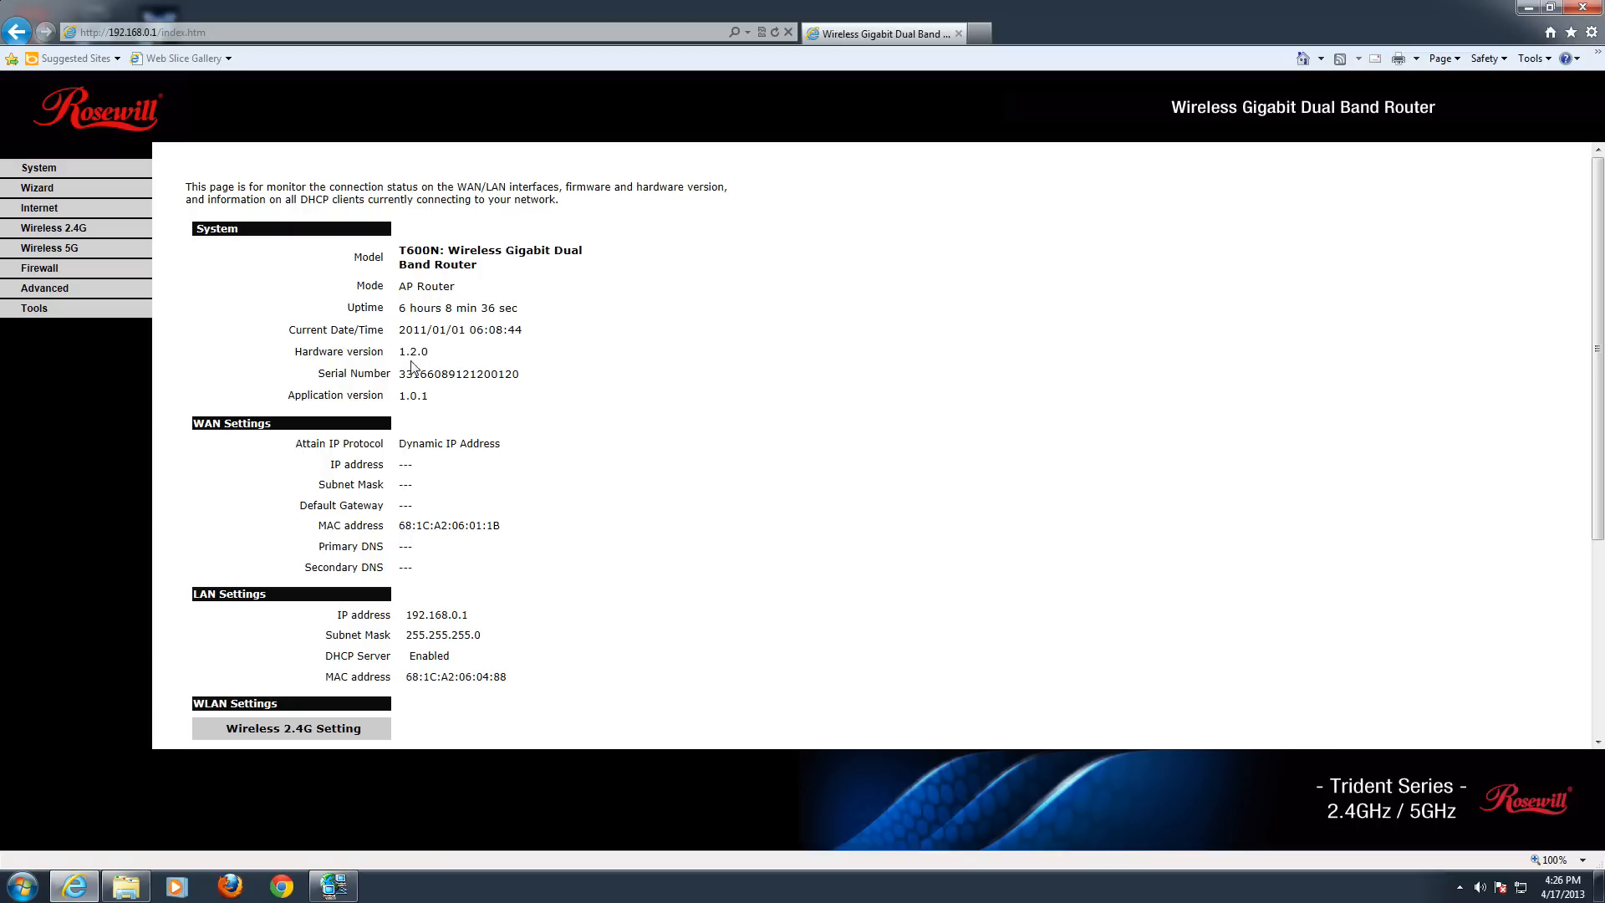
mouse_move(925, 449)
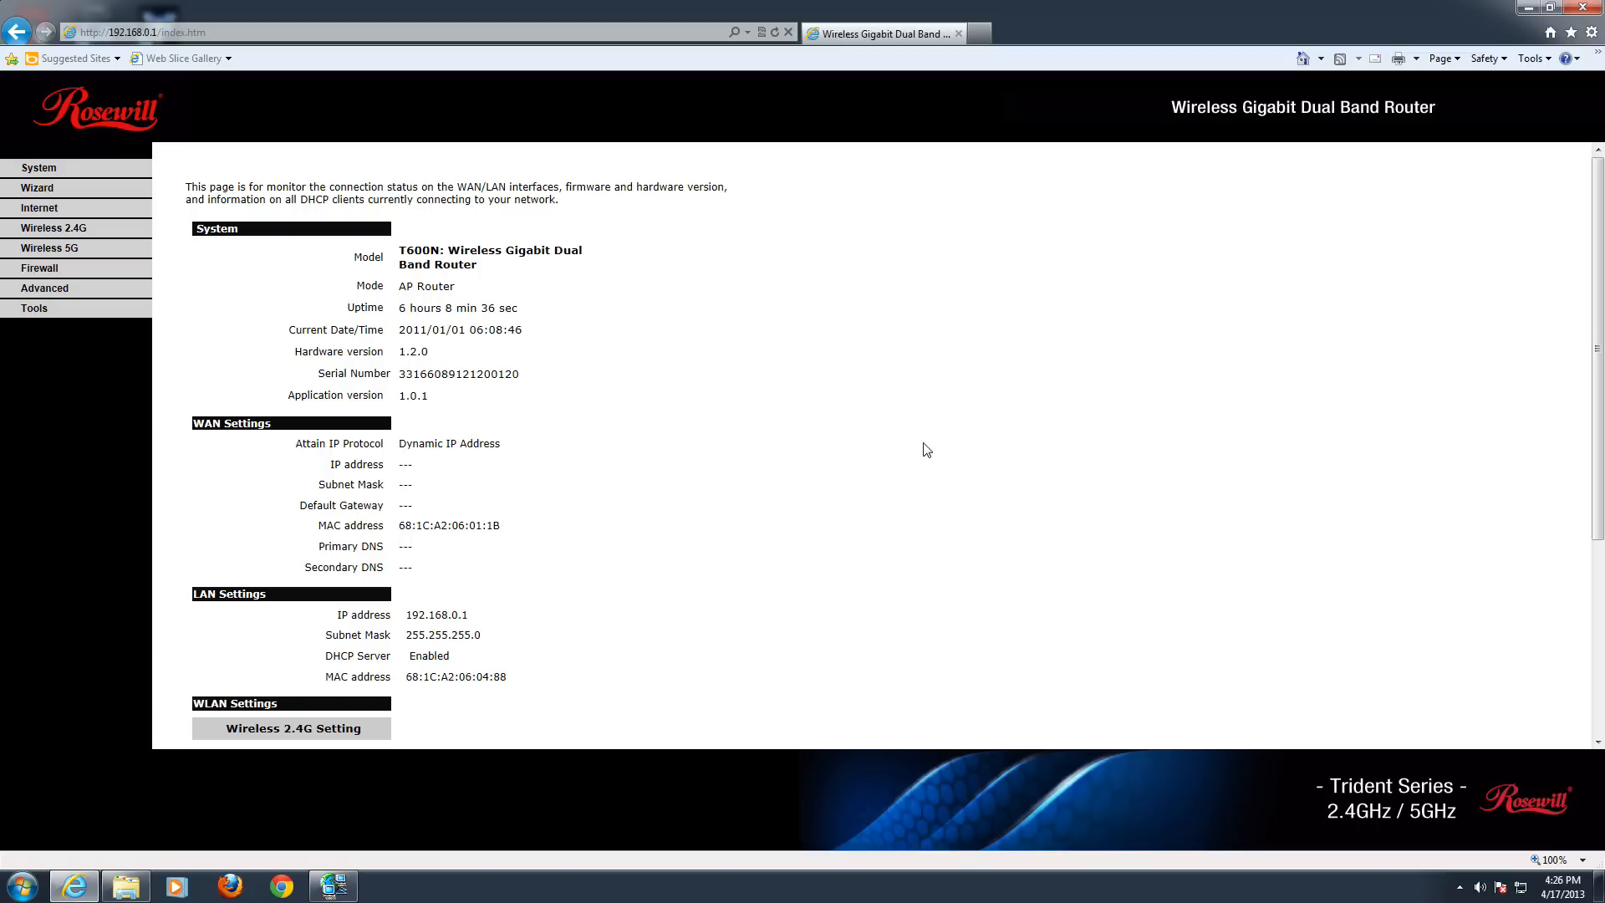
mouse_move(397, 543)
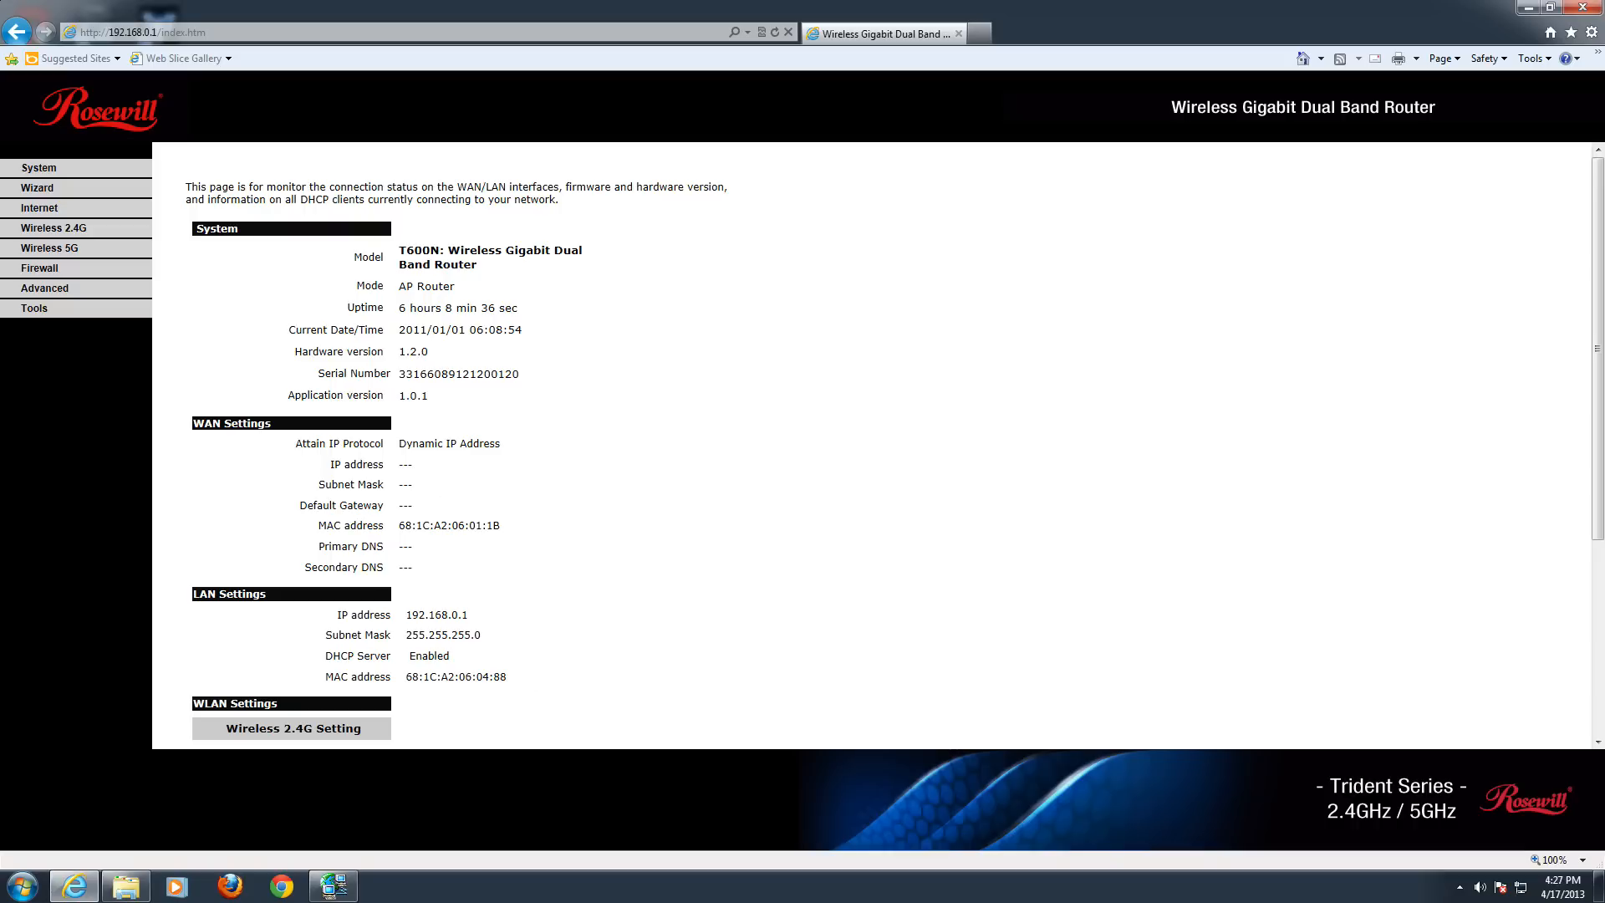
scroll(down, 3)
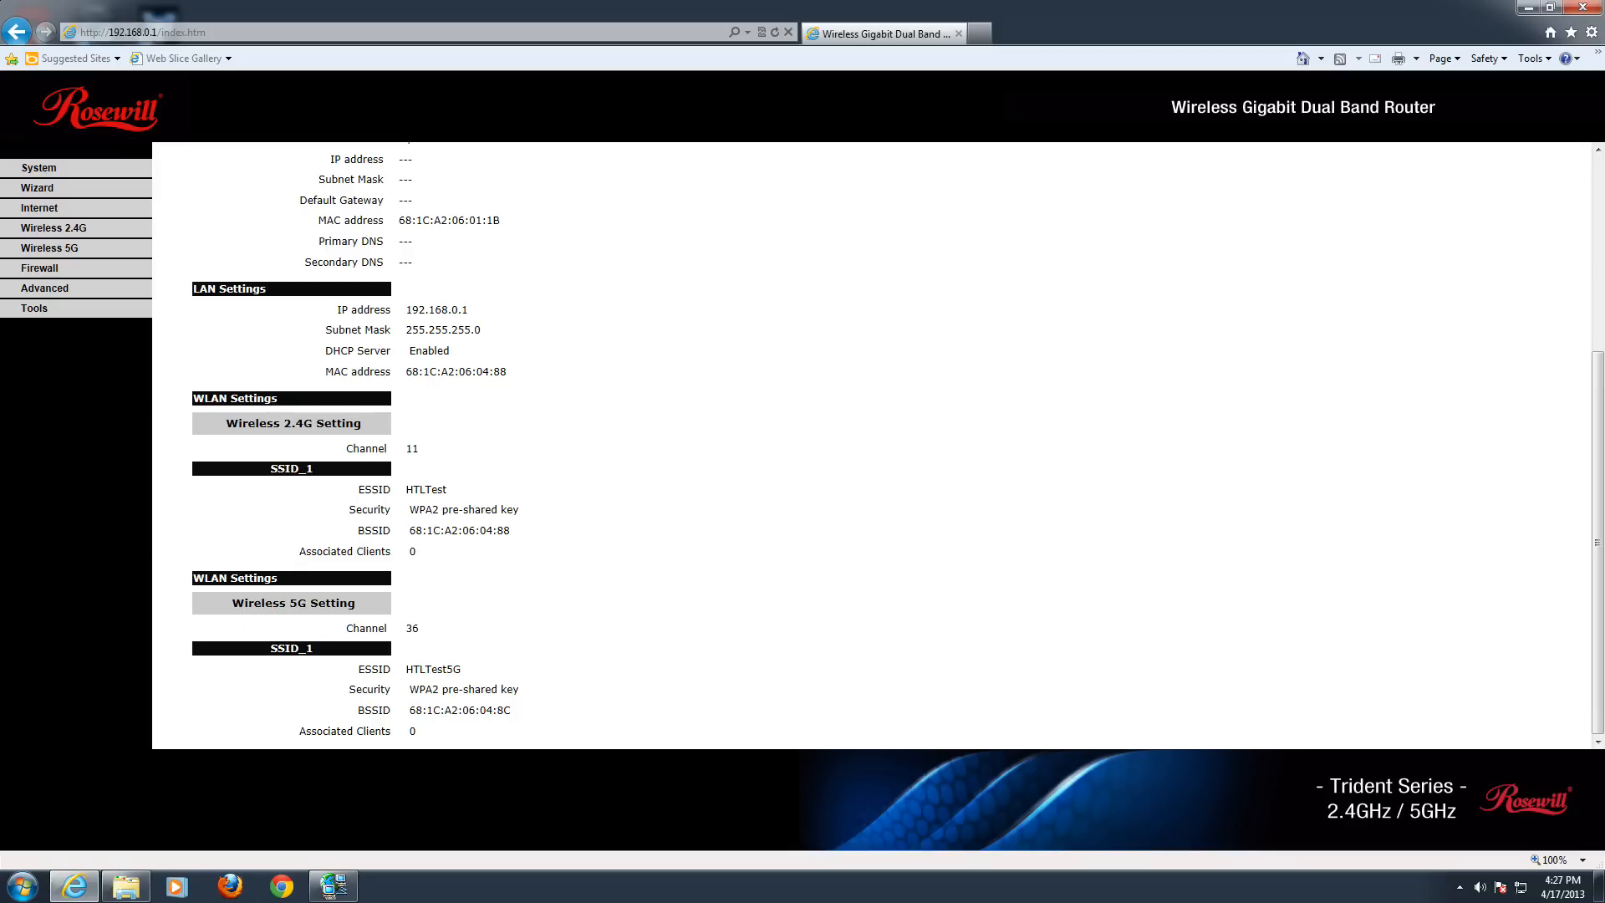
Step: Launch the Setup Wizard and advance past its AP Router Mode operation step
click(38, 187)
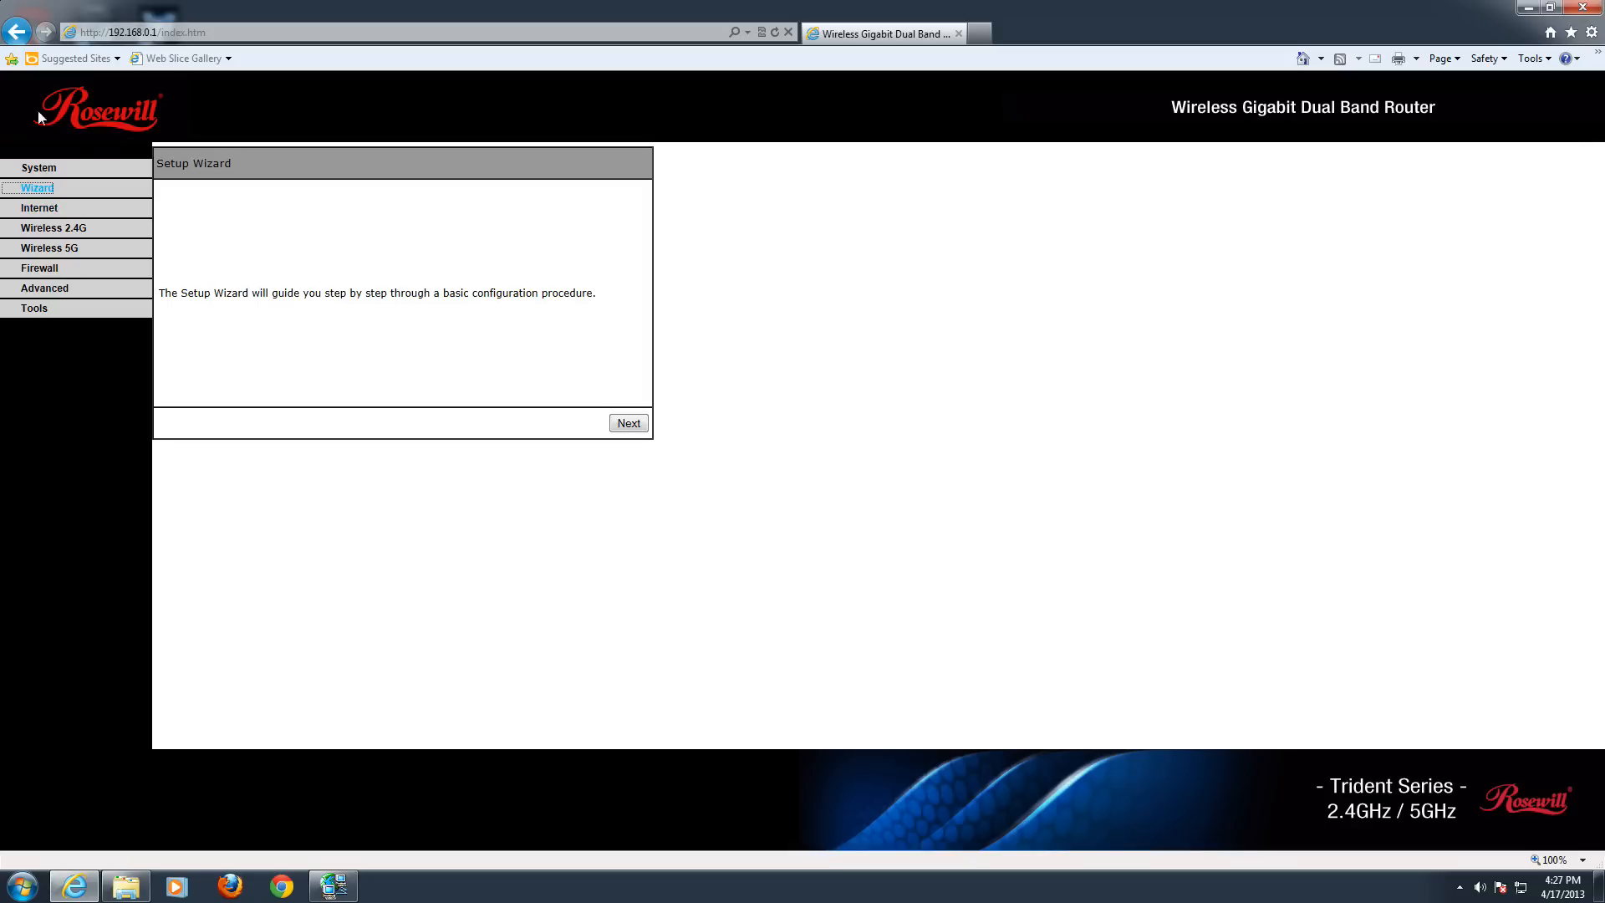
mouse_move(27, 268)
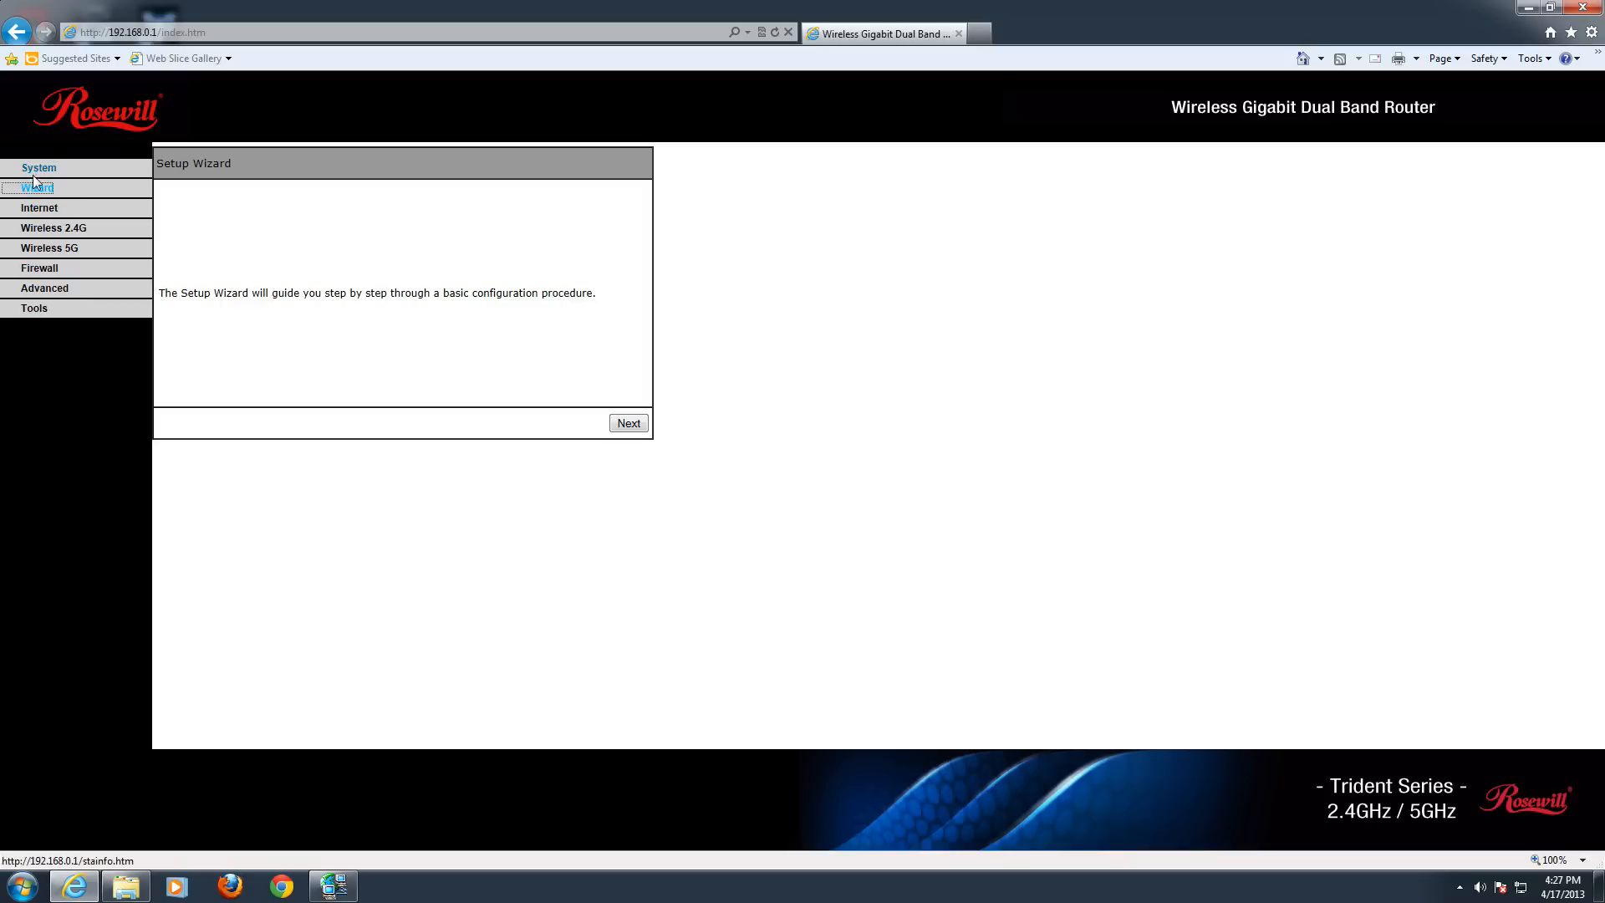
click(37, 188)
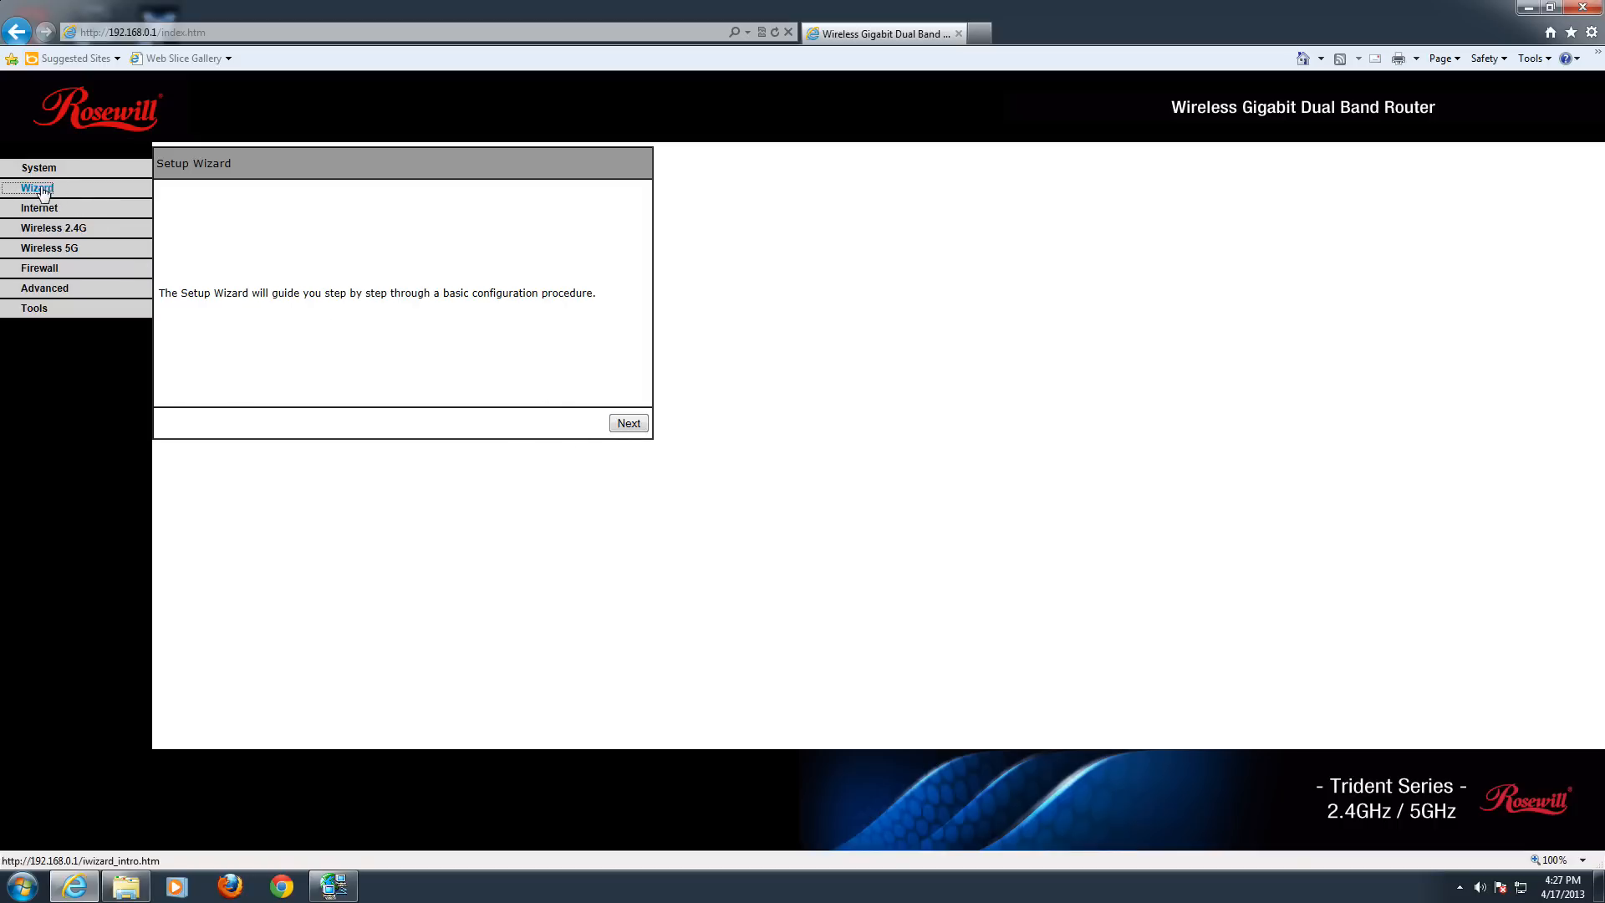
click(628, 422)
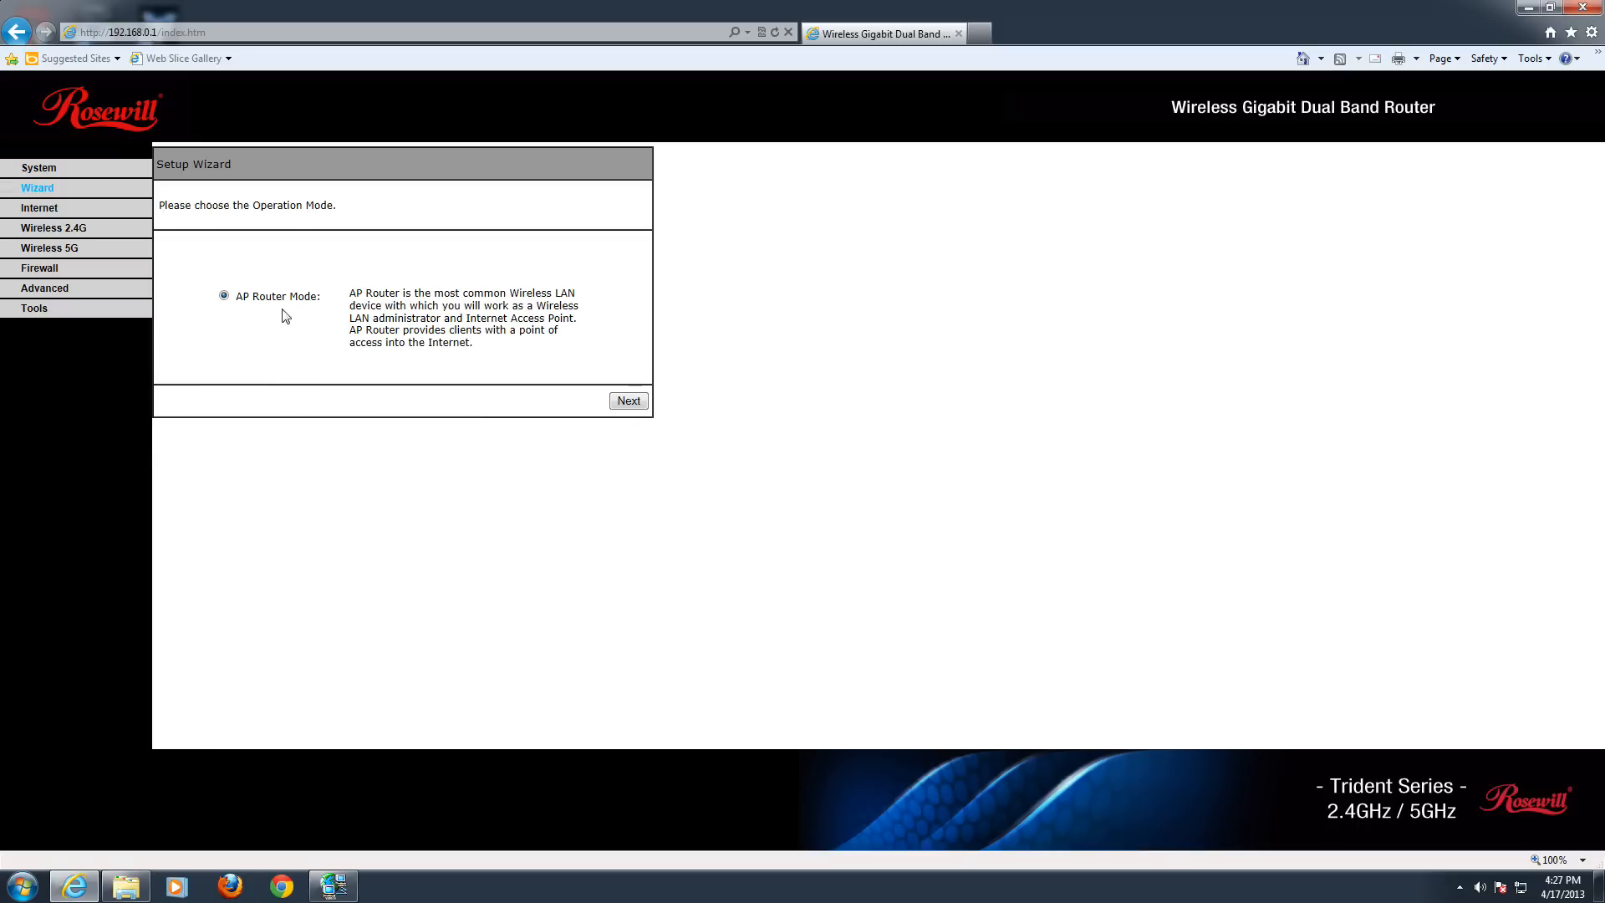
click(628, 400)
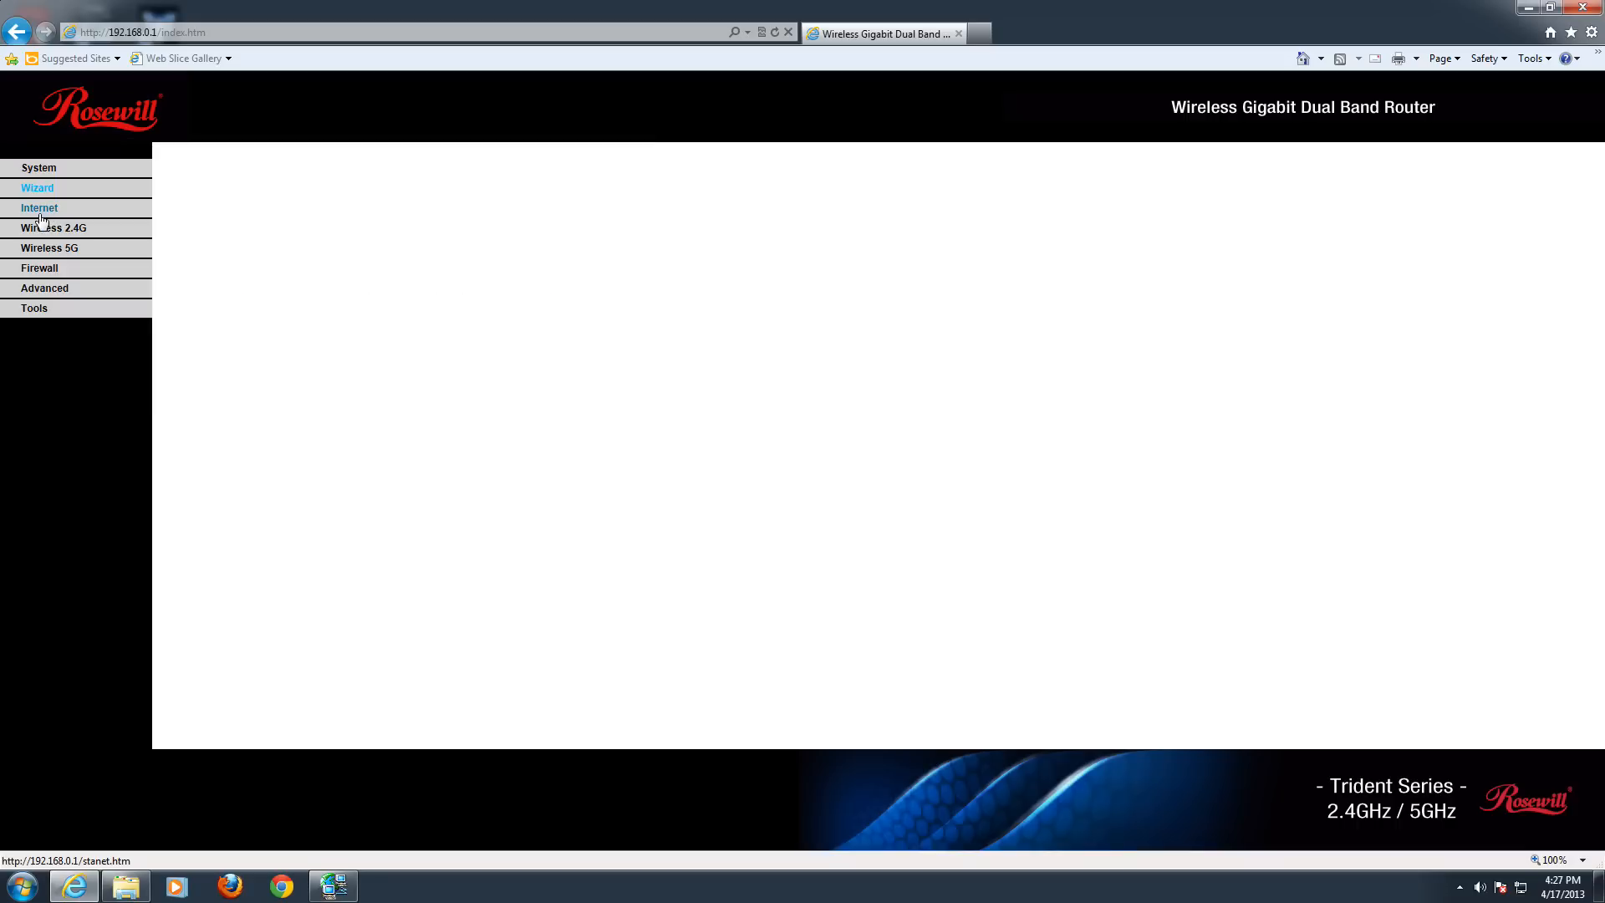
Step: Browse the Internet Status, Dynamic IP, PPPoE and PPTP pages, ending on L2TP settings
click(39, 208)
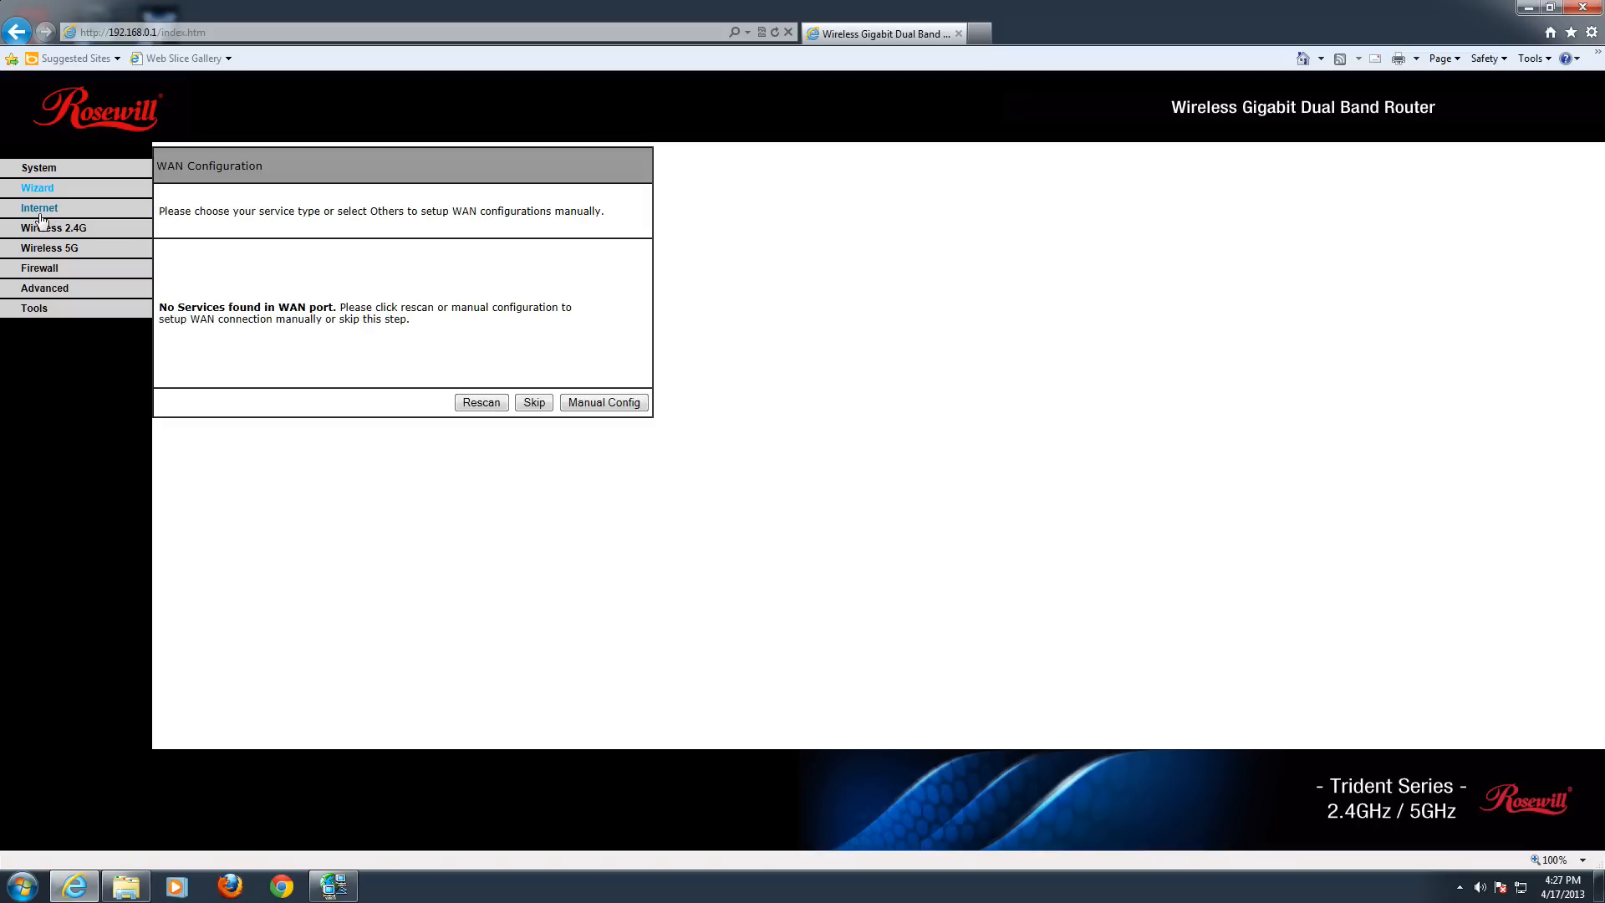
click(39, 208)
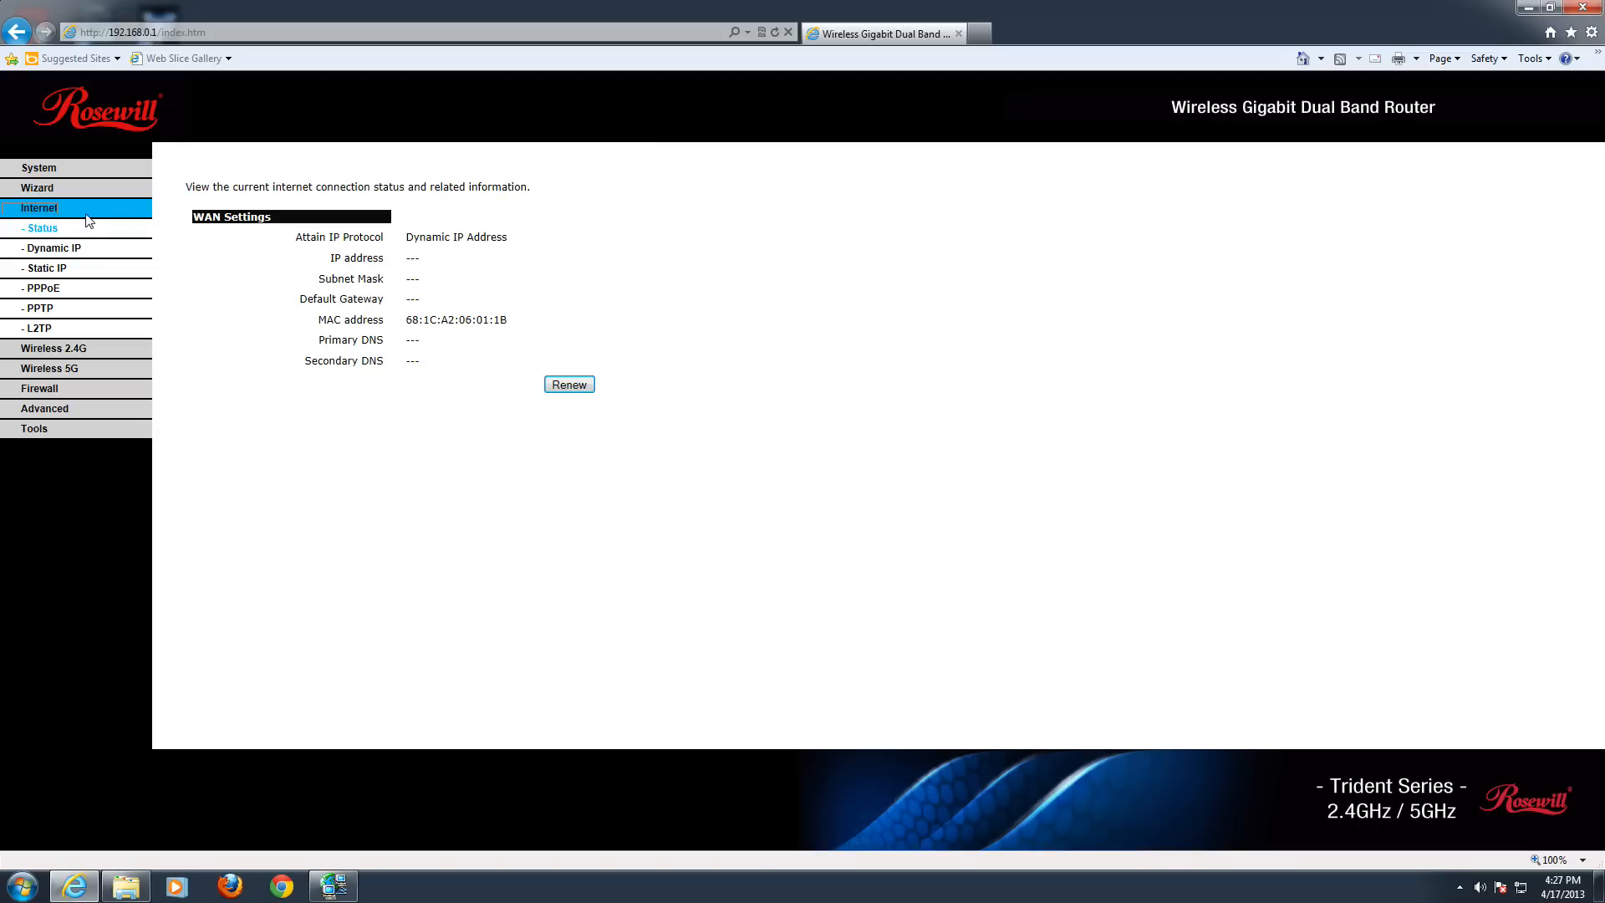
mouse_move(292, 363)
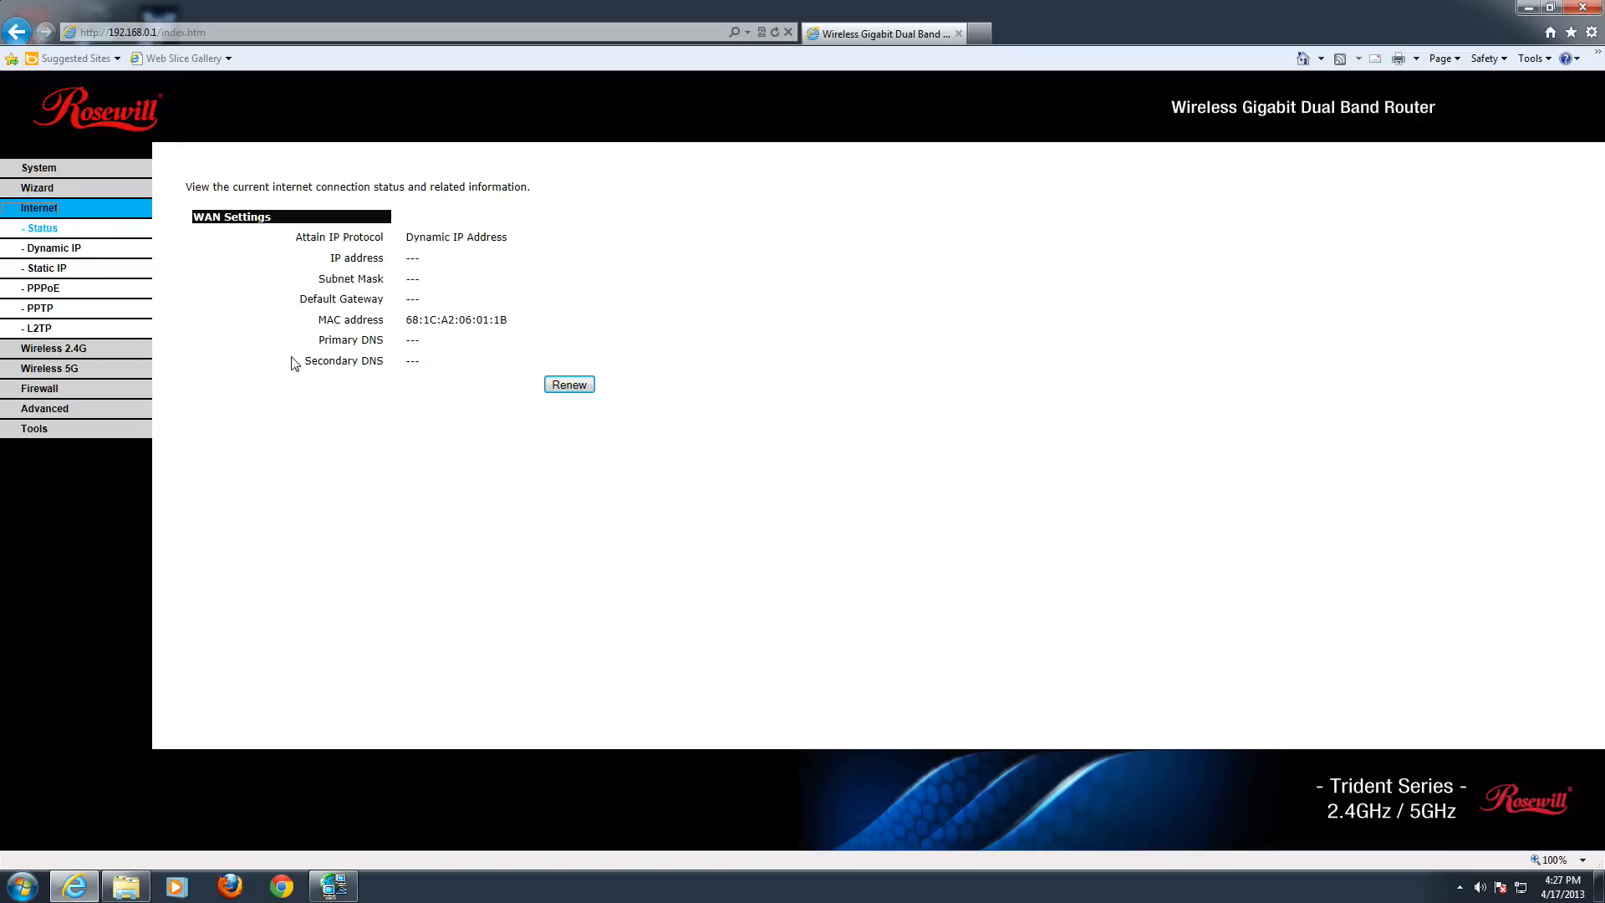
mouse_move(260, 328)
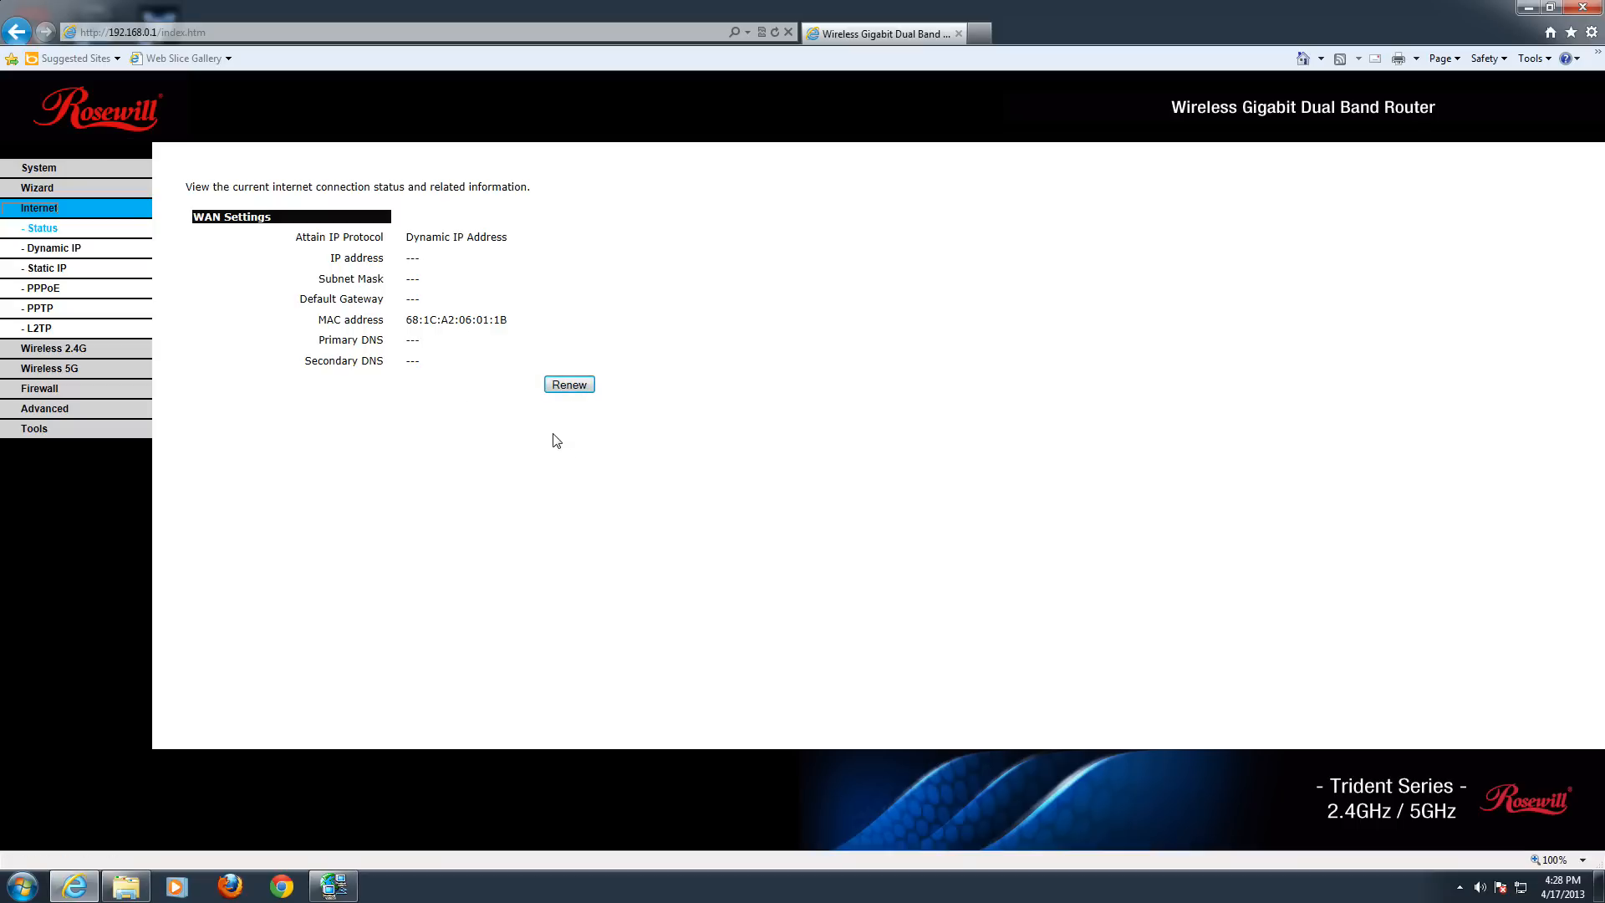
mouse_move(516, 434)
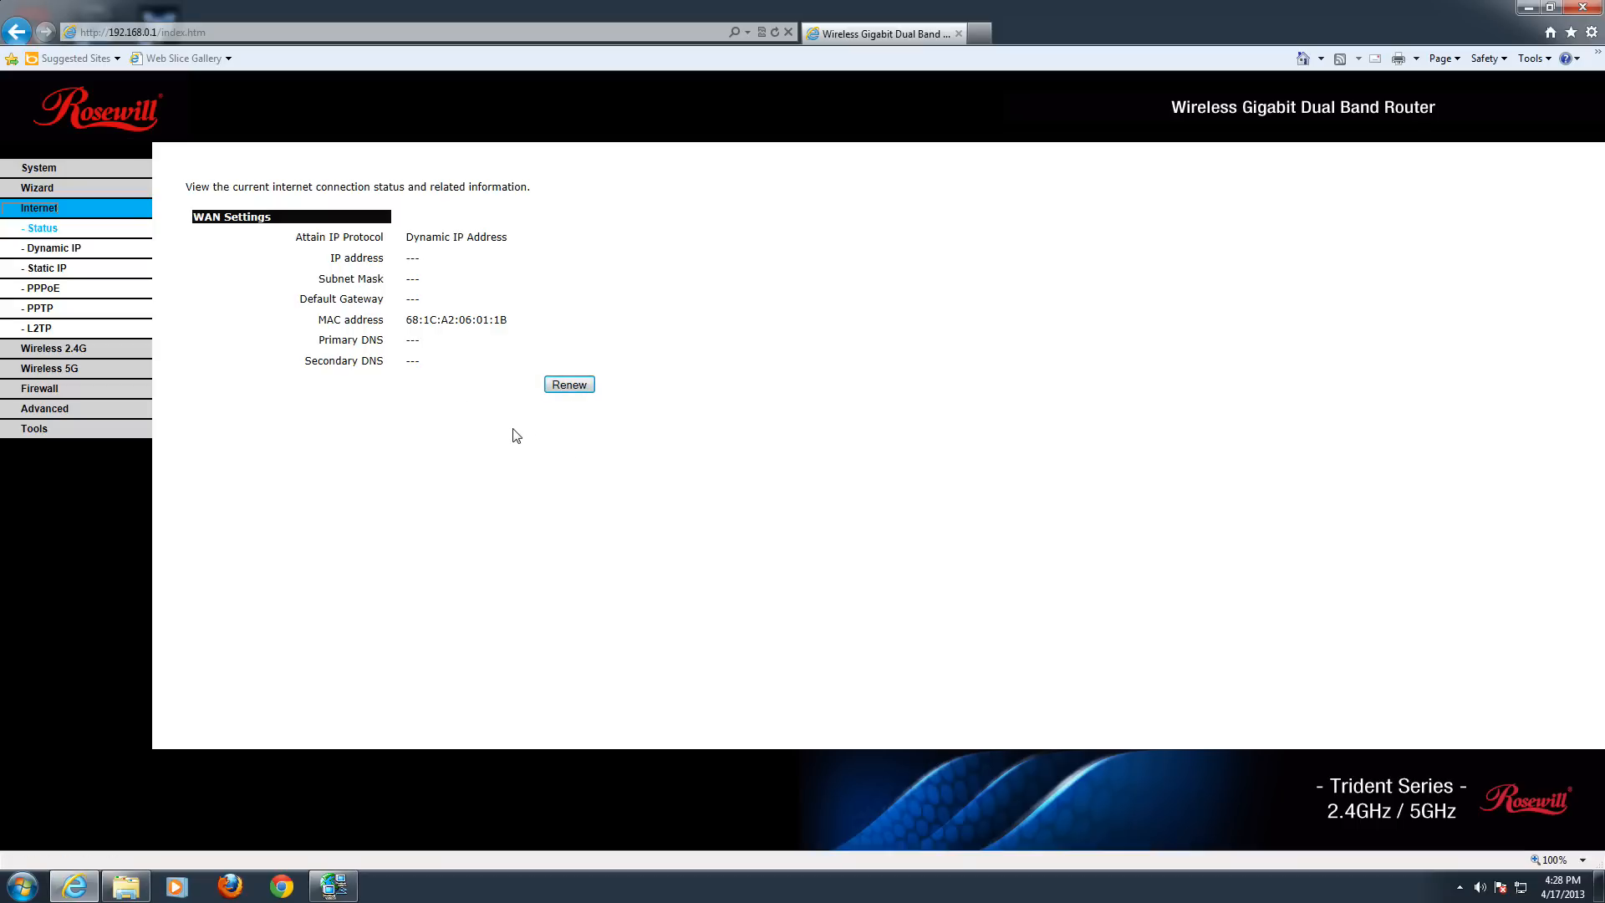
mouse_move(53, 247)
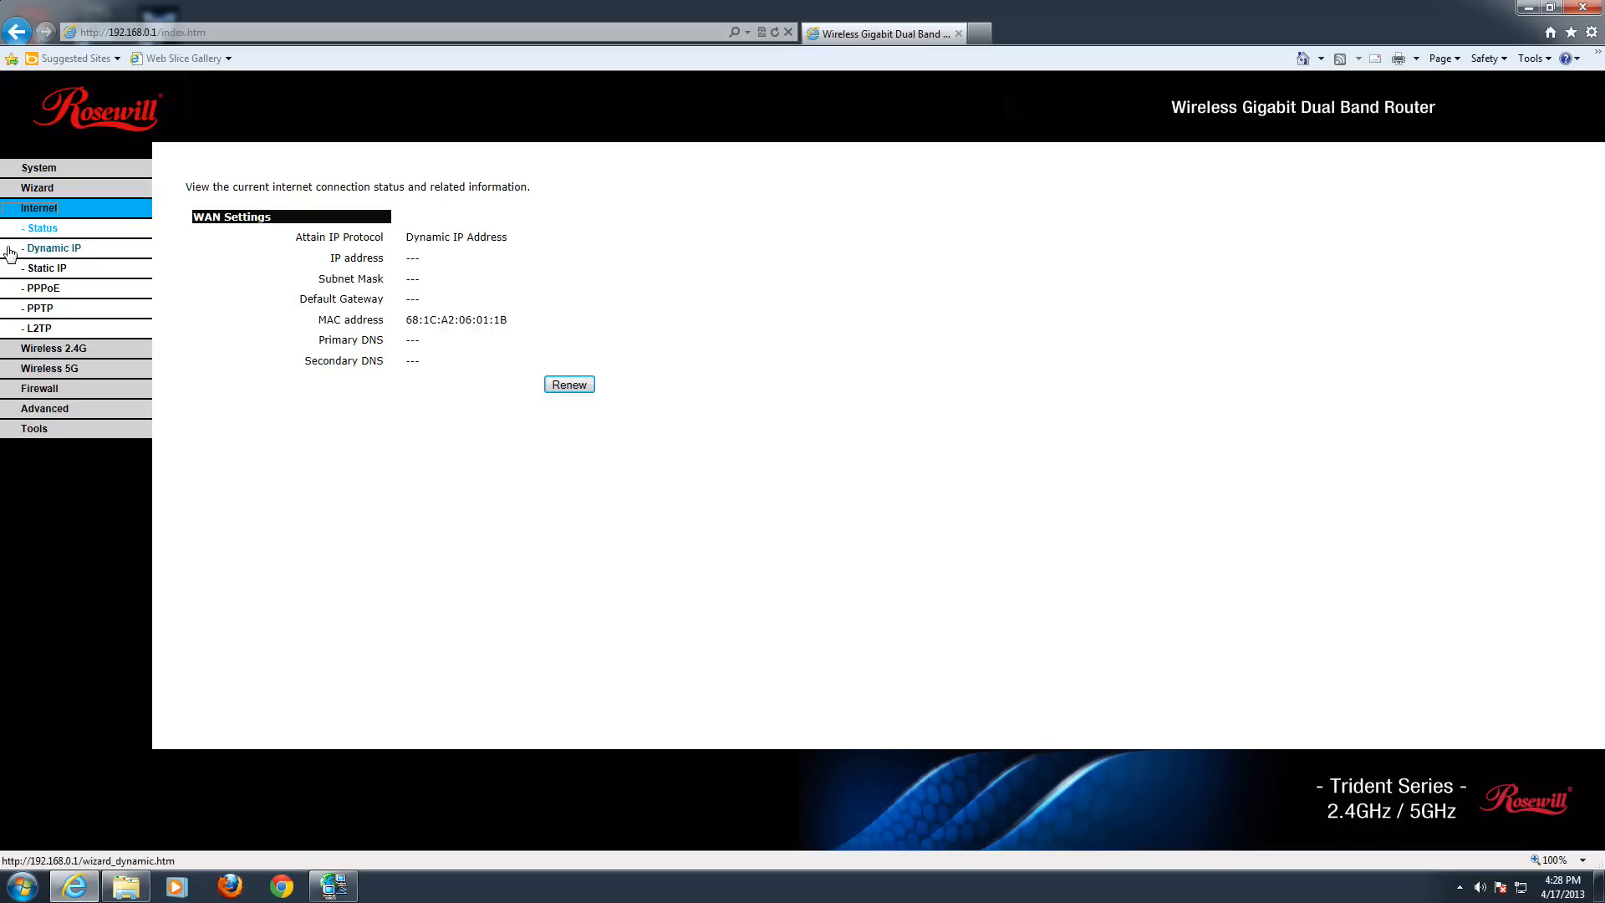
click(53, 247)
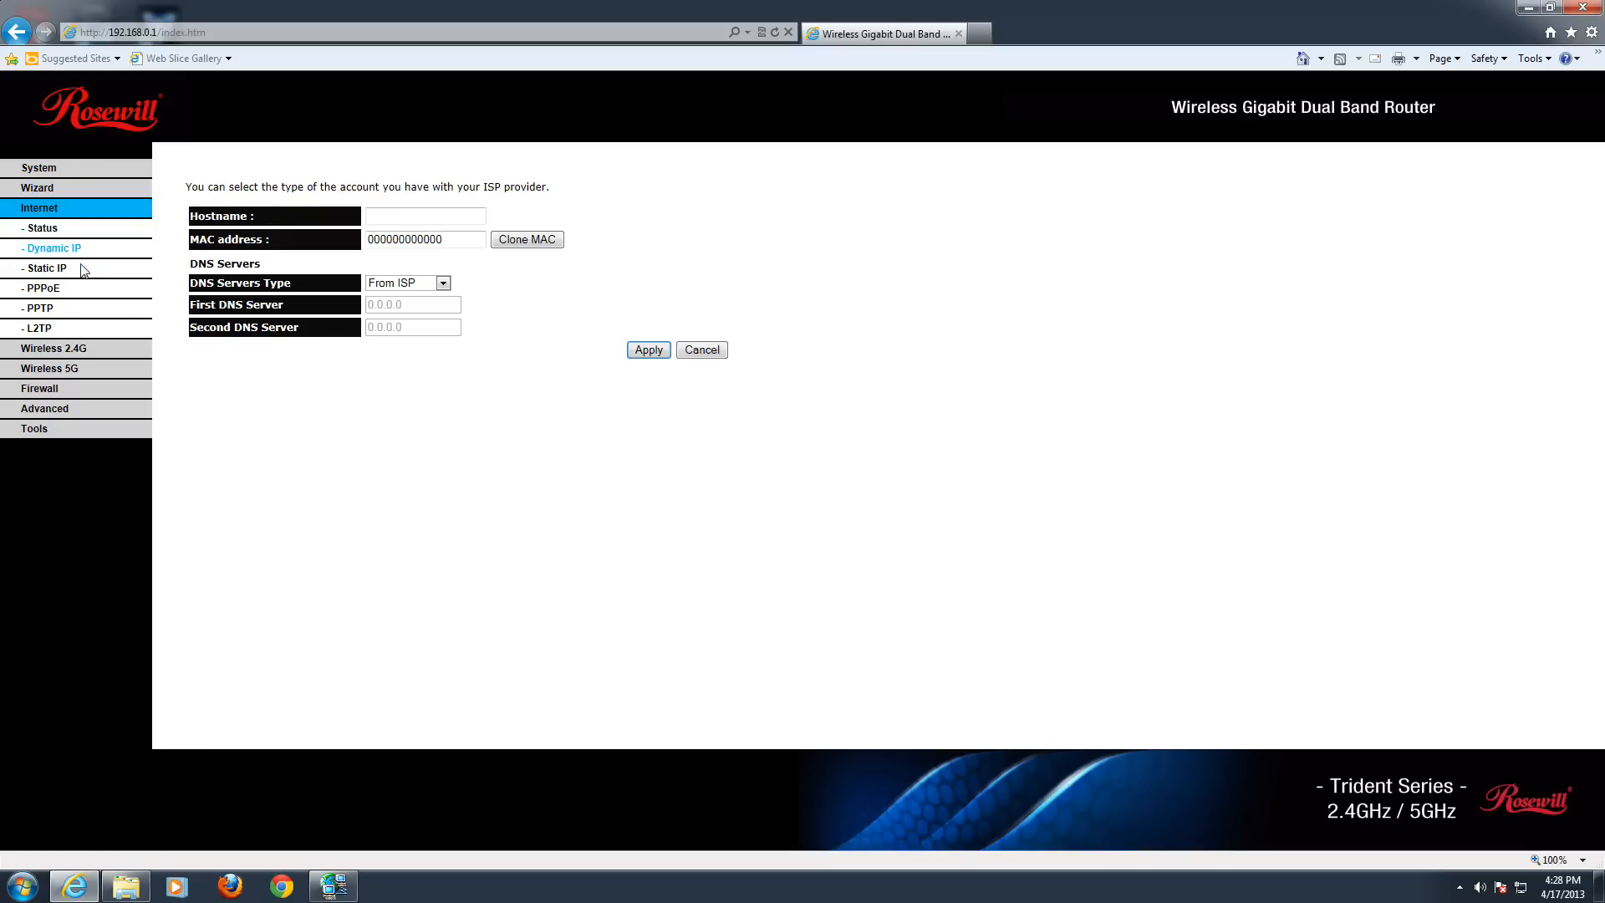
click(39, 288)
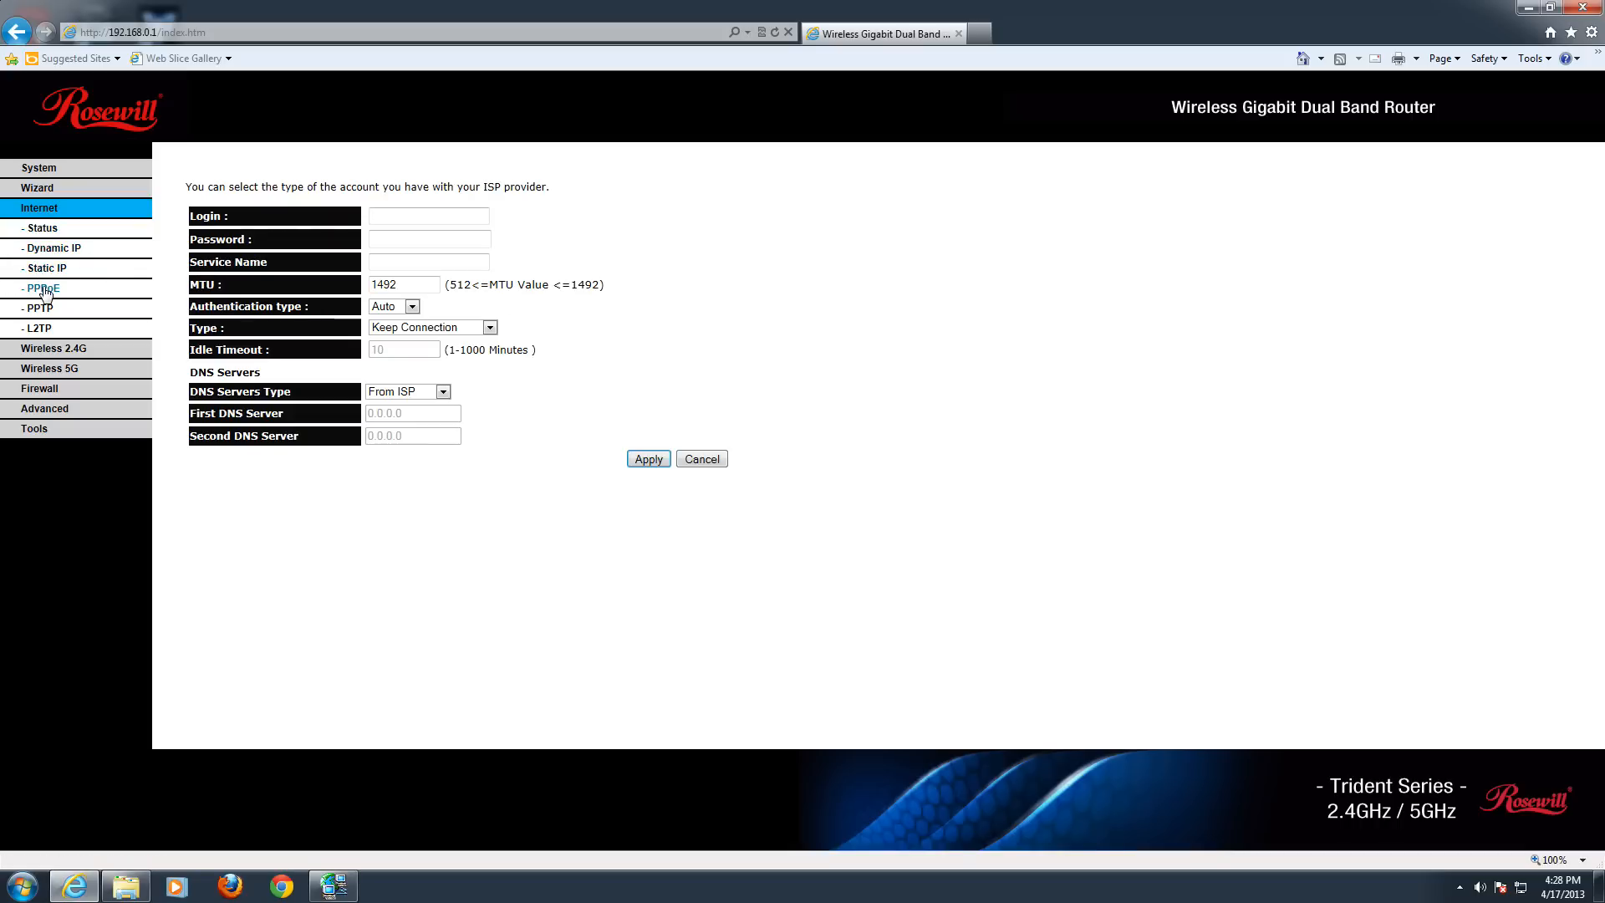
click(39, 307)
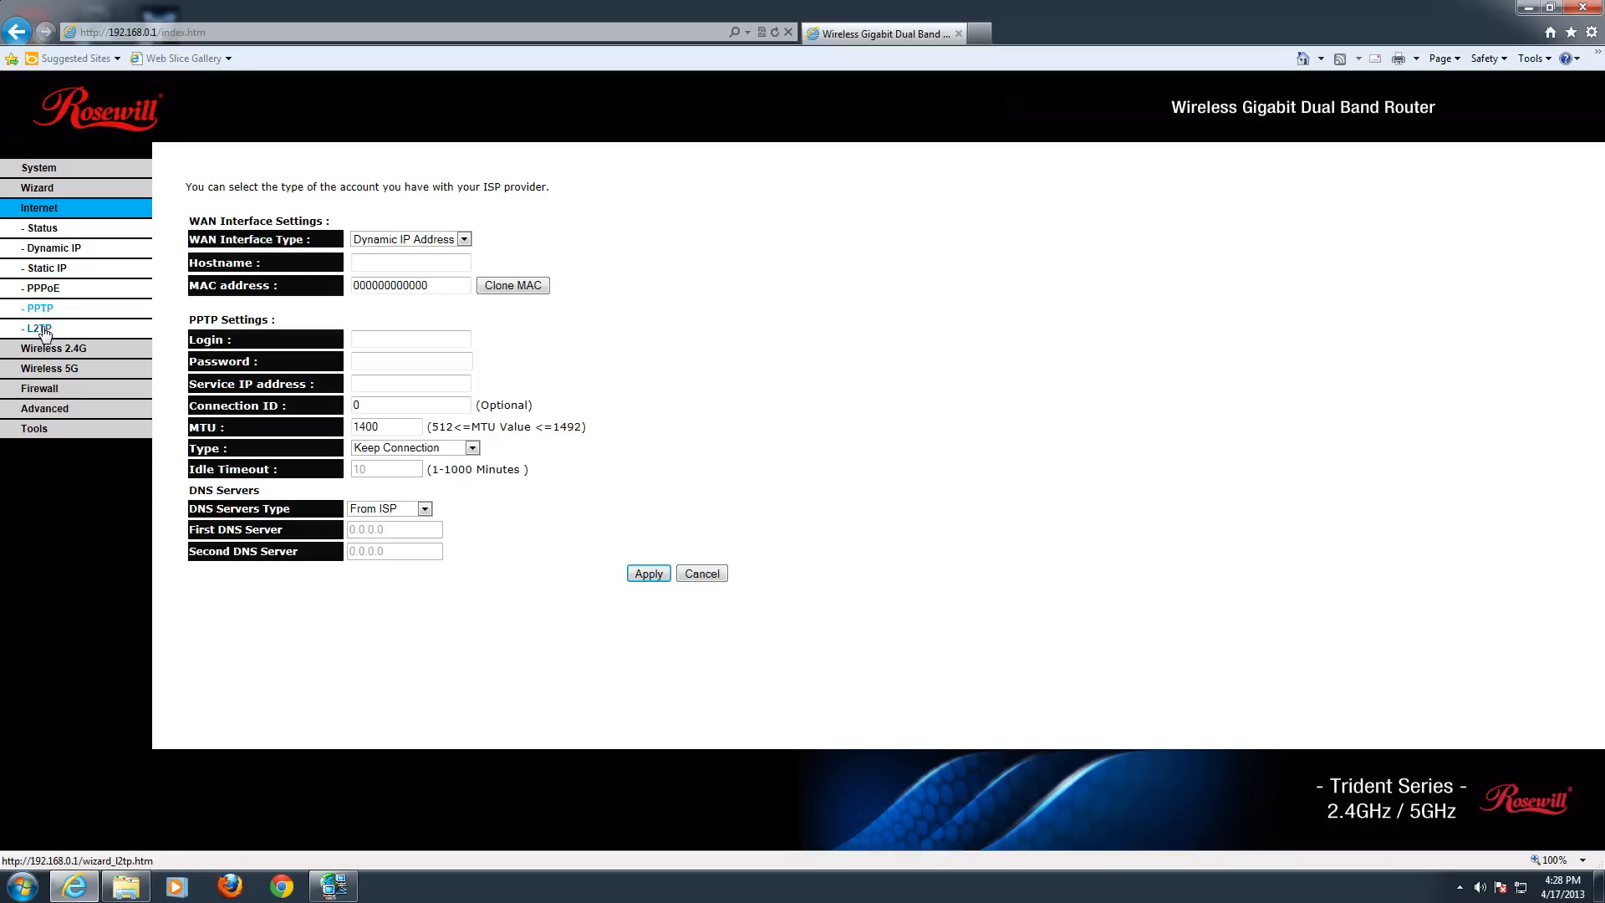
click(42, 288)
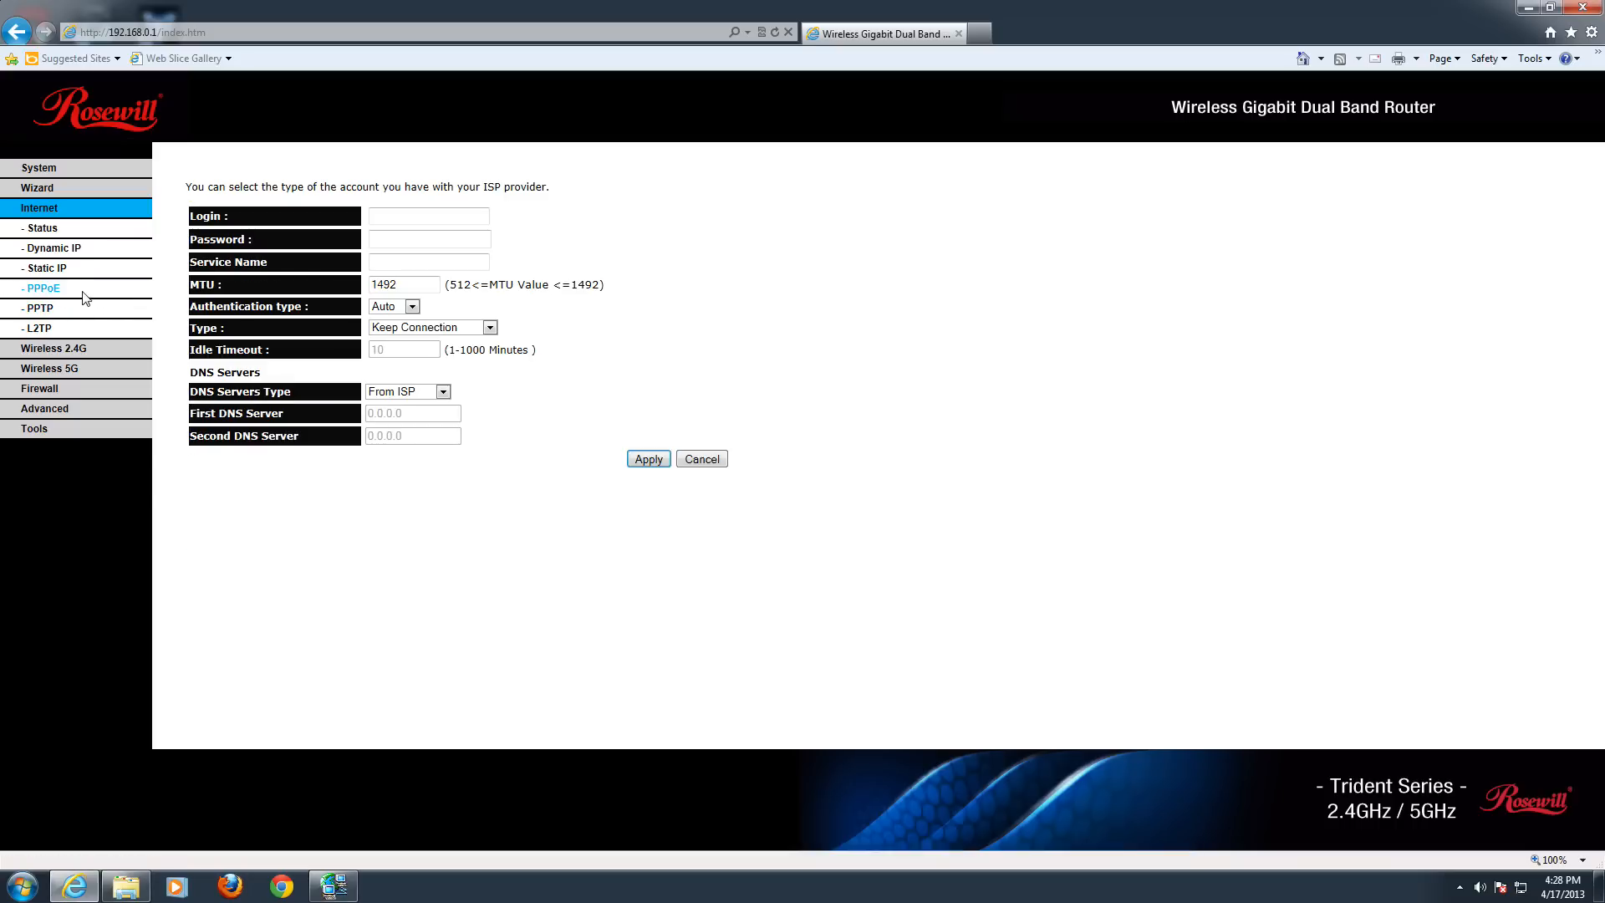
mouse_move(37, 308)
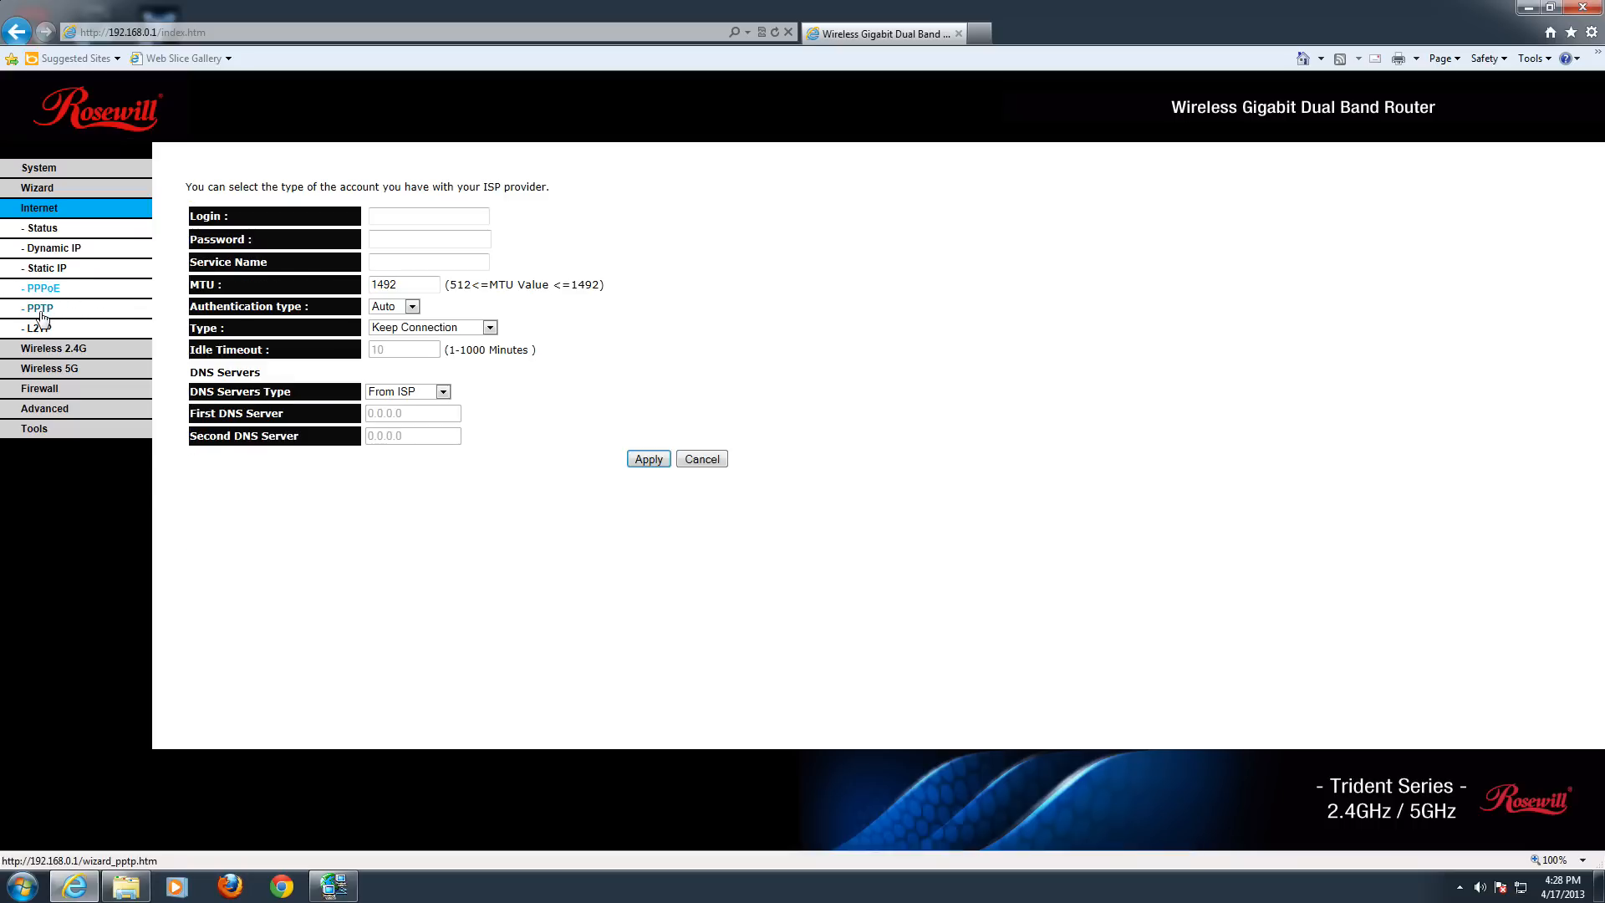
click(34, 328)
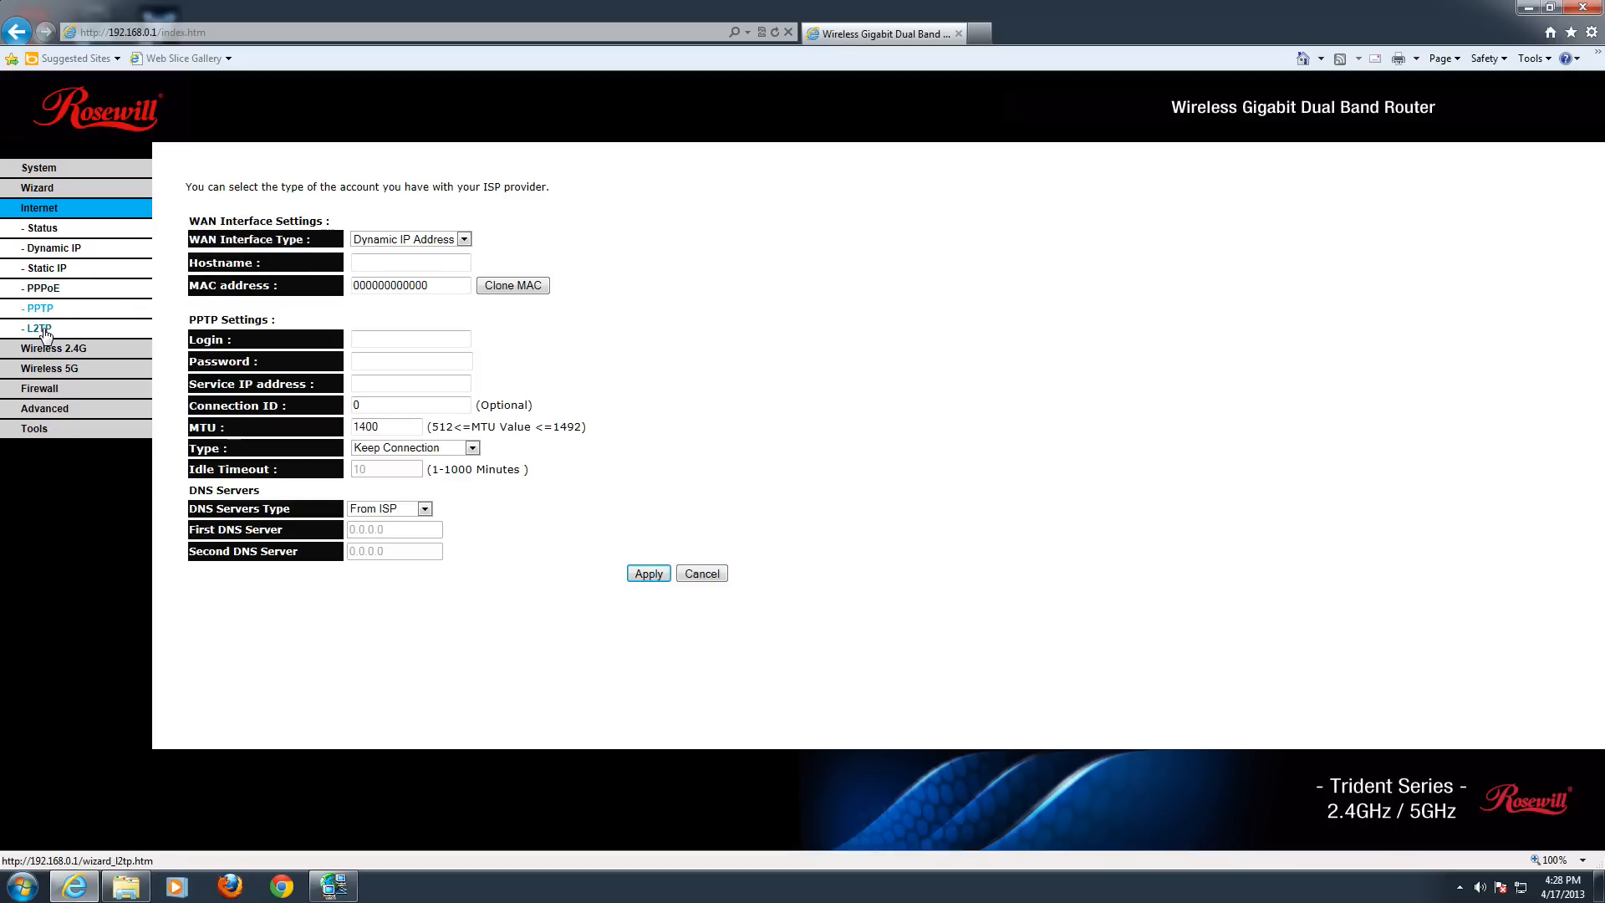
click(38, 328)
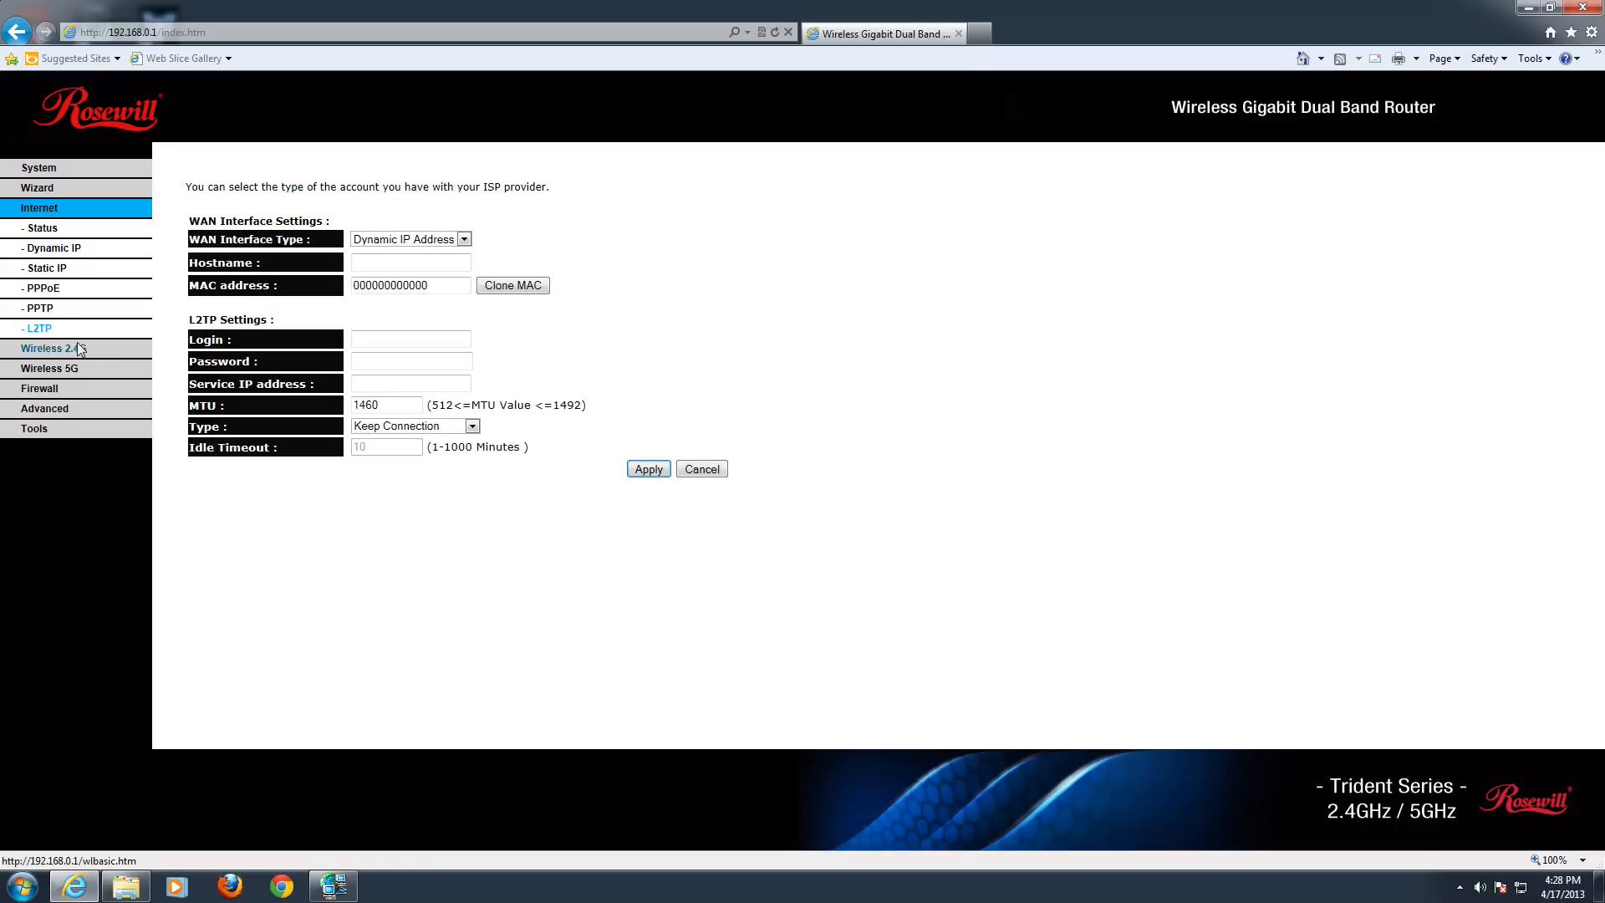
Step: Open 2.4G wireless Basic settings and view the Mode choices, leaving AP selected
click(49, 347)
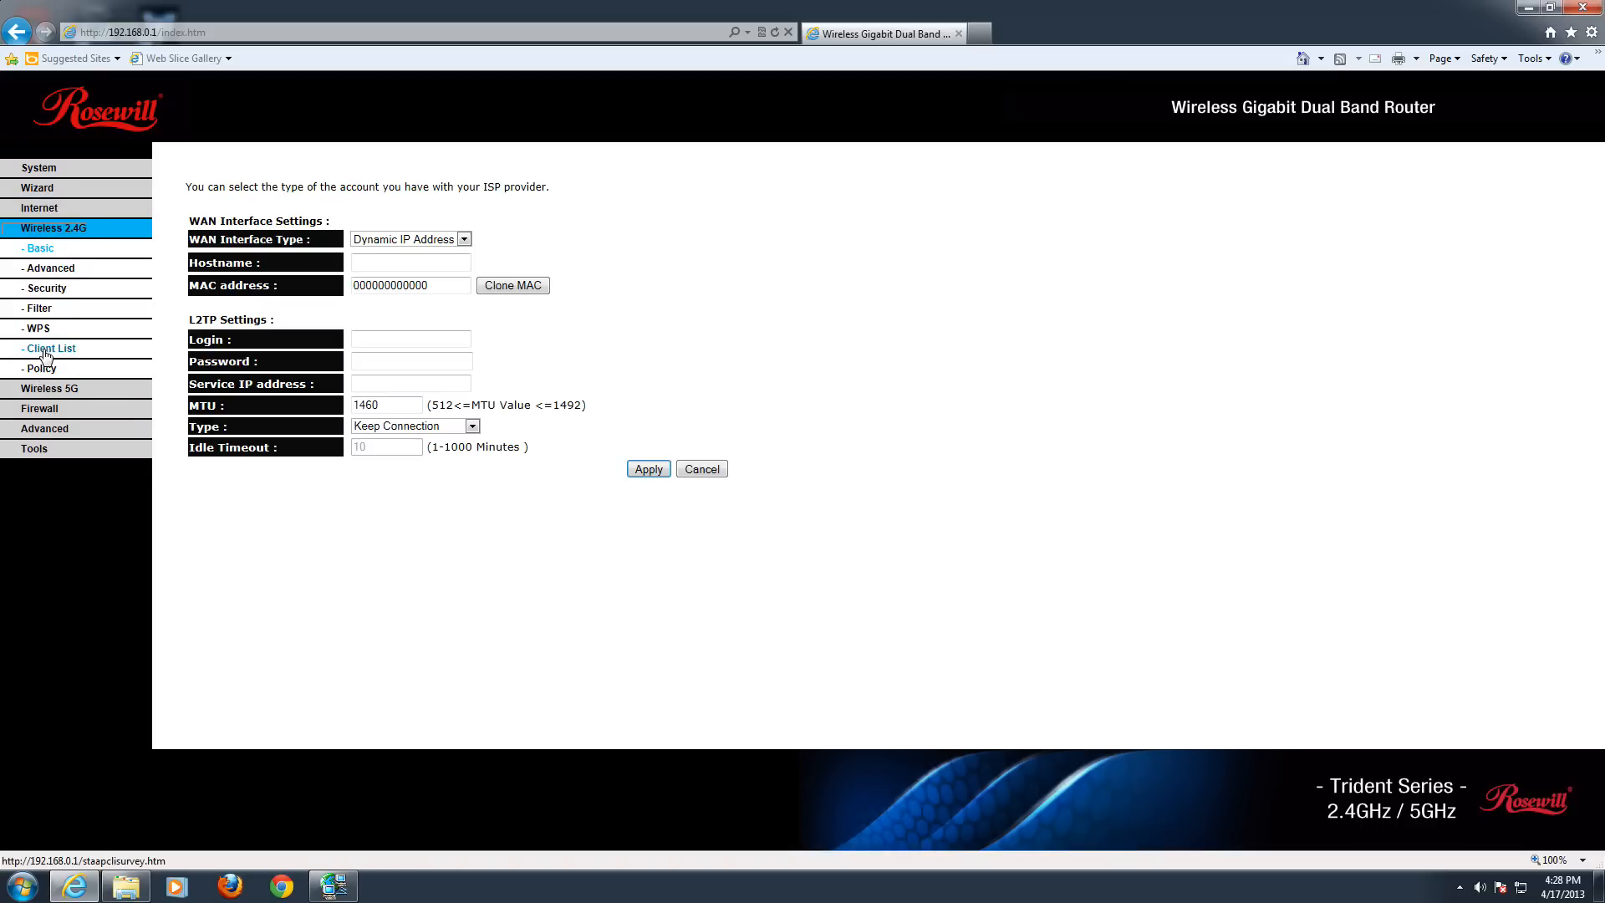
click(39, 248)
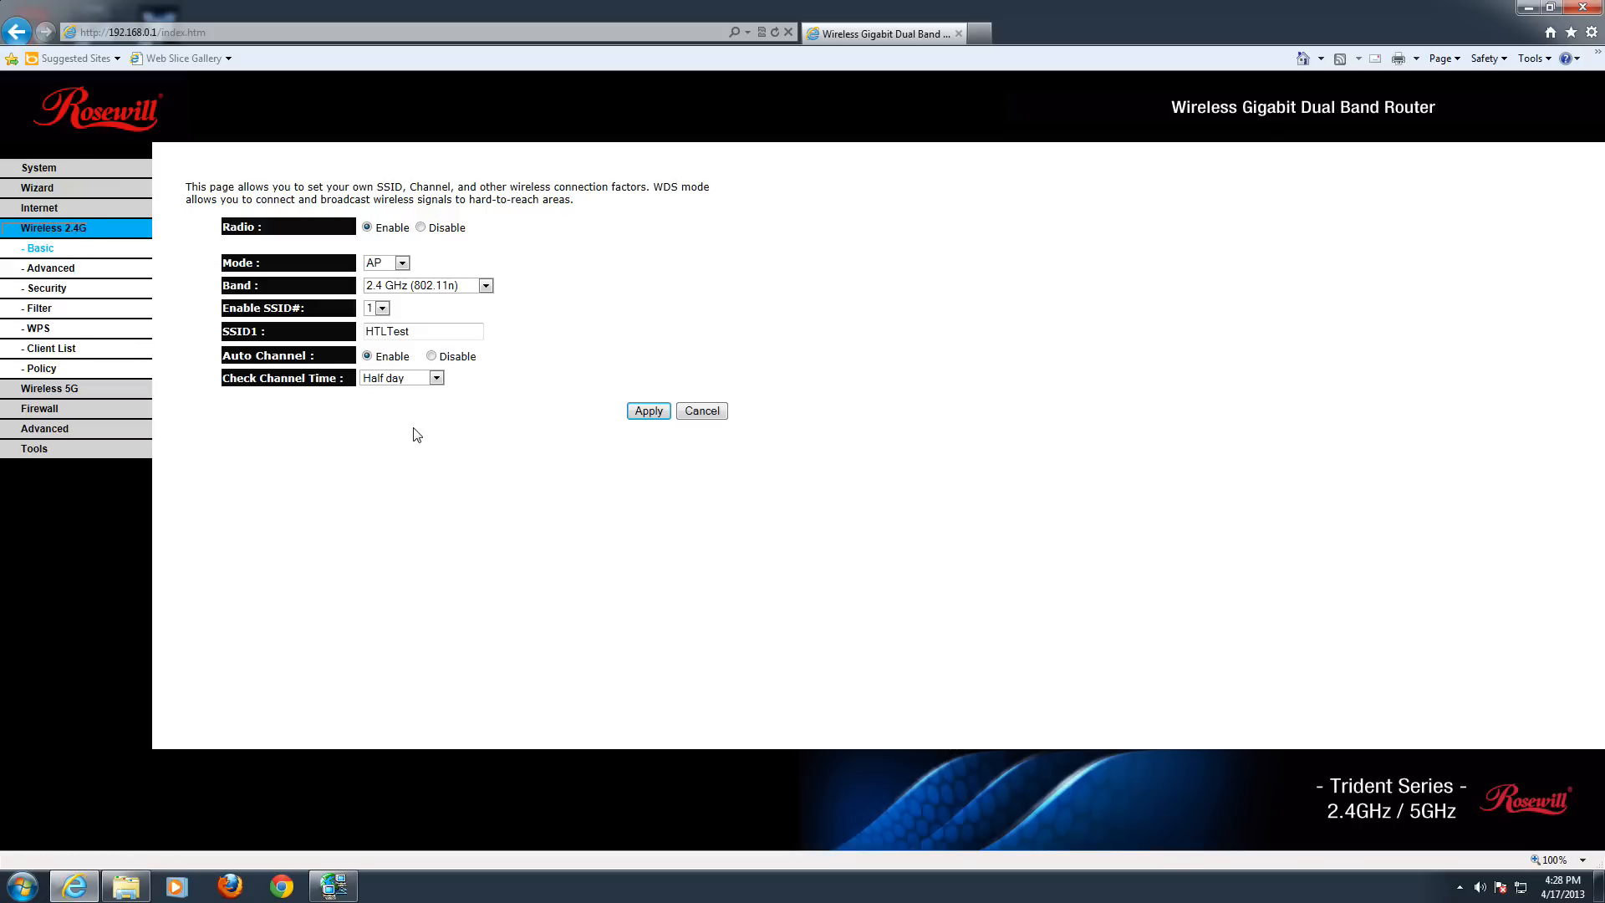
mouse_move(296, 237)
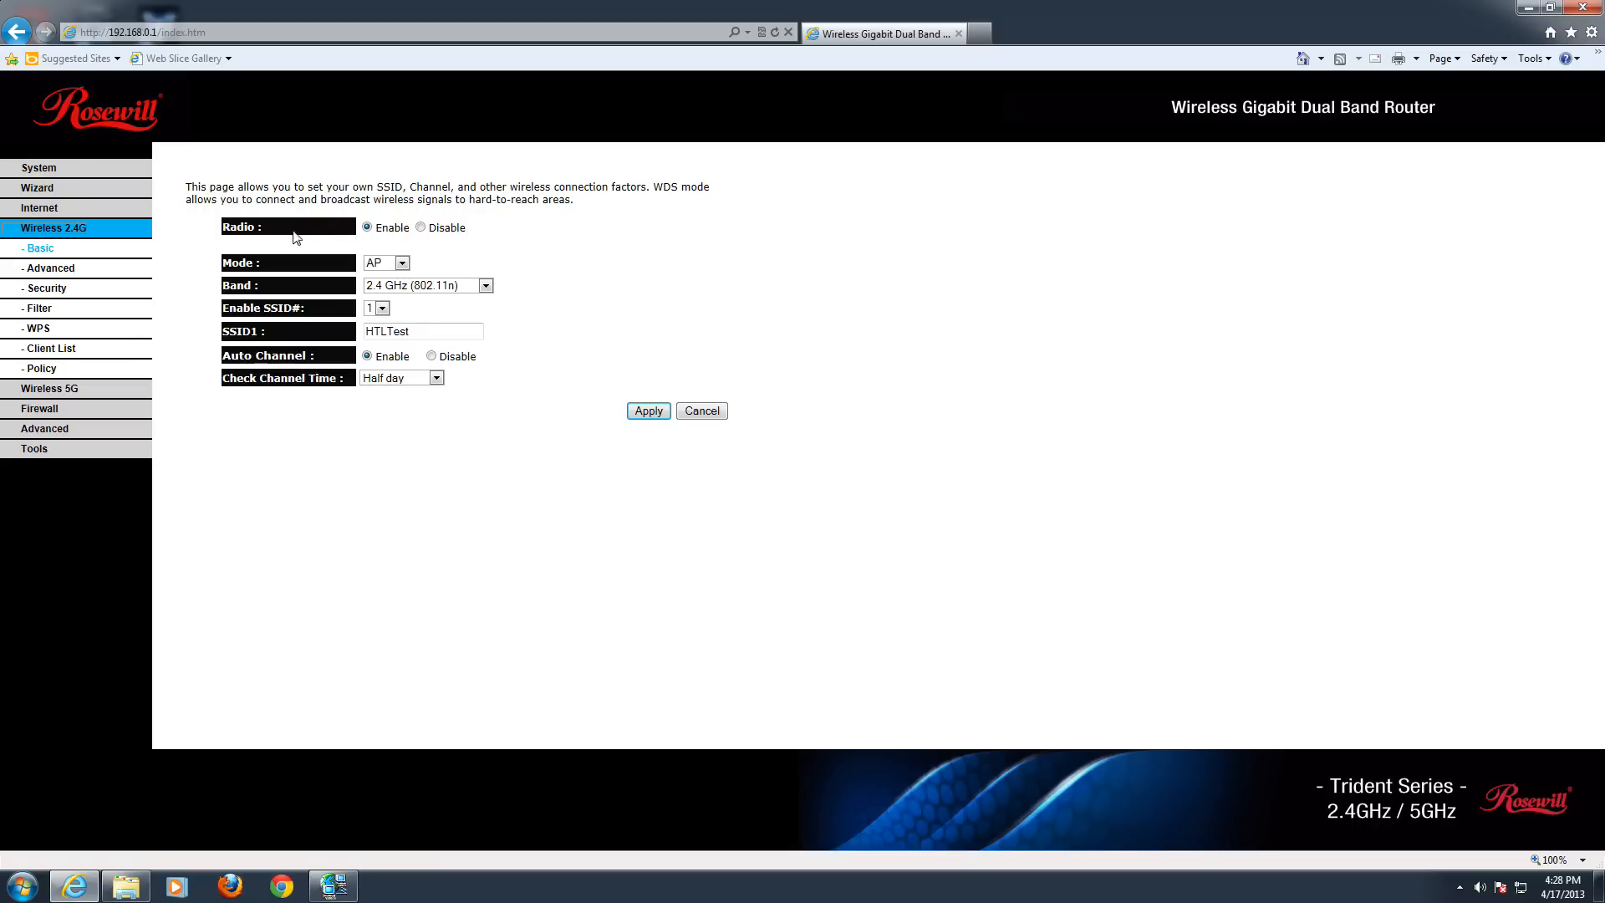
mouse_move(431, 281)
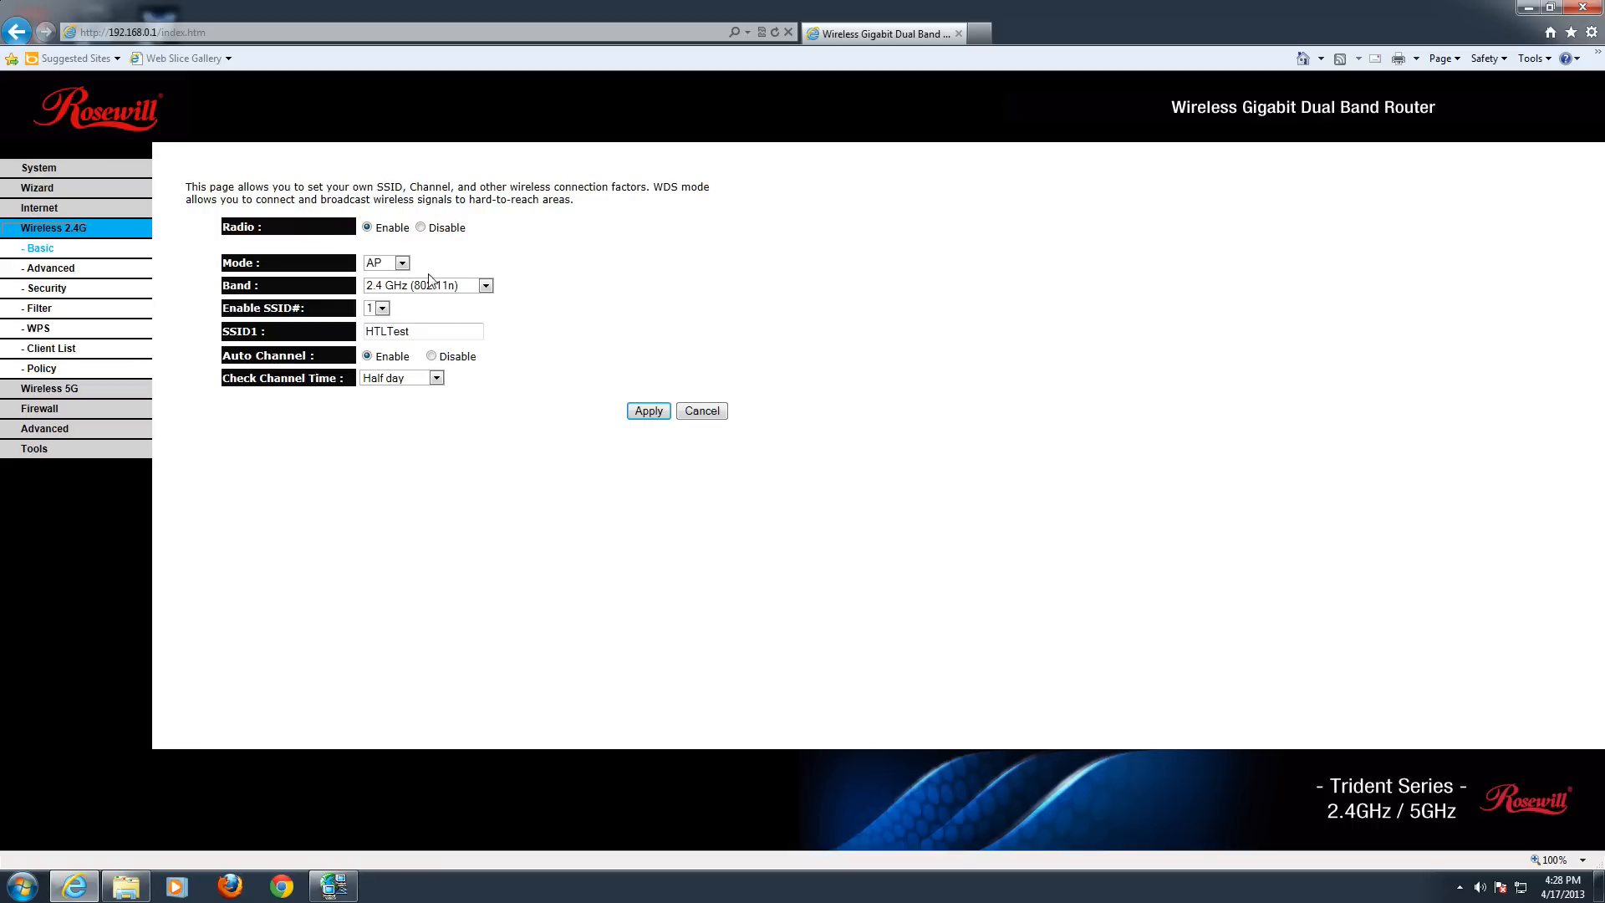
click(402, 262)
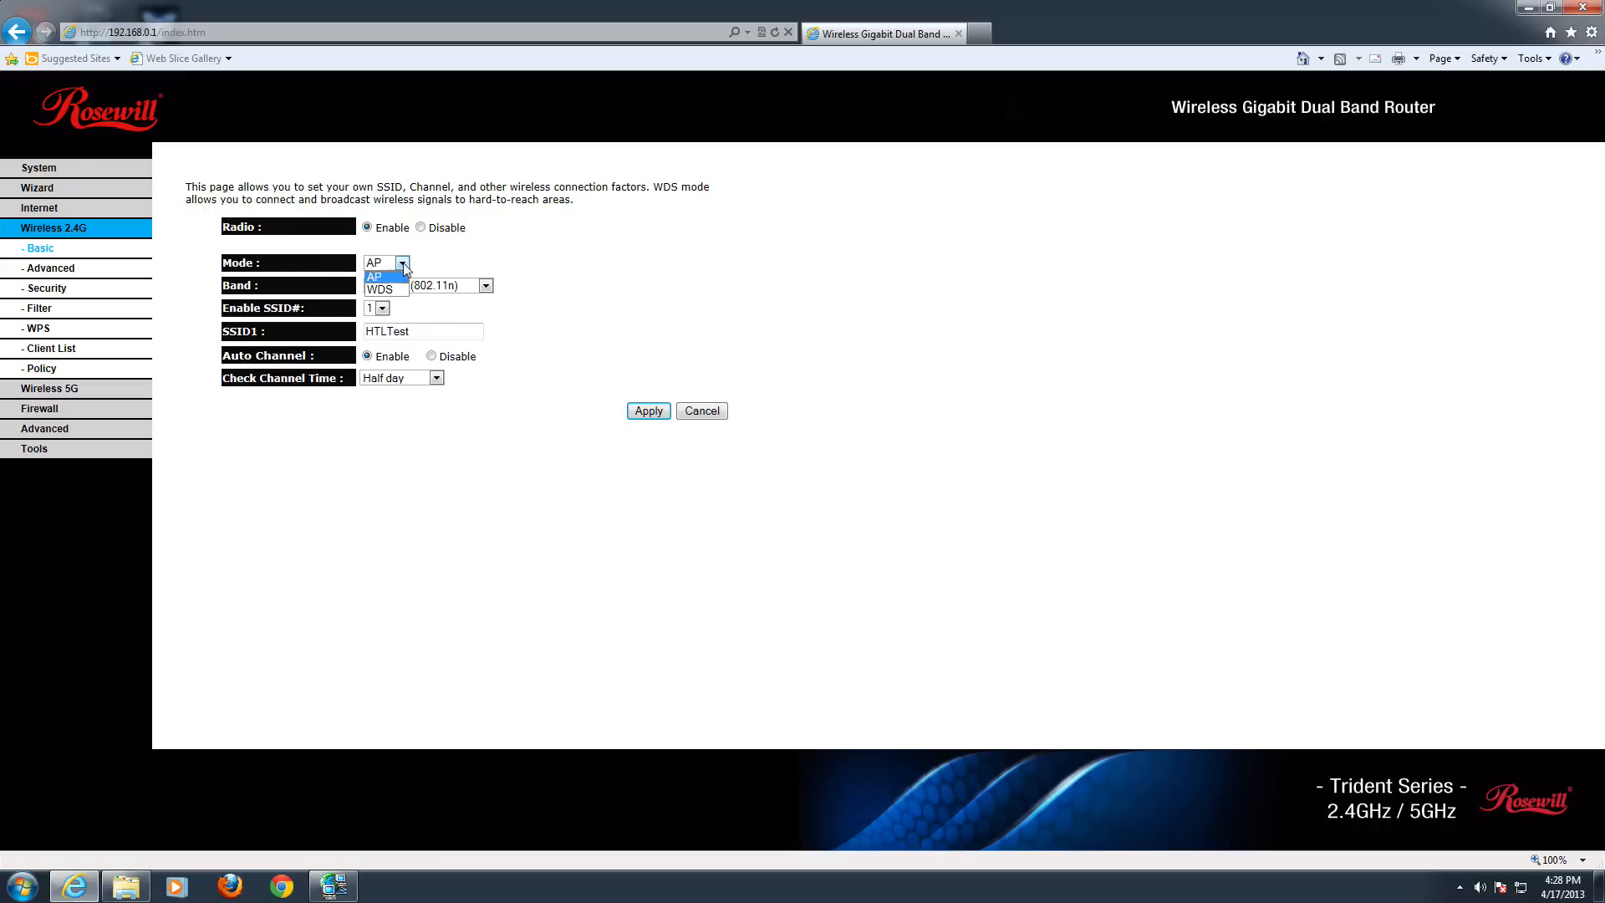
click(374, 274)
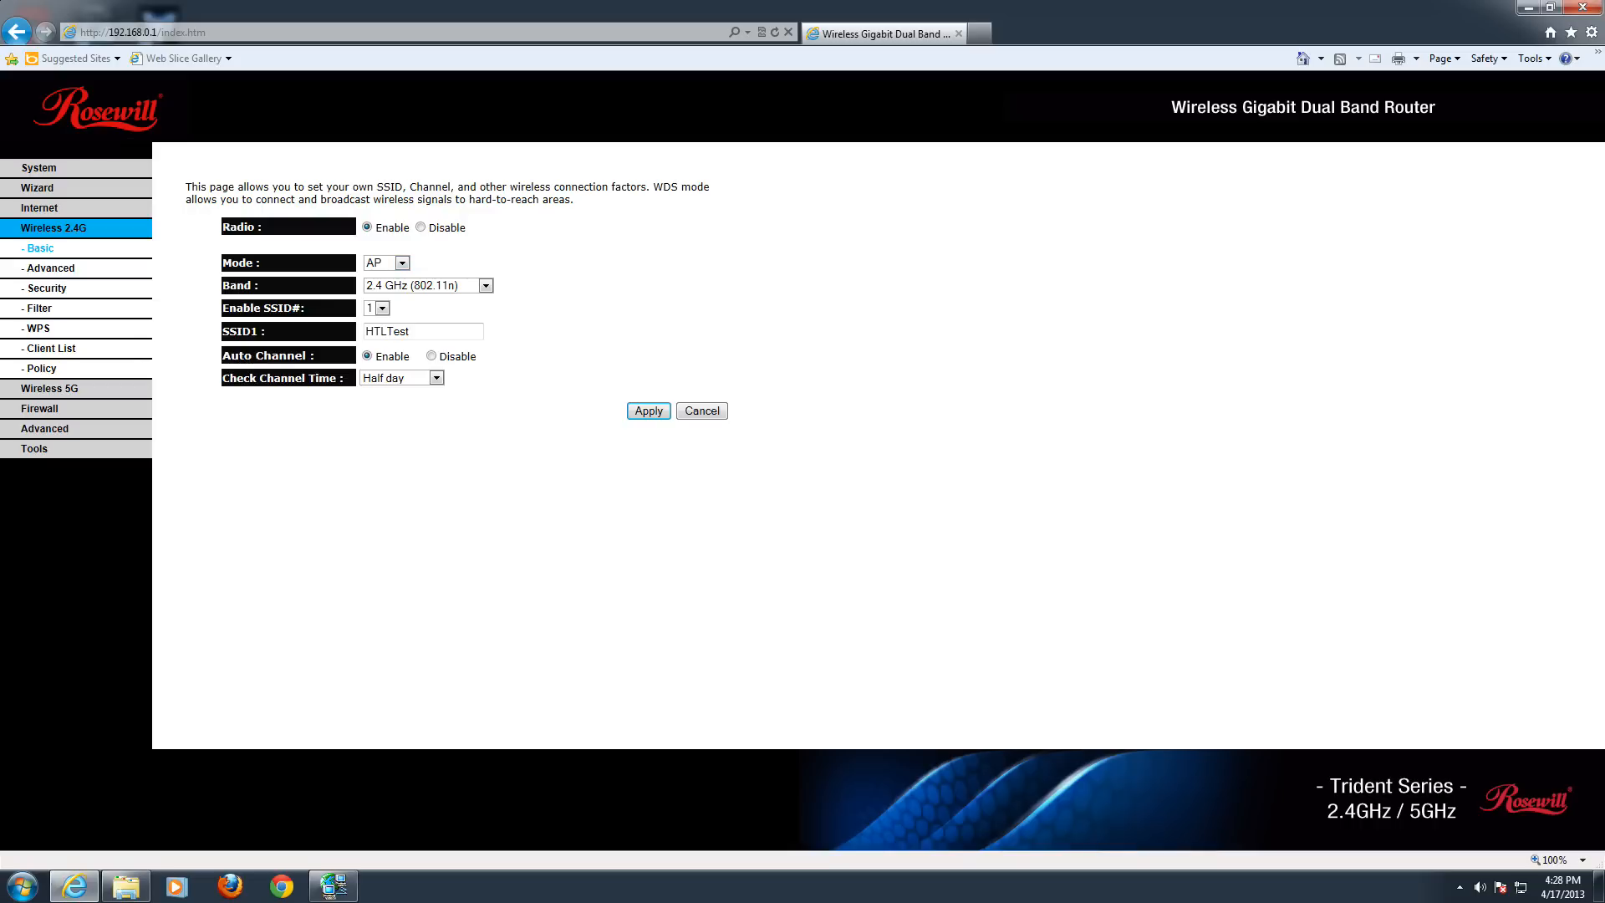
mouse_move(437, 297)
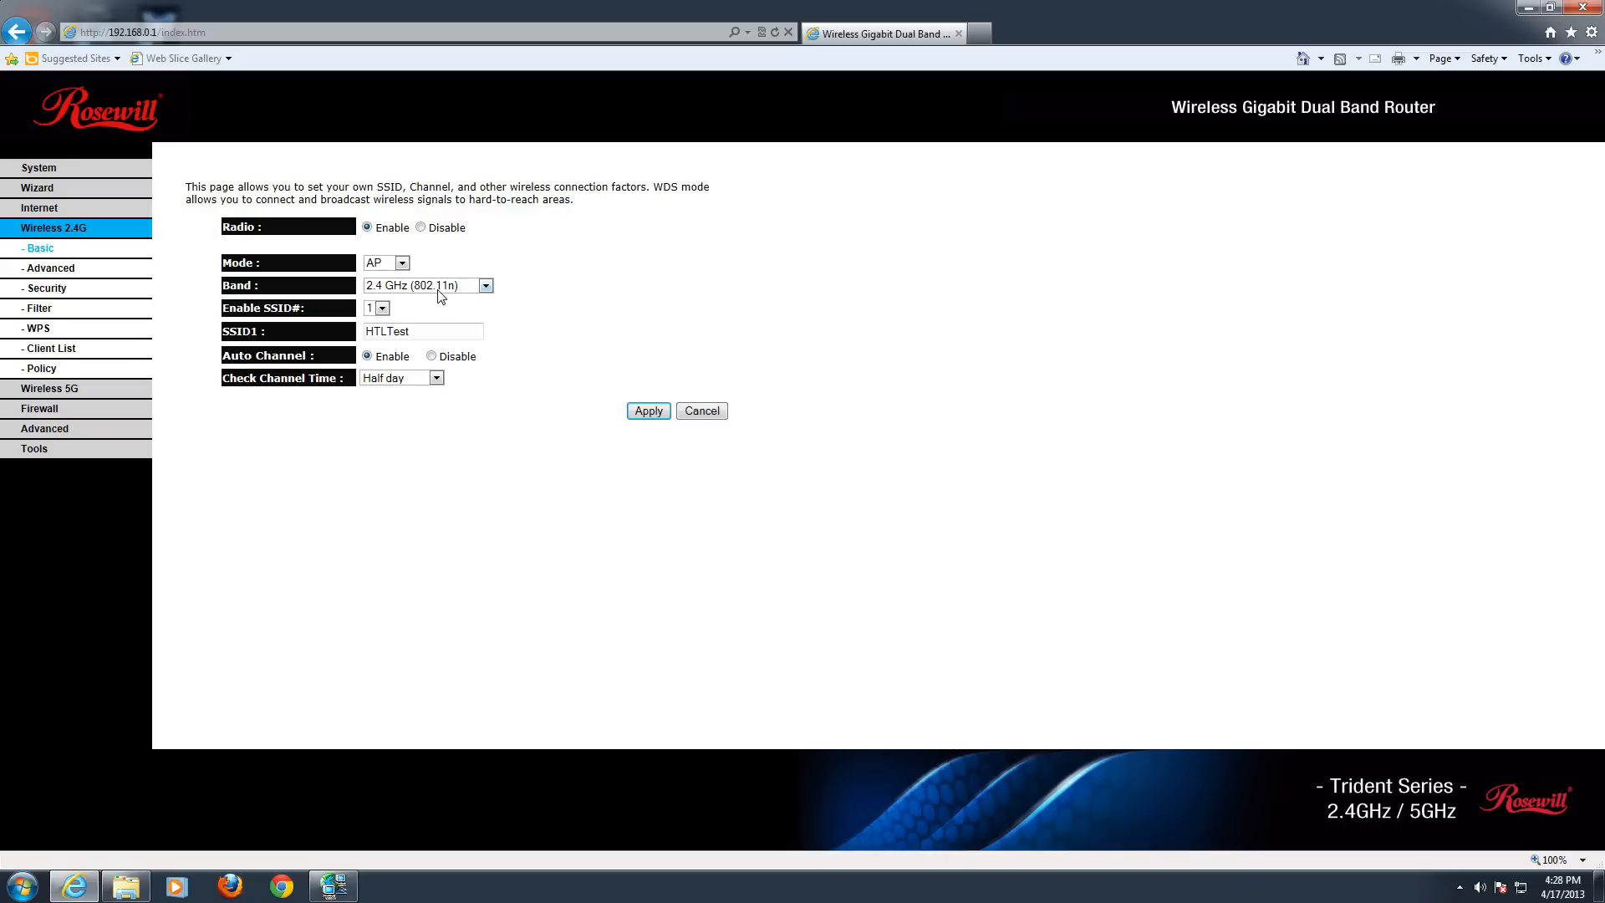
mouse_move(418, 271)
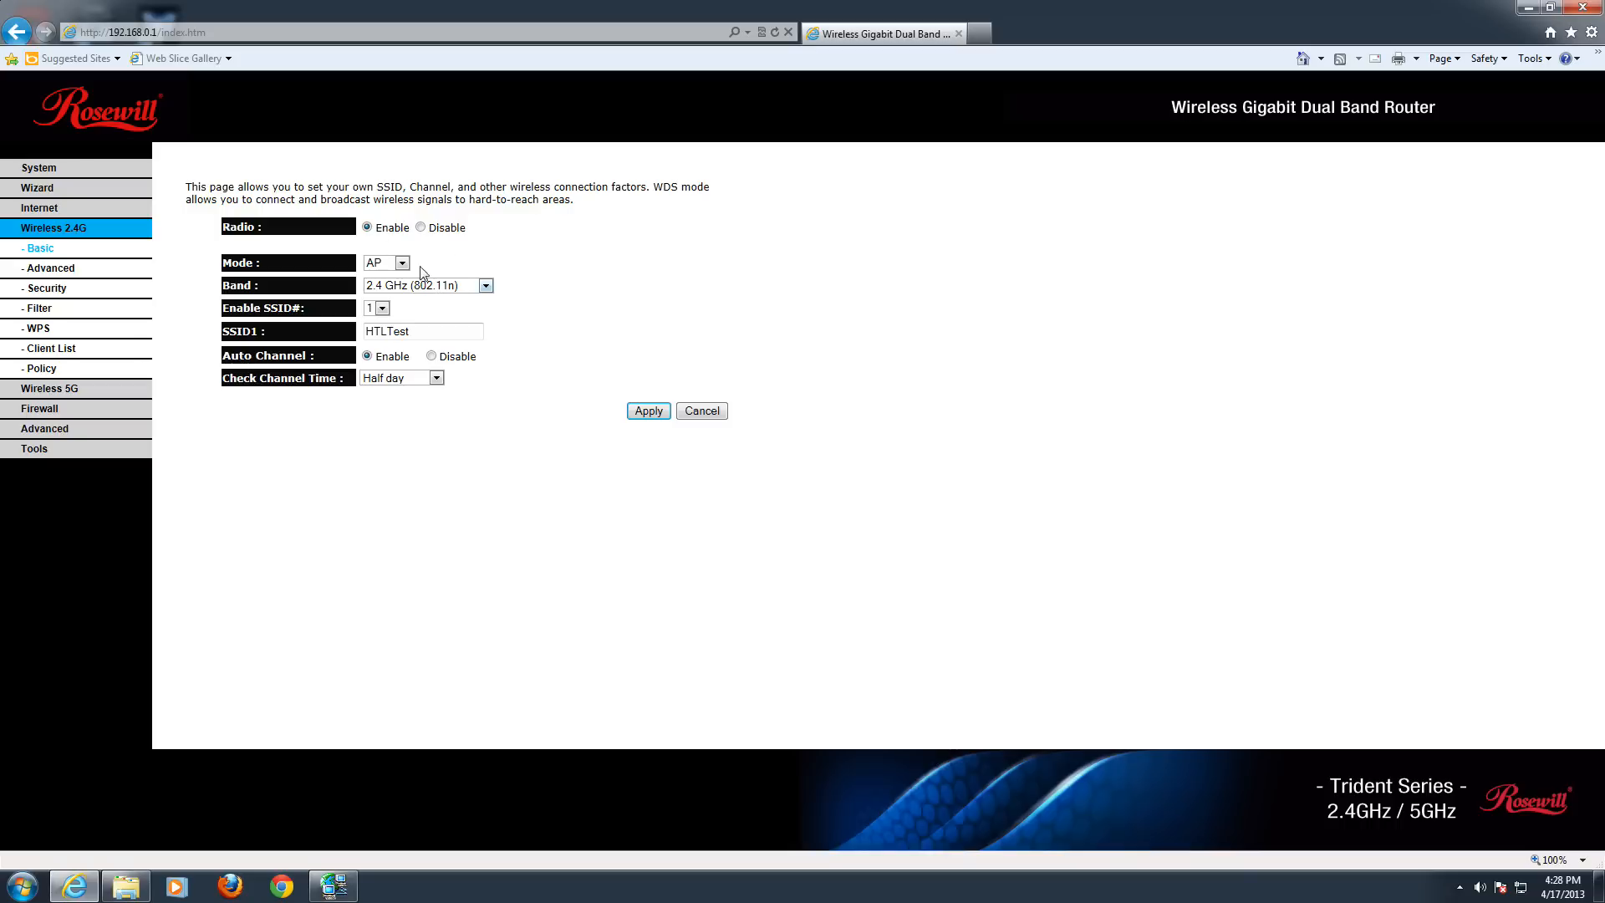
click(484, 286)
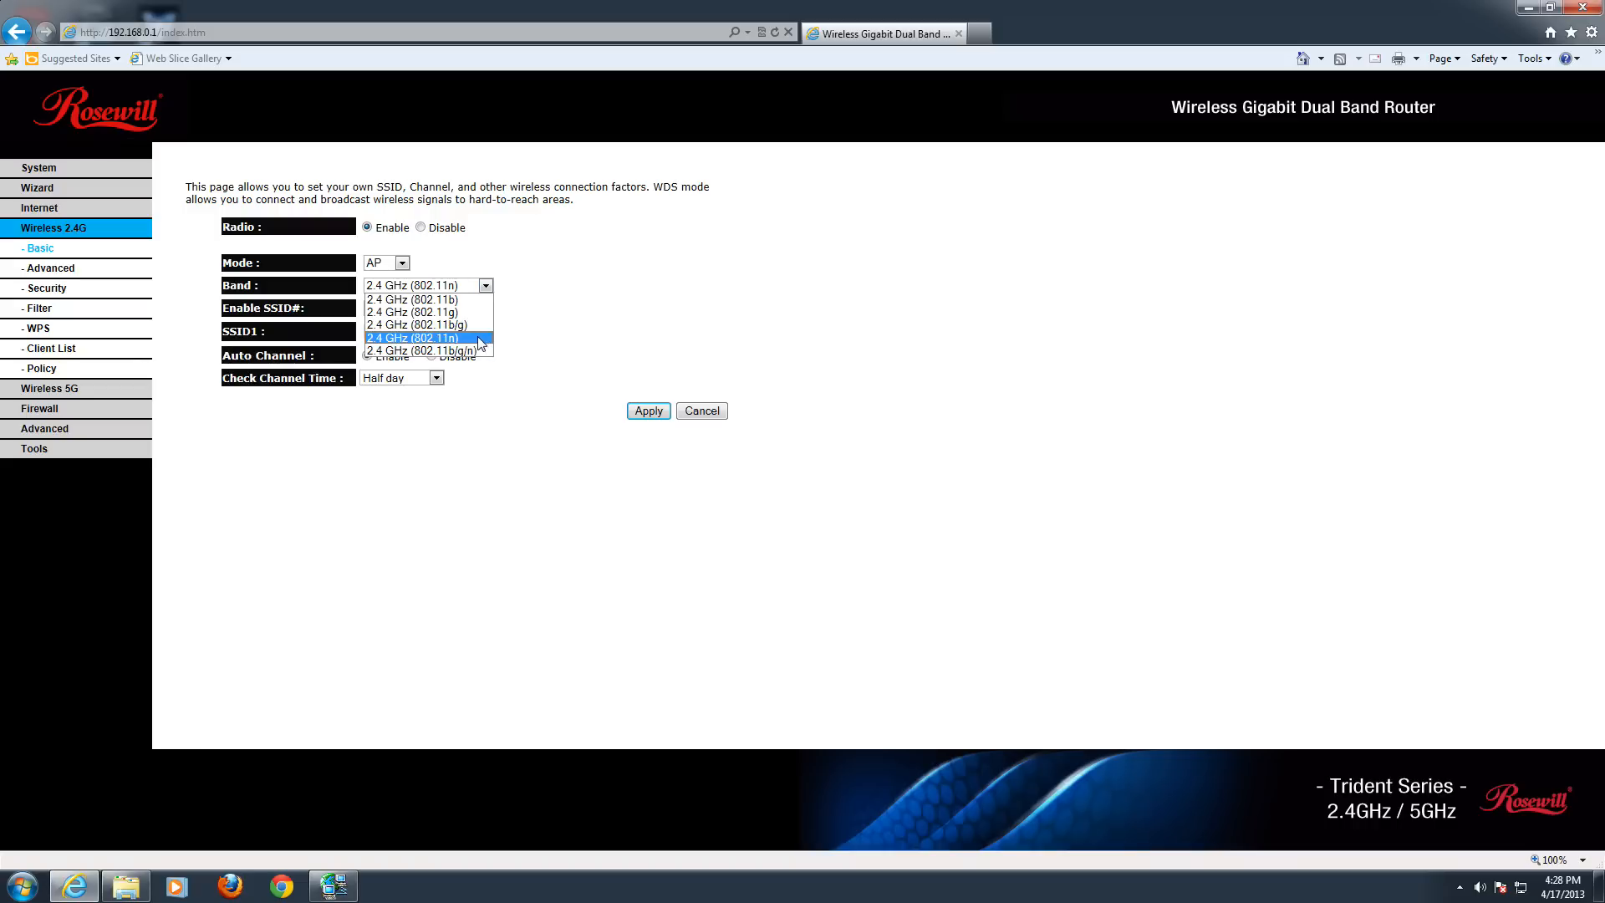
mouse_move(473, 340)
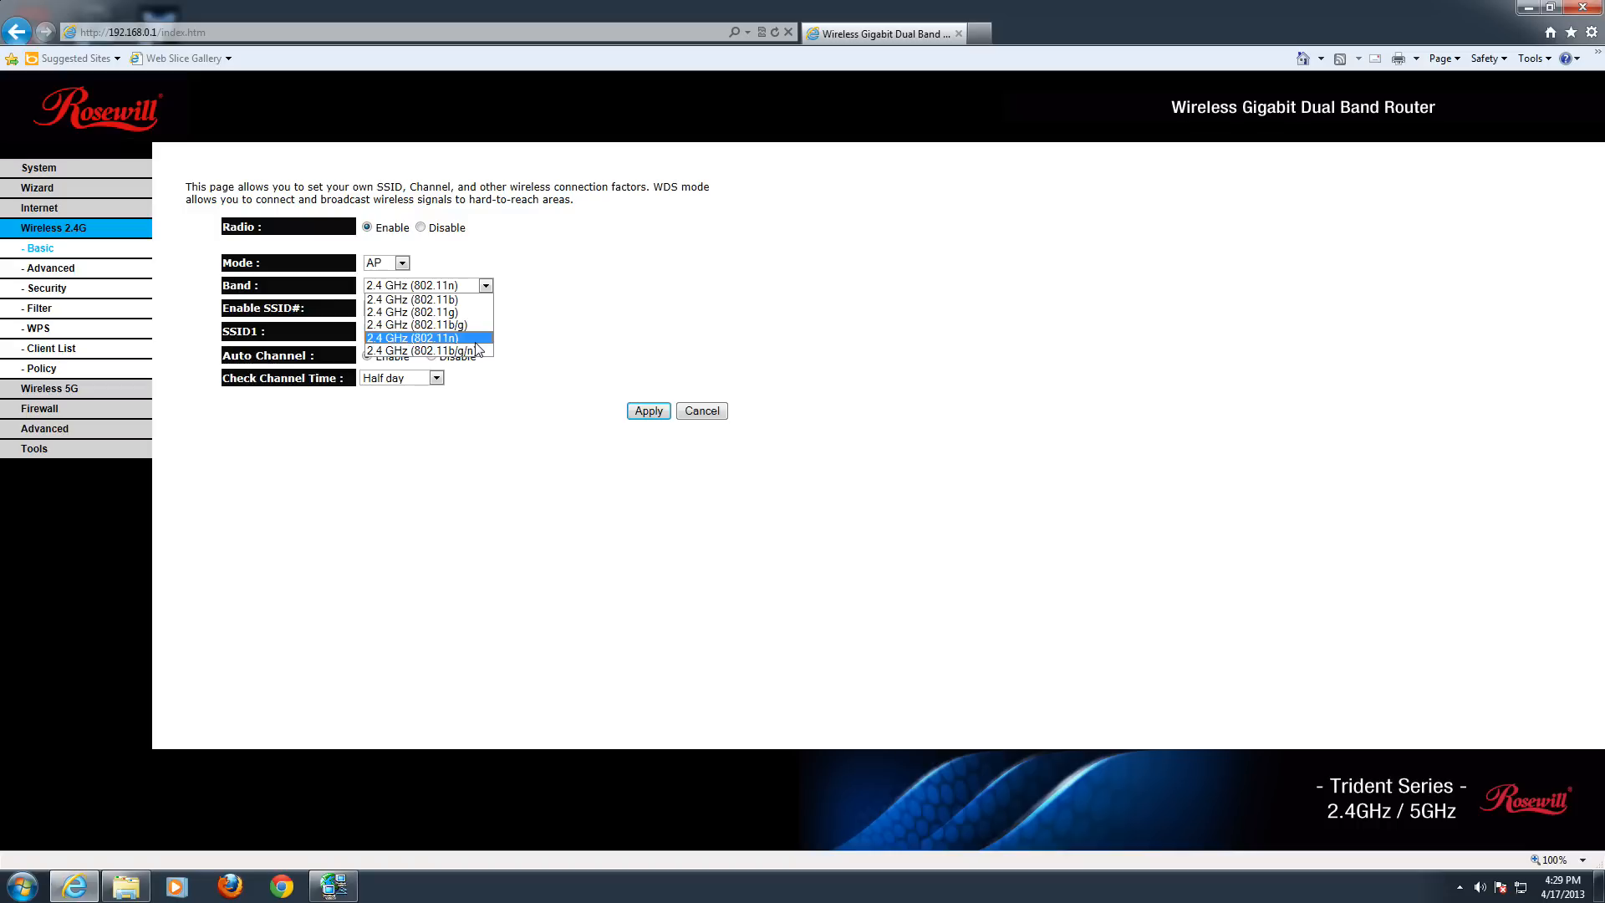
click(412, 338)
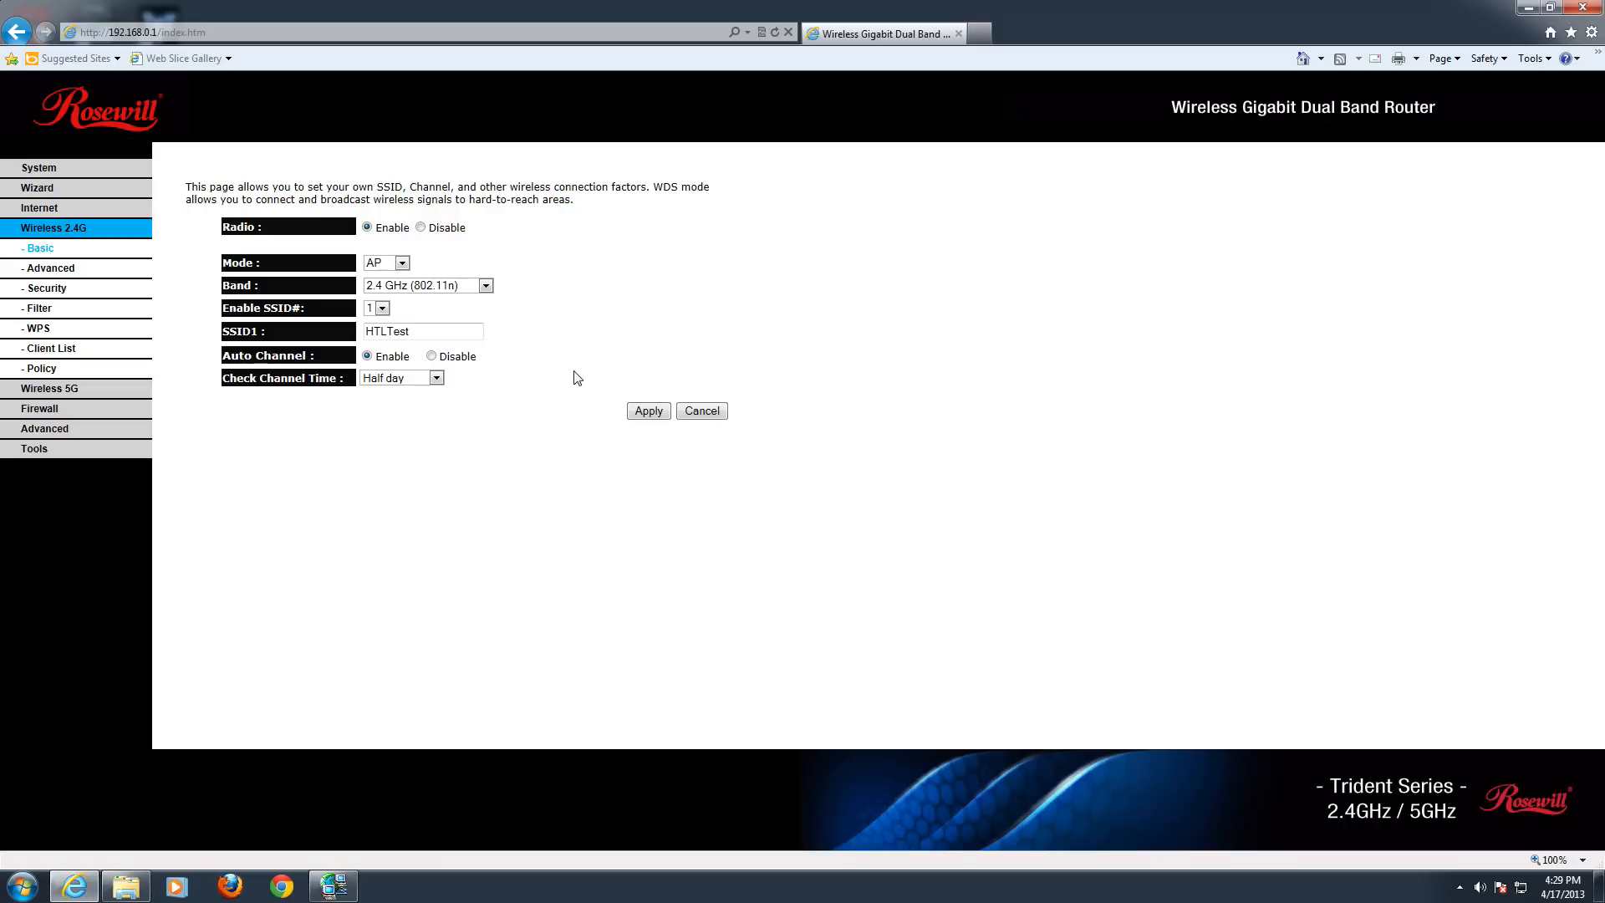
click(386, 309)
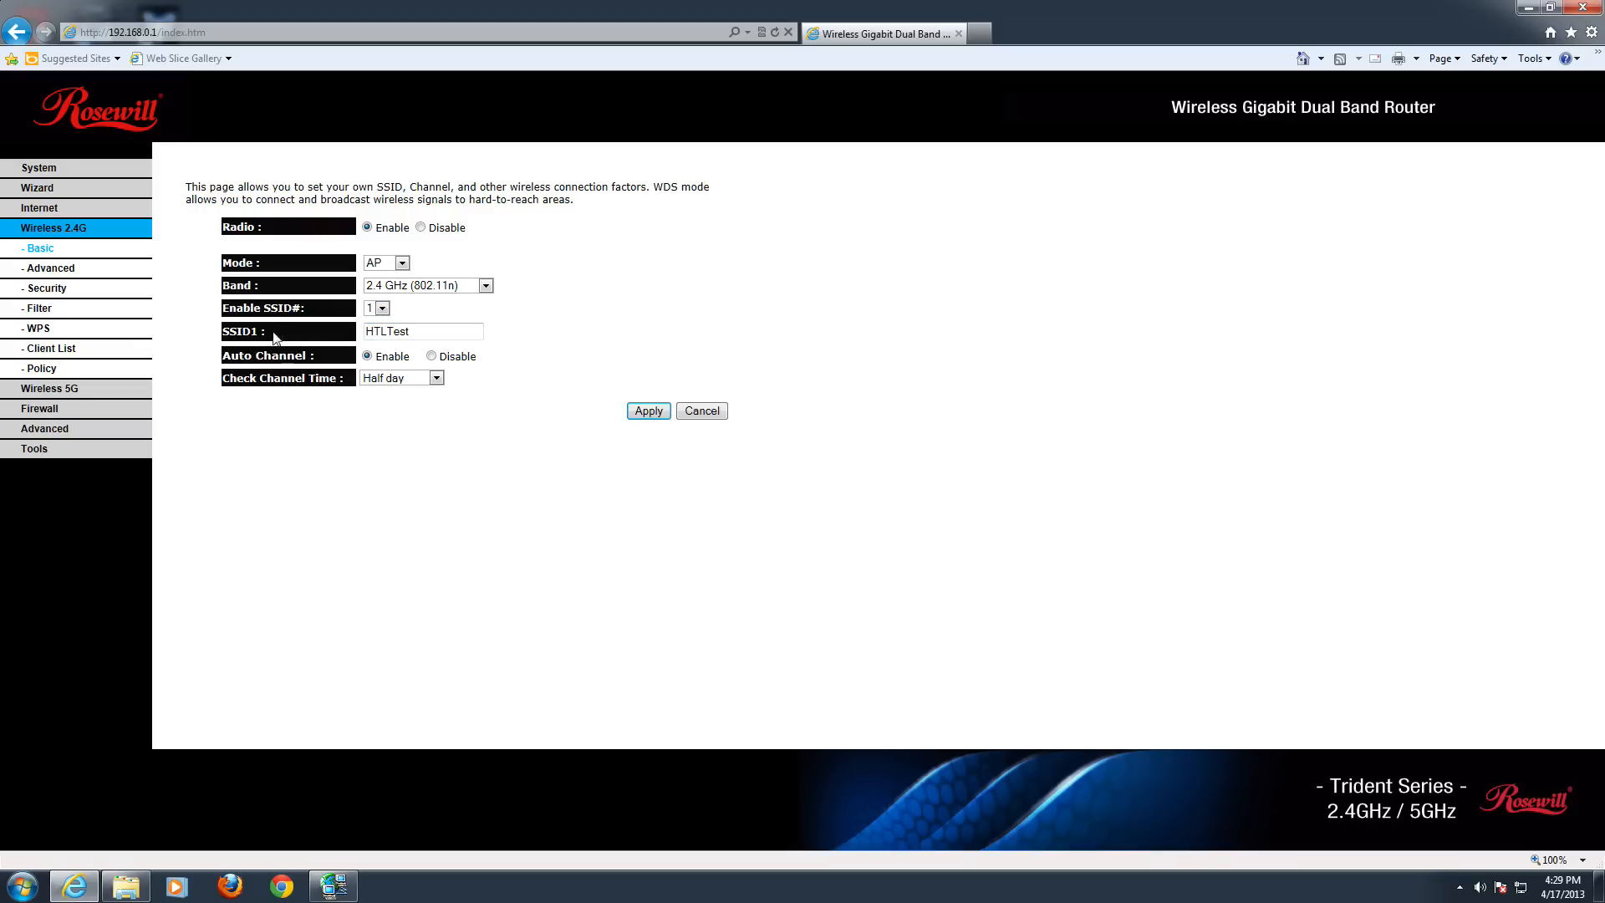
click(421, 331)
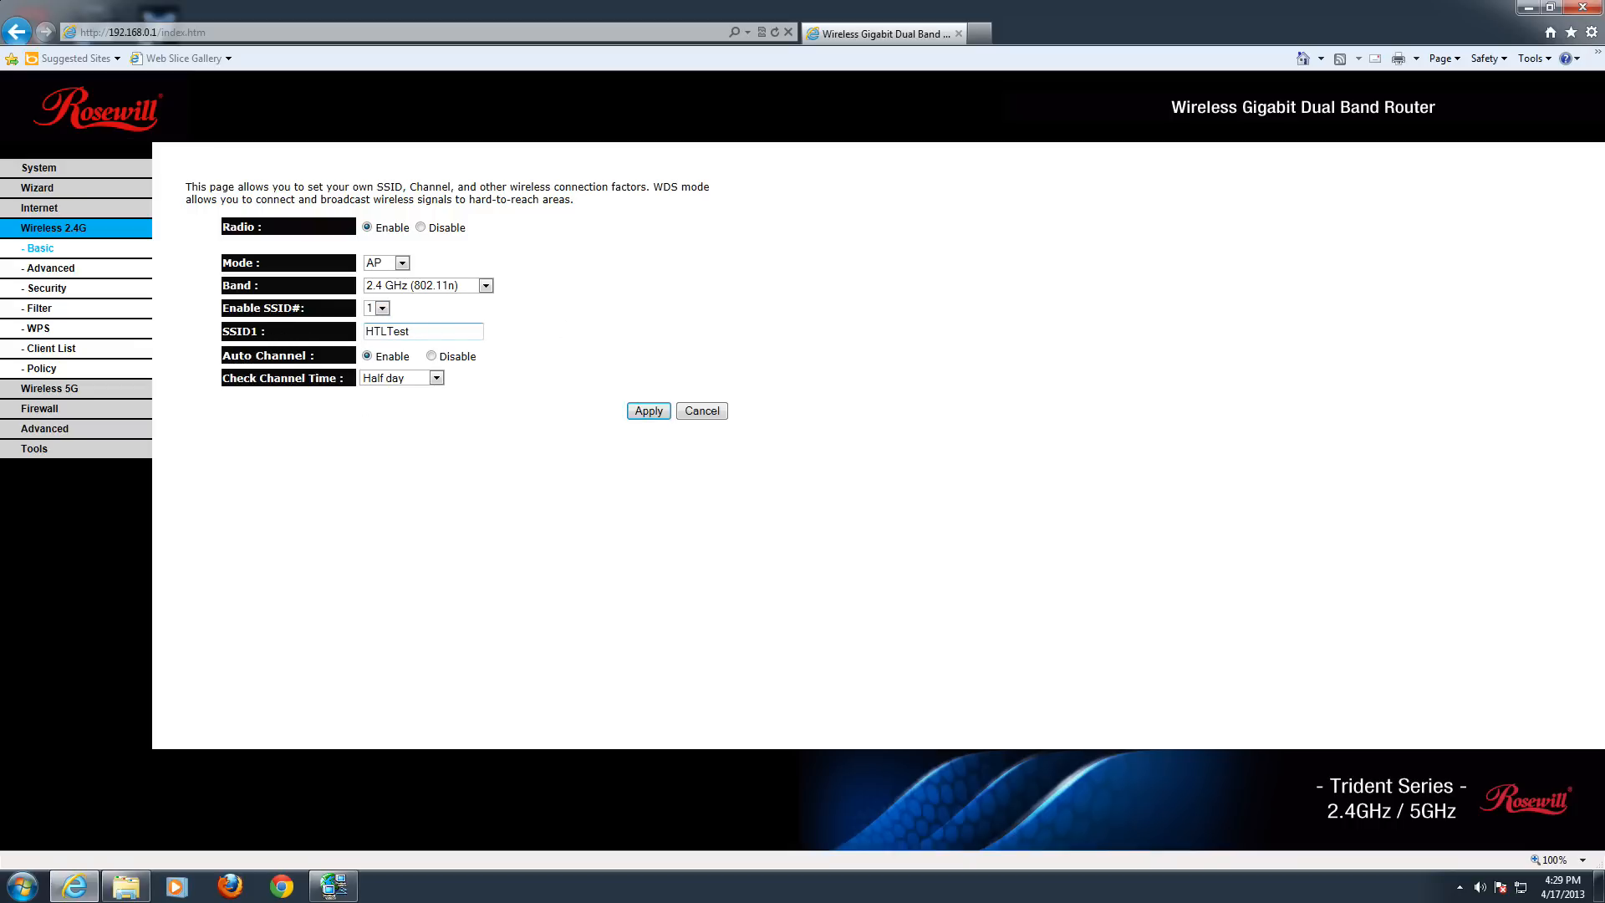
double_click(387, 331)
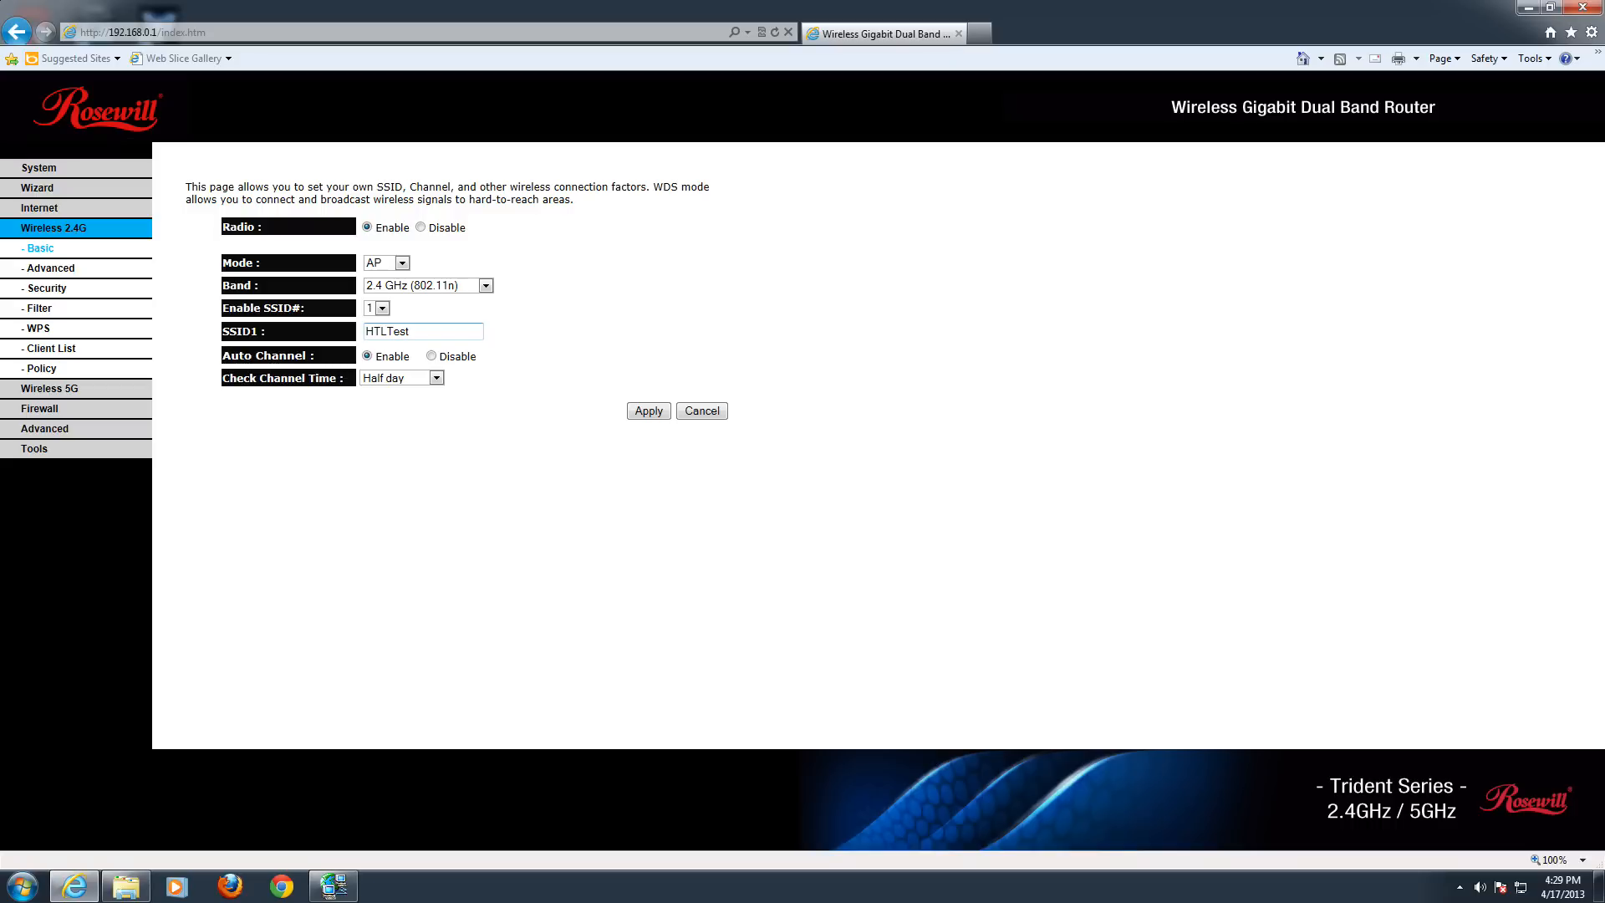
mouse_move(292, 372)
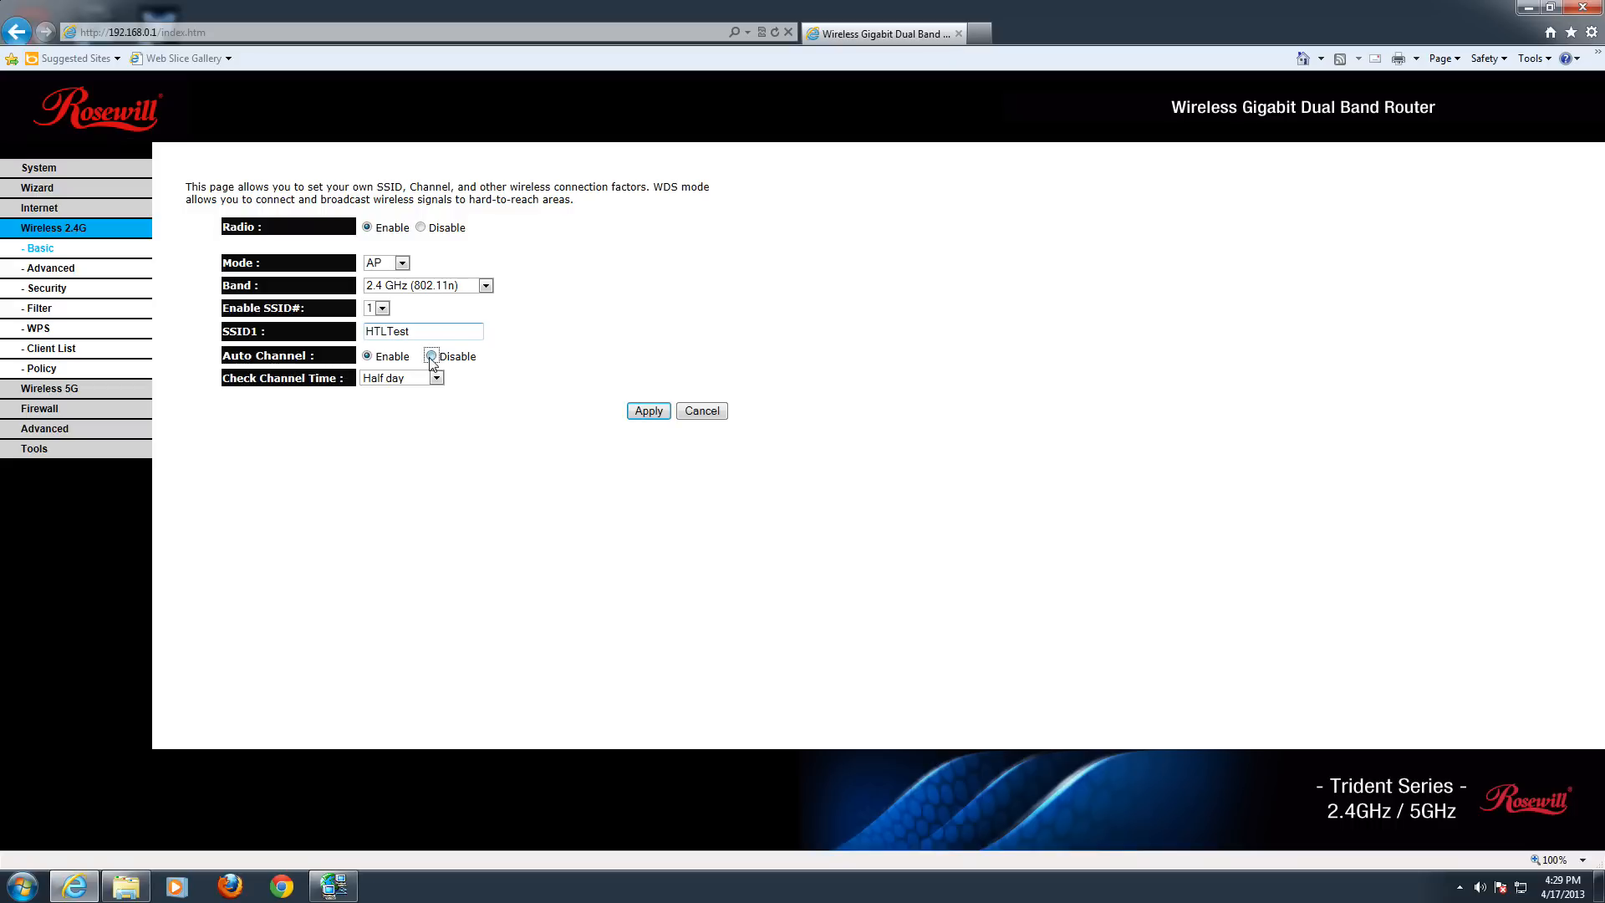
click(429, 355)
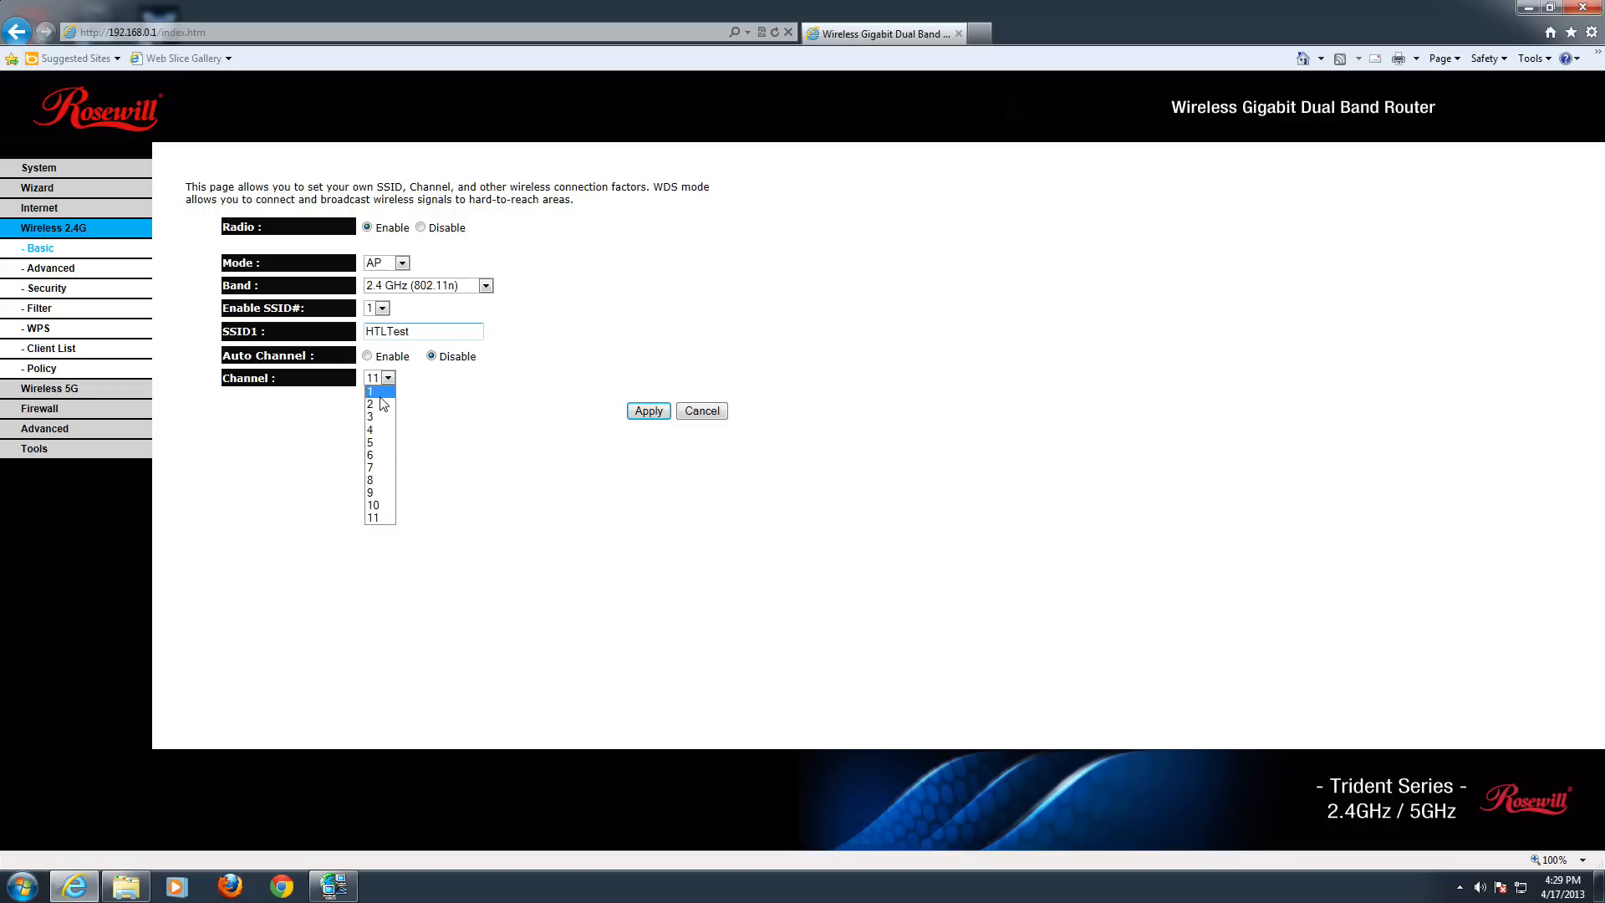
click(368, 355)
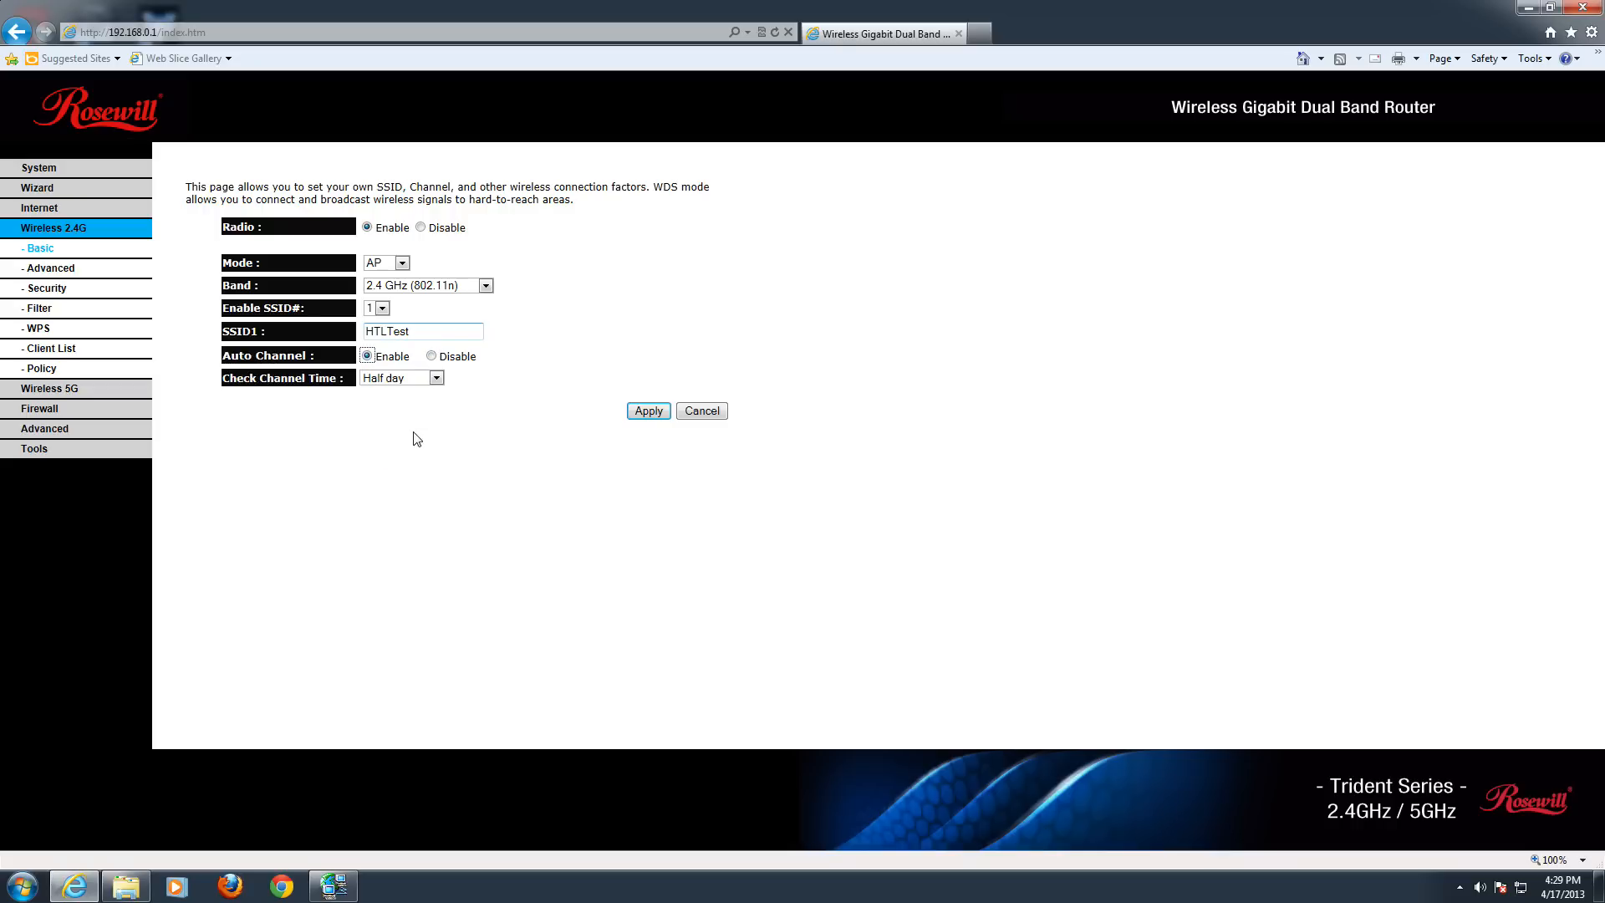
mouse_move(415, 383)
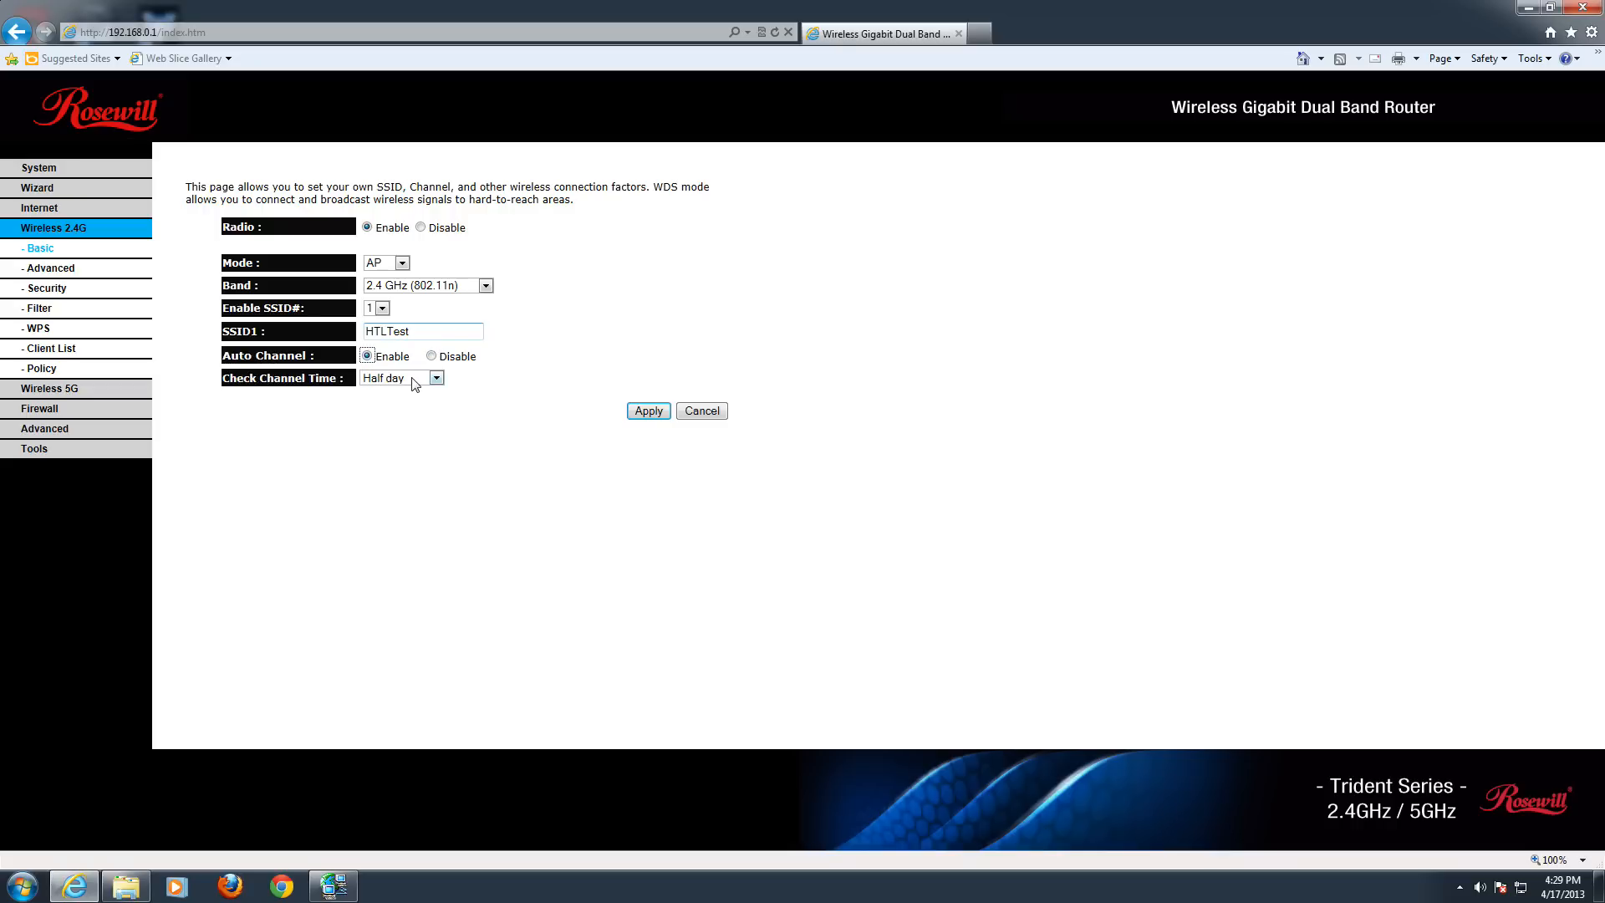
click(435, 377)
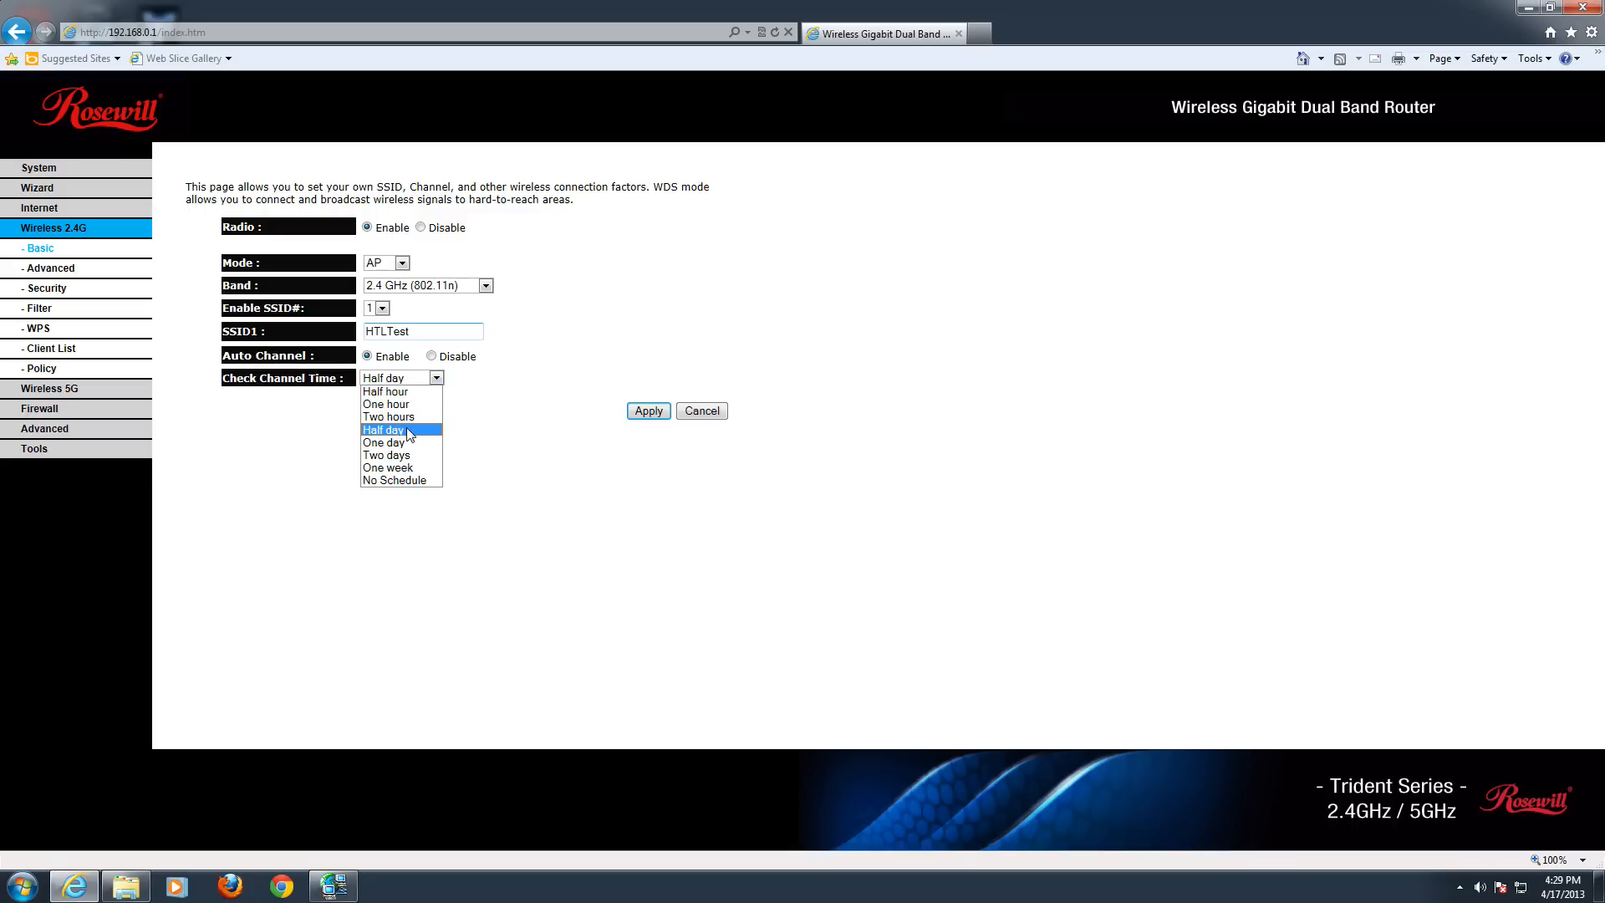
mouse_move(409, 437)
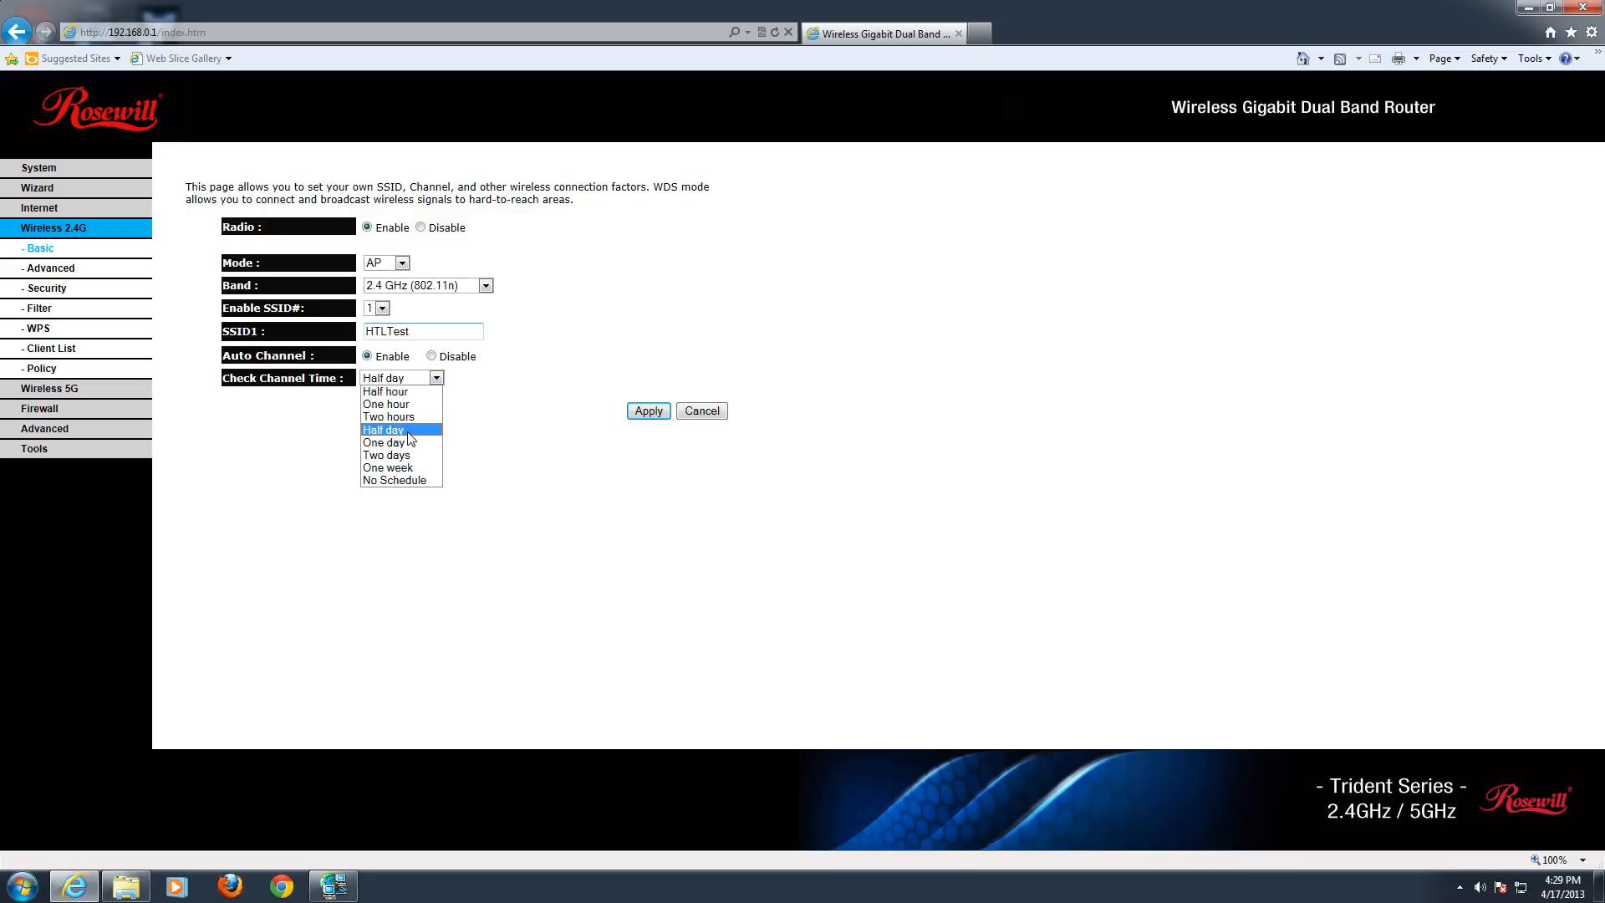
mouse_move(409, 437)
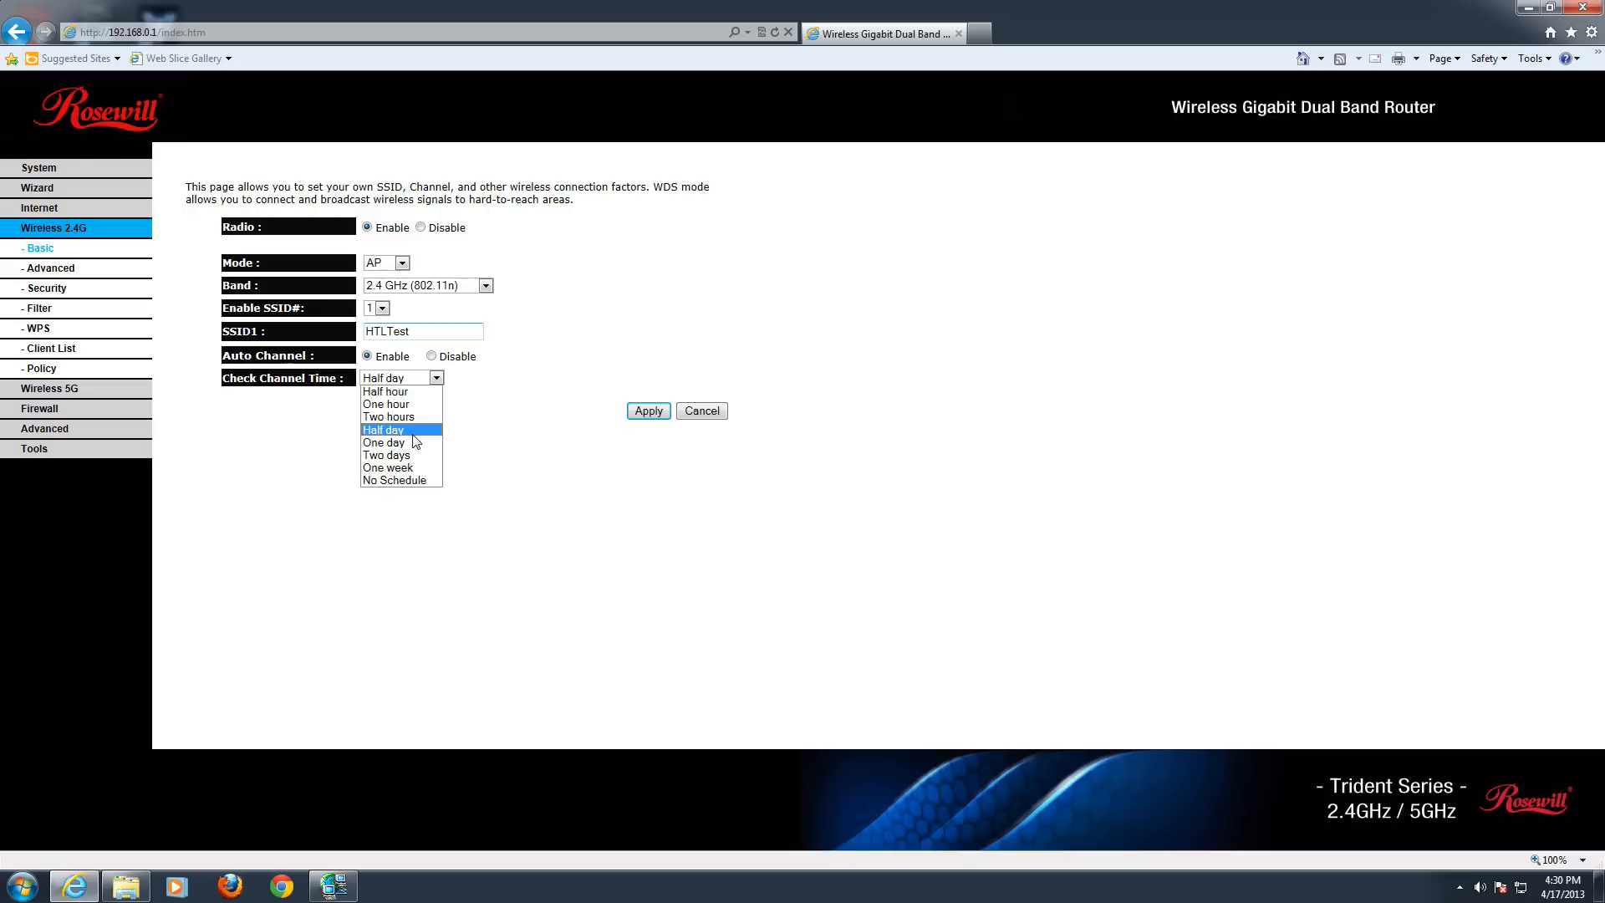
click(382, 429)
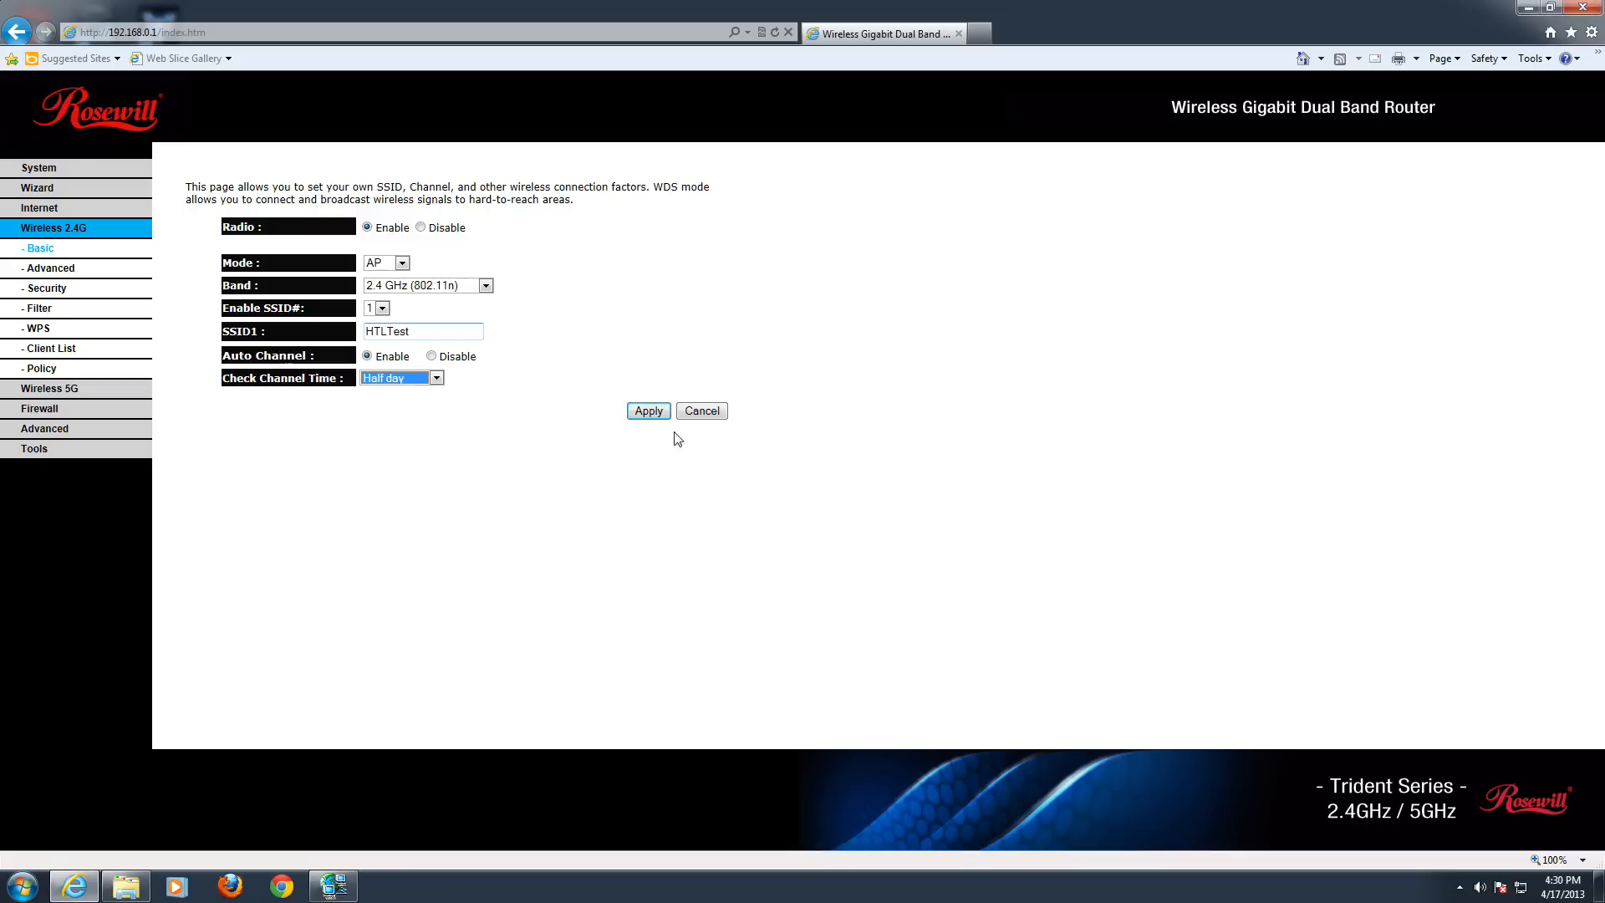
Step: Keep 2.4G Tx Power at 100% in advanced settings, then view the WPA2 (AES) security page
click(49, 267)
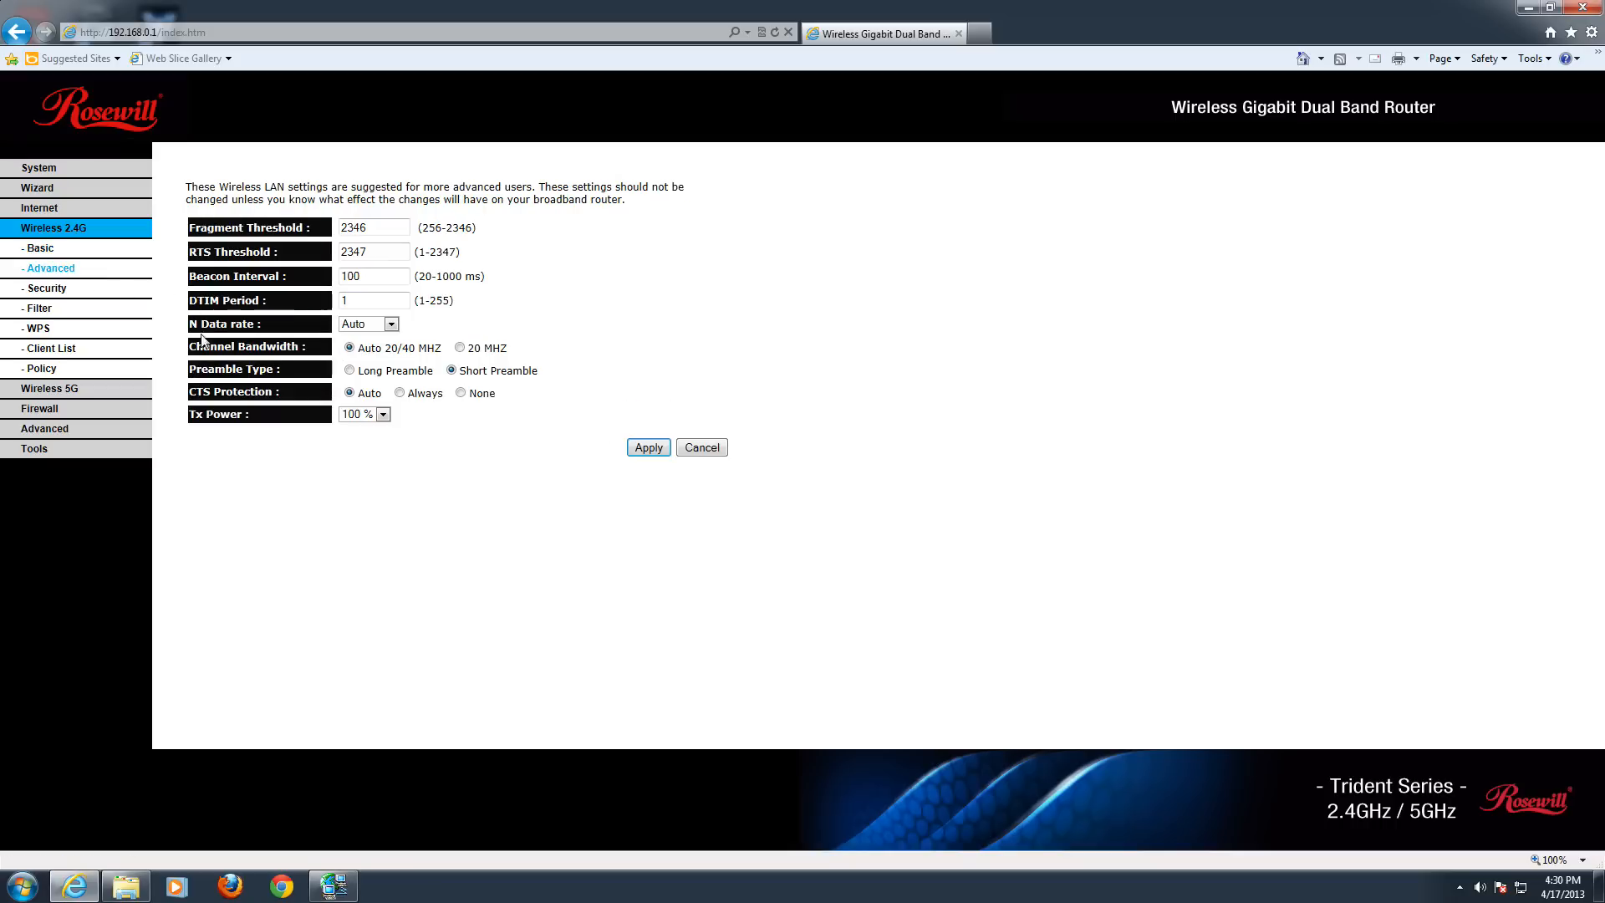
mouse_move(239, 343)
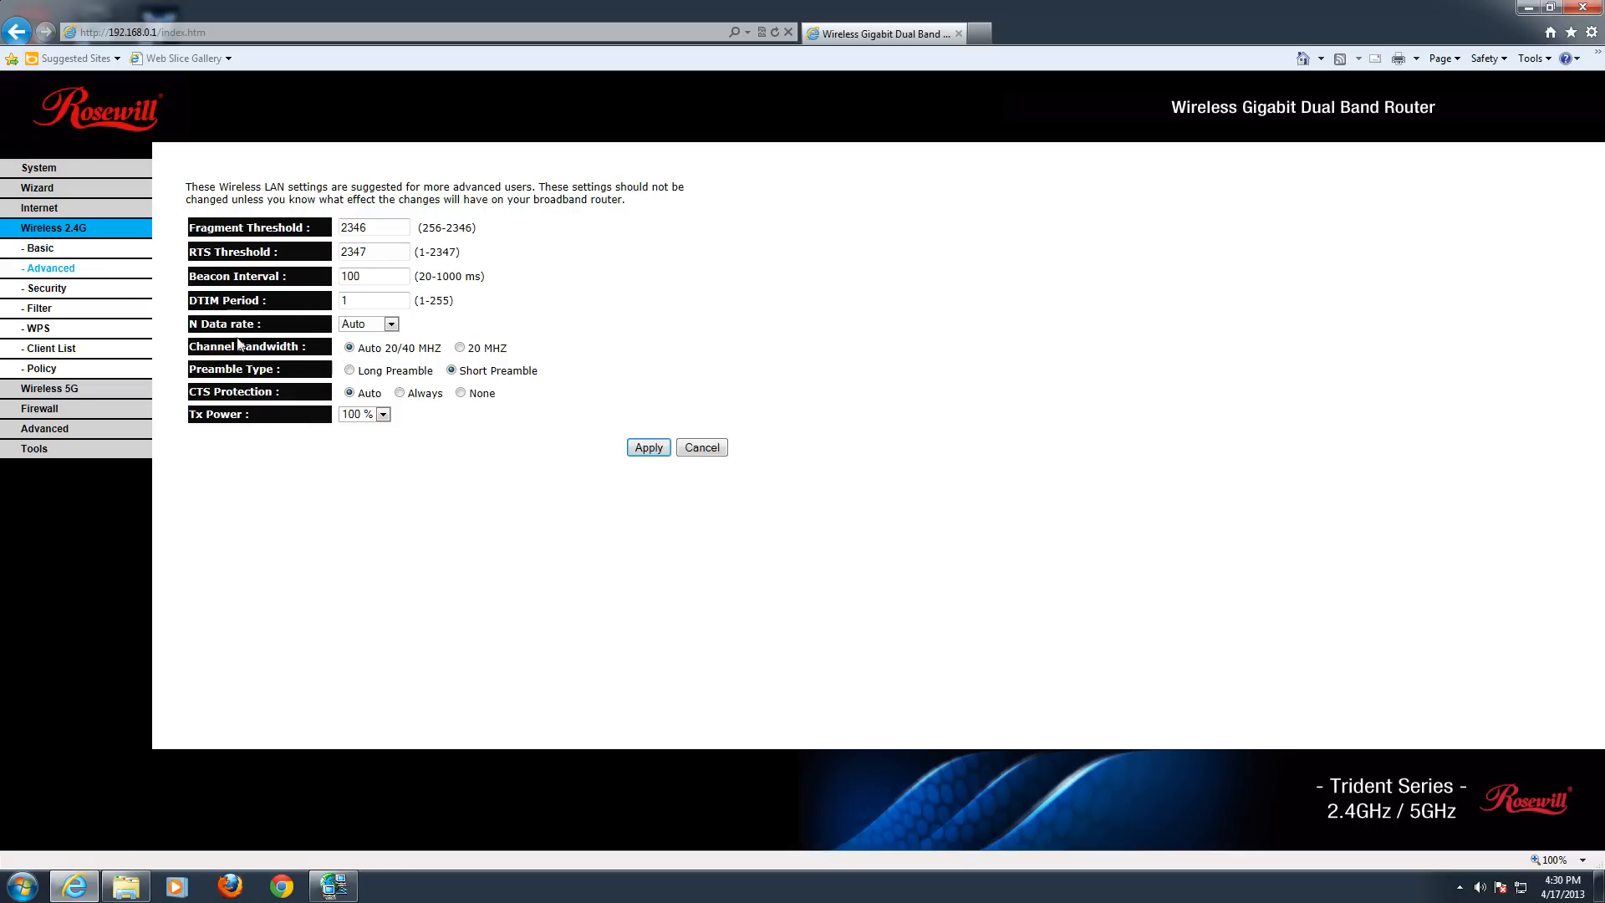
mouse_move(259, 226)
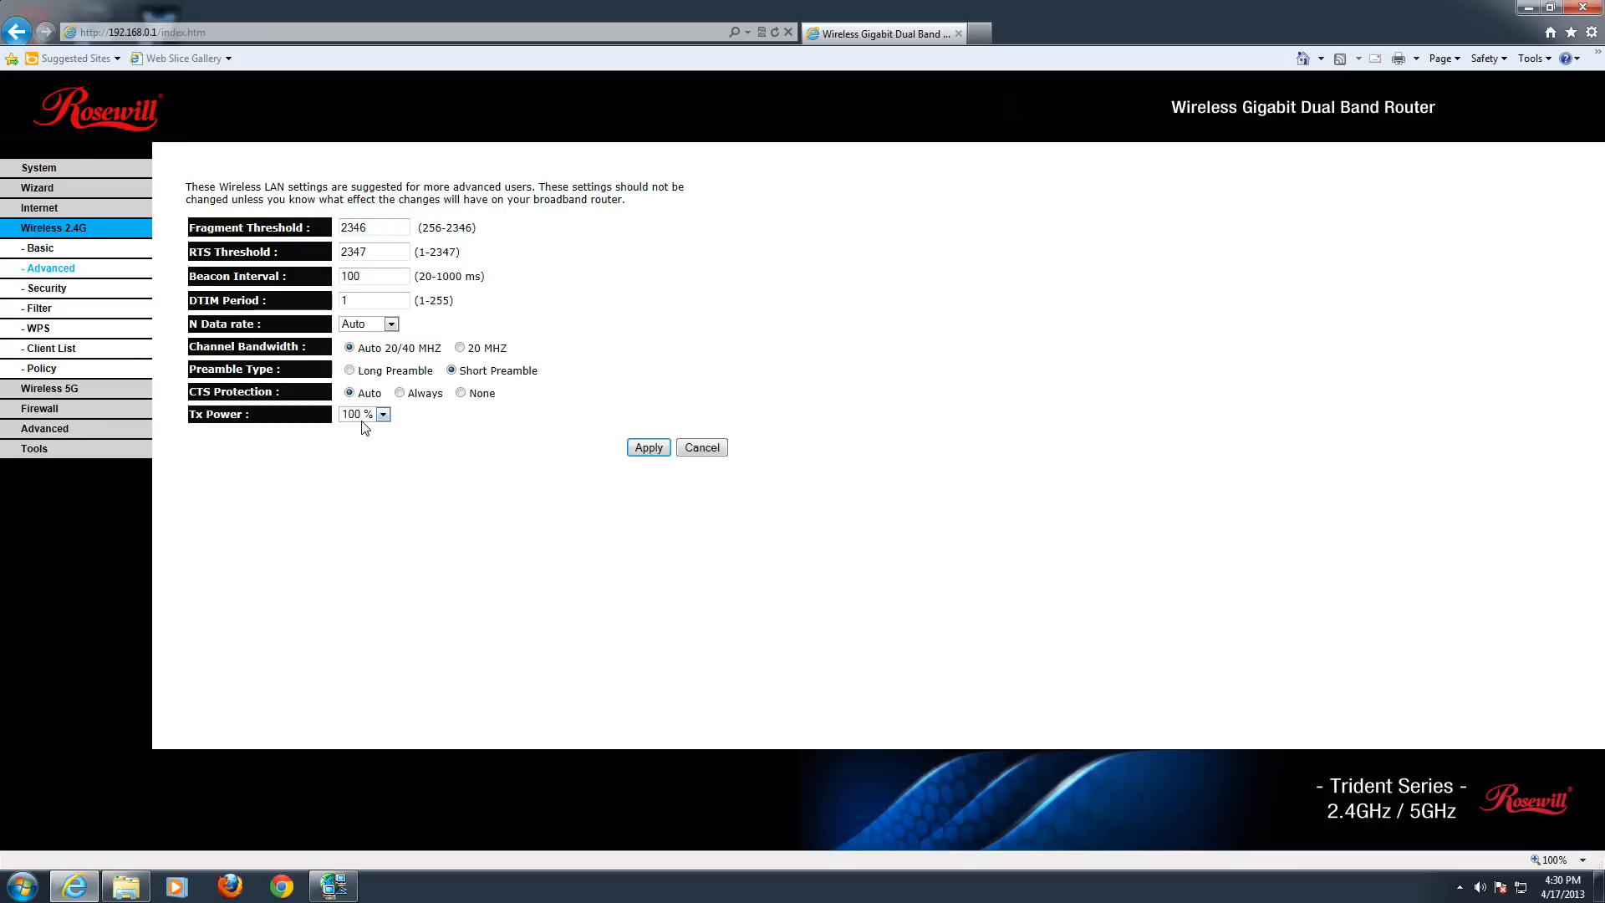
click(355, 414)
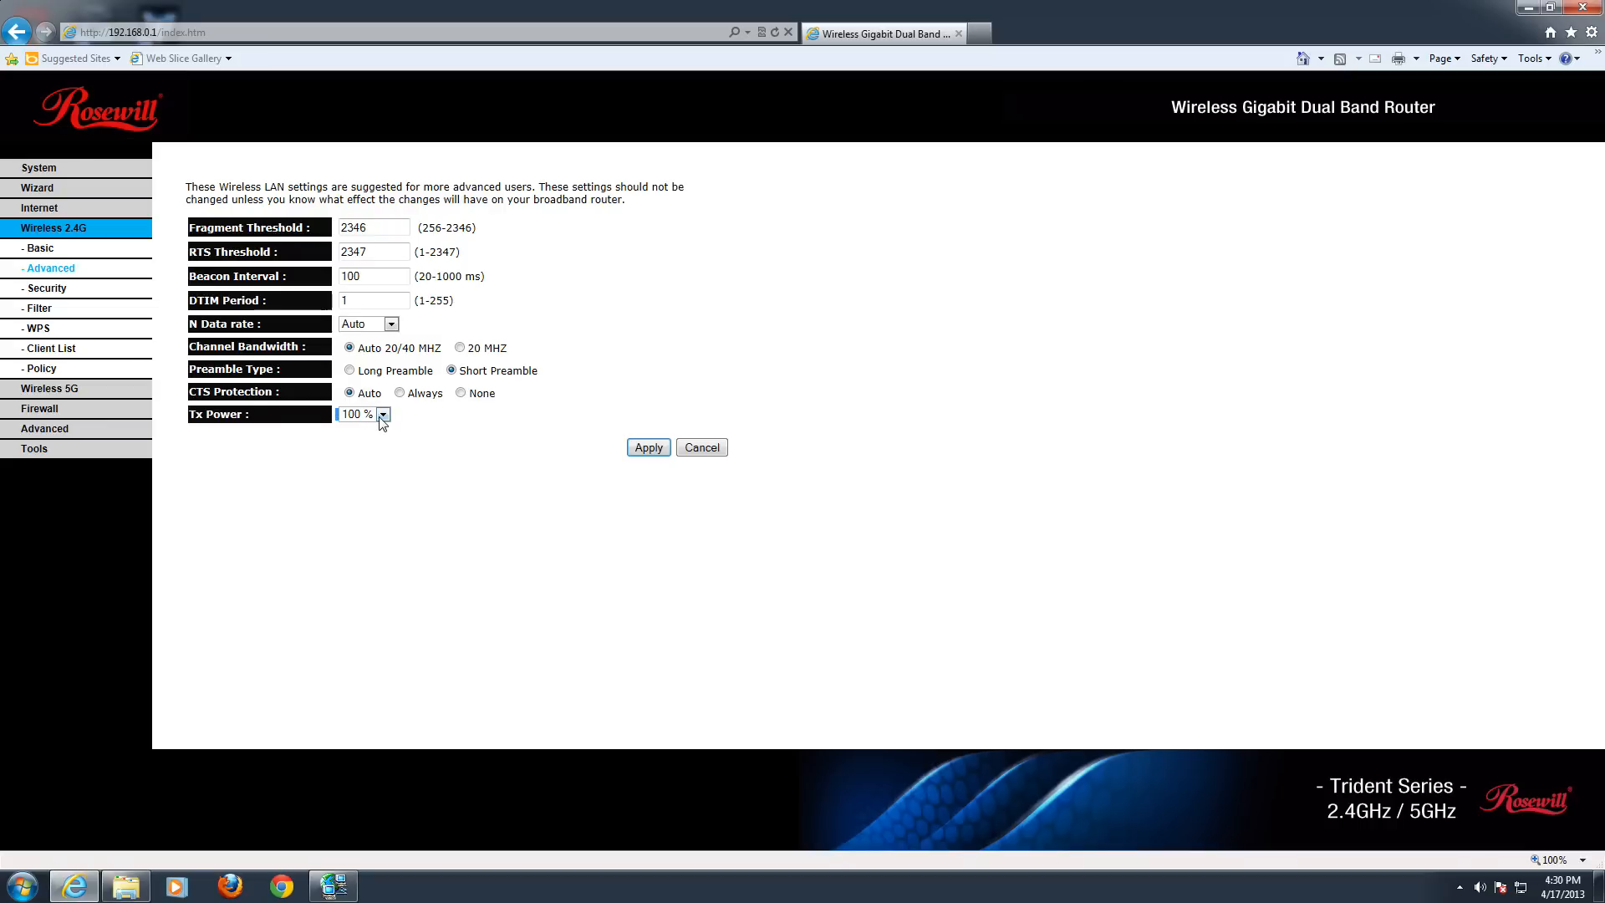
click(383, 414)
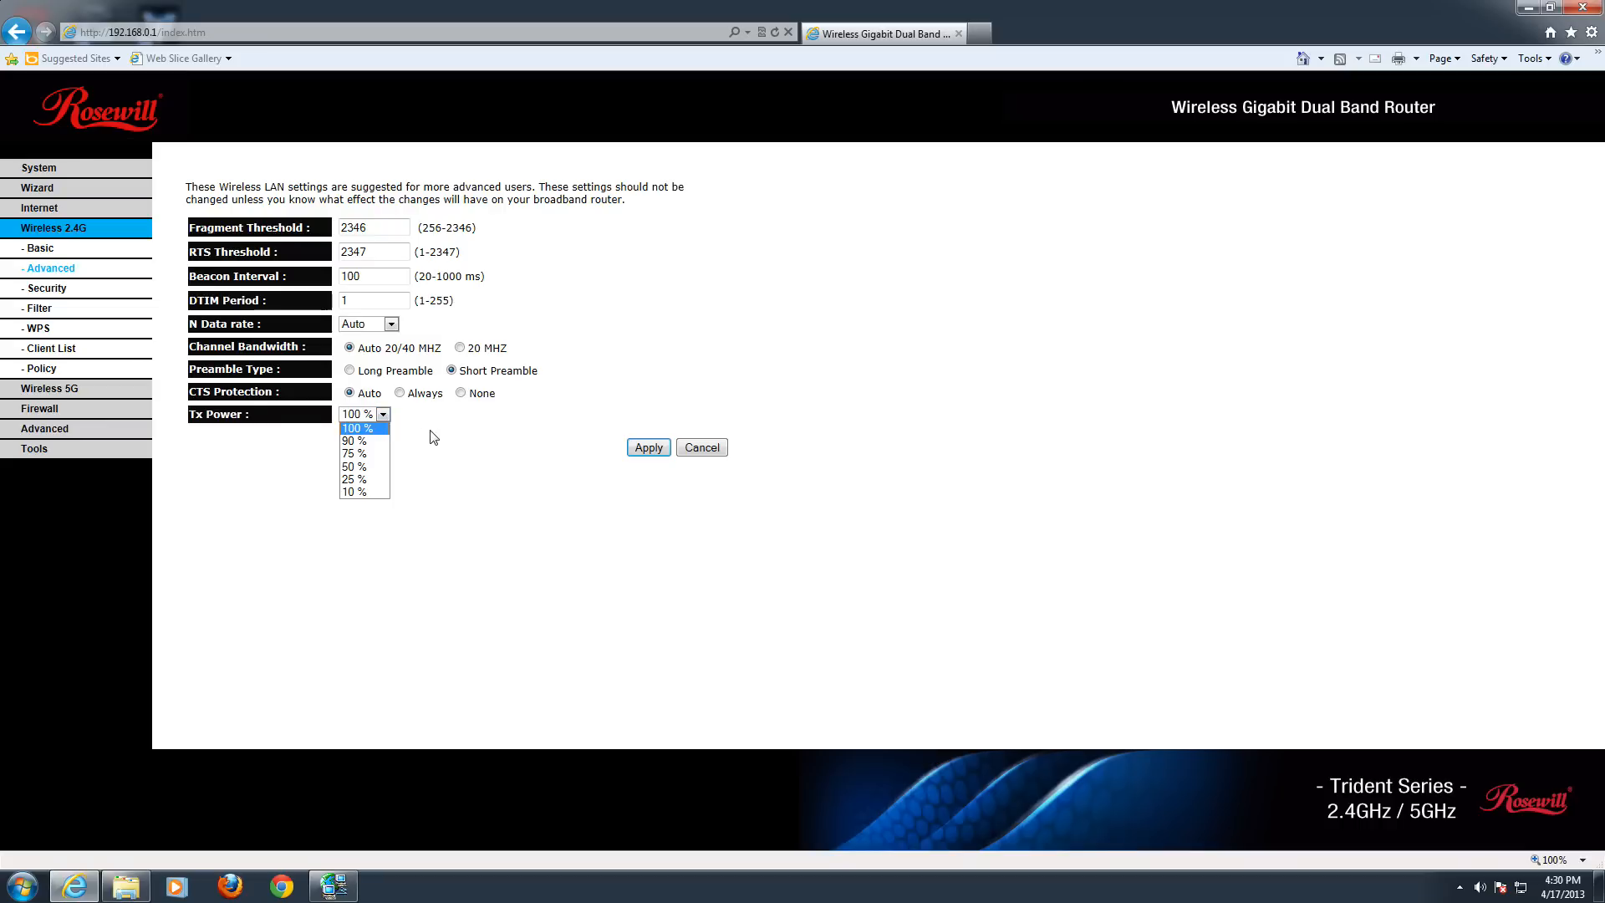
mouse_move(421, 437)
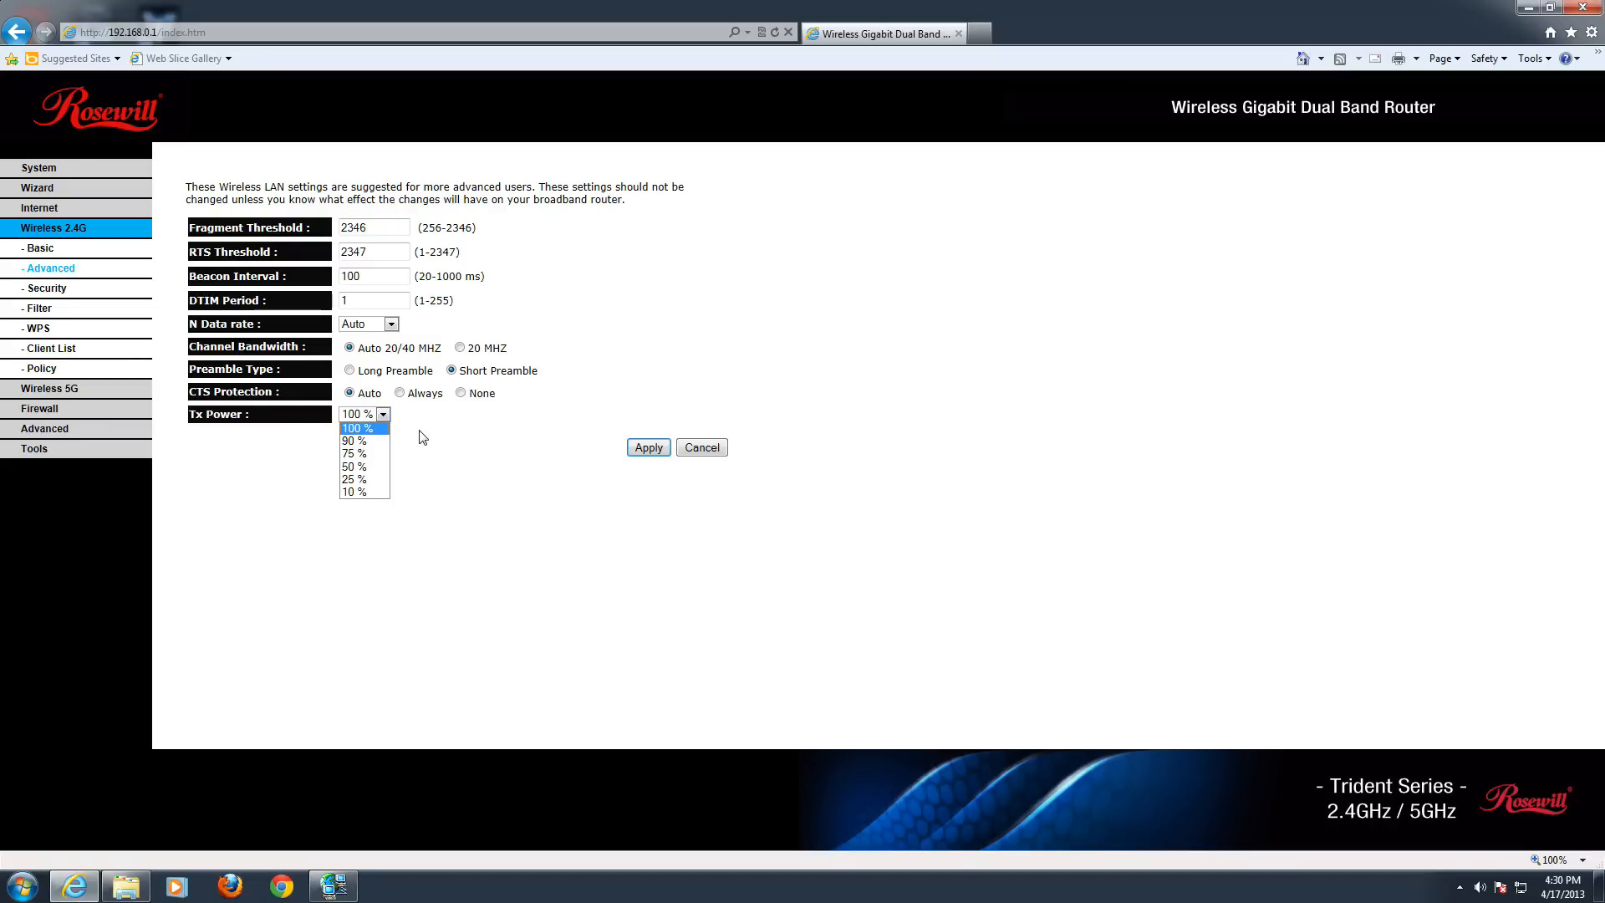
click(357, 427)
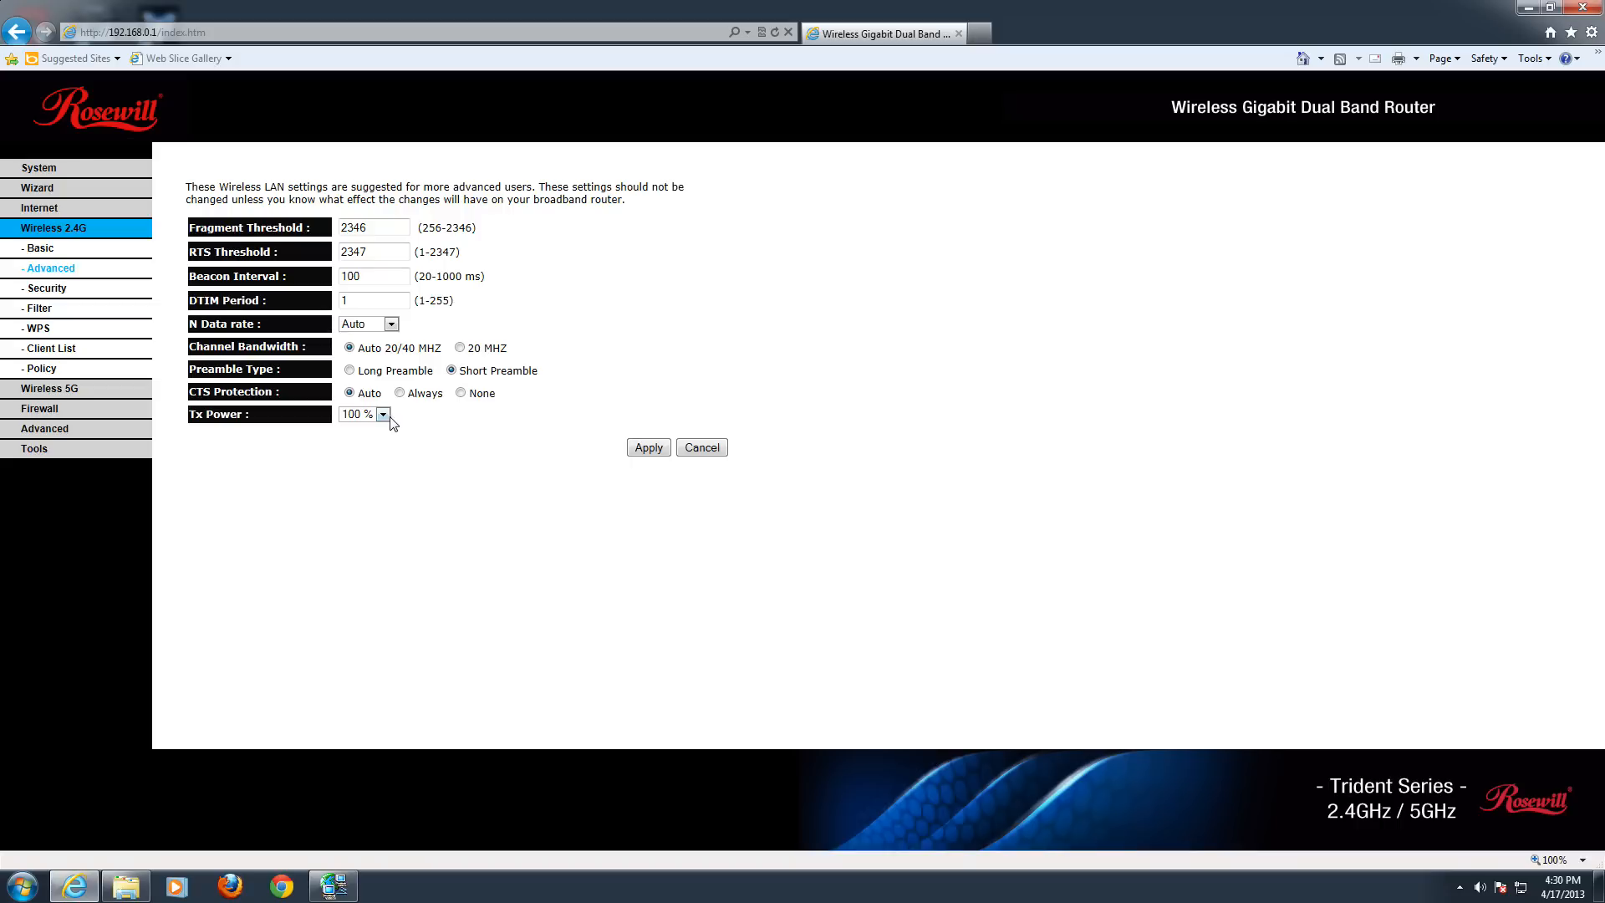
click(382, 413)
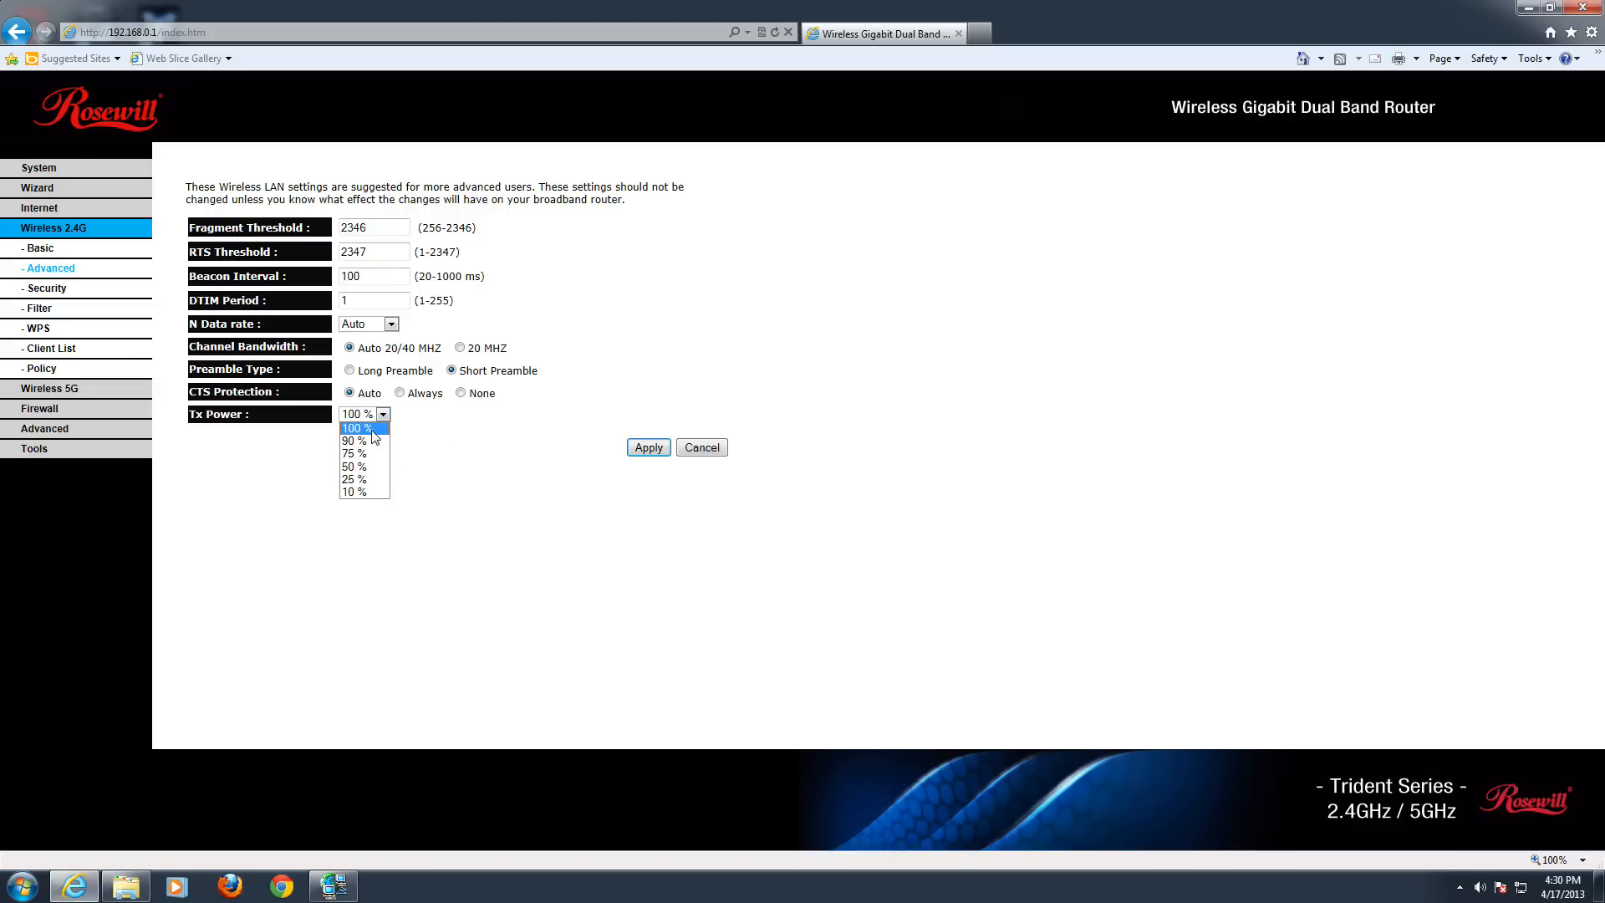
click(363, 427)
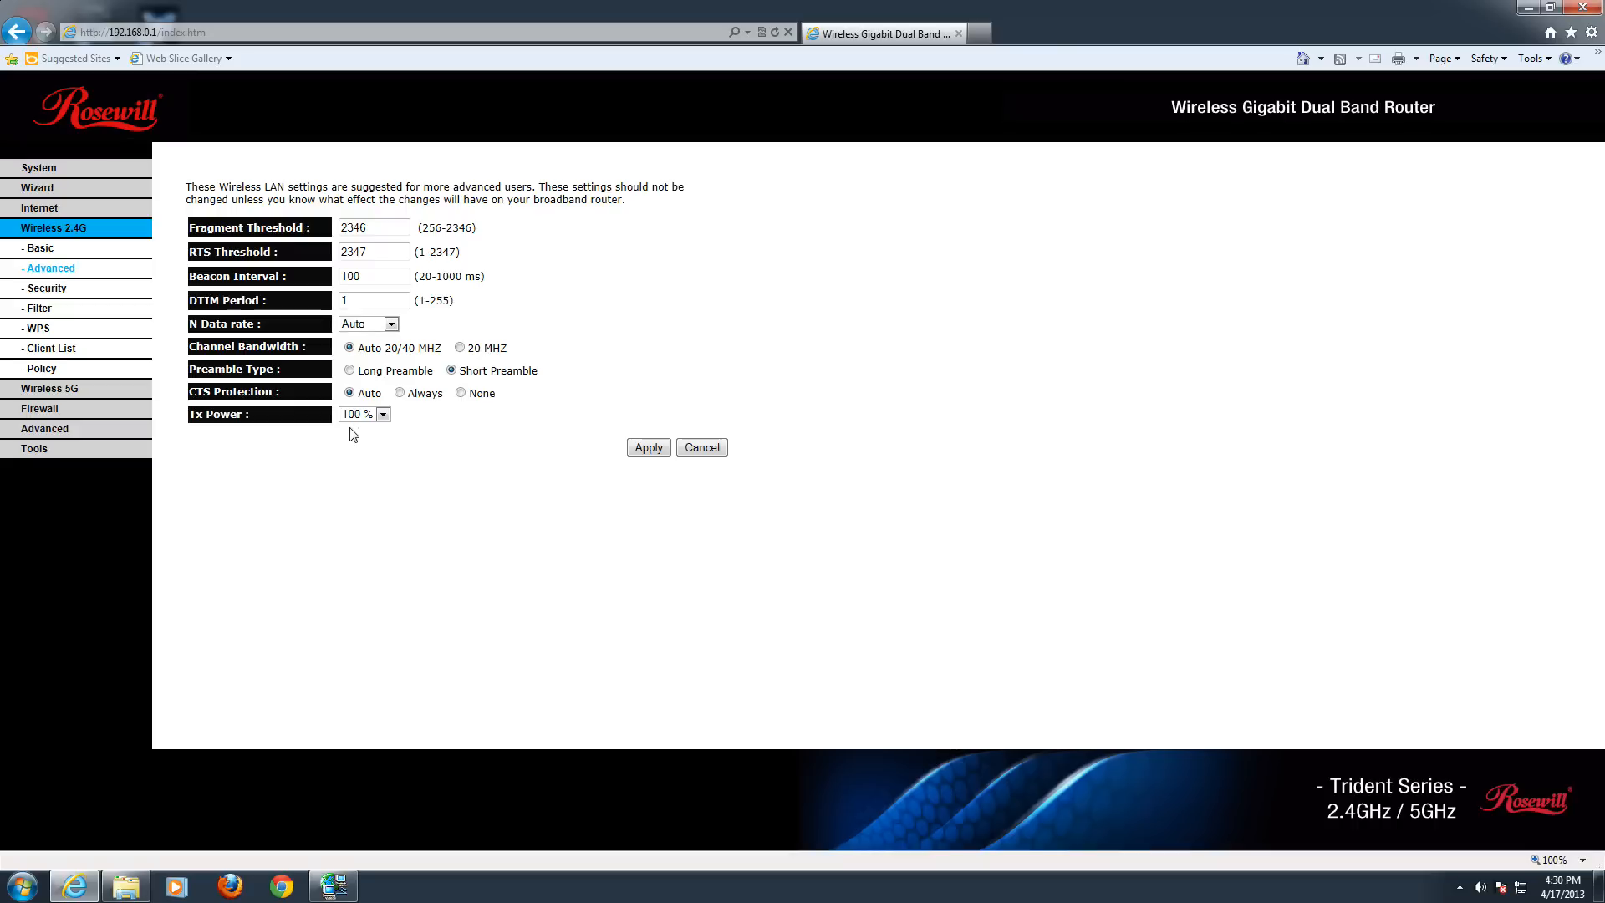
mouse_move(400, 437)
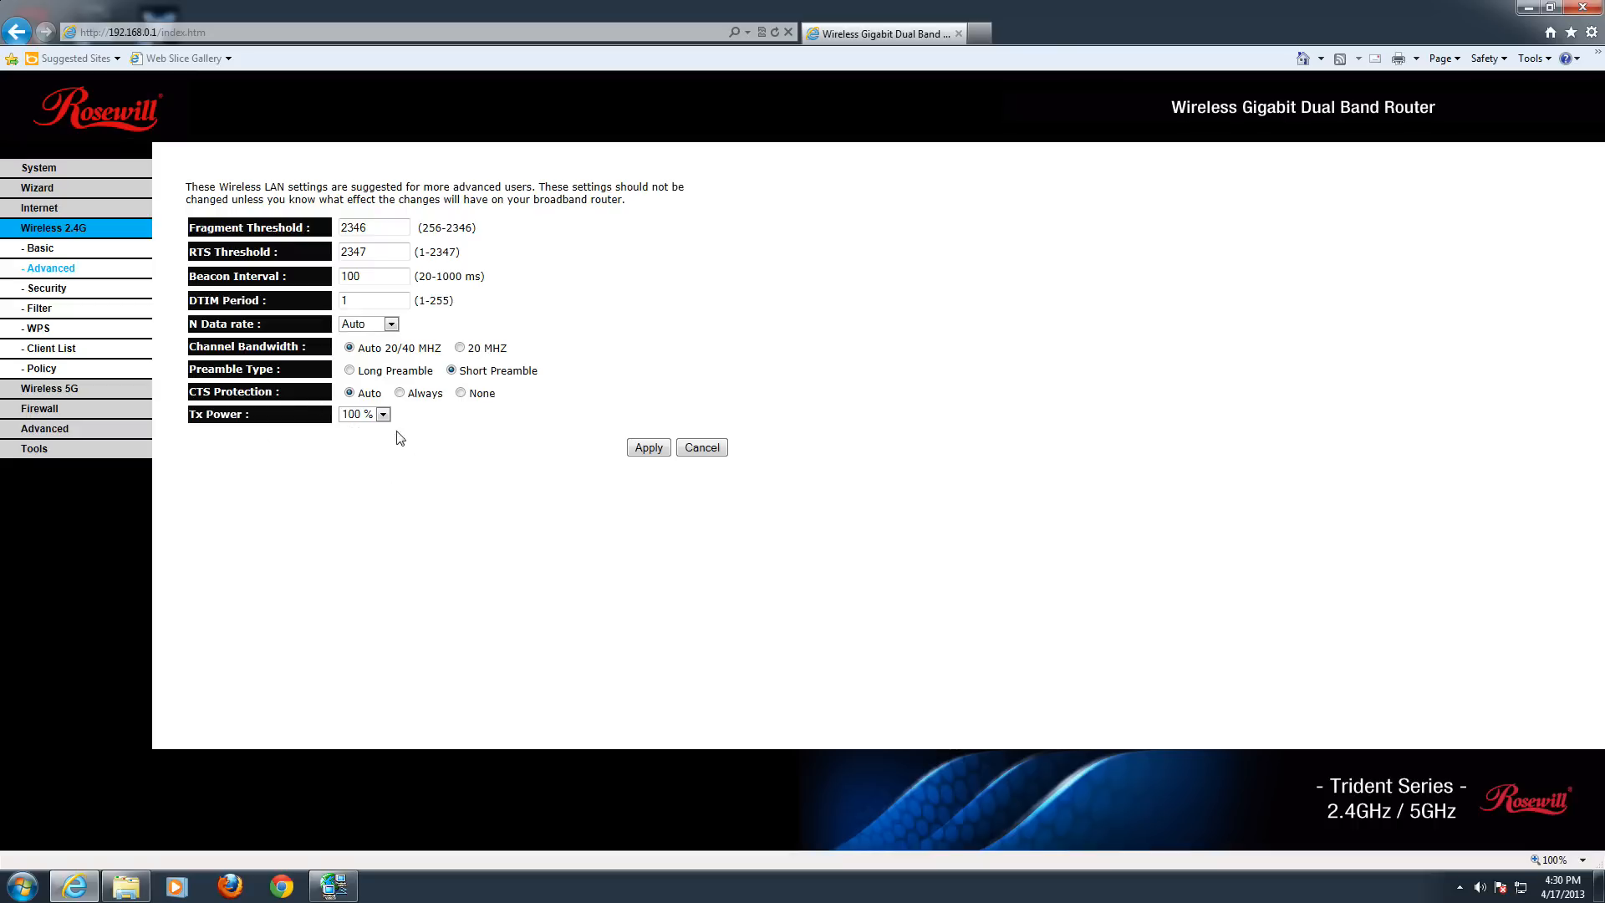
mouse_move(366, 422)
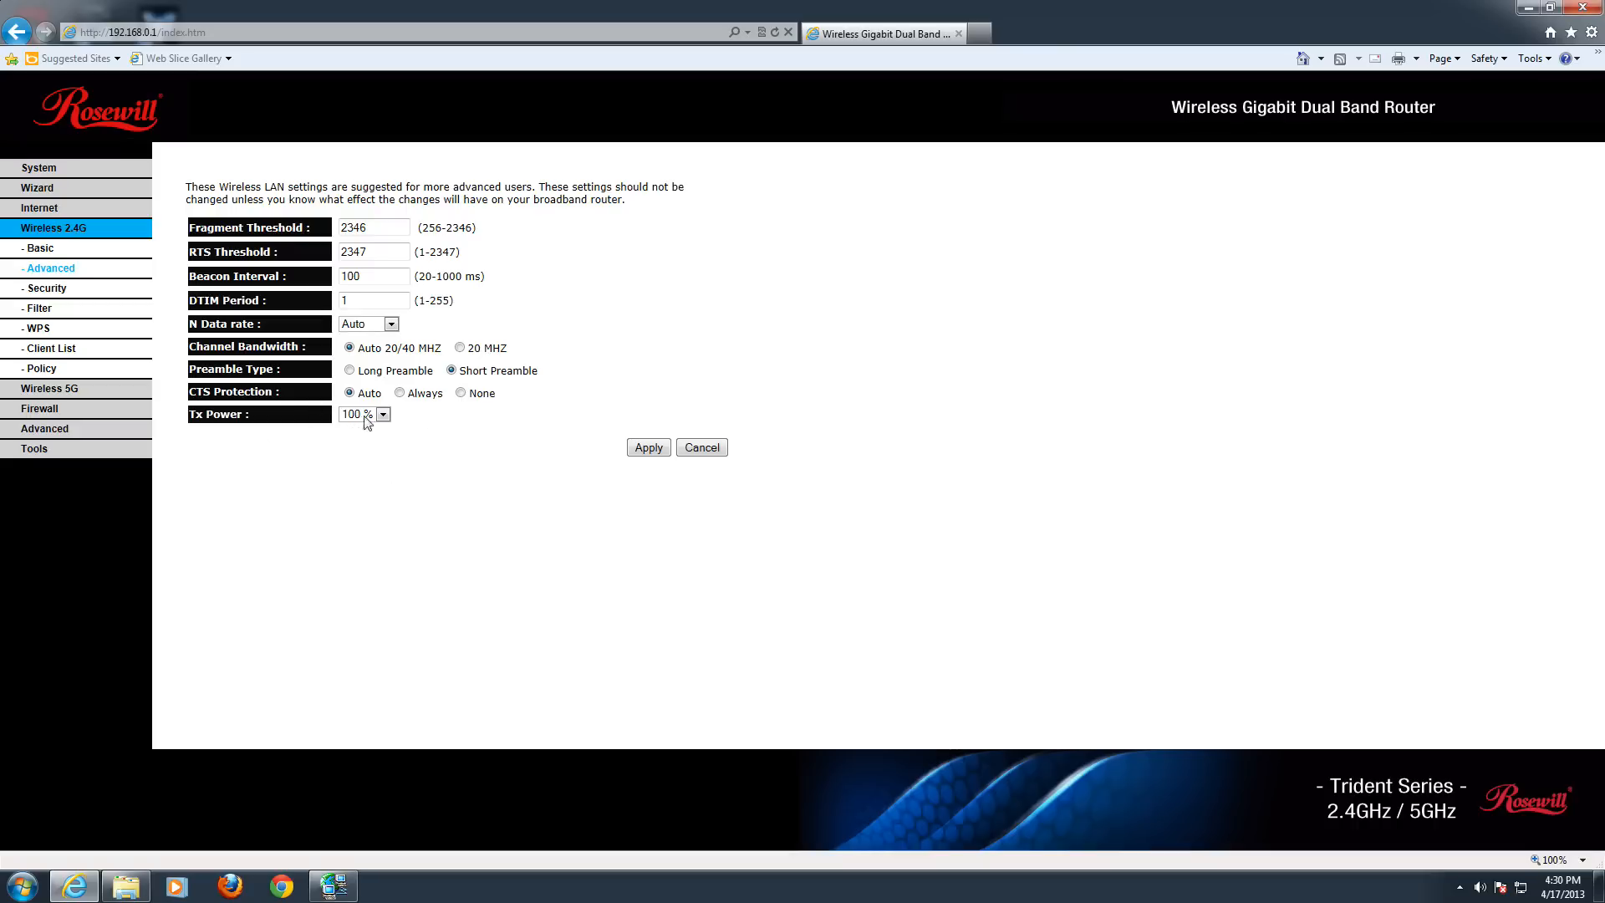
click(45, 287)
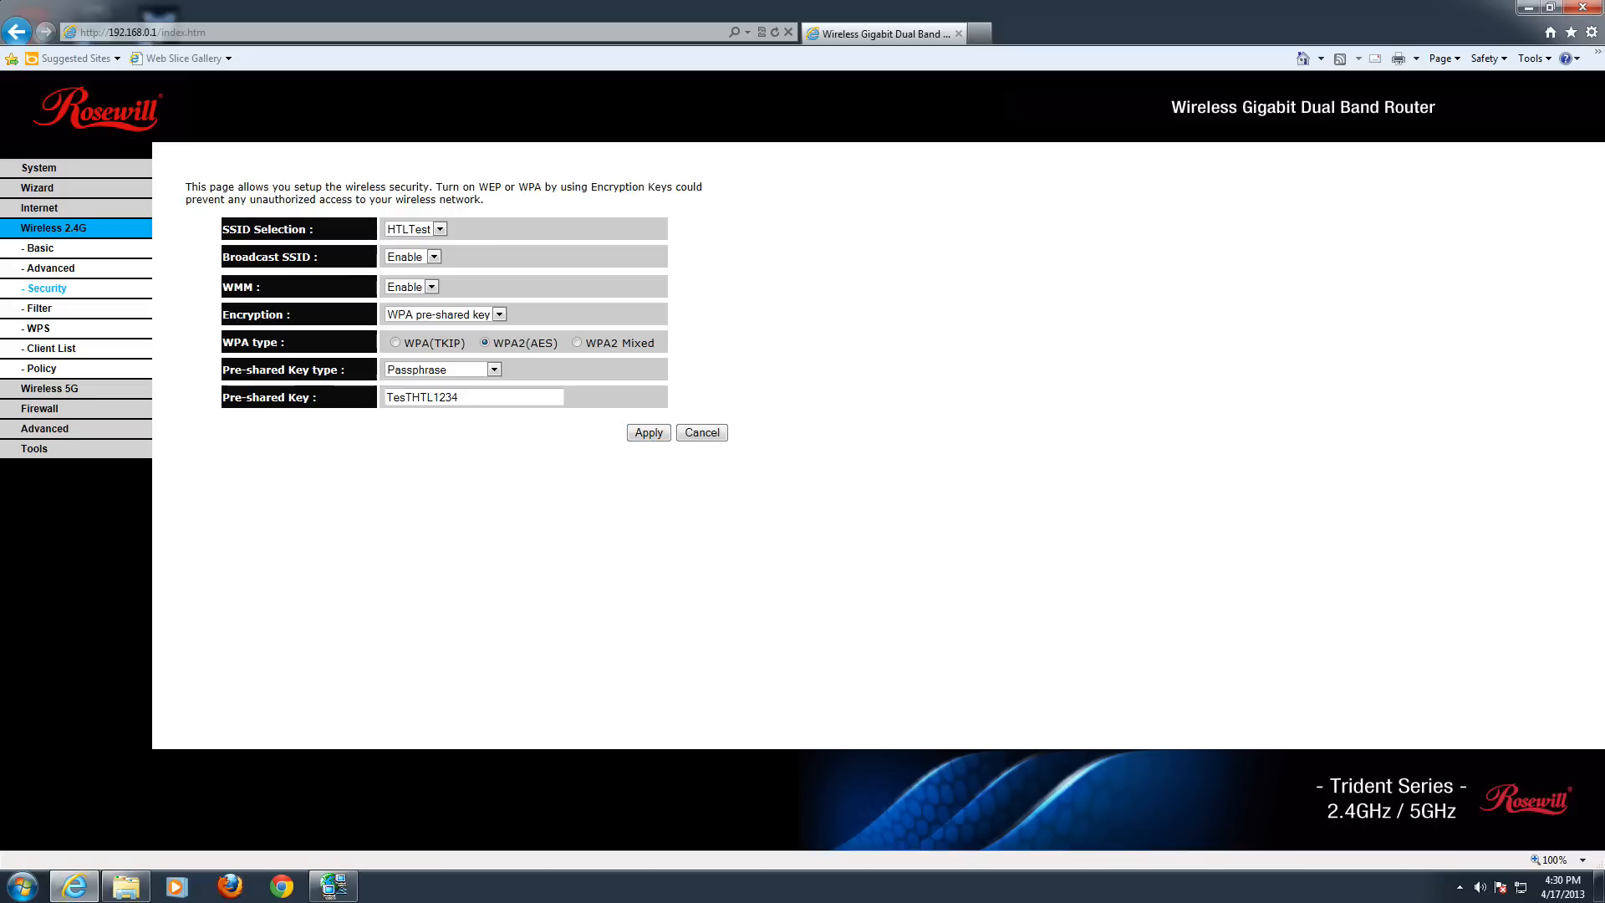
click(431, 256)
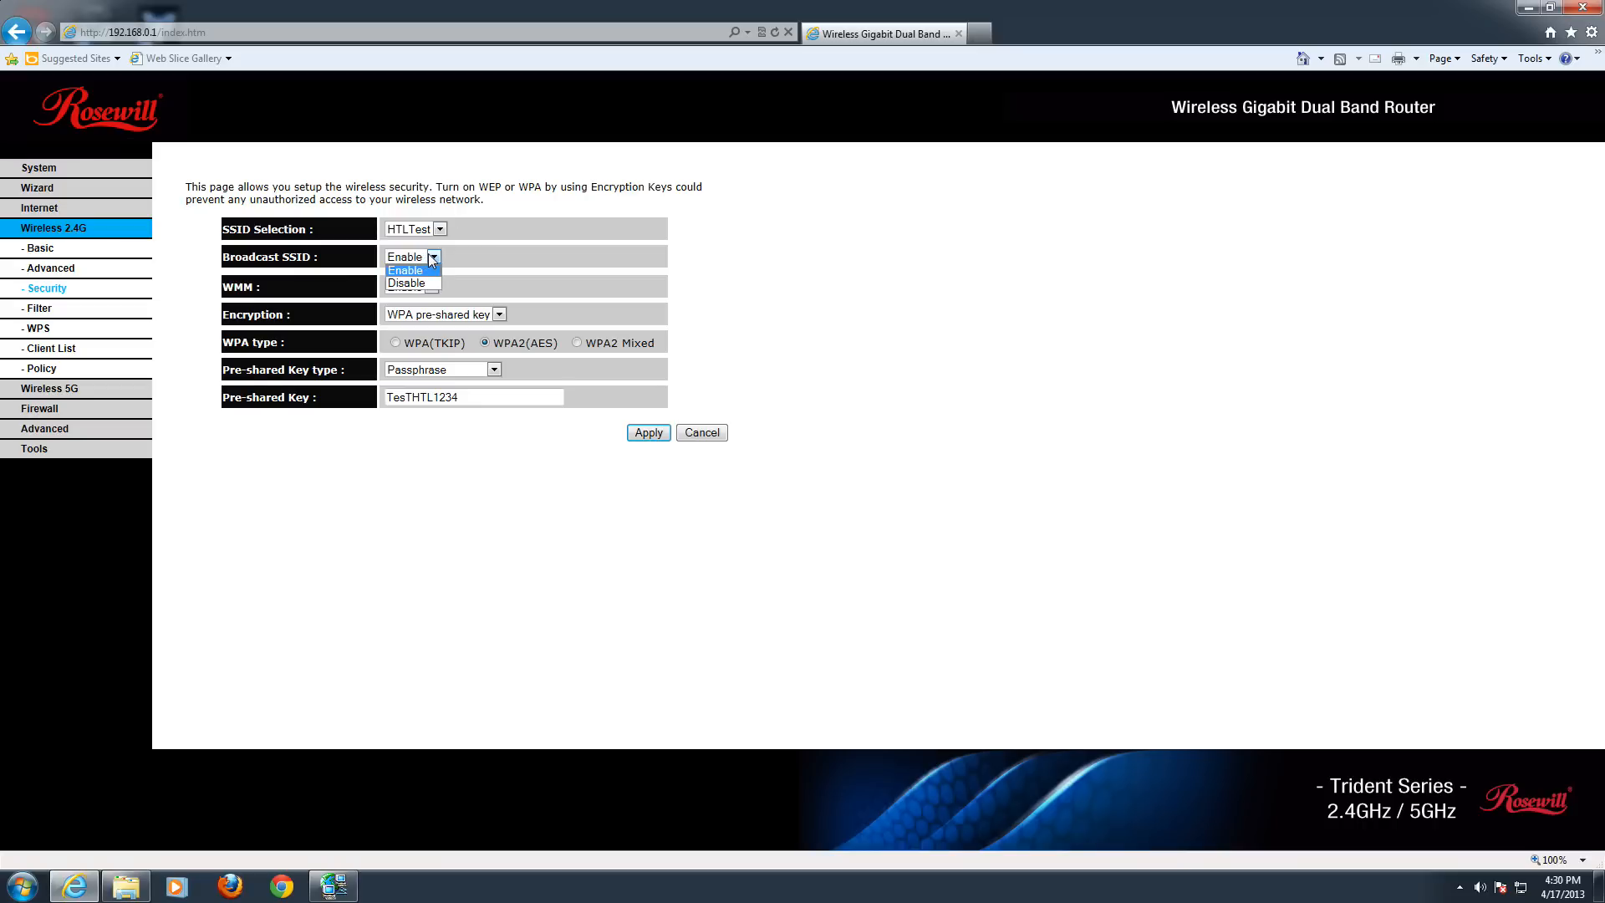
mouse_move(446, 269)
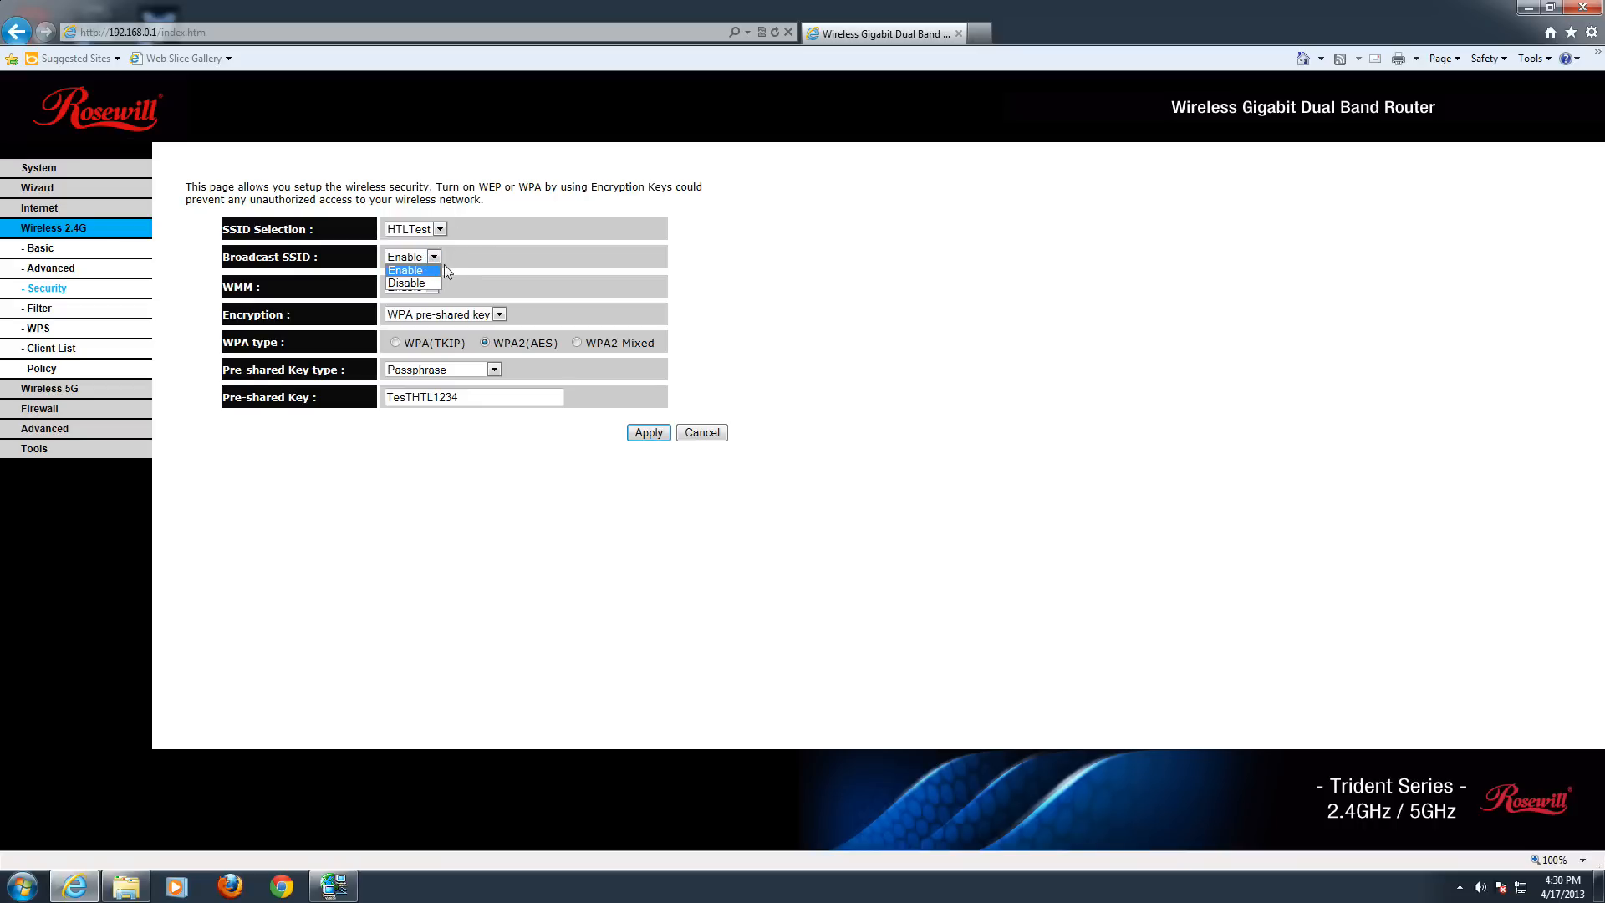
click(406, 269)
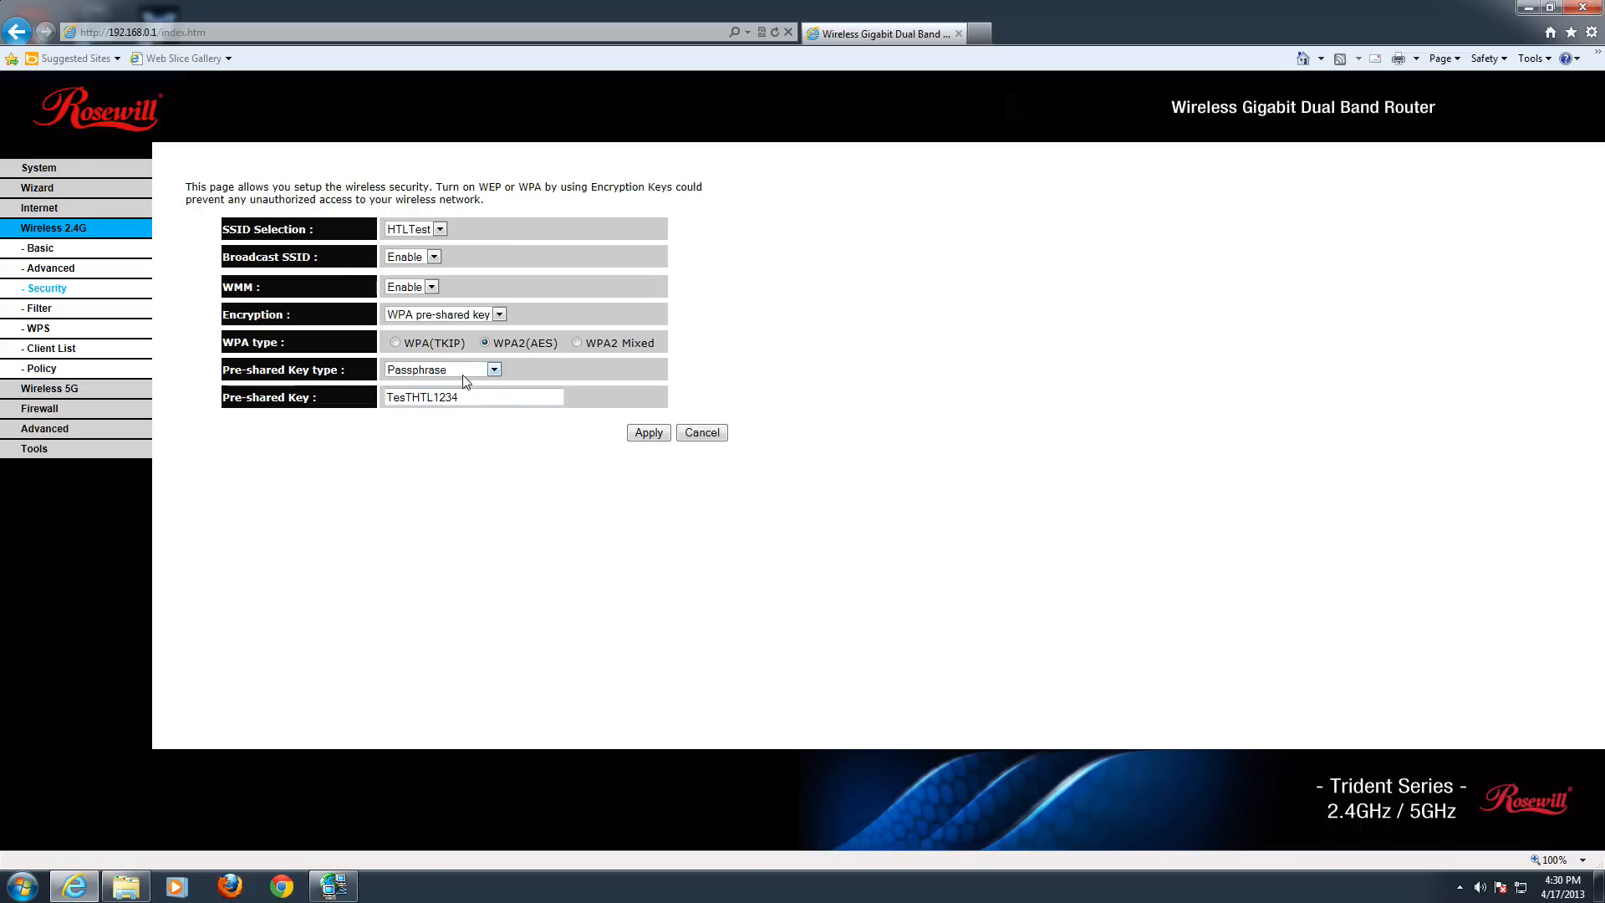
mouse_move(486, 428)
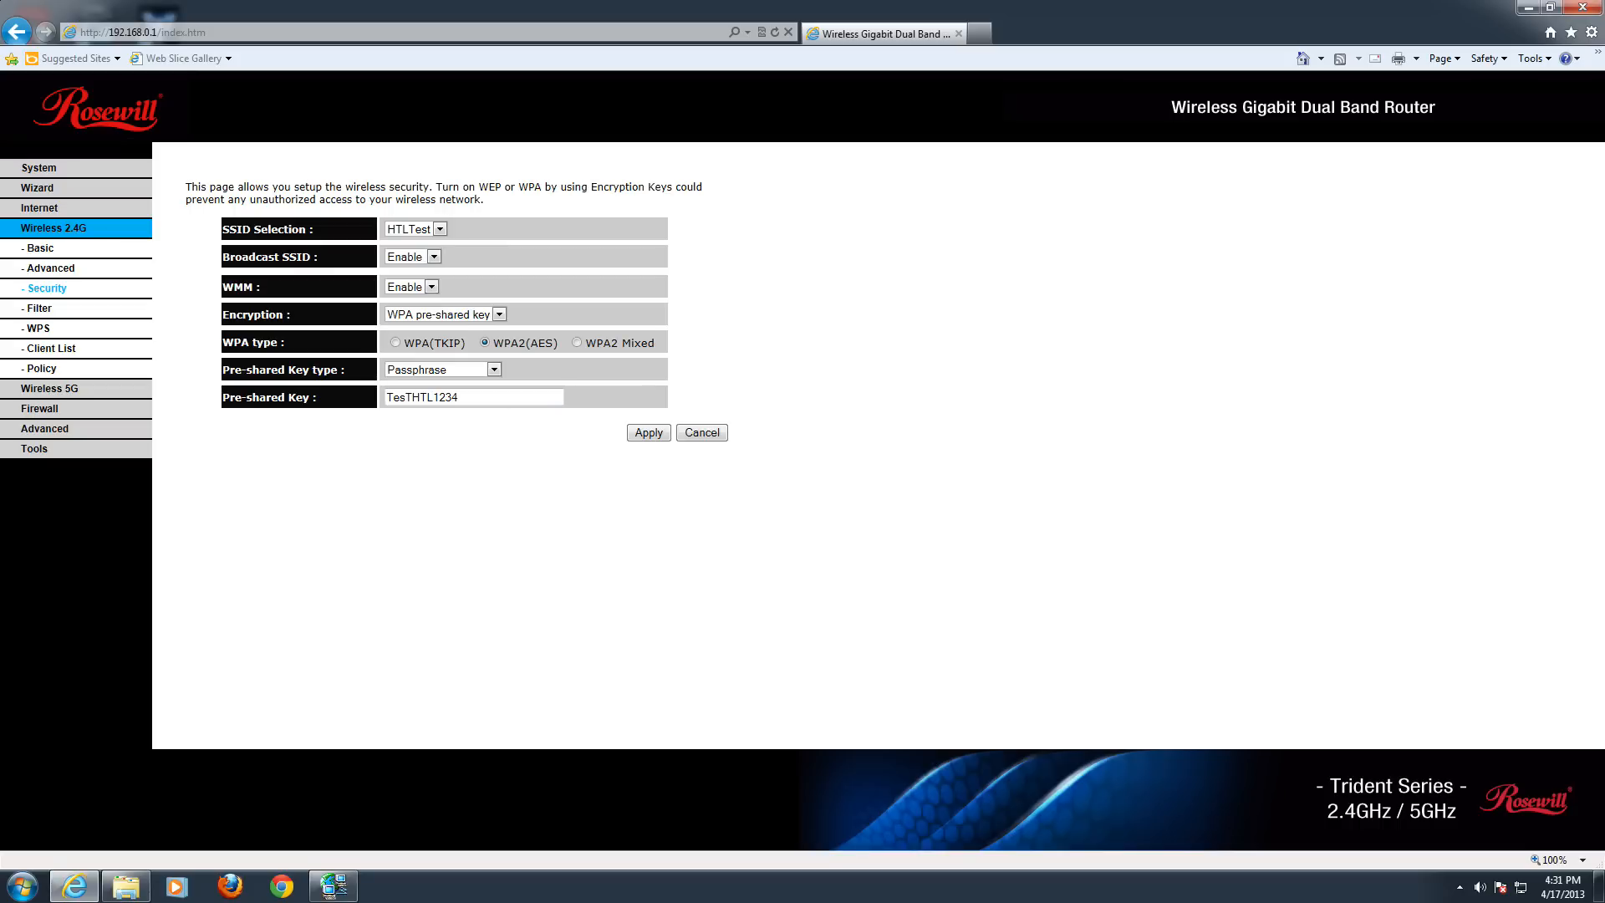
mouse_move(279, 339)
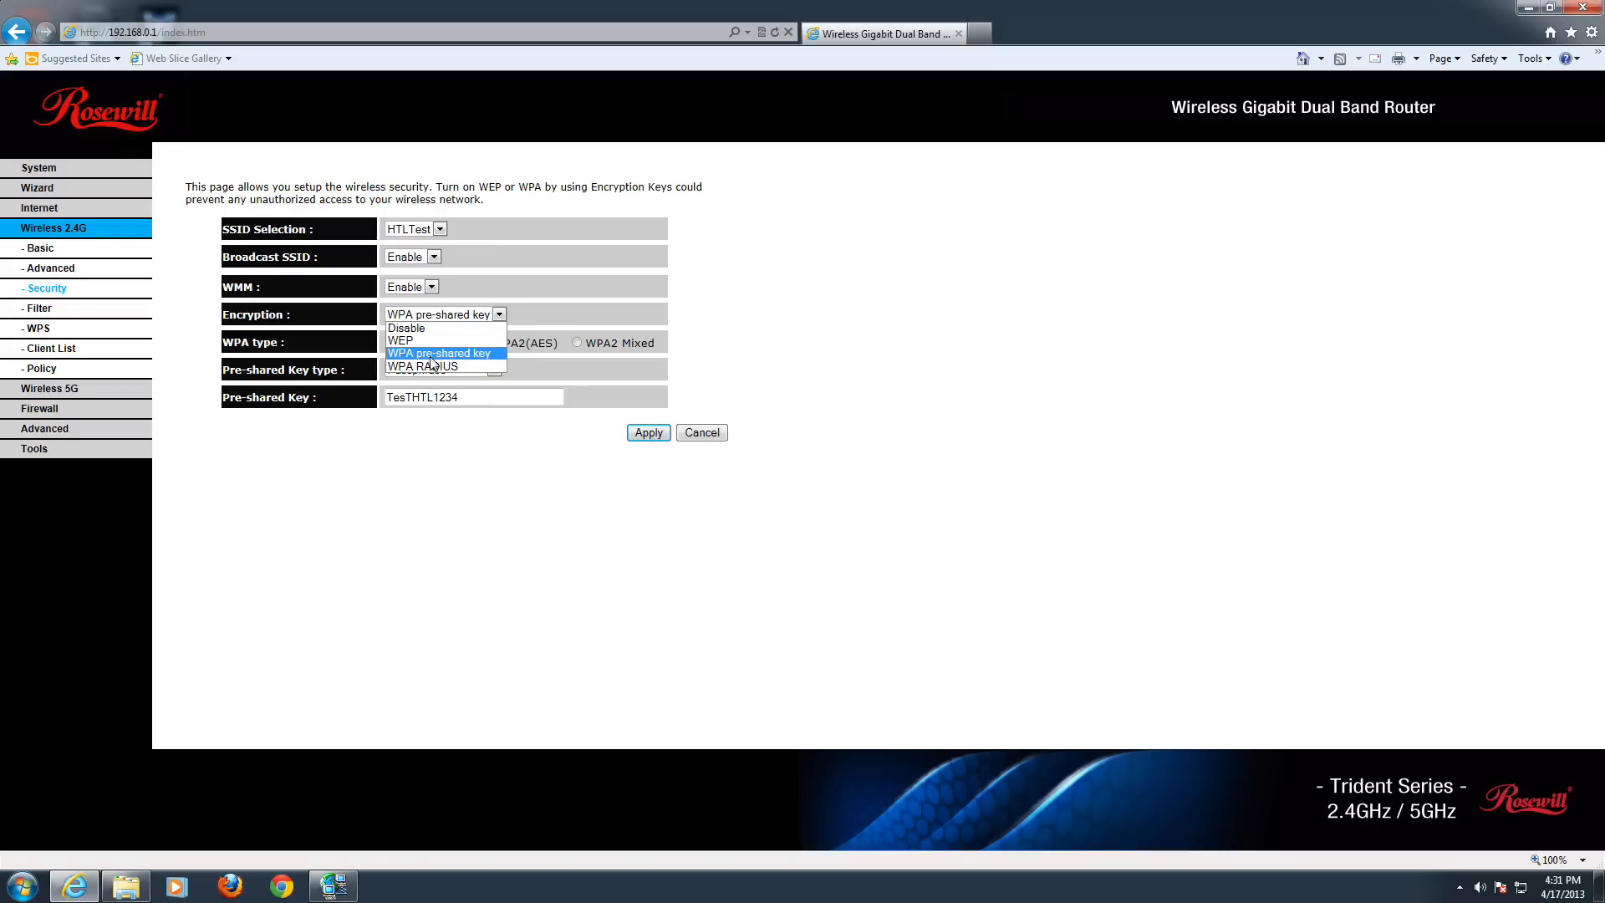
click(438, 352)
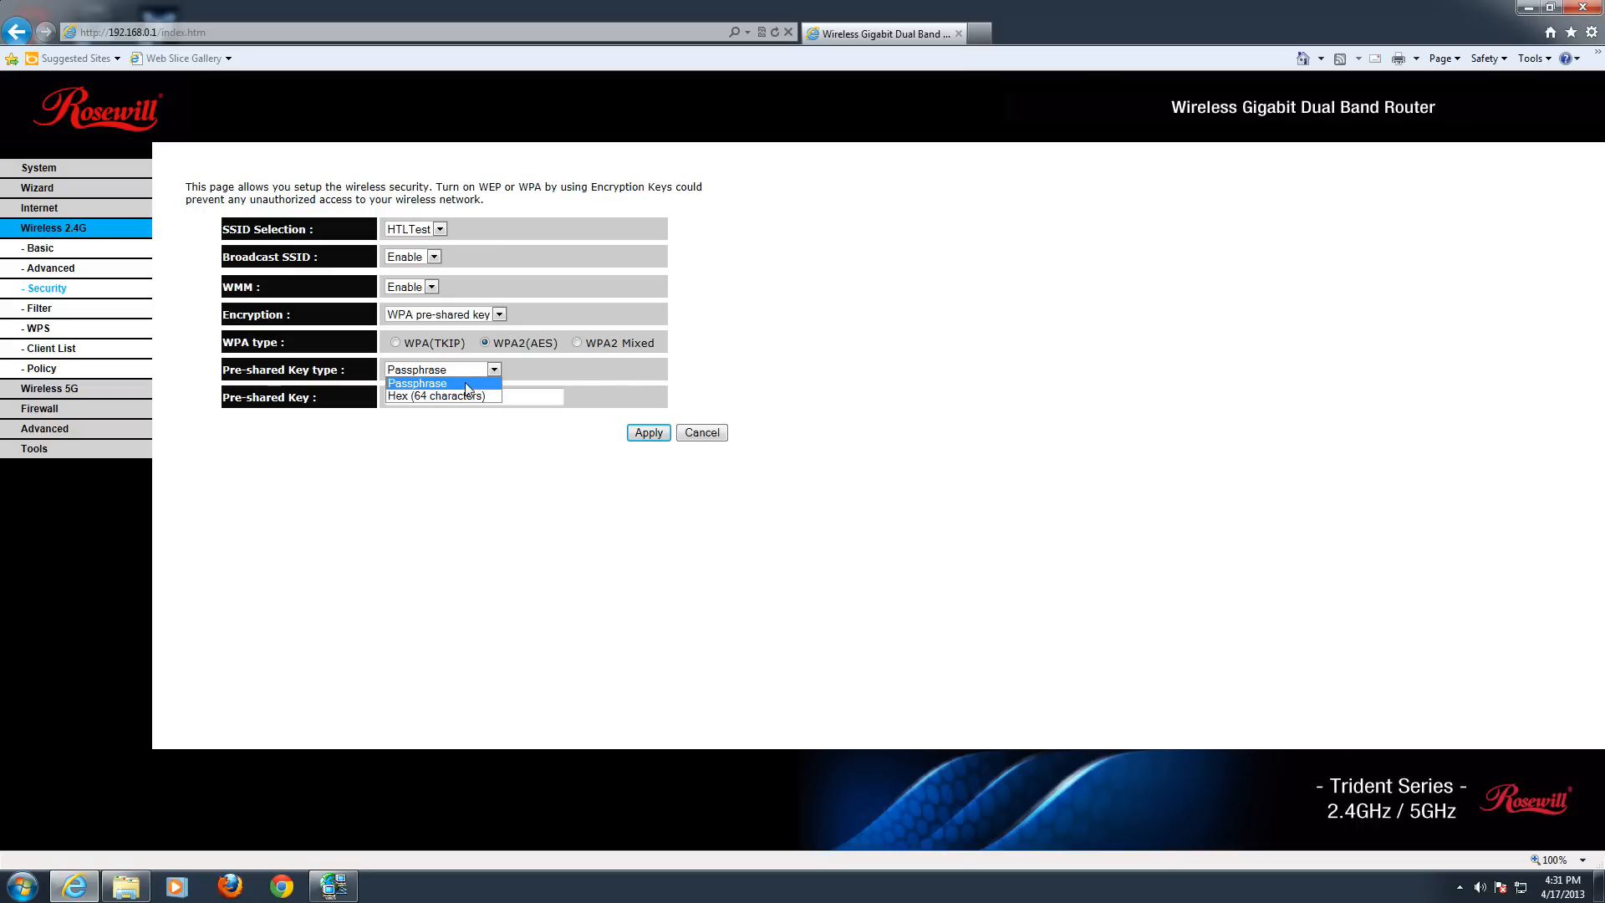
click(416, 383)
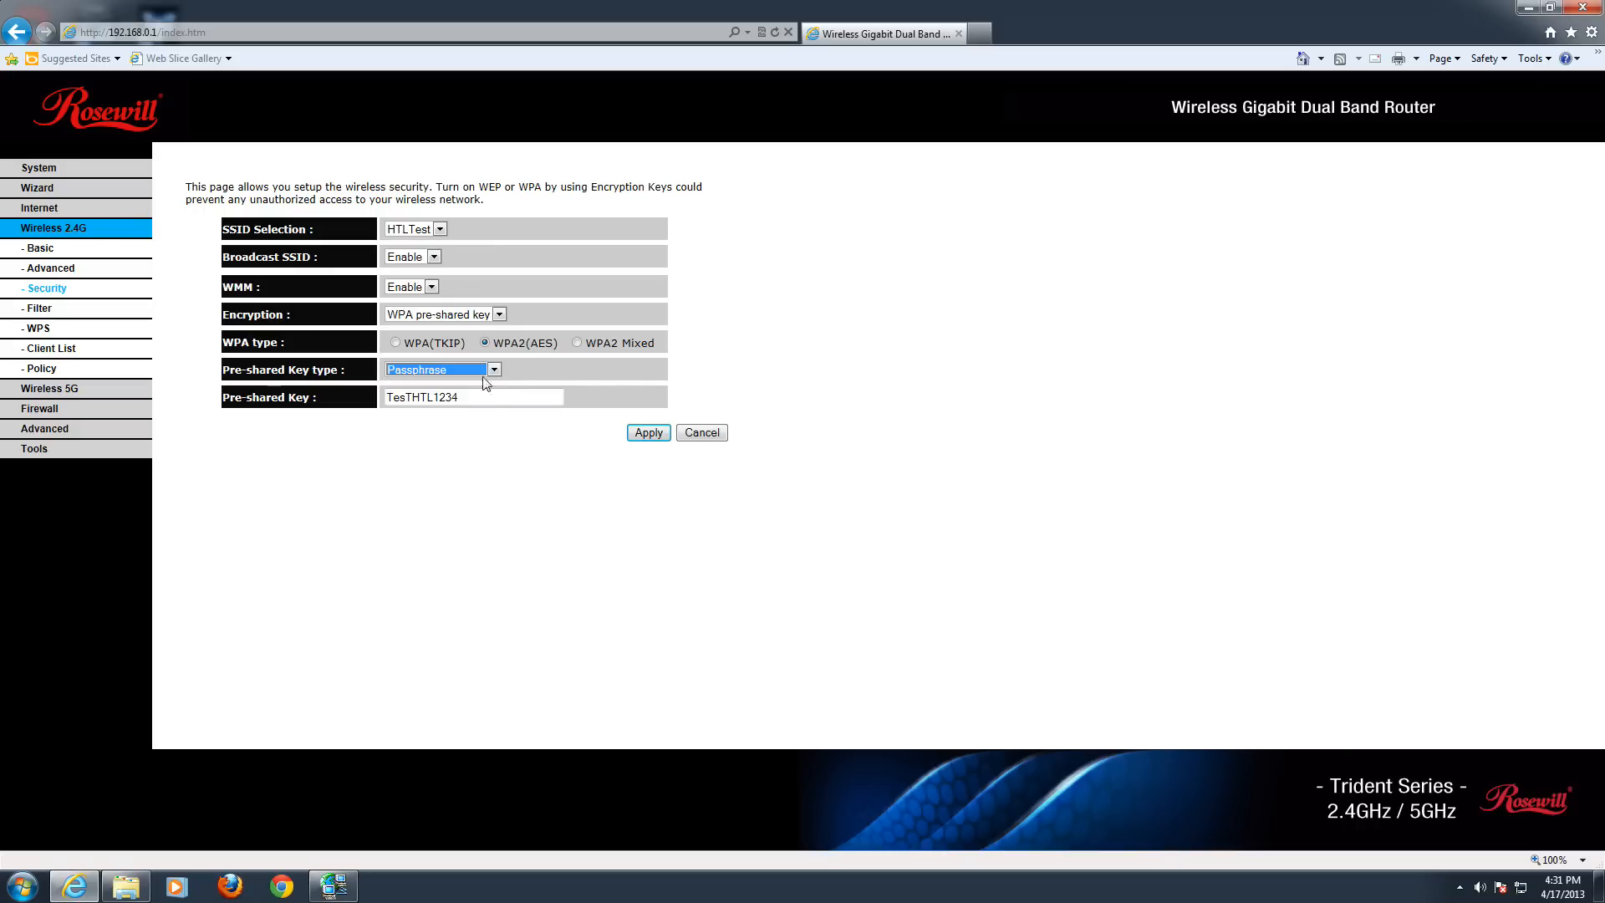
mouse_move(898, 424)
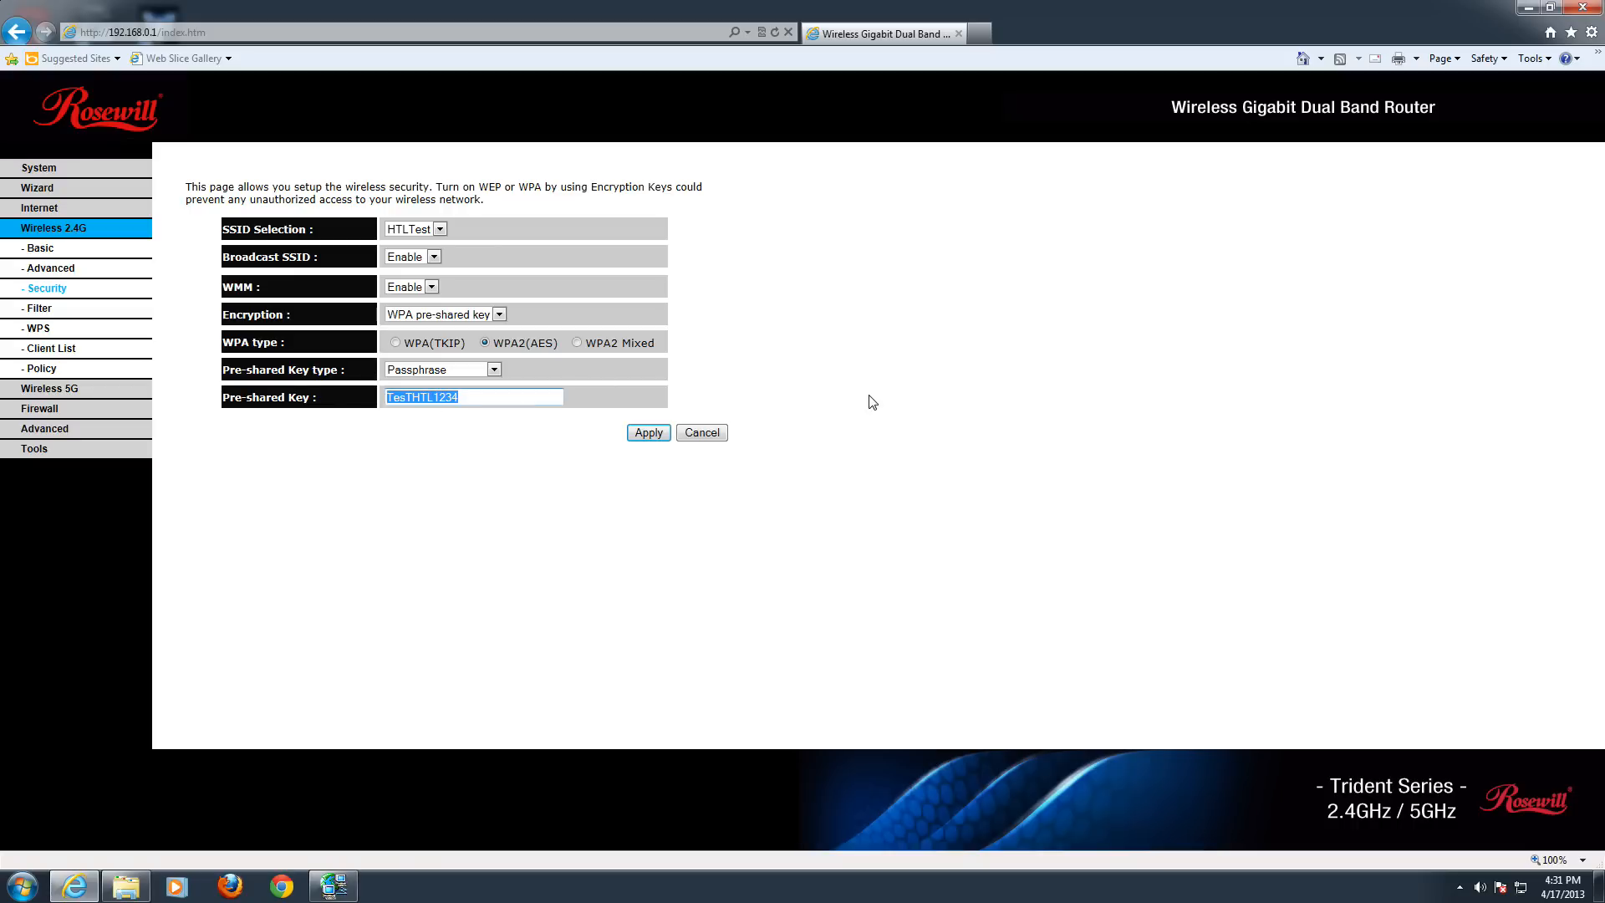
click(484, 416)
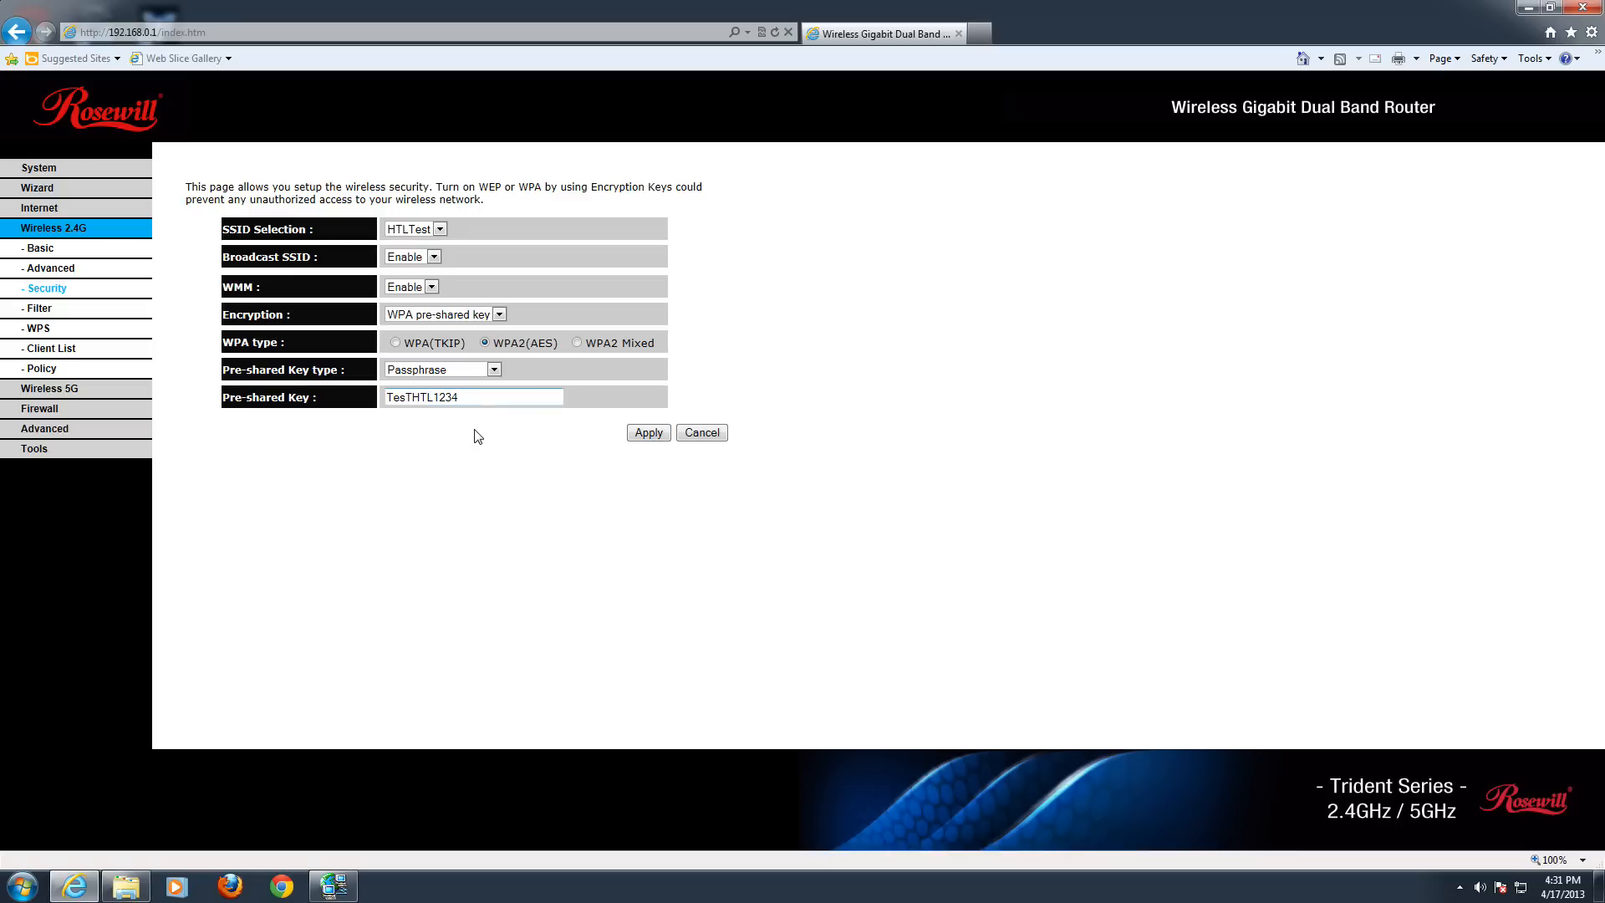
mouse_move(223, 444)
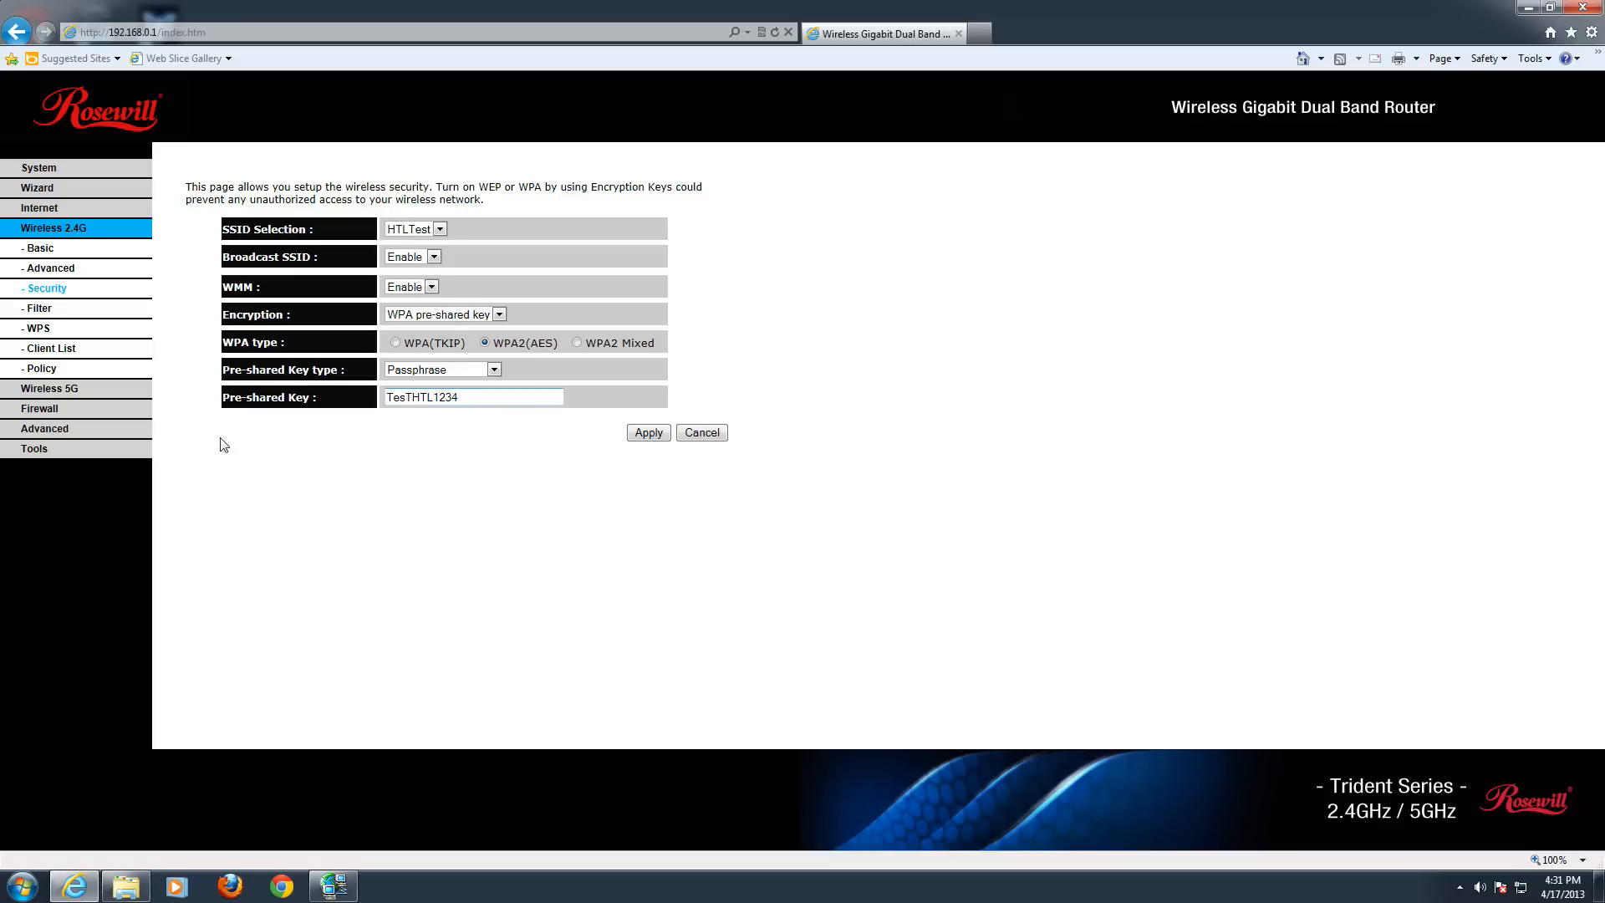
Step: View the 2.4G MAC filter page with access control off, then the WPS page
click(38, 308)
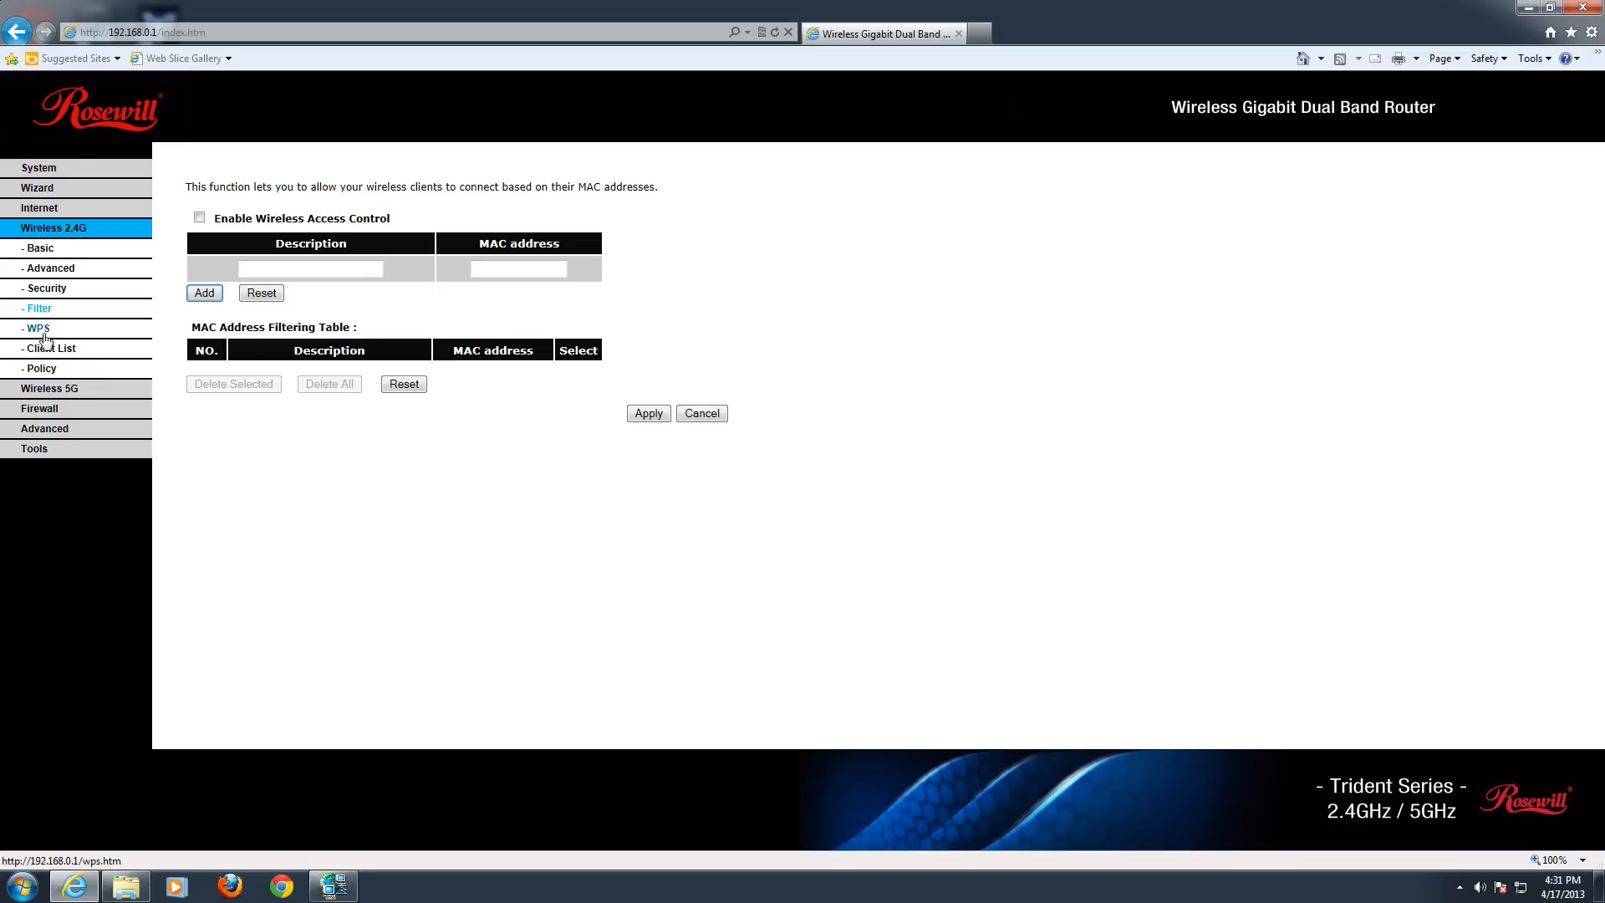
mouse_move(38, 328)
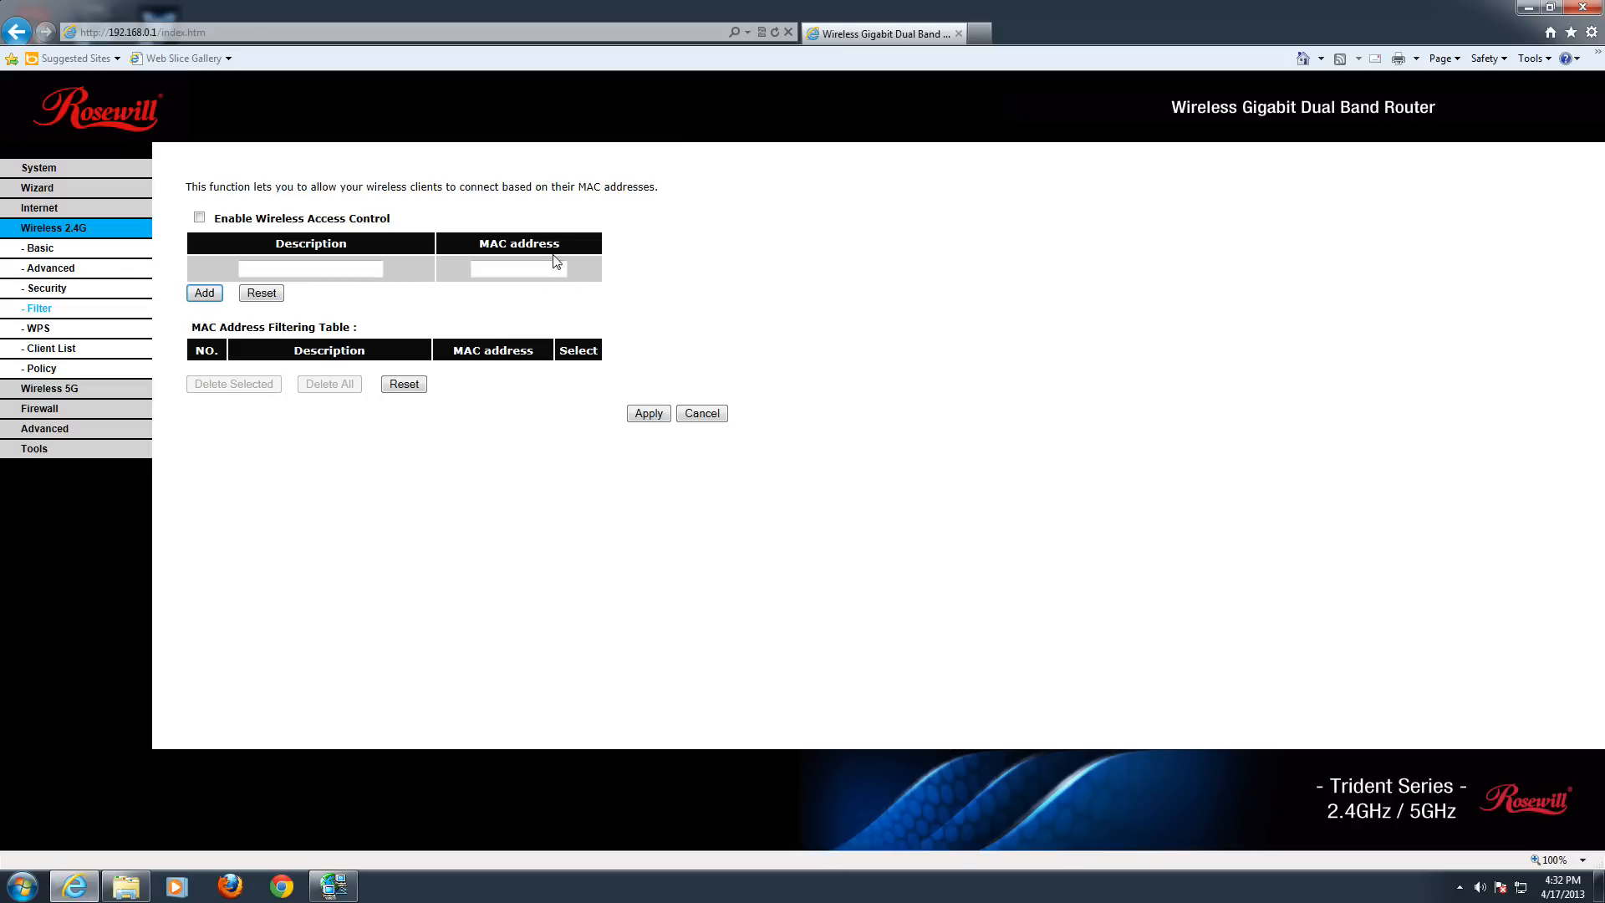
click(36, 328)
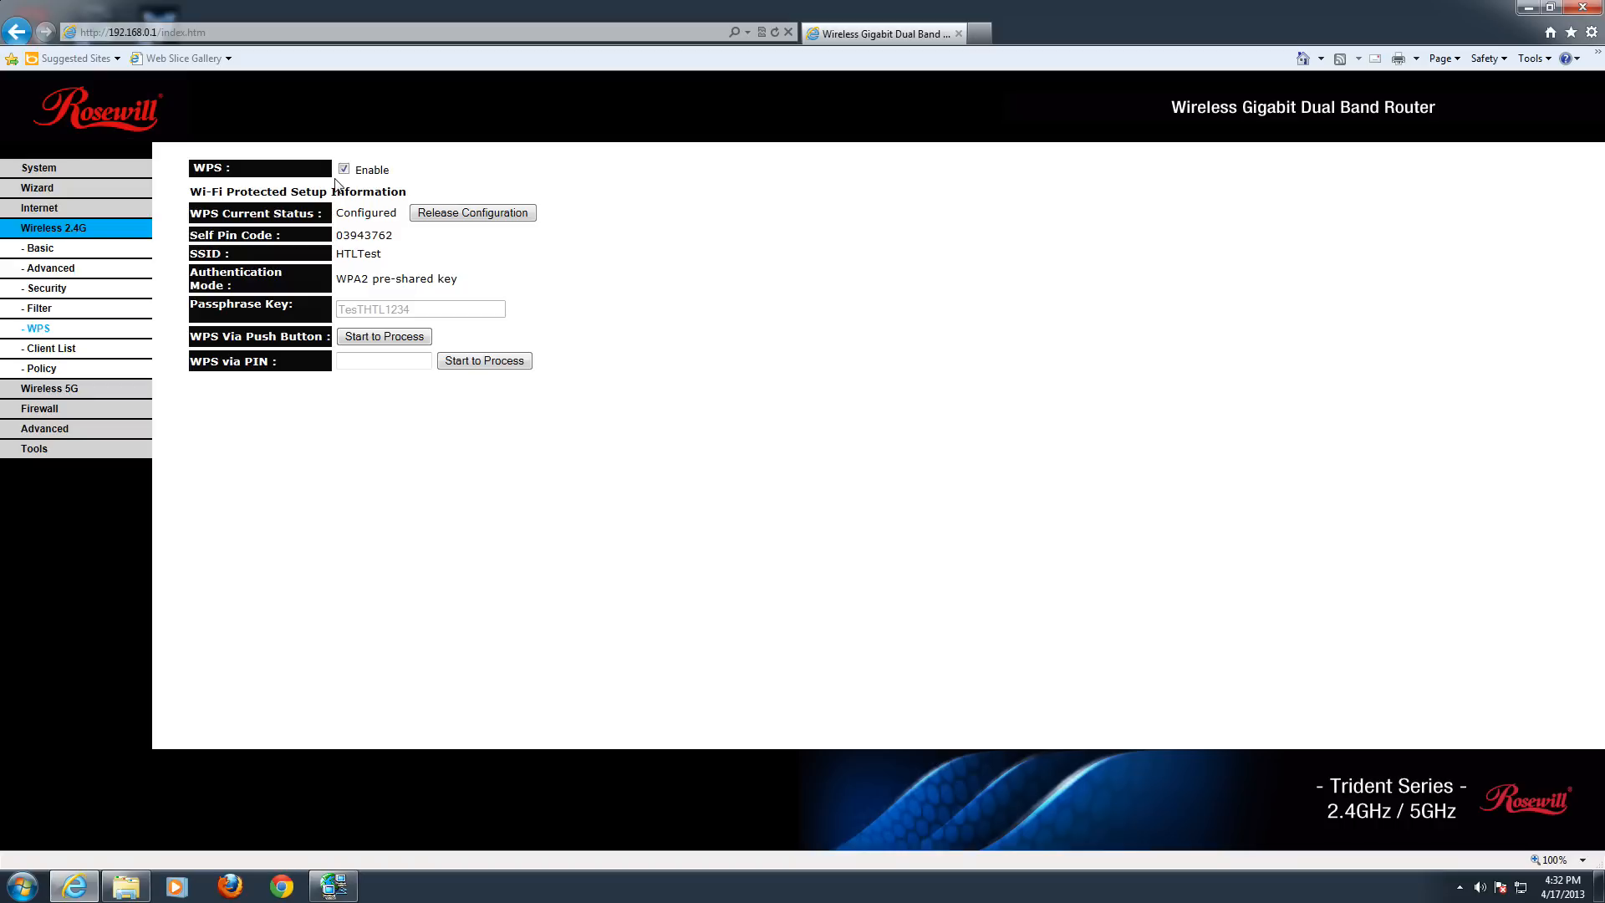
mouse_move(751, 438)
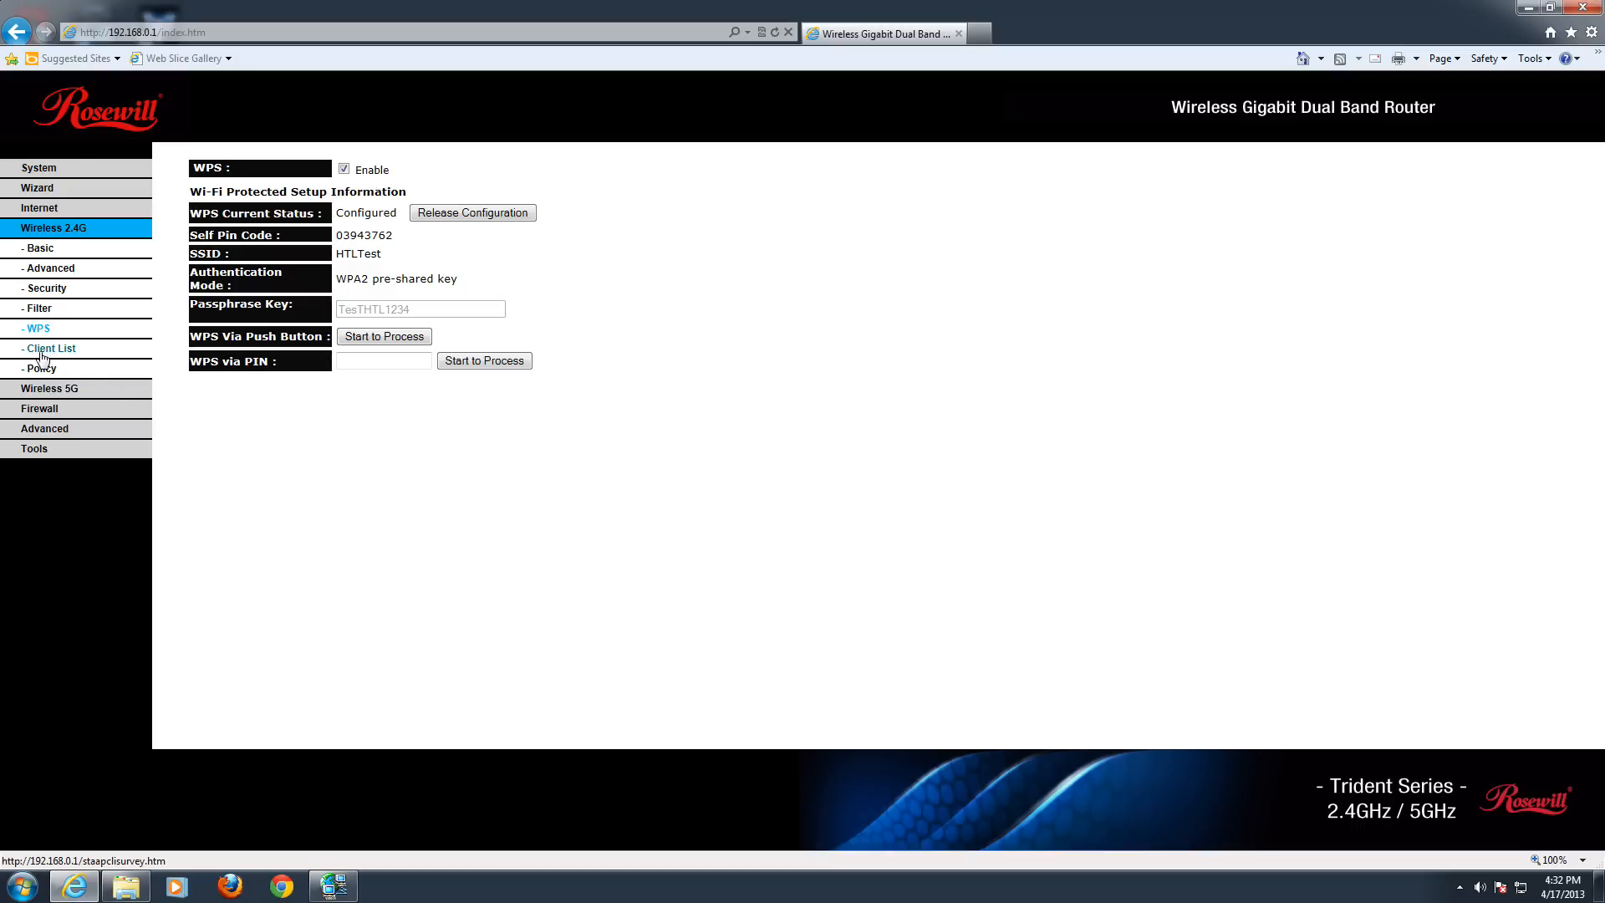
mouse_move(332, 512)
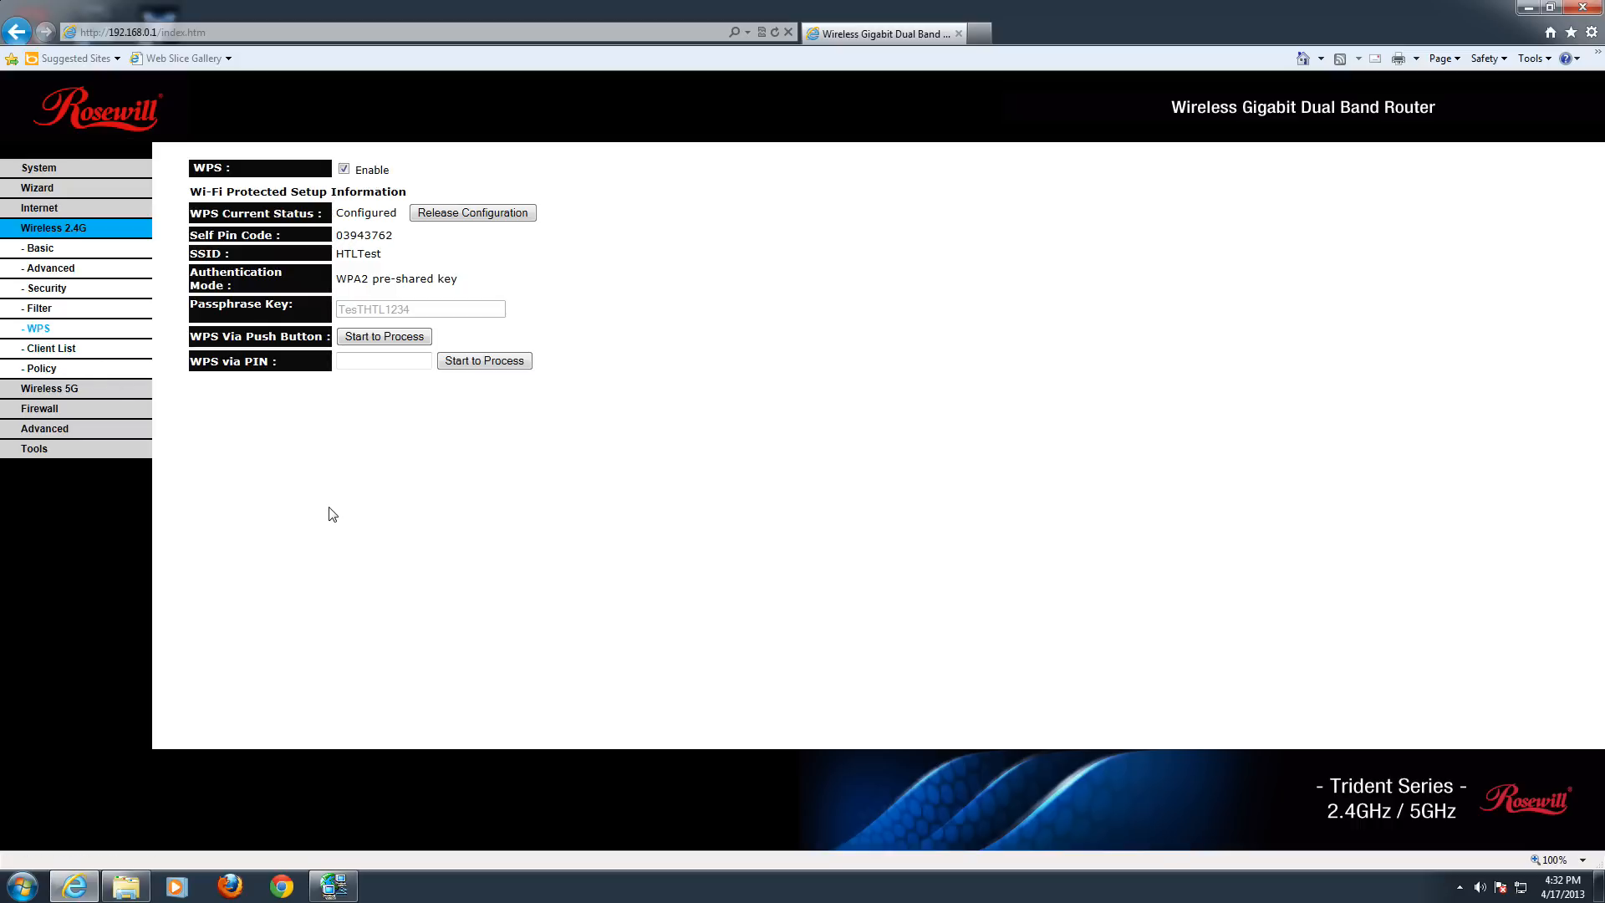
mouse_move(77, 371)
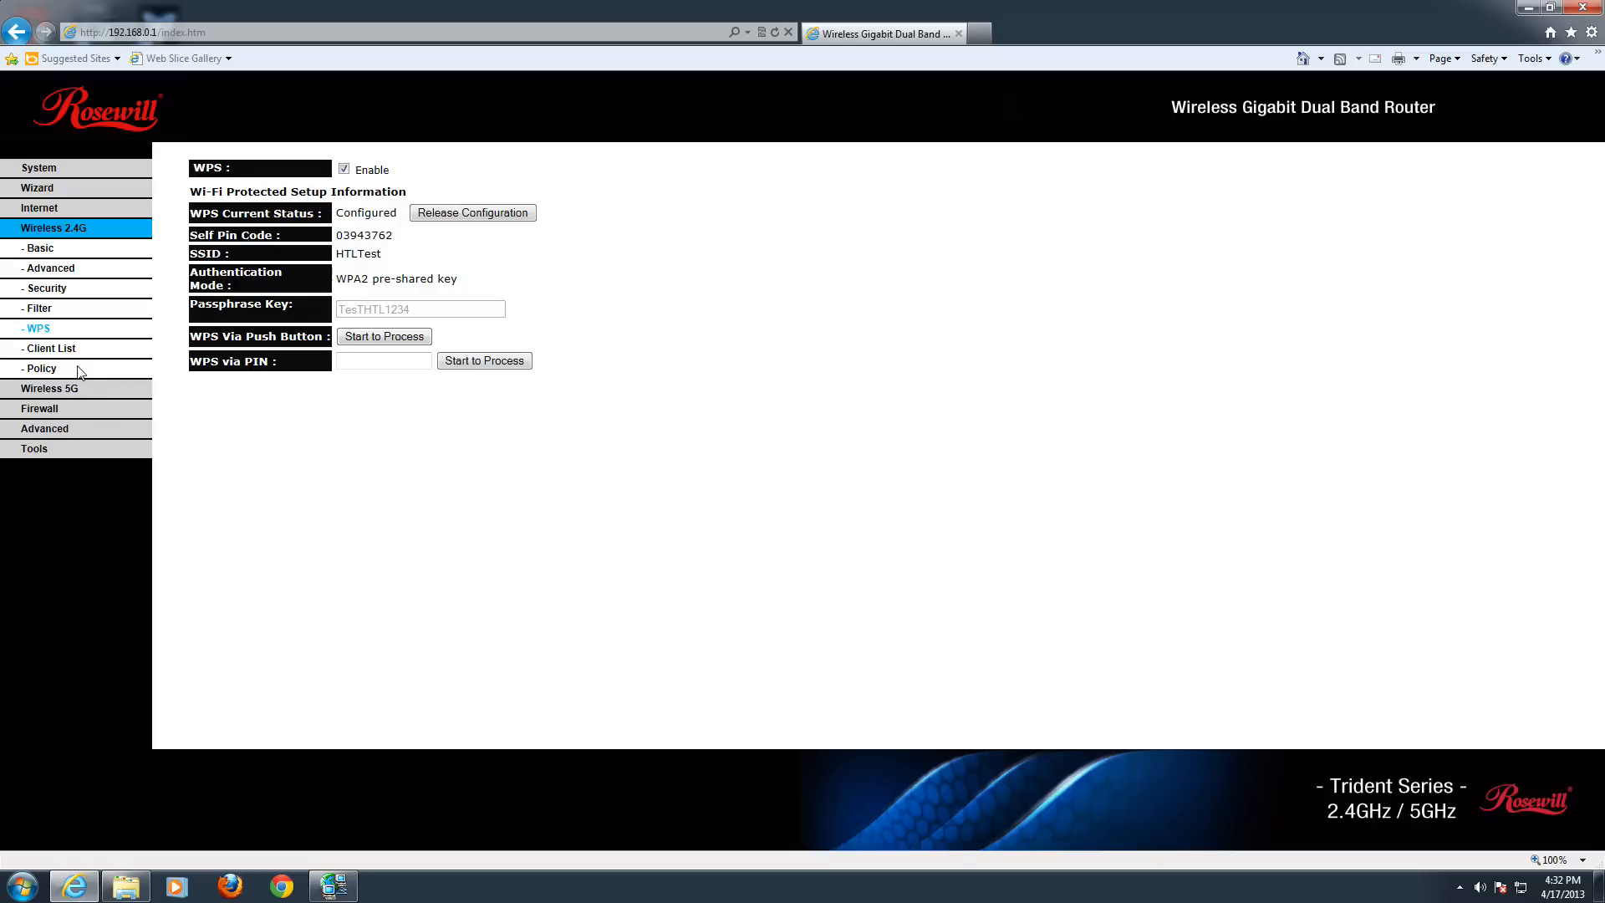
mouse_move(113, 396)
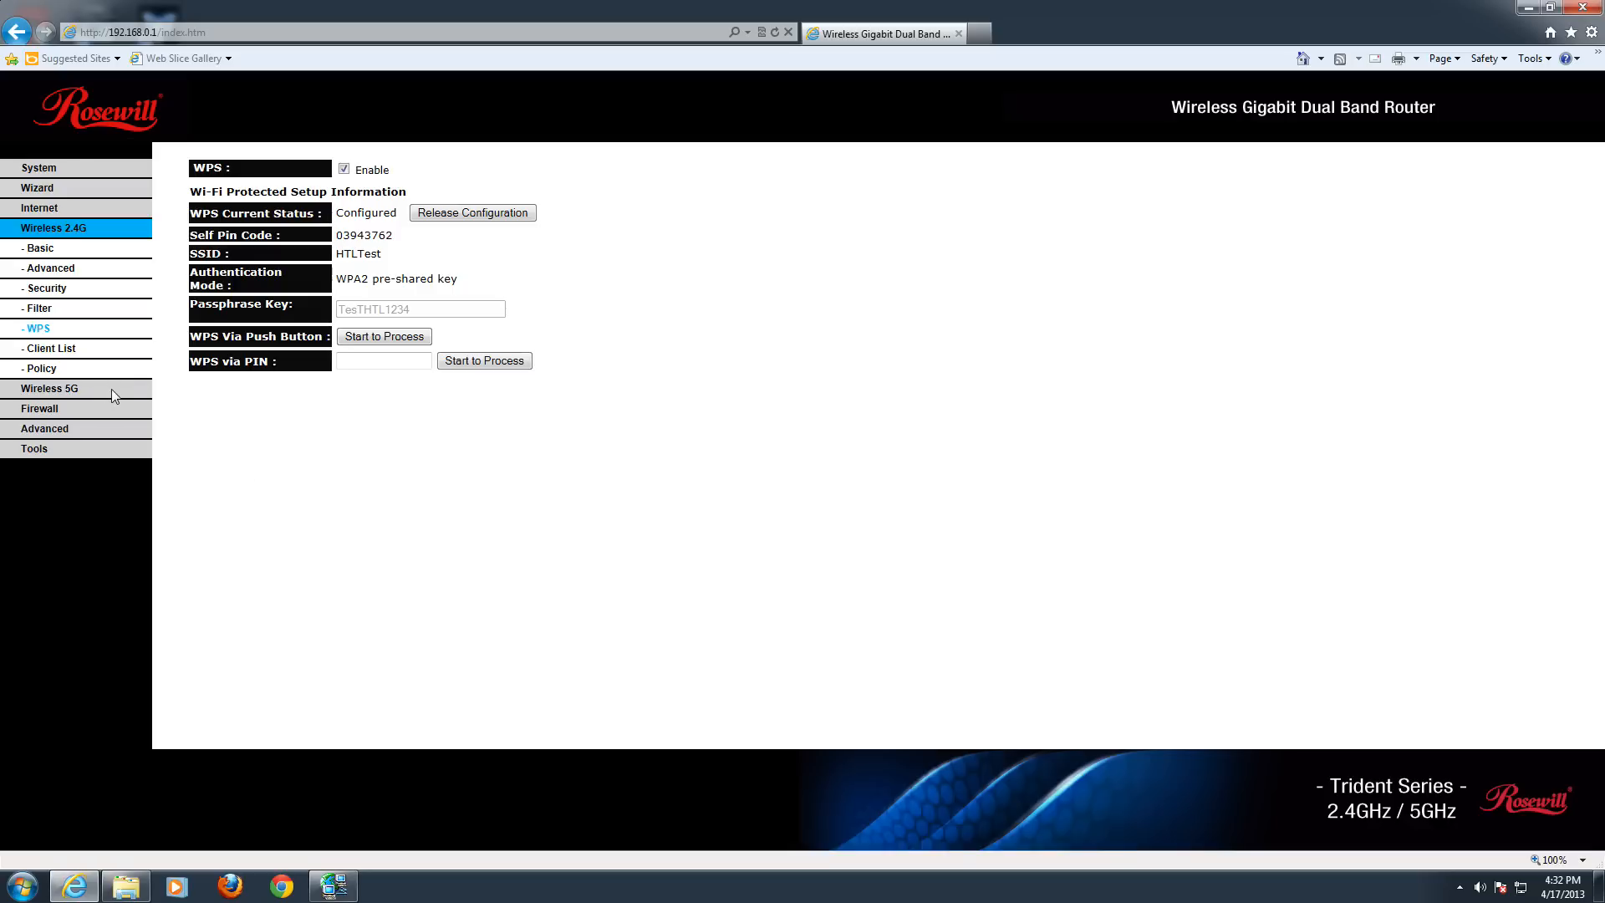
mouse_move(115, 391)
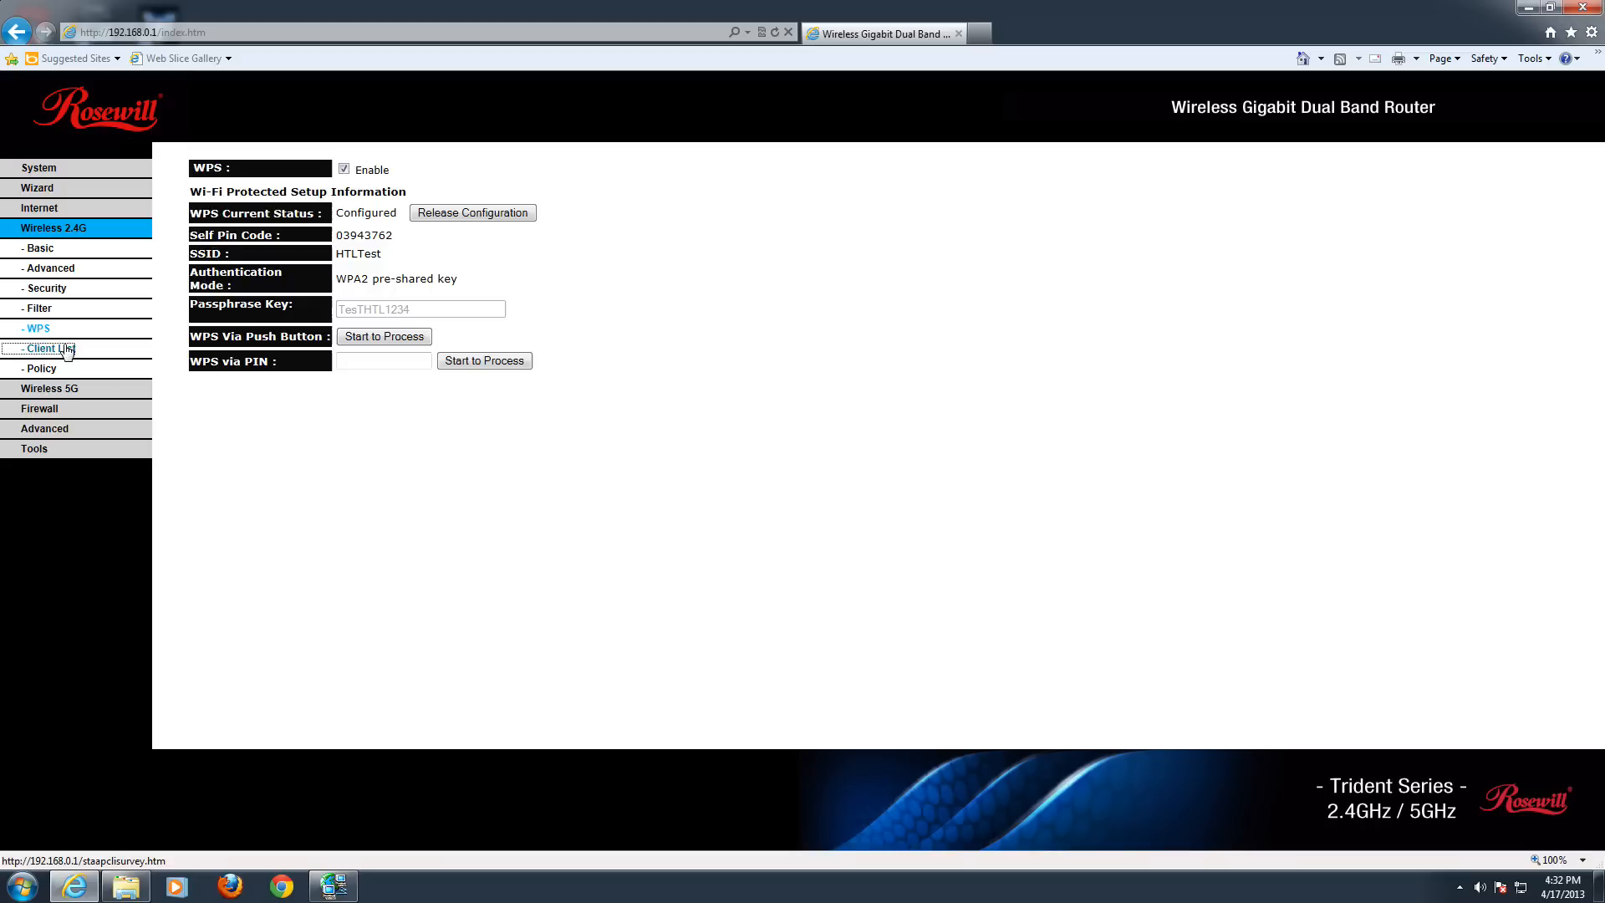
Step: Open the 2.4G Client List, which shows no connected clients
click(45, 348)
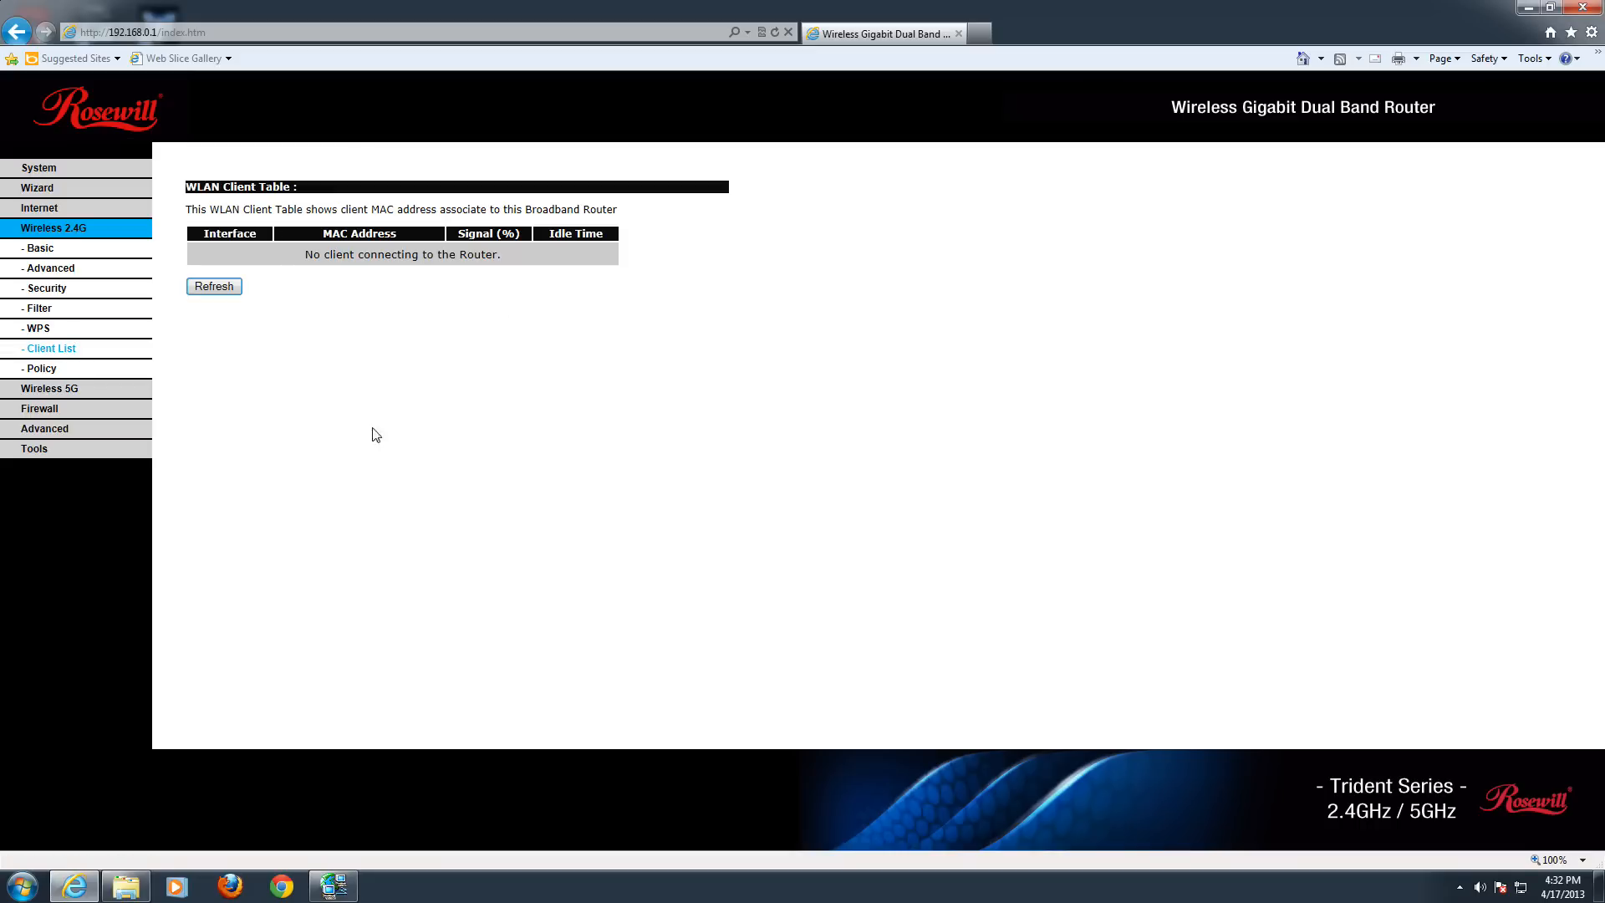
mouse_move(266, 277)
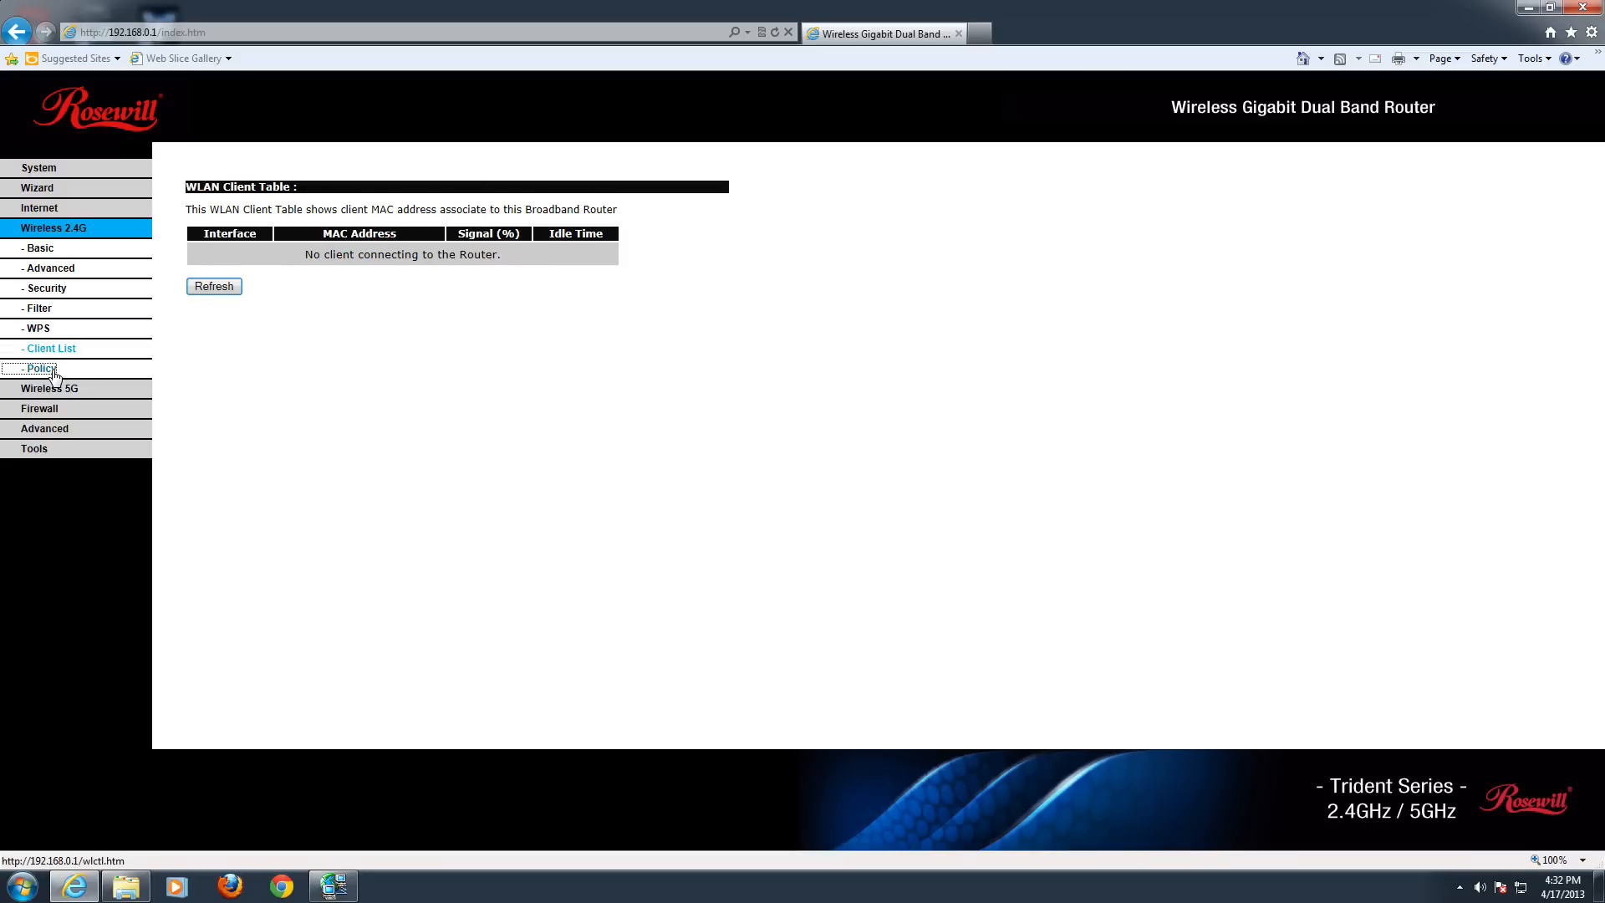
Step: Open the 2.4G Policy page and inspect the wireless client-communication options for SSID 1
click(41, 368)
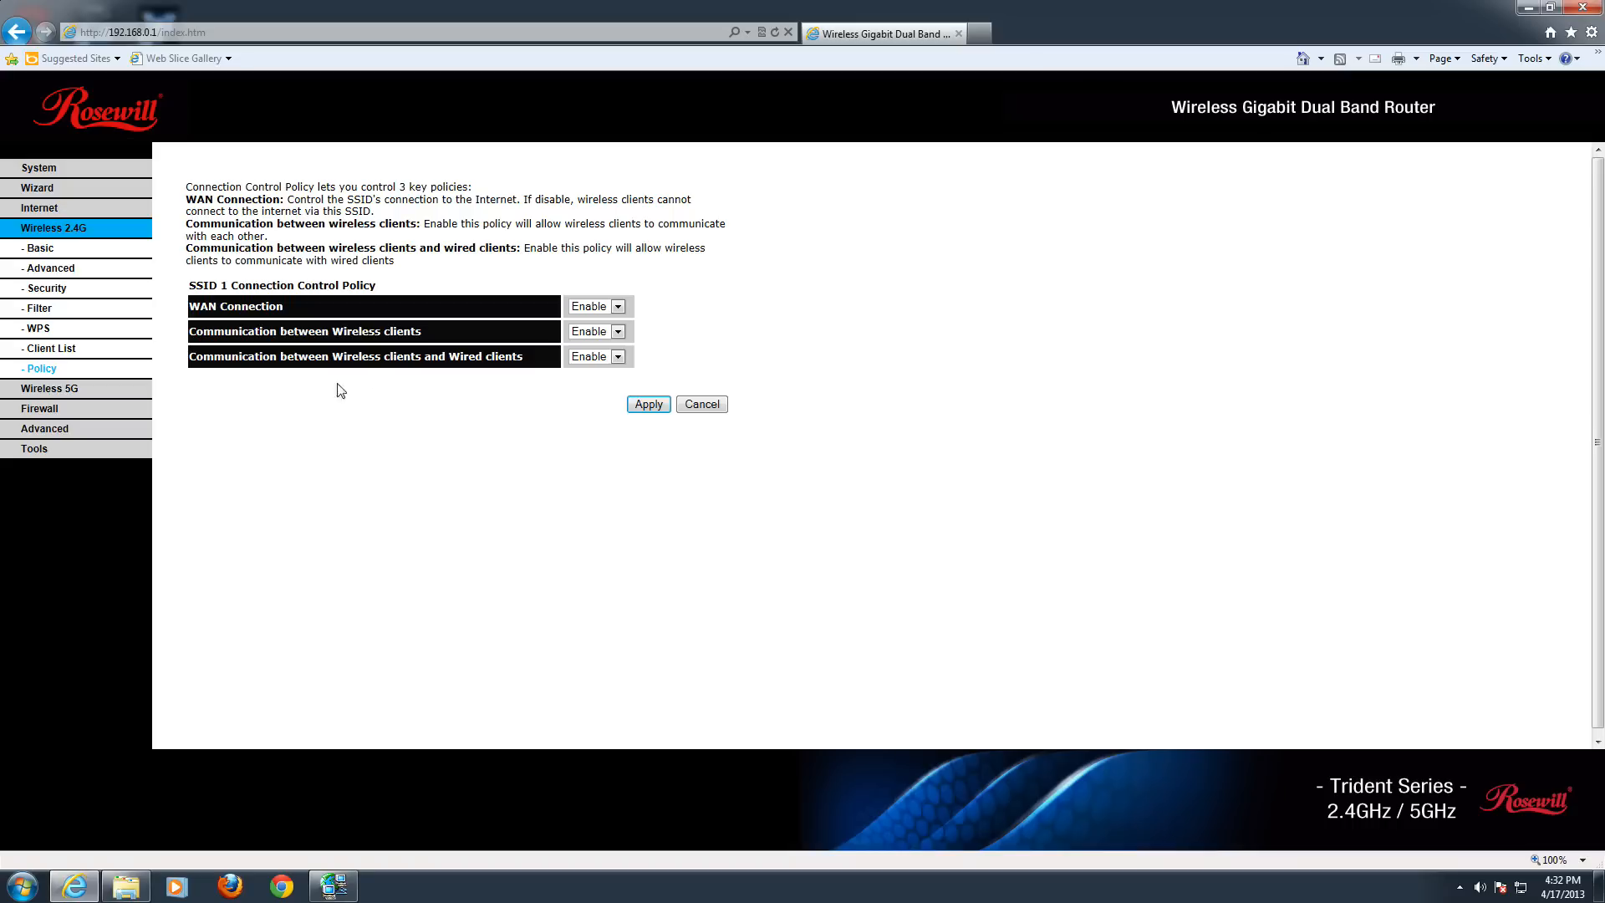
mouse_move(205, 332)
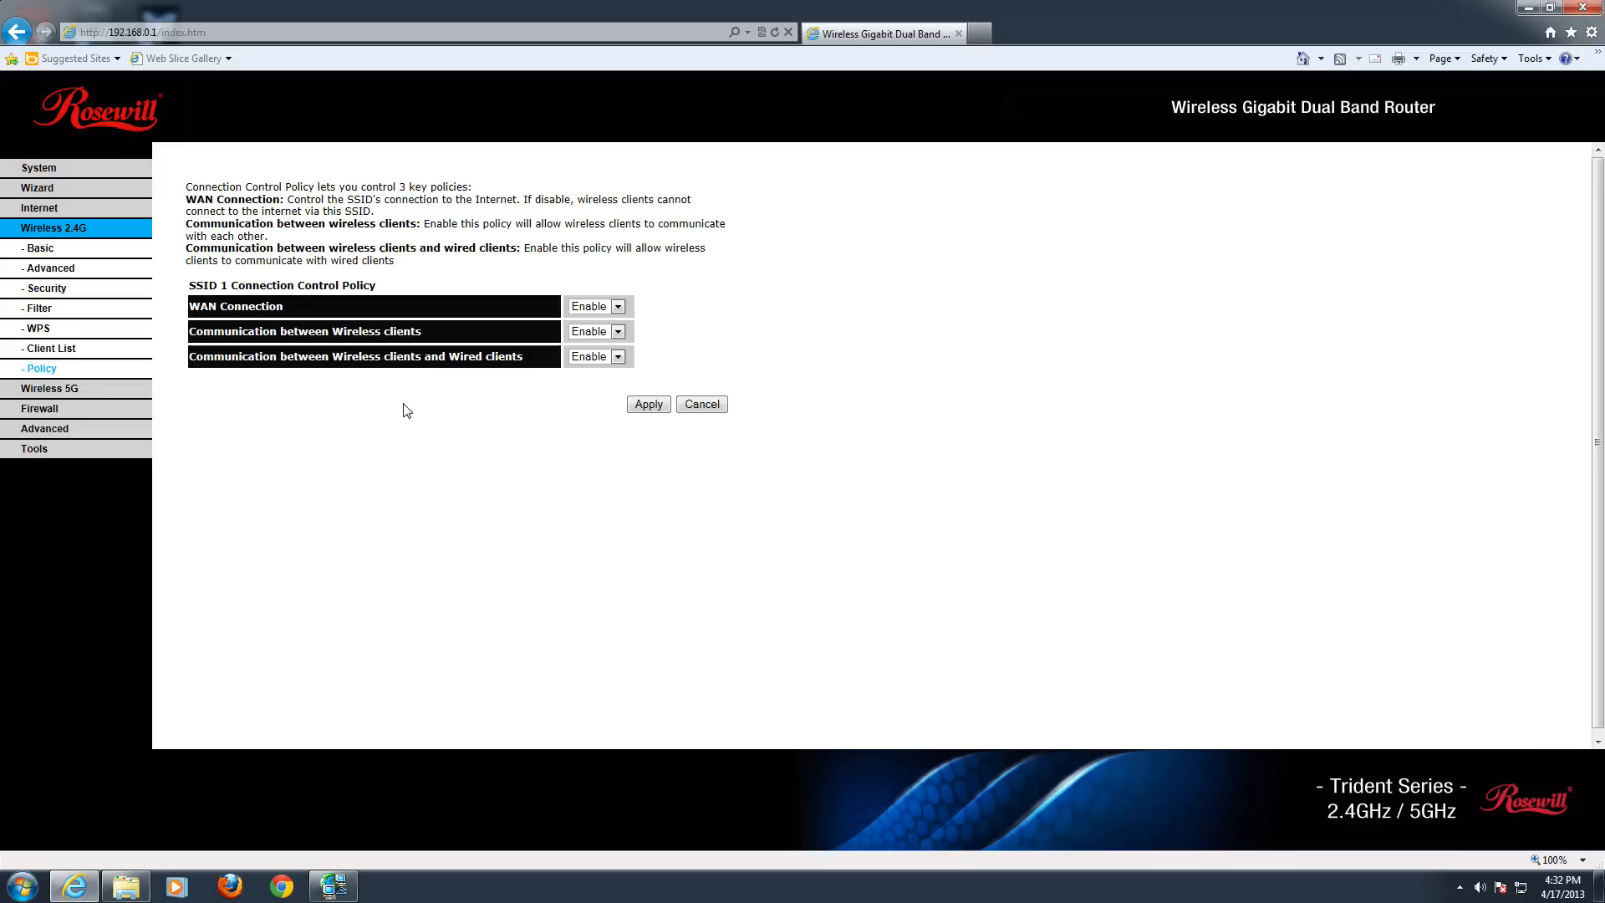
mouse_move(314, 312)
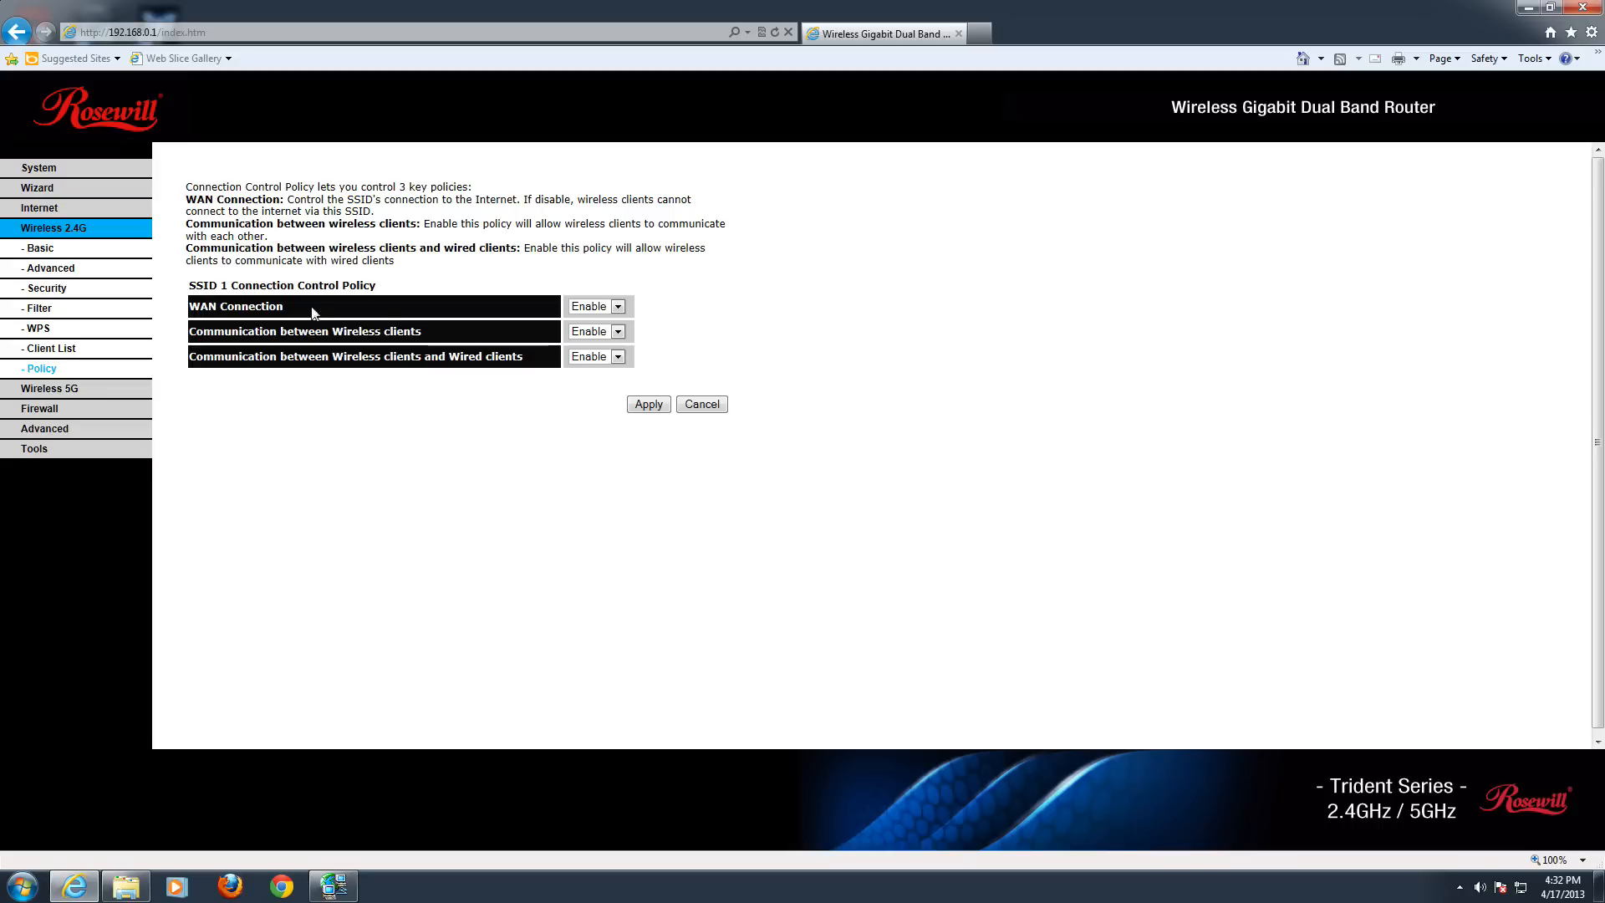
mouse_move(544, 338)
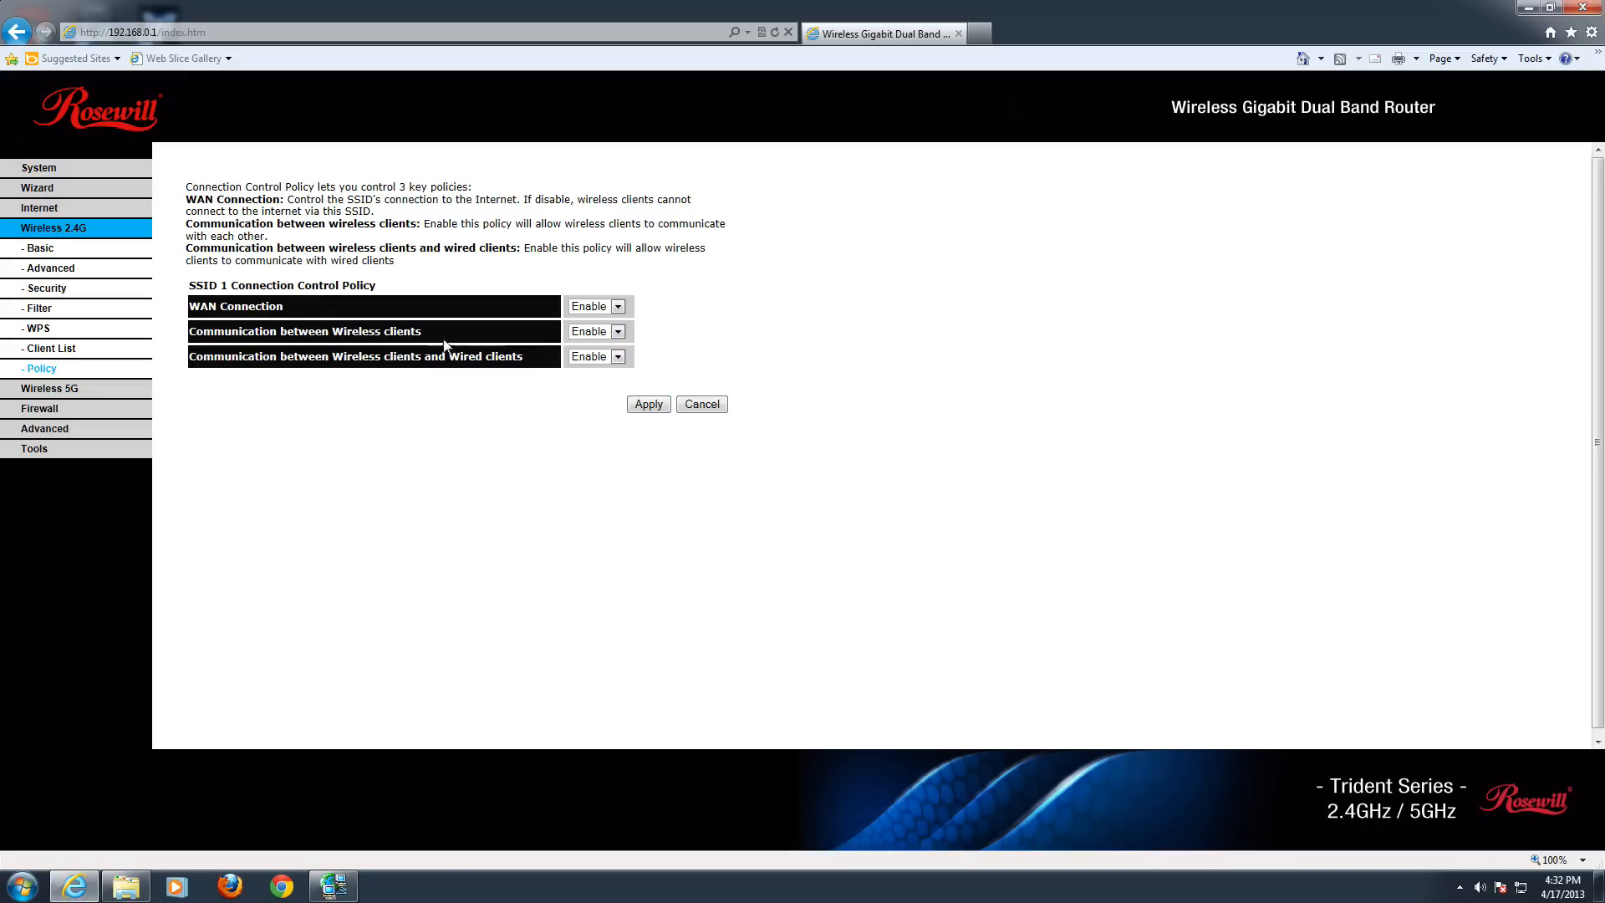
click(617, 330)
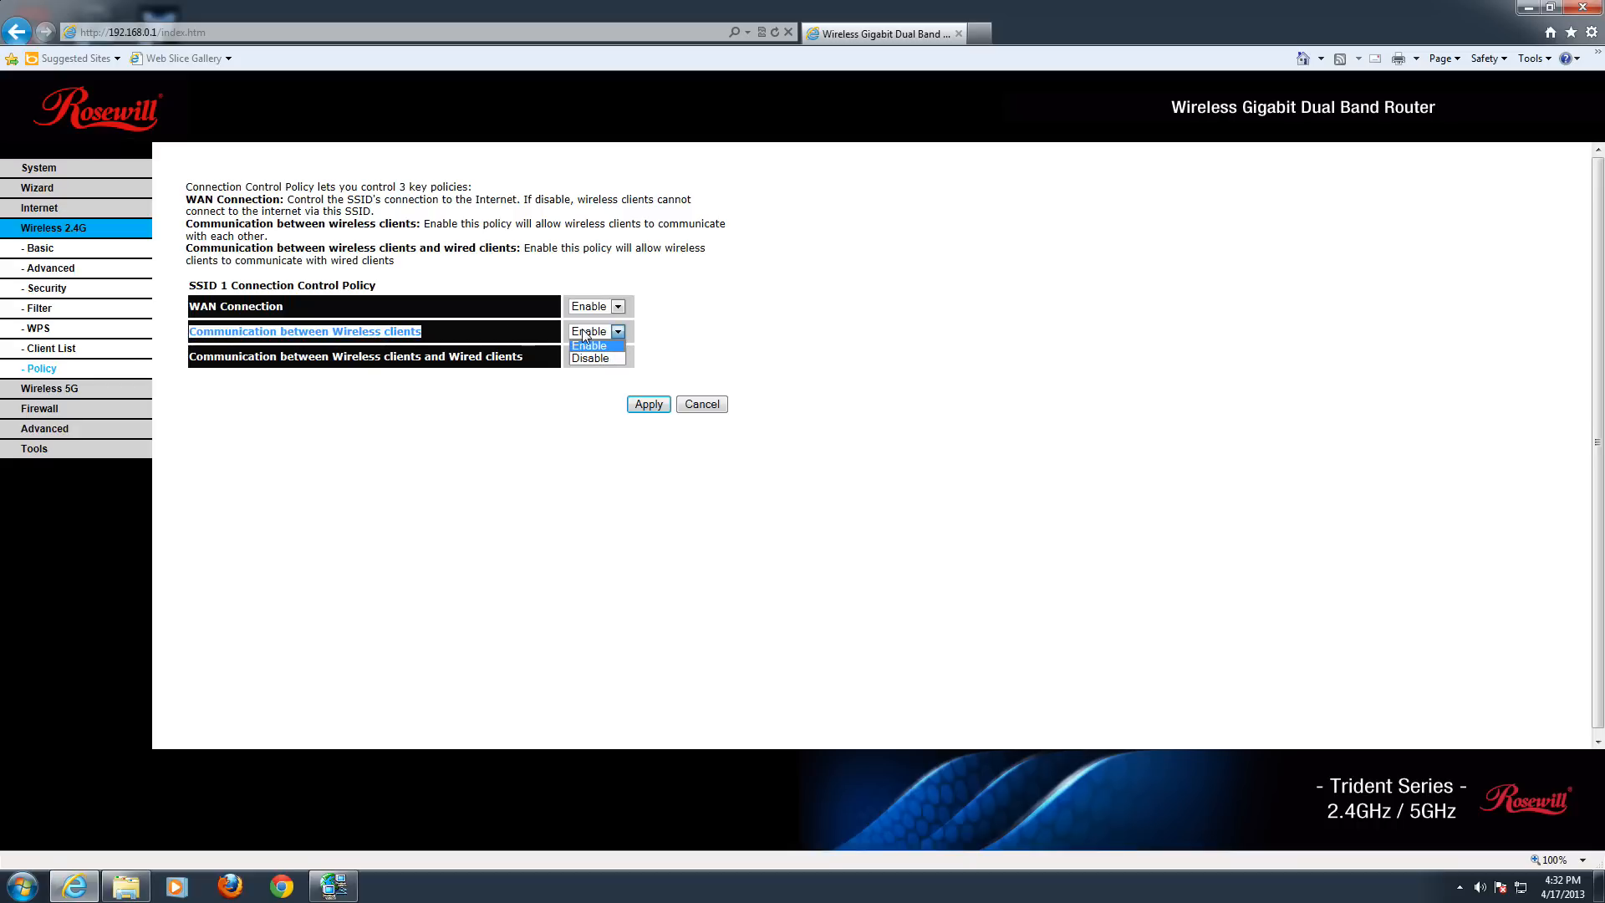
click(588, 345)
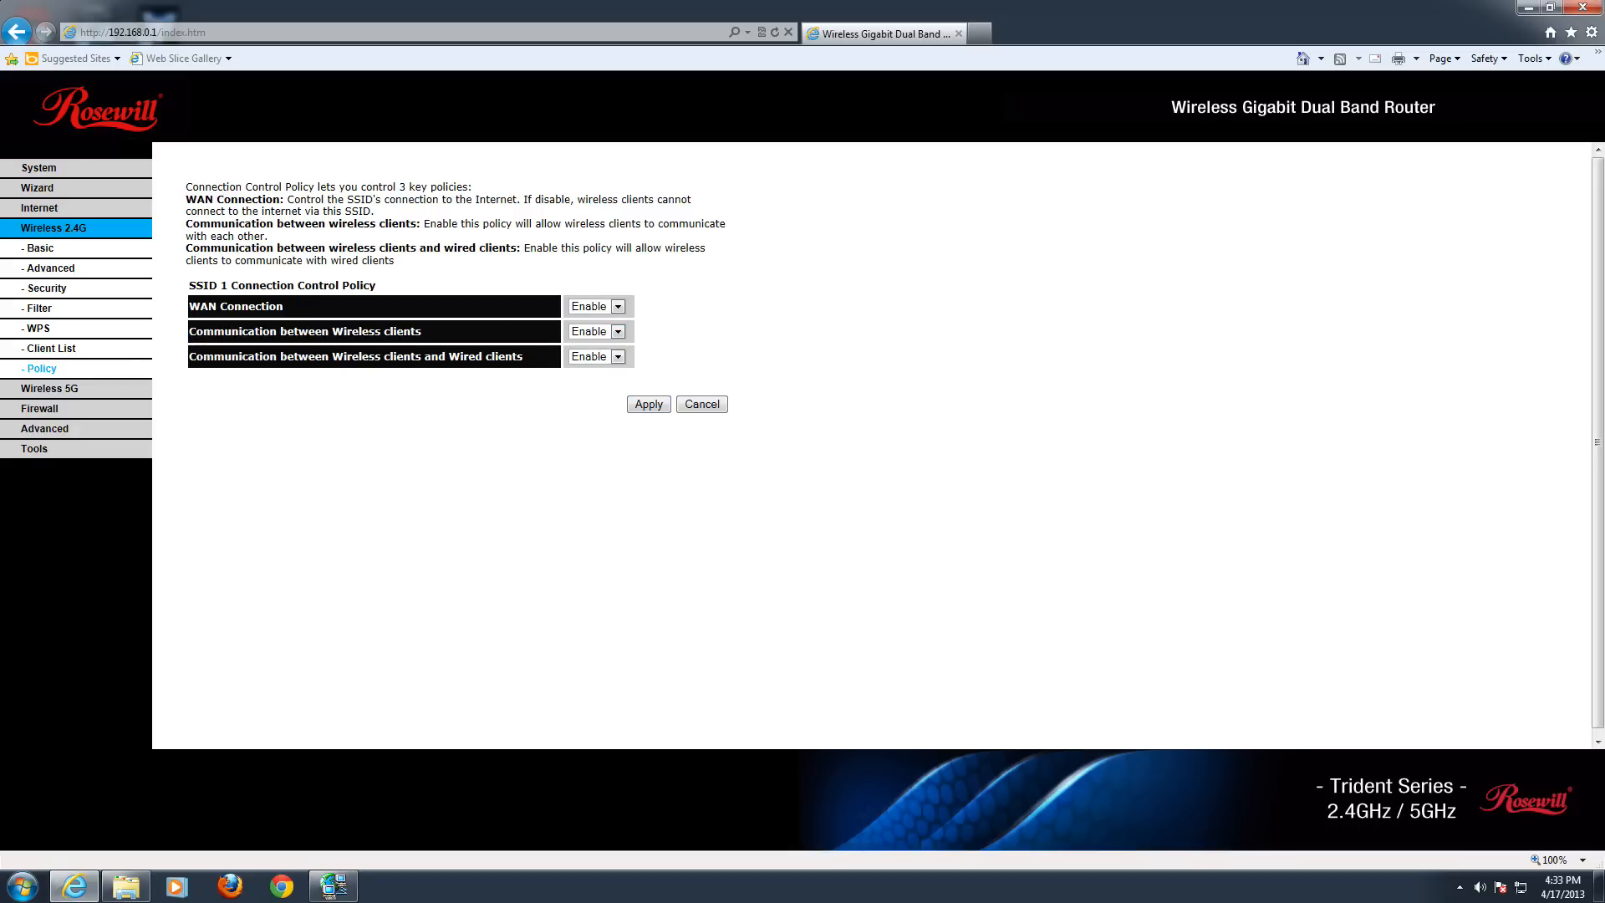
mouse_move(381, 467)
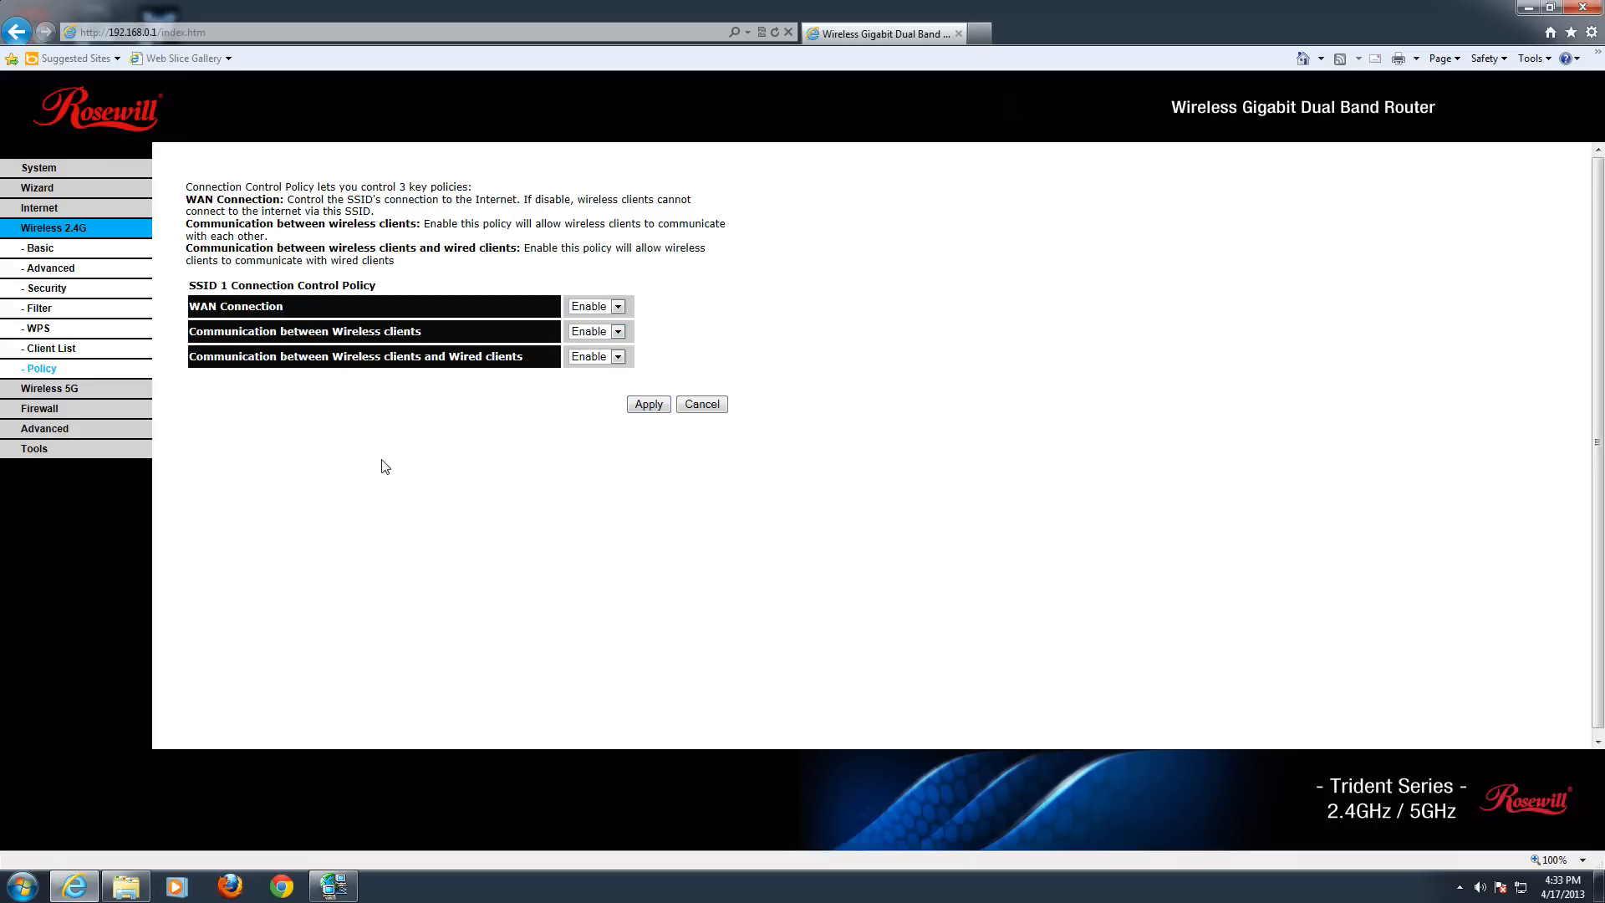
mouse_move(402, 469)
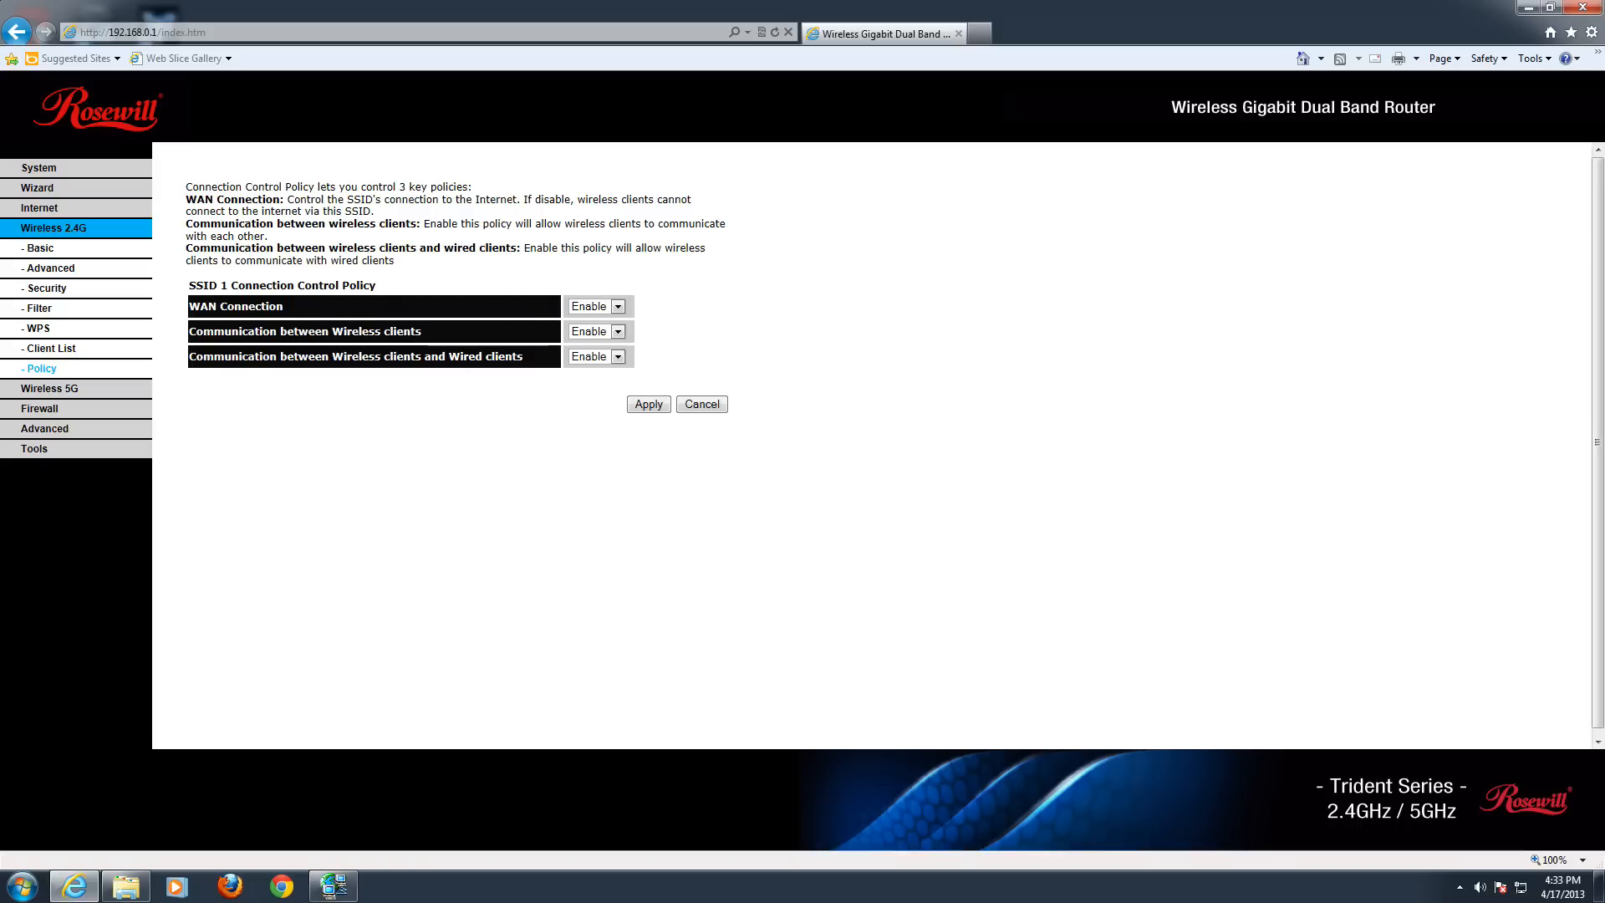
mouse_move(566, 377)
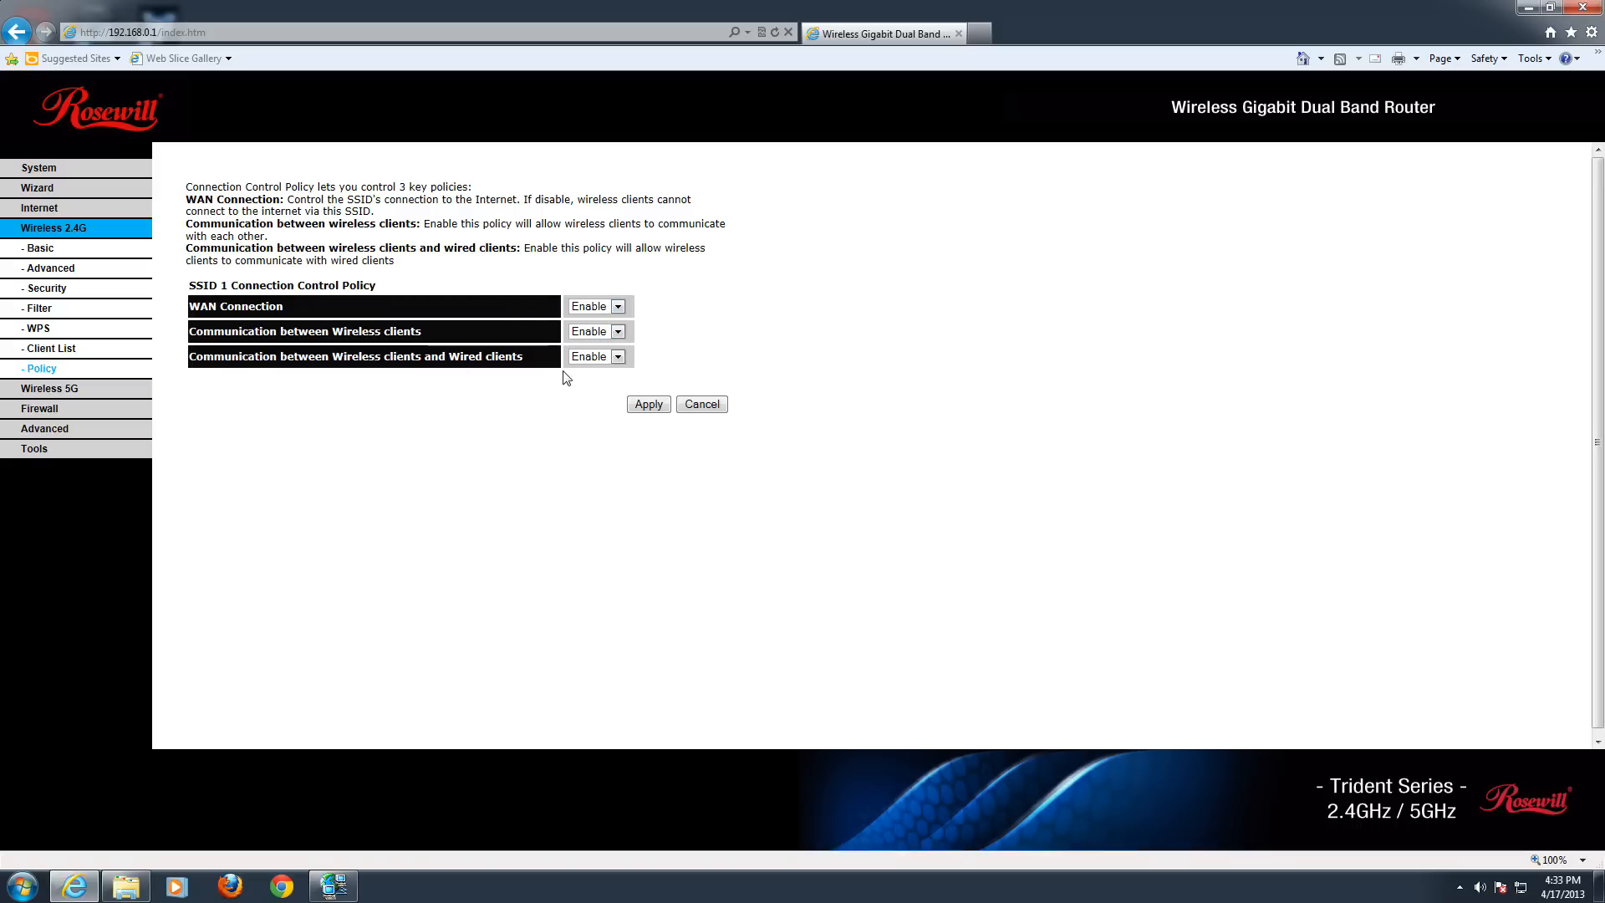
mouse_move(496, 492)
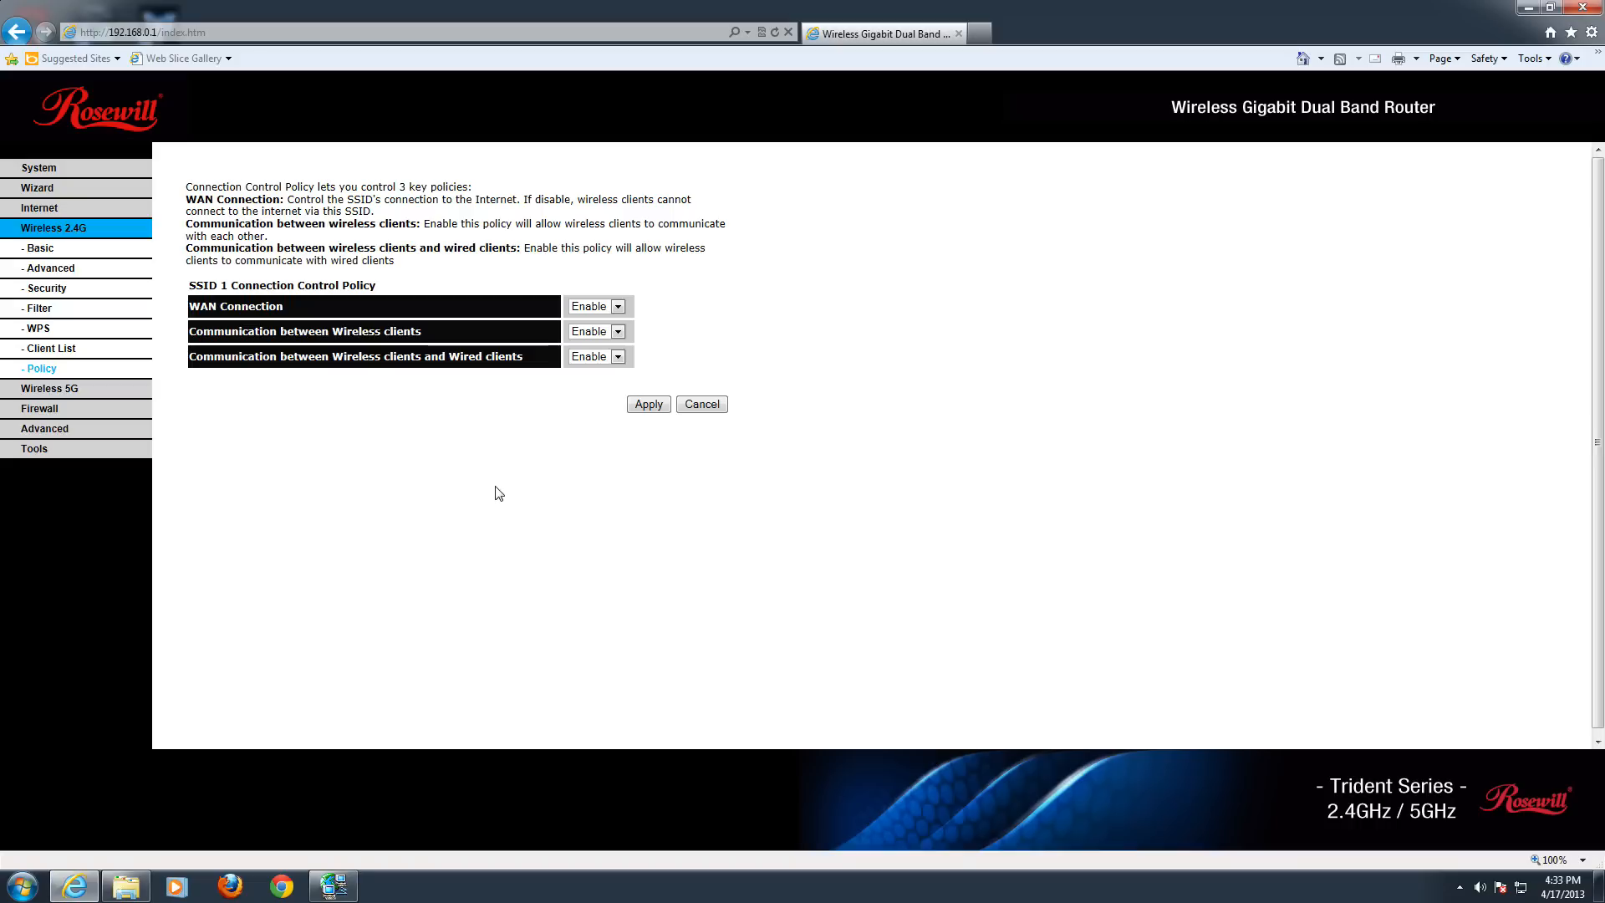
Step: Open the 5G Basic page for SSID HTLTest5G and list its channel choices
click(50, 247)
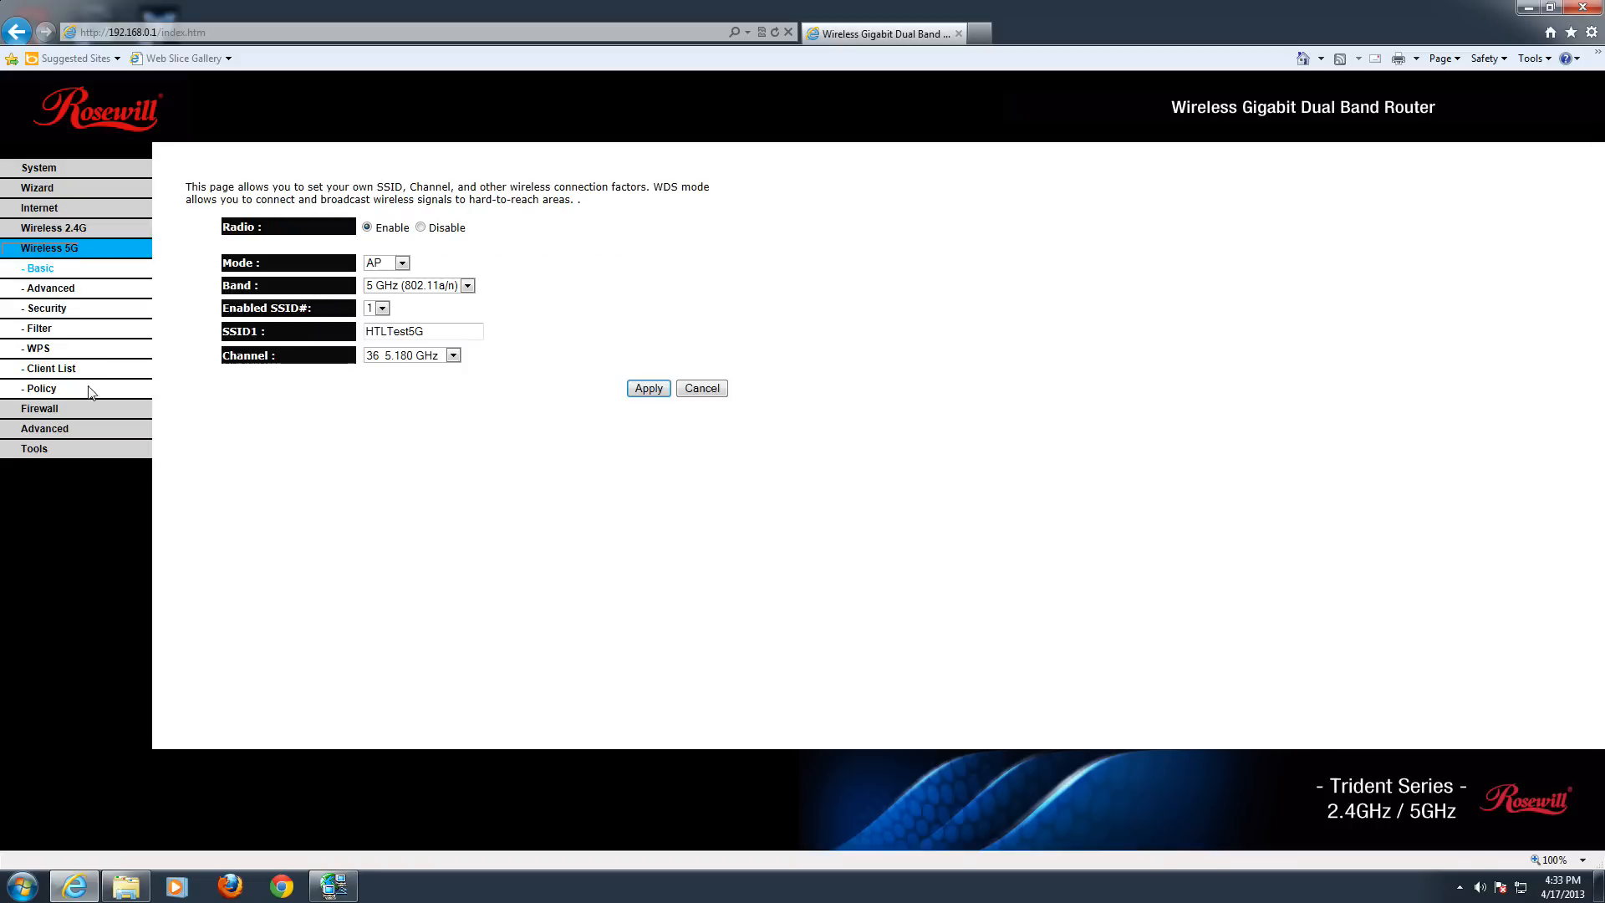
mouse_move(202, 357)
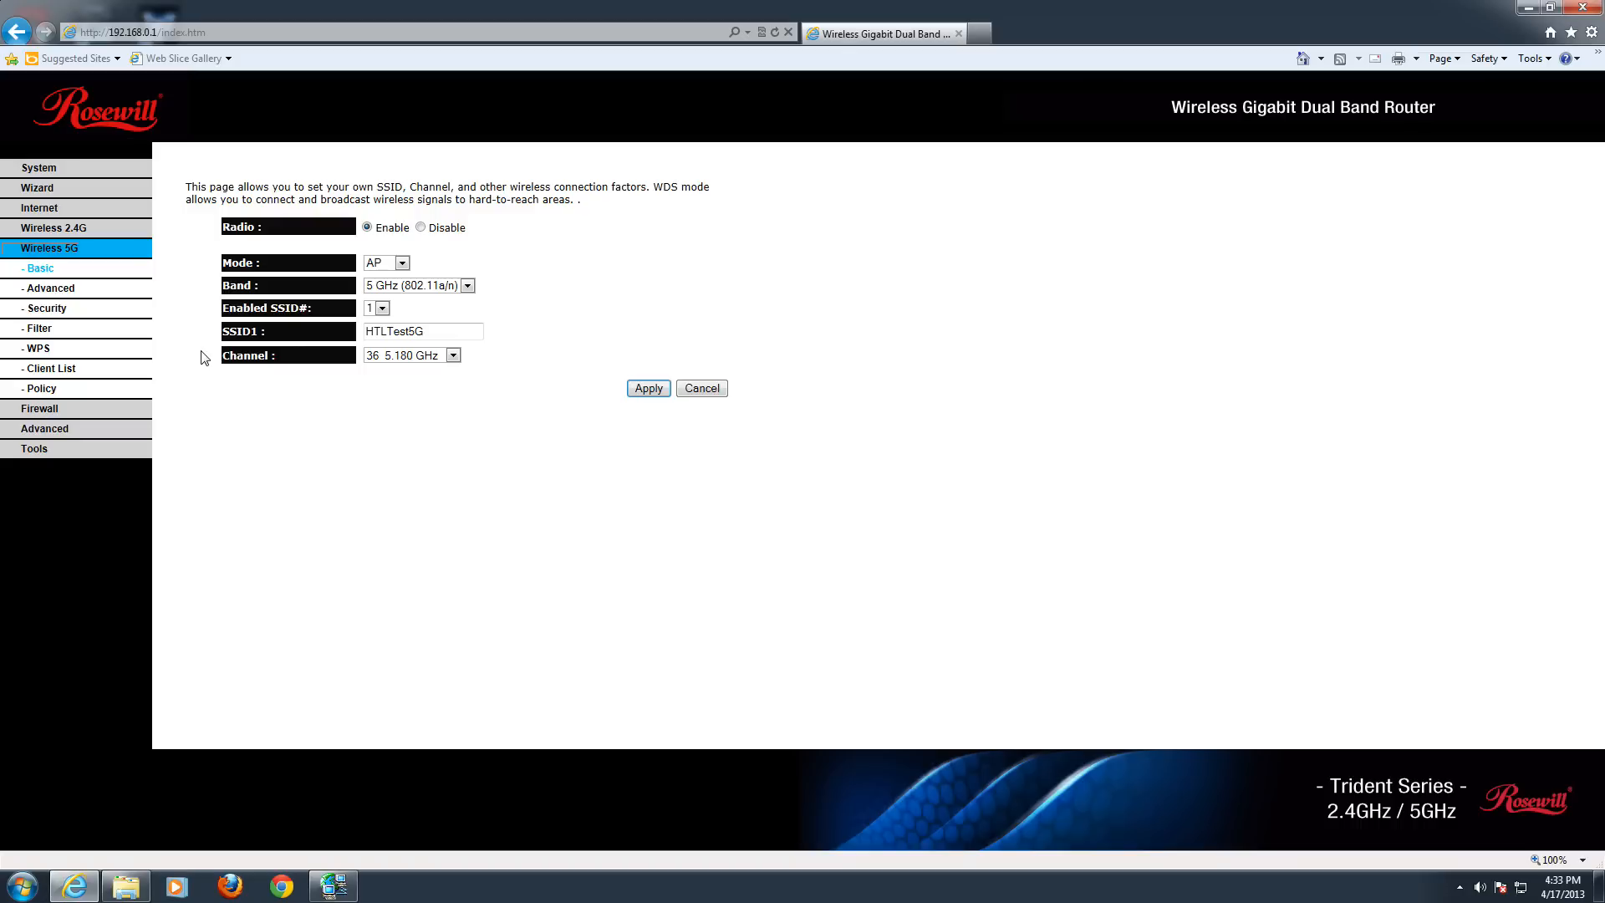
click(451, 355)
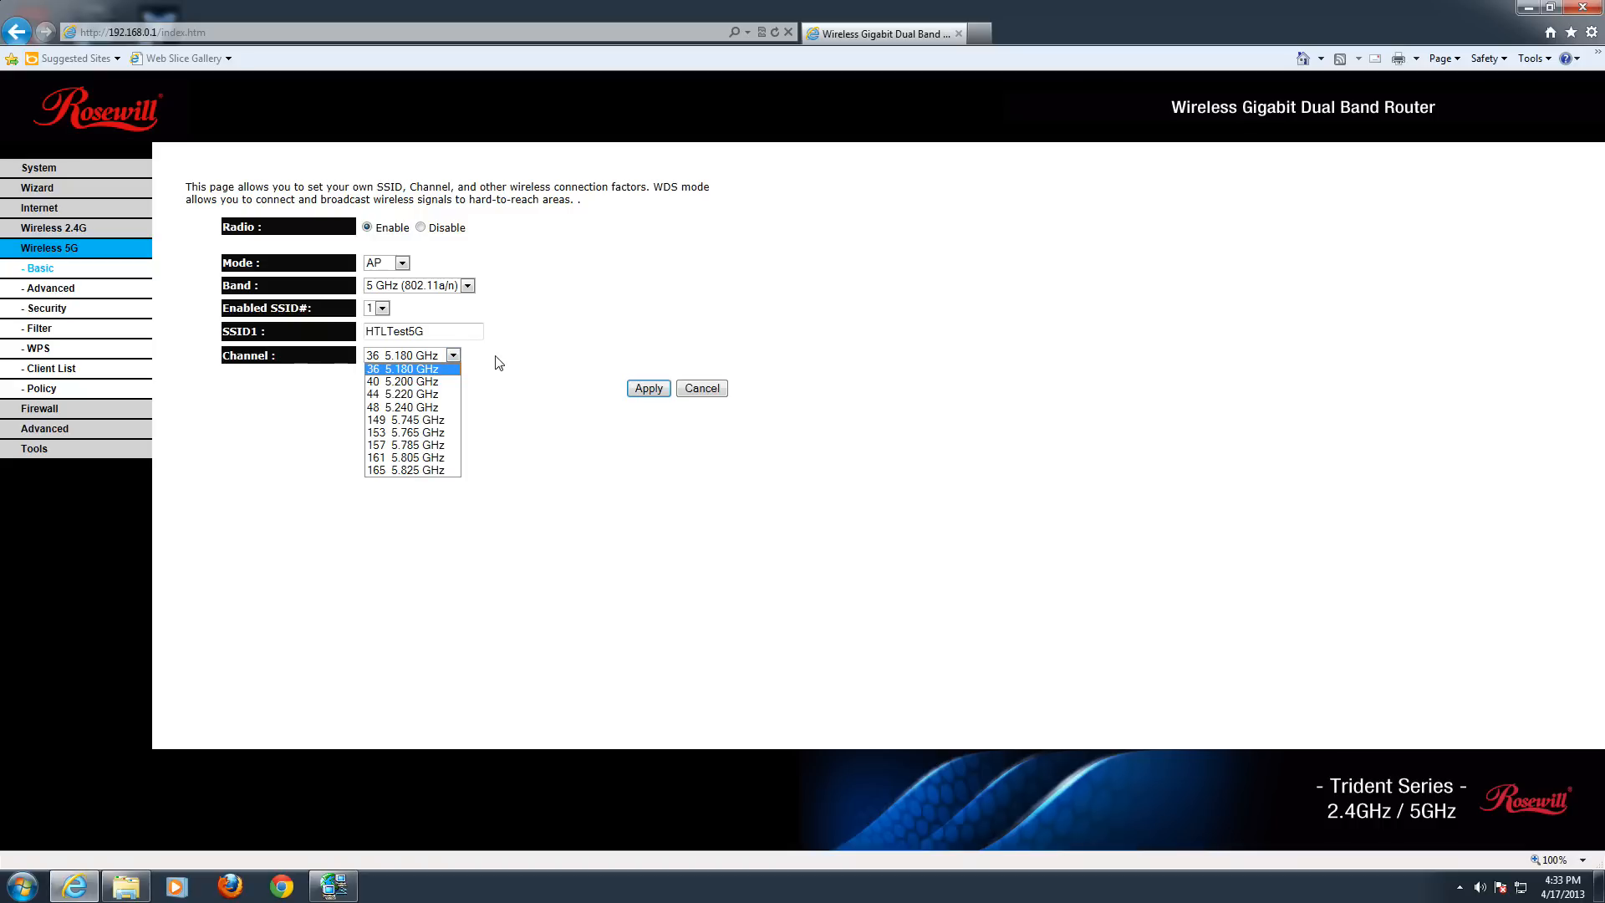
Step: Show the Firewall Enable page with DoS protection, filtering and SPI turned on
click(406, 369)
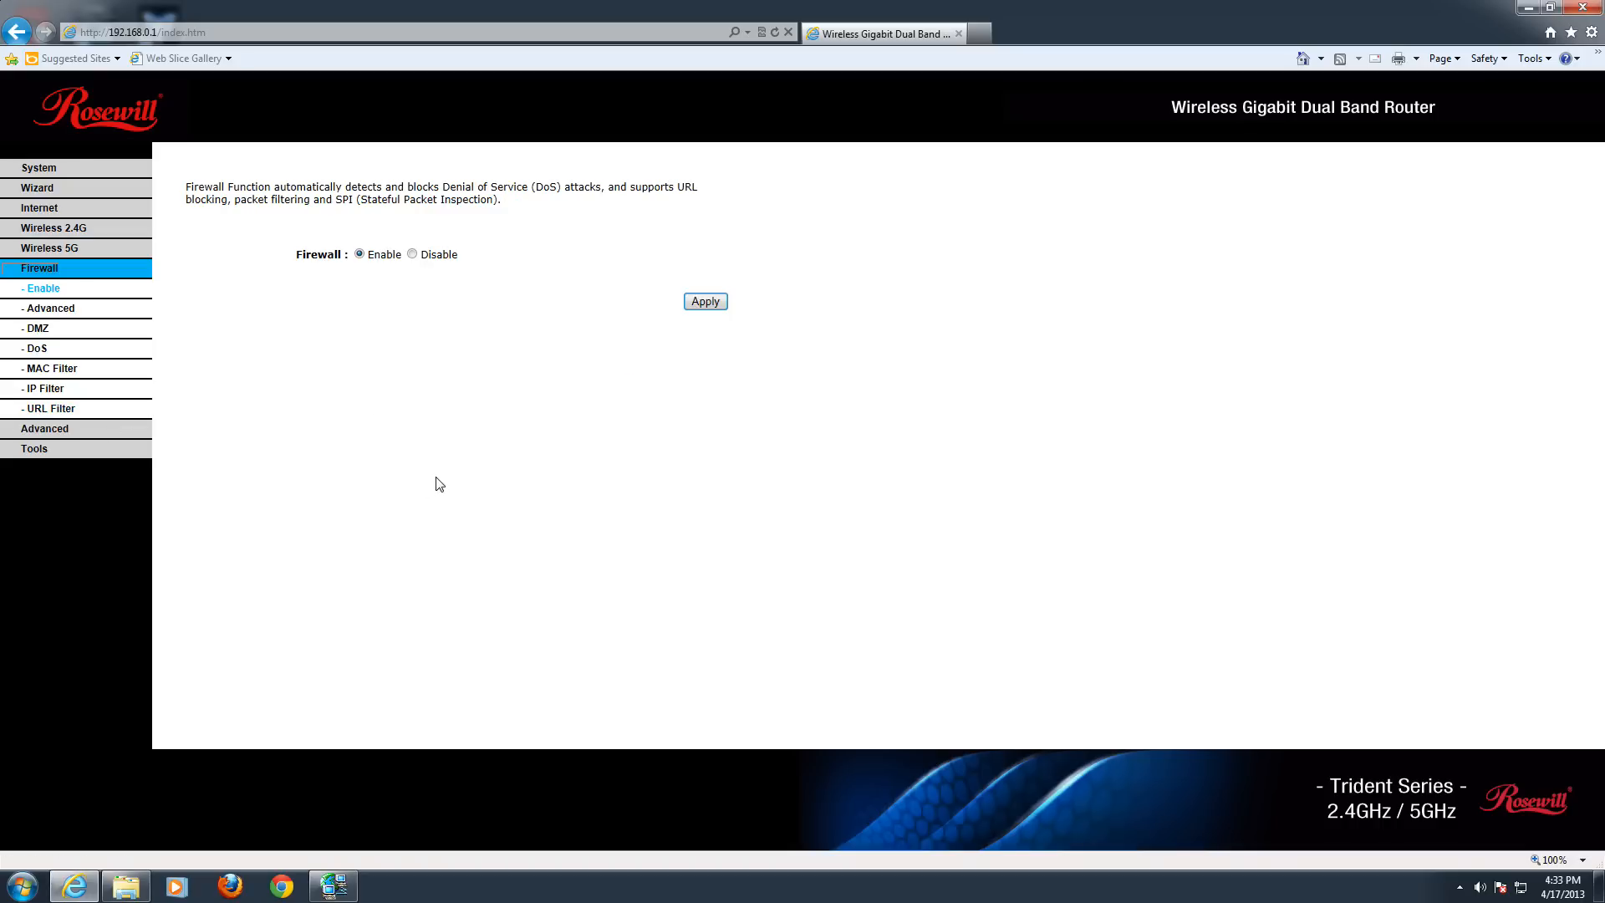
mouse_move(430, 305)
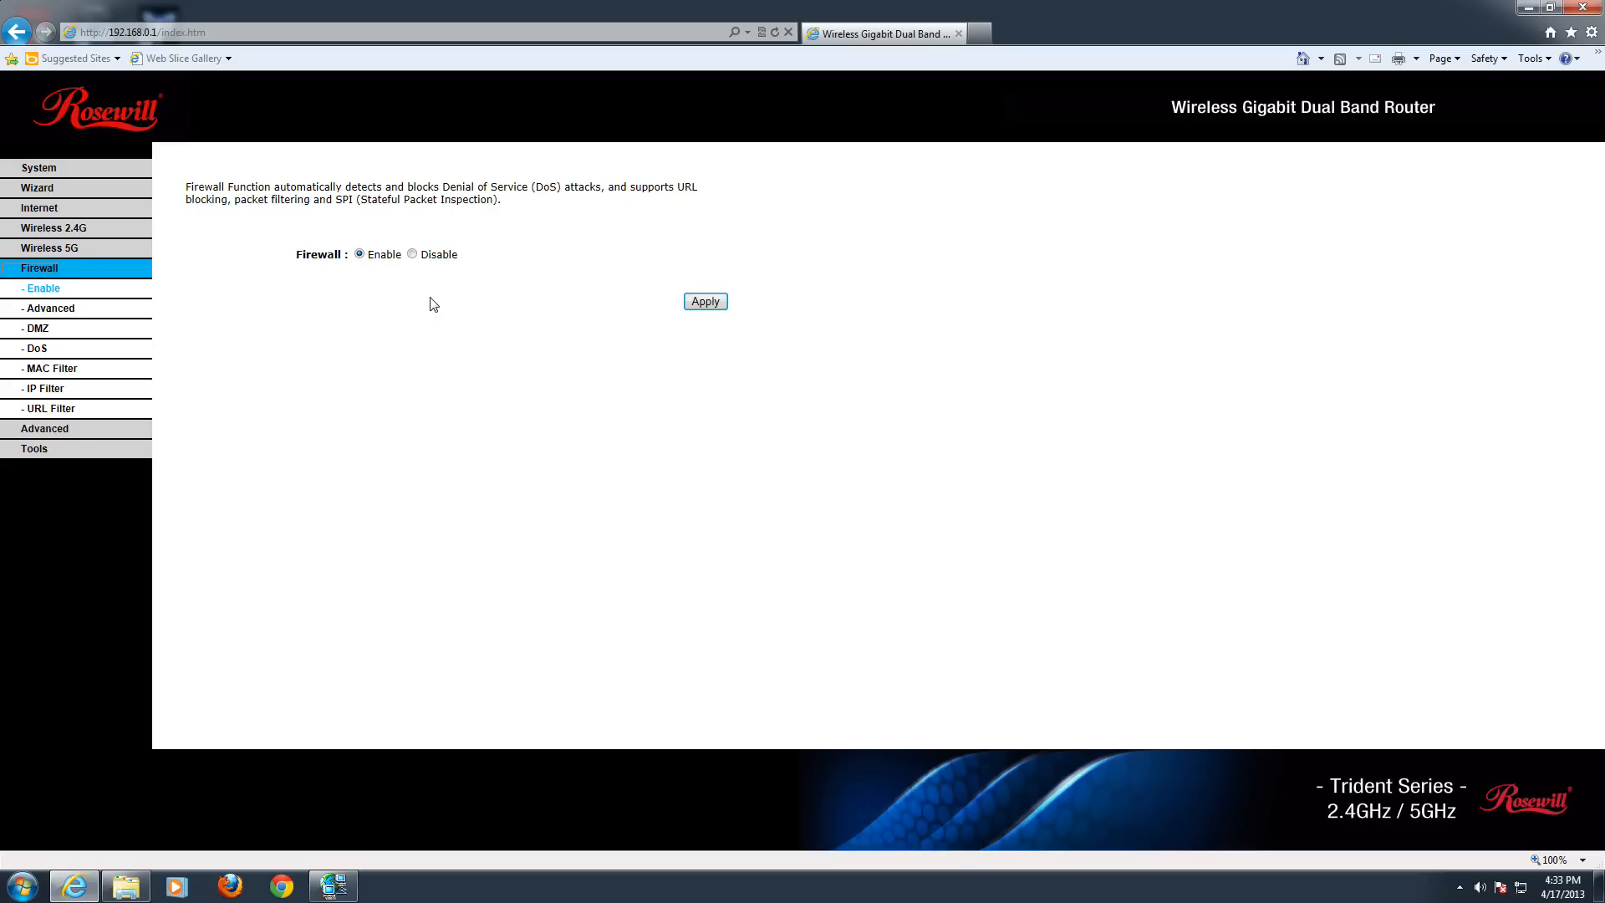
mouse_move(352, 219)
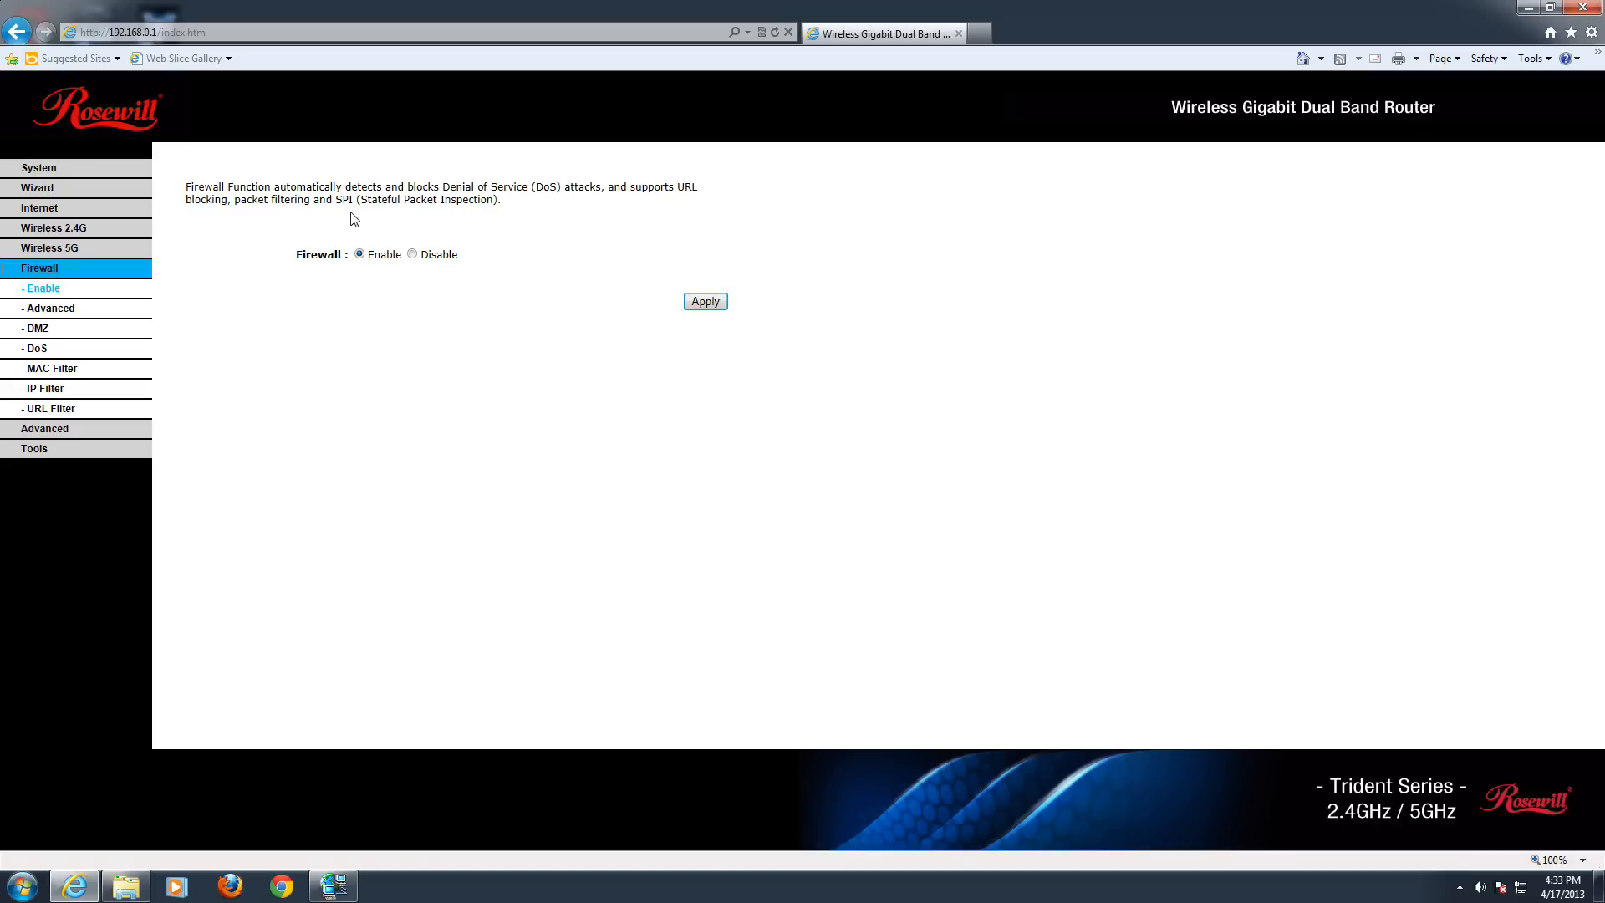
mouse_move(569, 258)
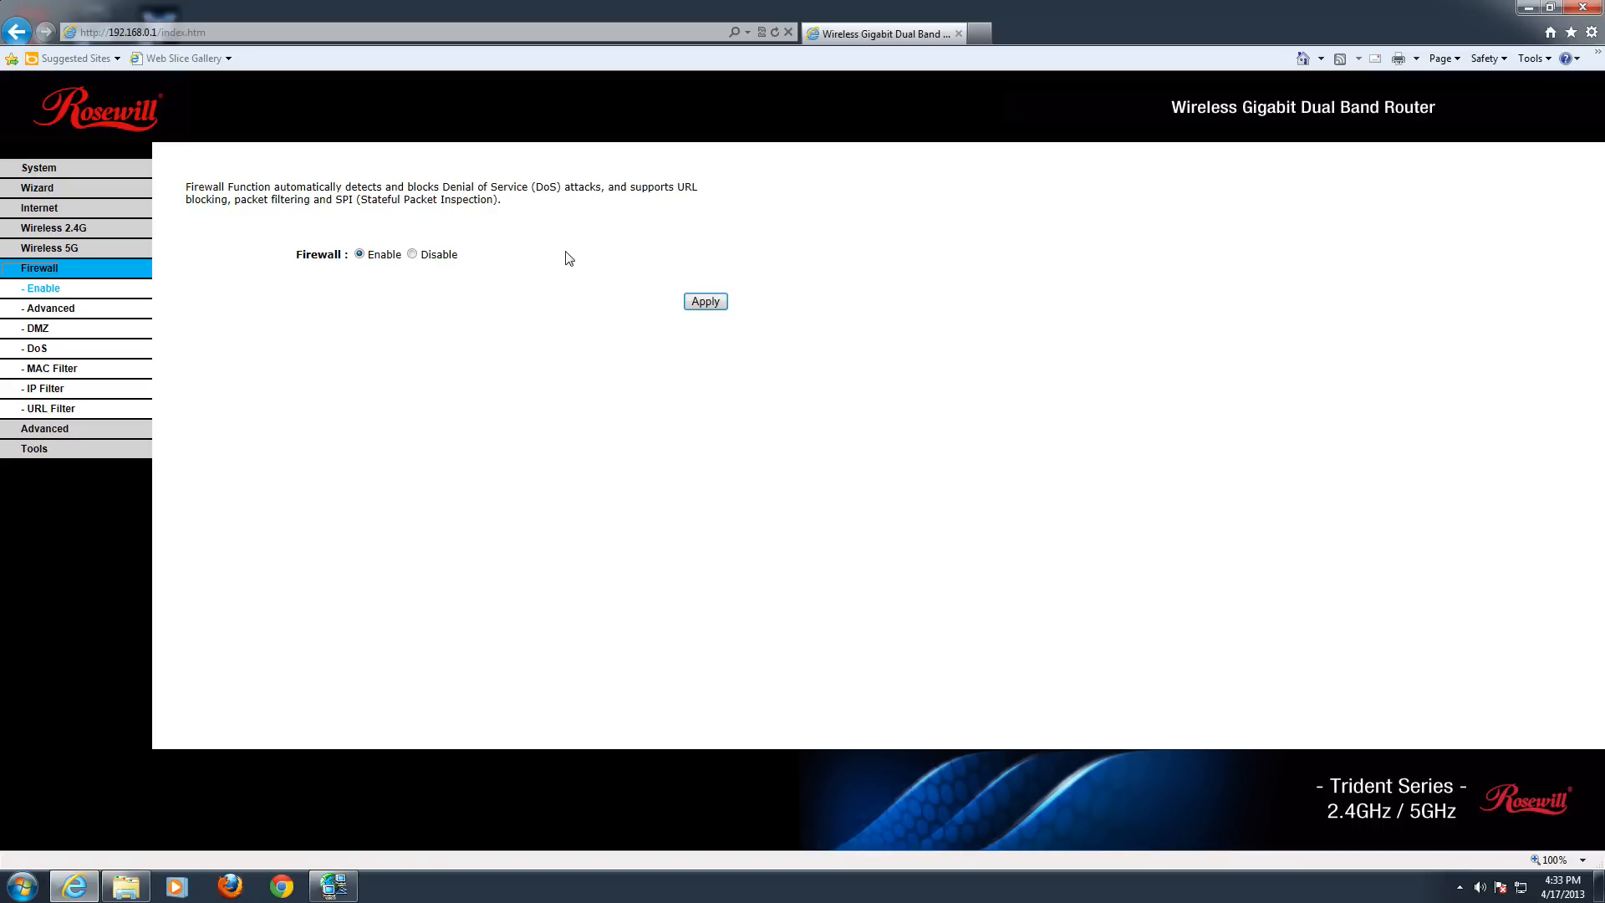
mouse_move(575, 237)
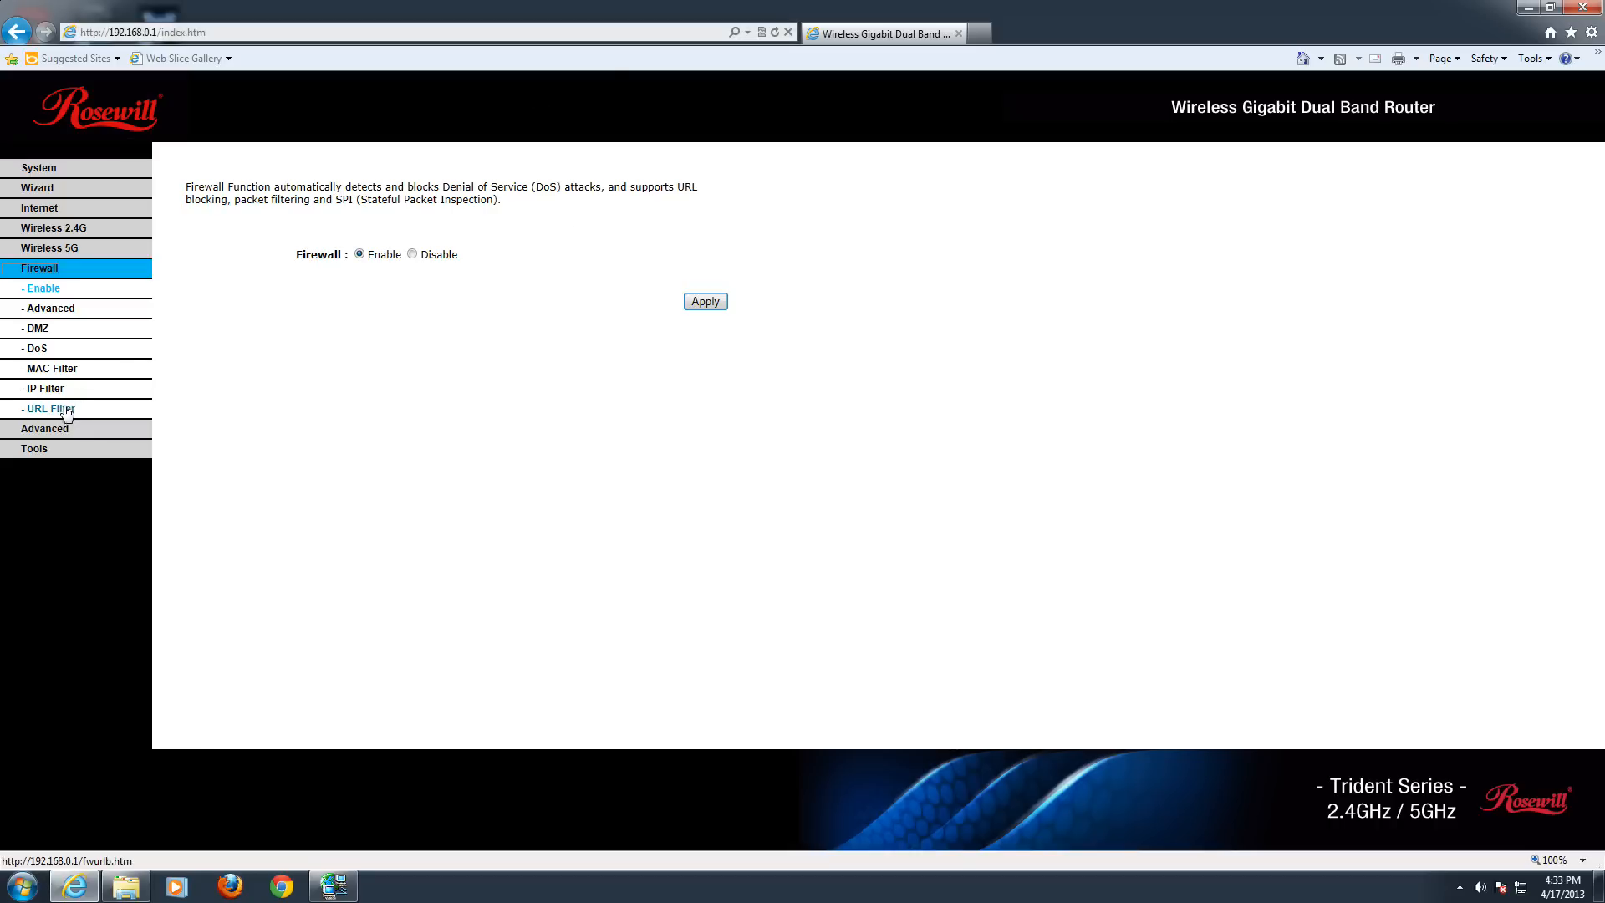
Step: Review the empty, disabled URL blocking list, then view the disabled, empty IP filter table
click(49, 408)
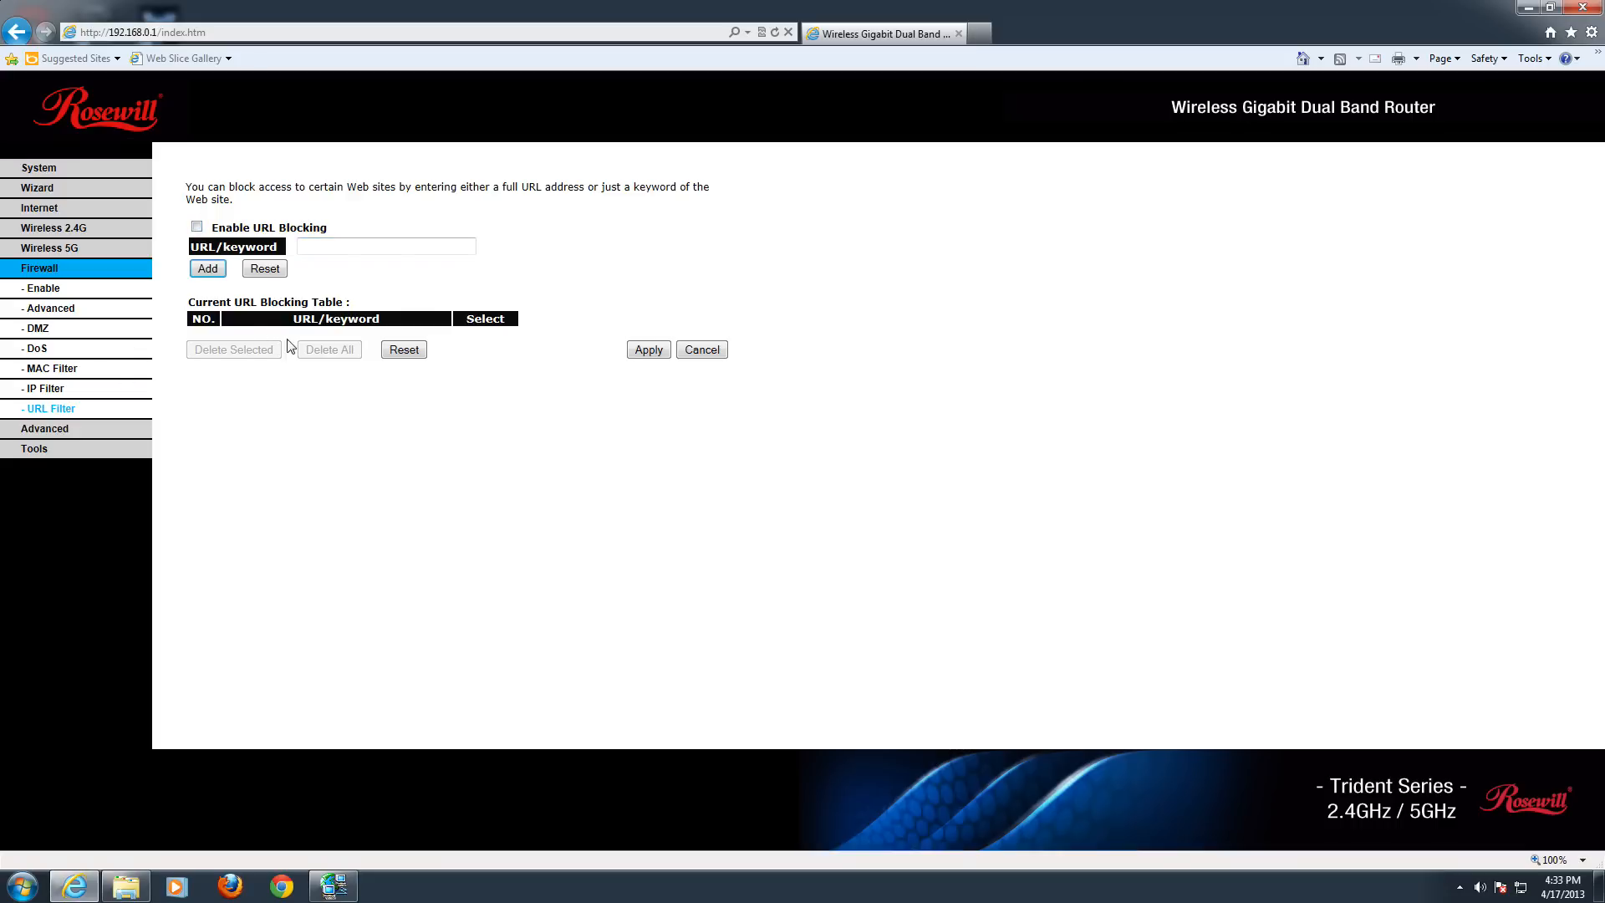
mouse_move(284, 359)
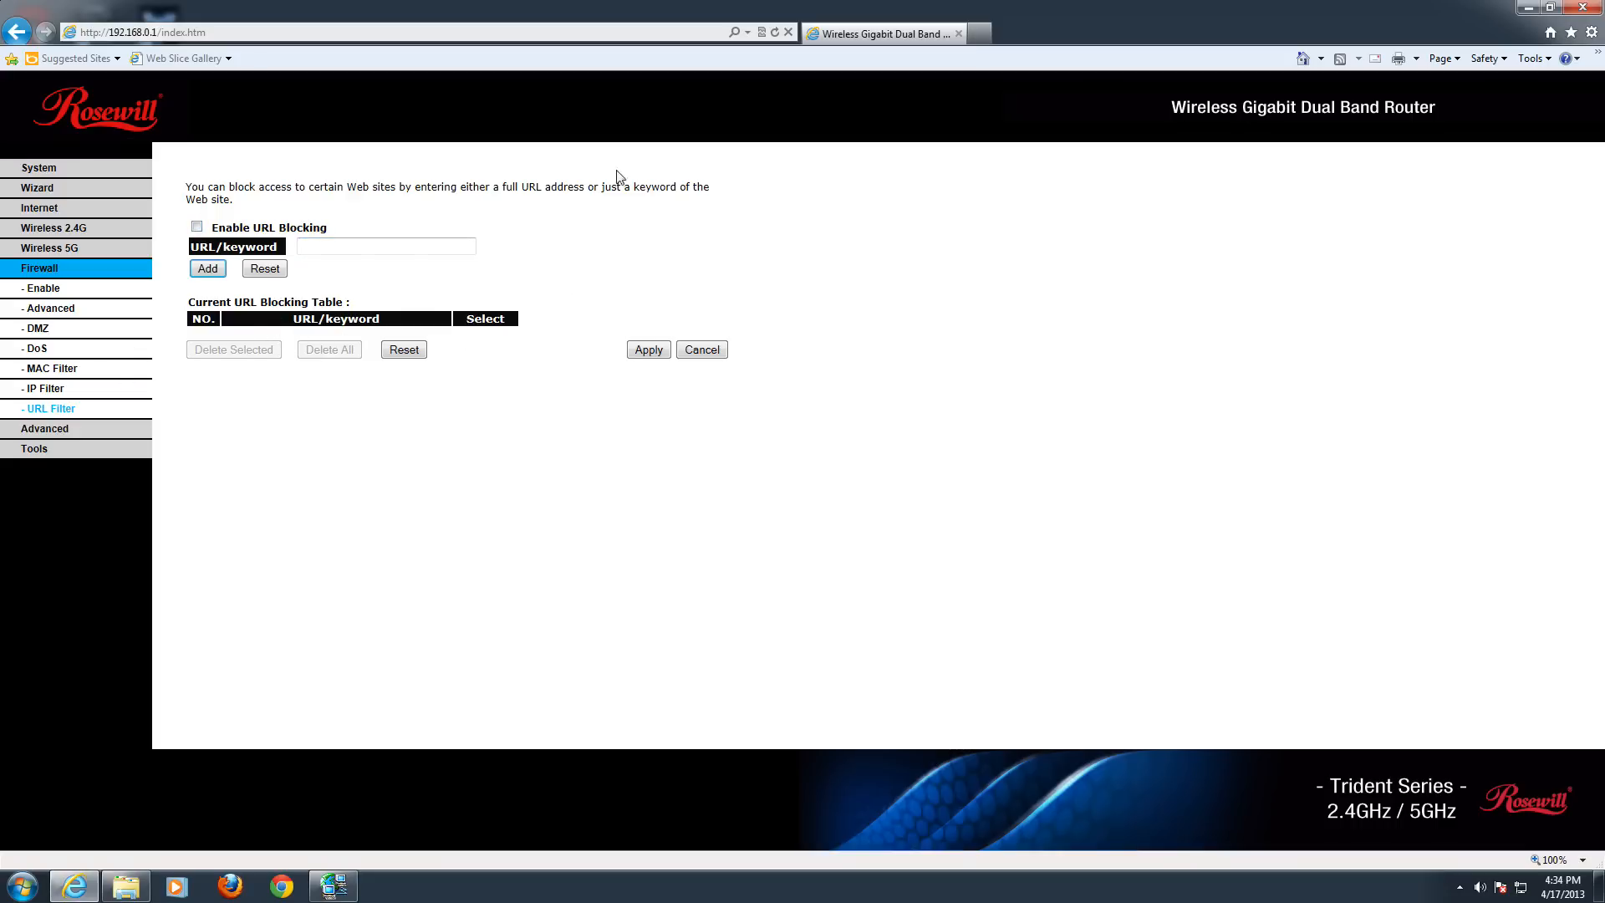
click(42, 387)
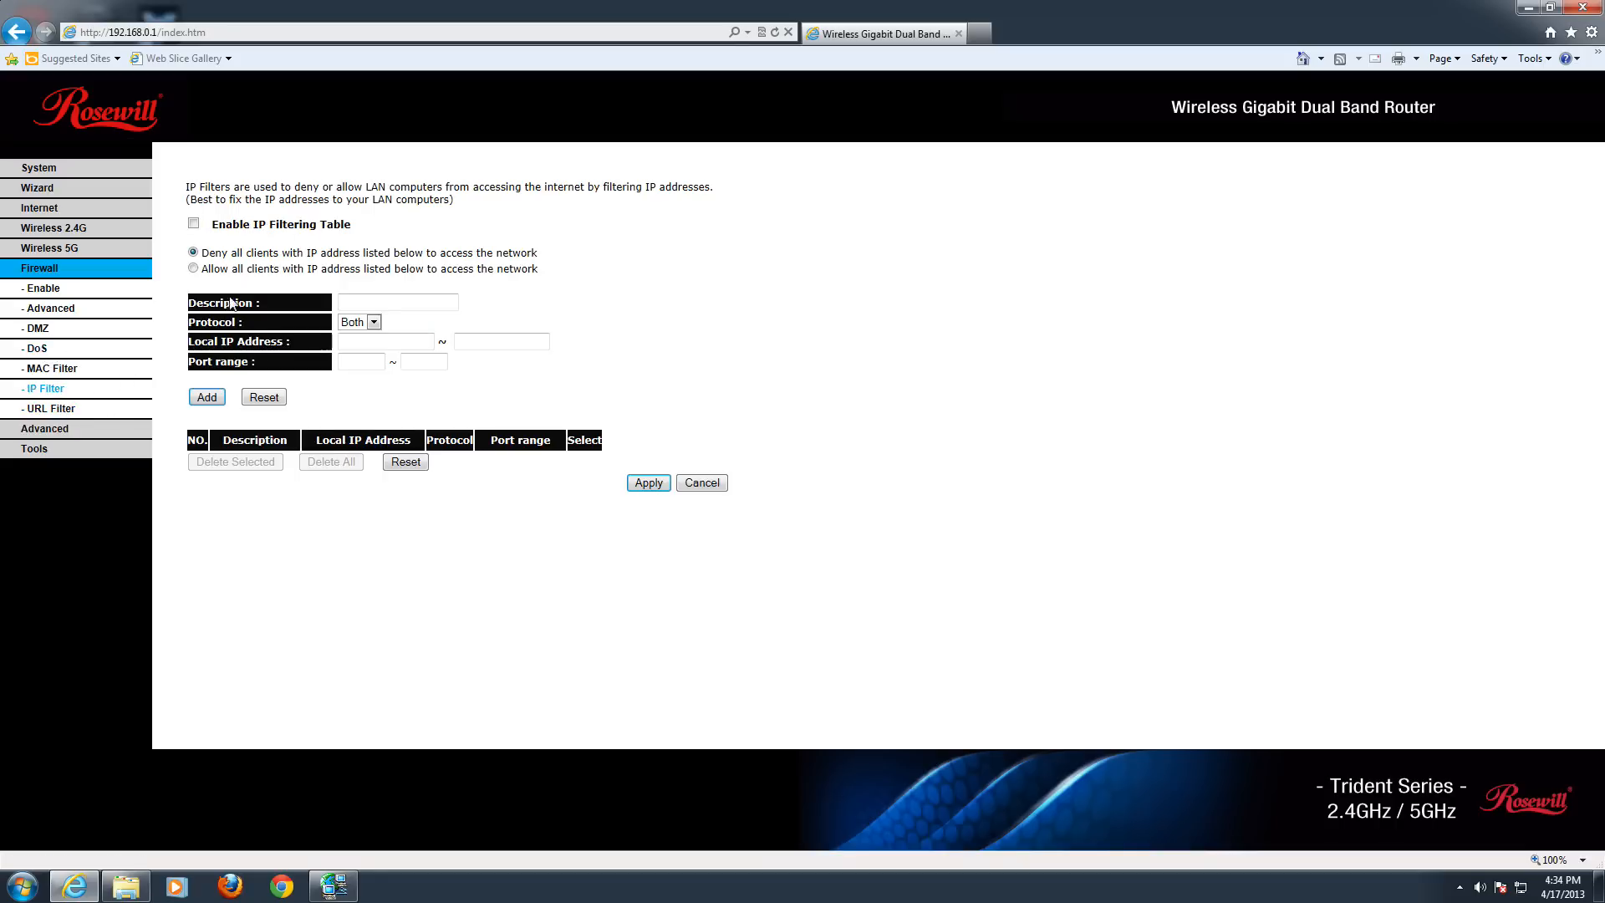
mouse_move(593, 336)
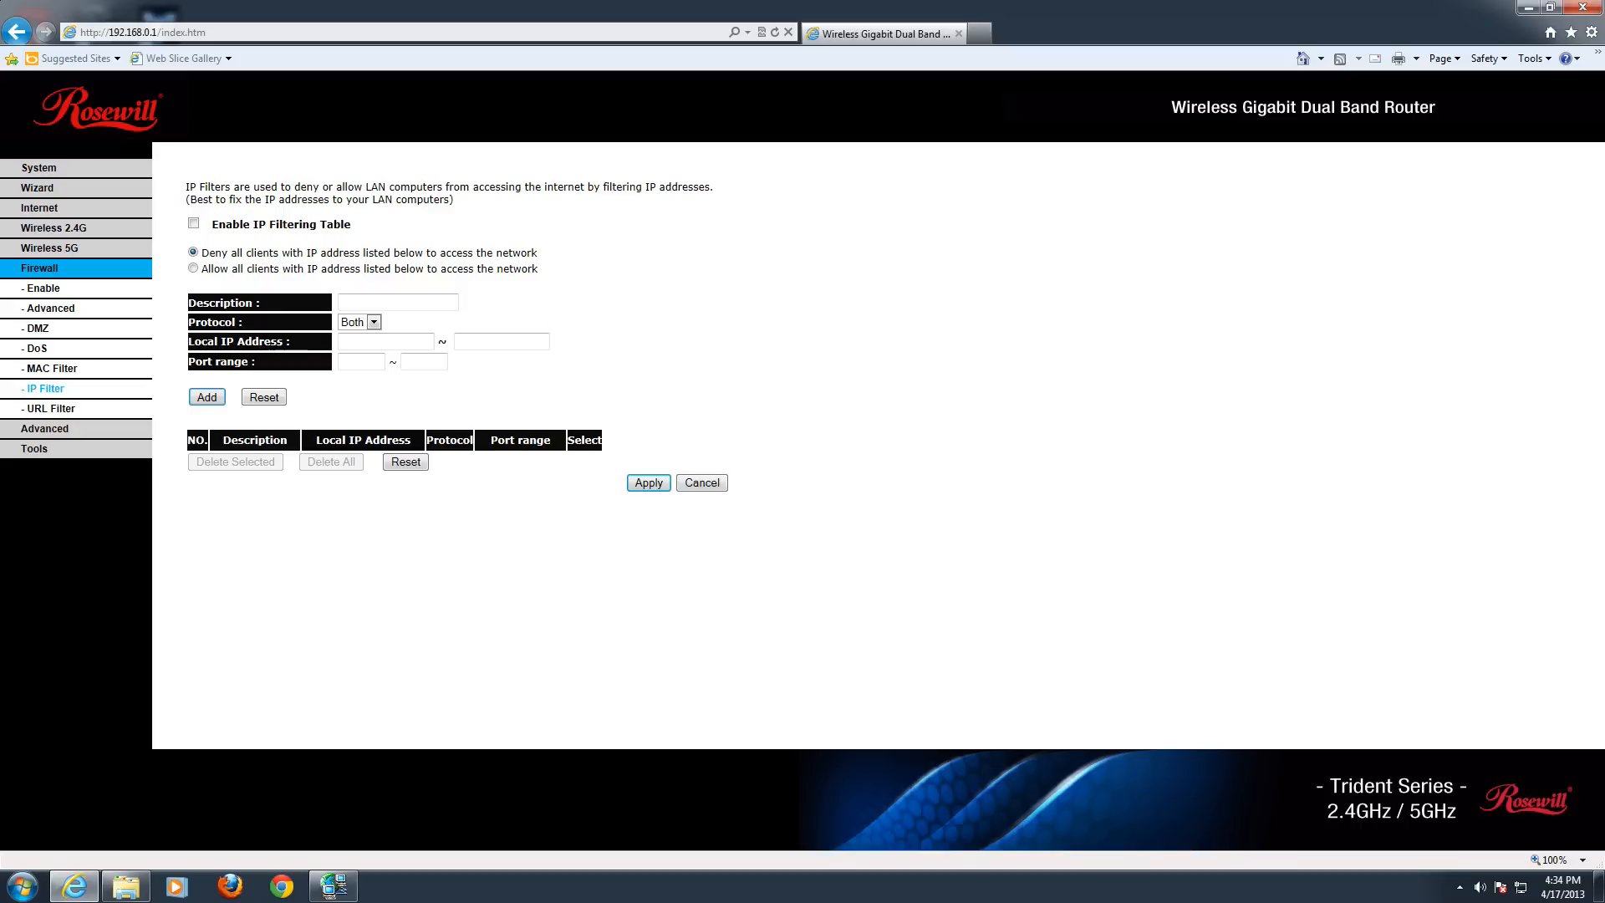
mouse_move(342, 237)
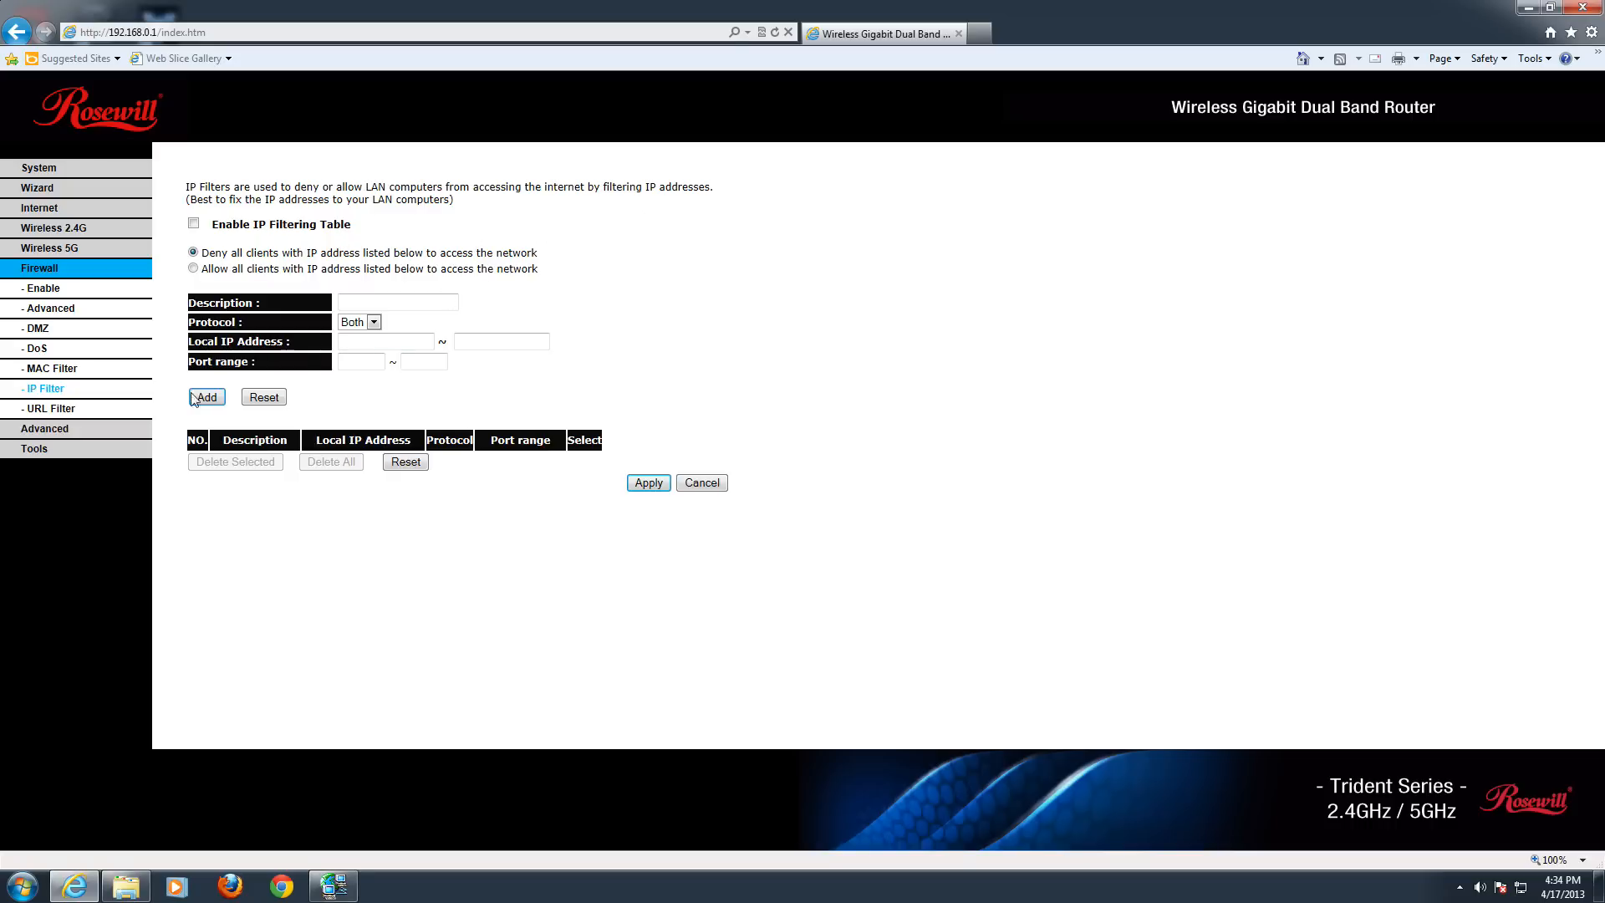
Step: Check MAC filtering (off, empty) and DoS blocking (enabled), ending on the disabled DMZ page
click(50, 369)
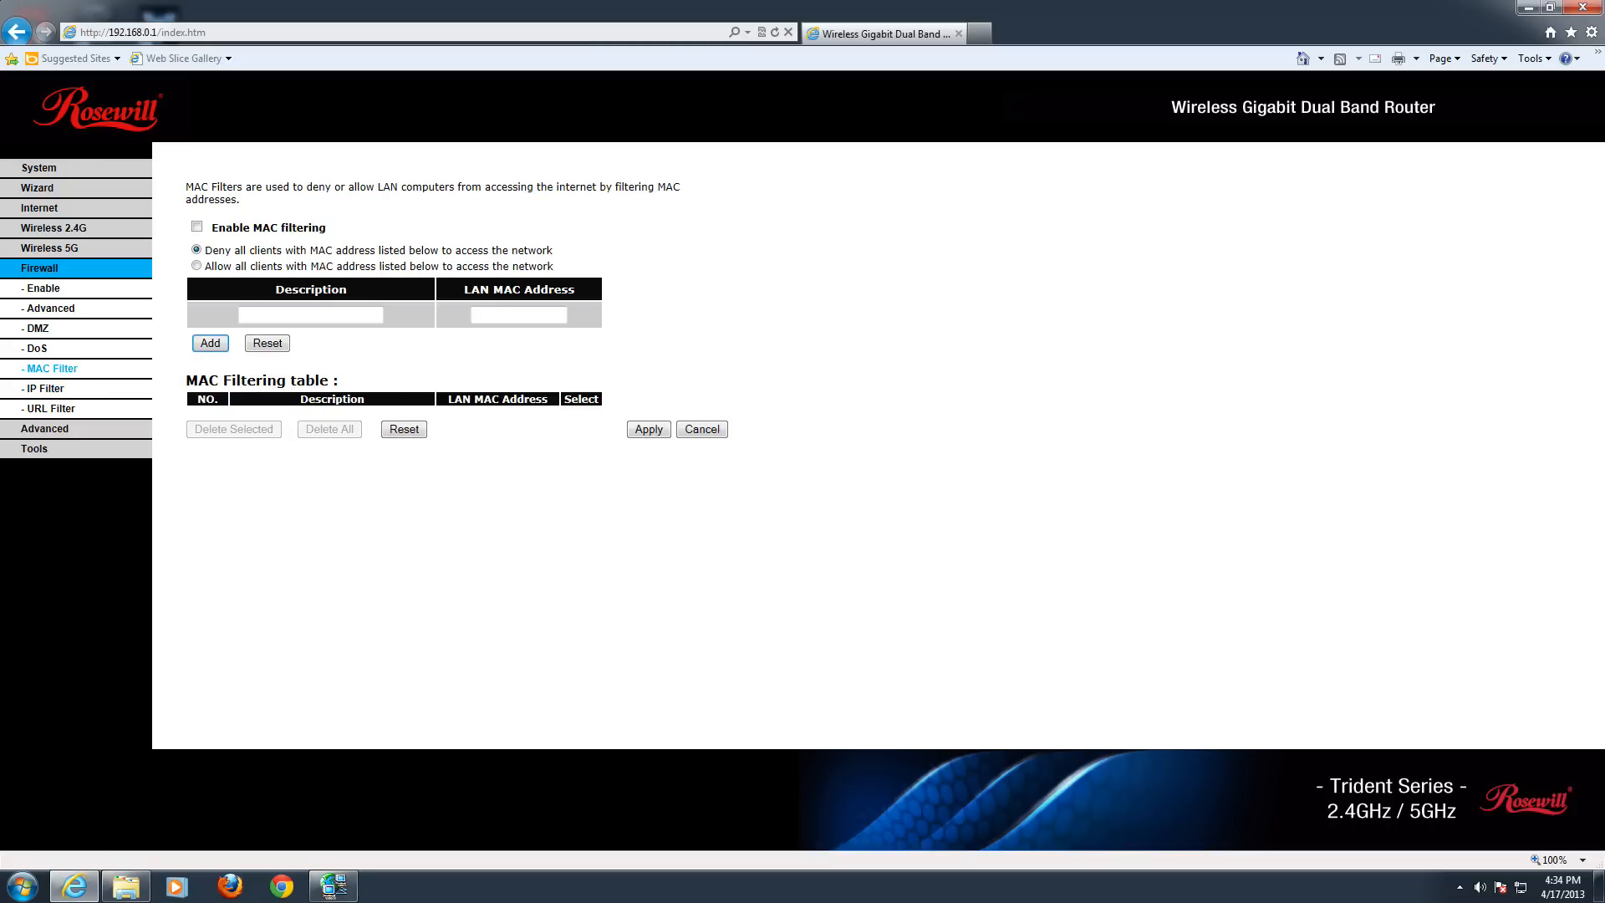
mouse_move(478, 388)
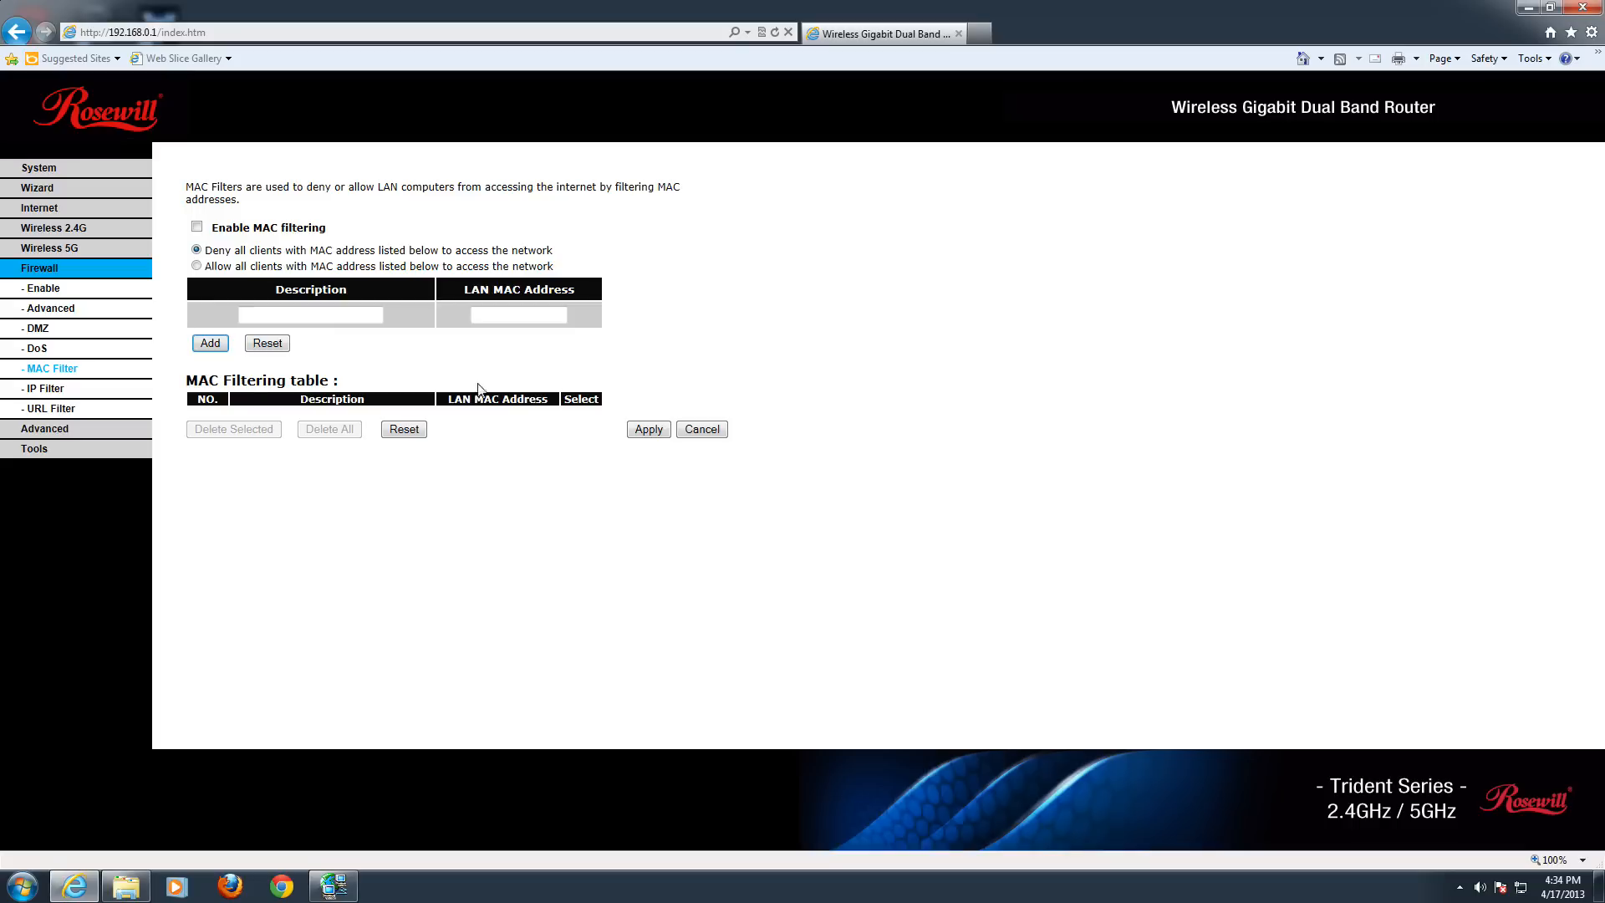
mouse_move(766, 315)
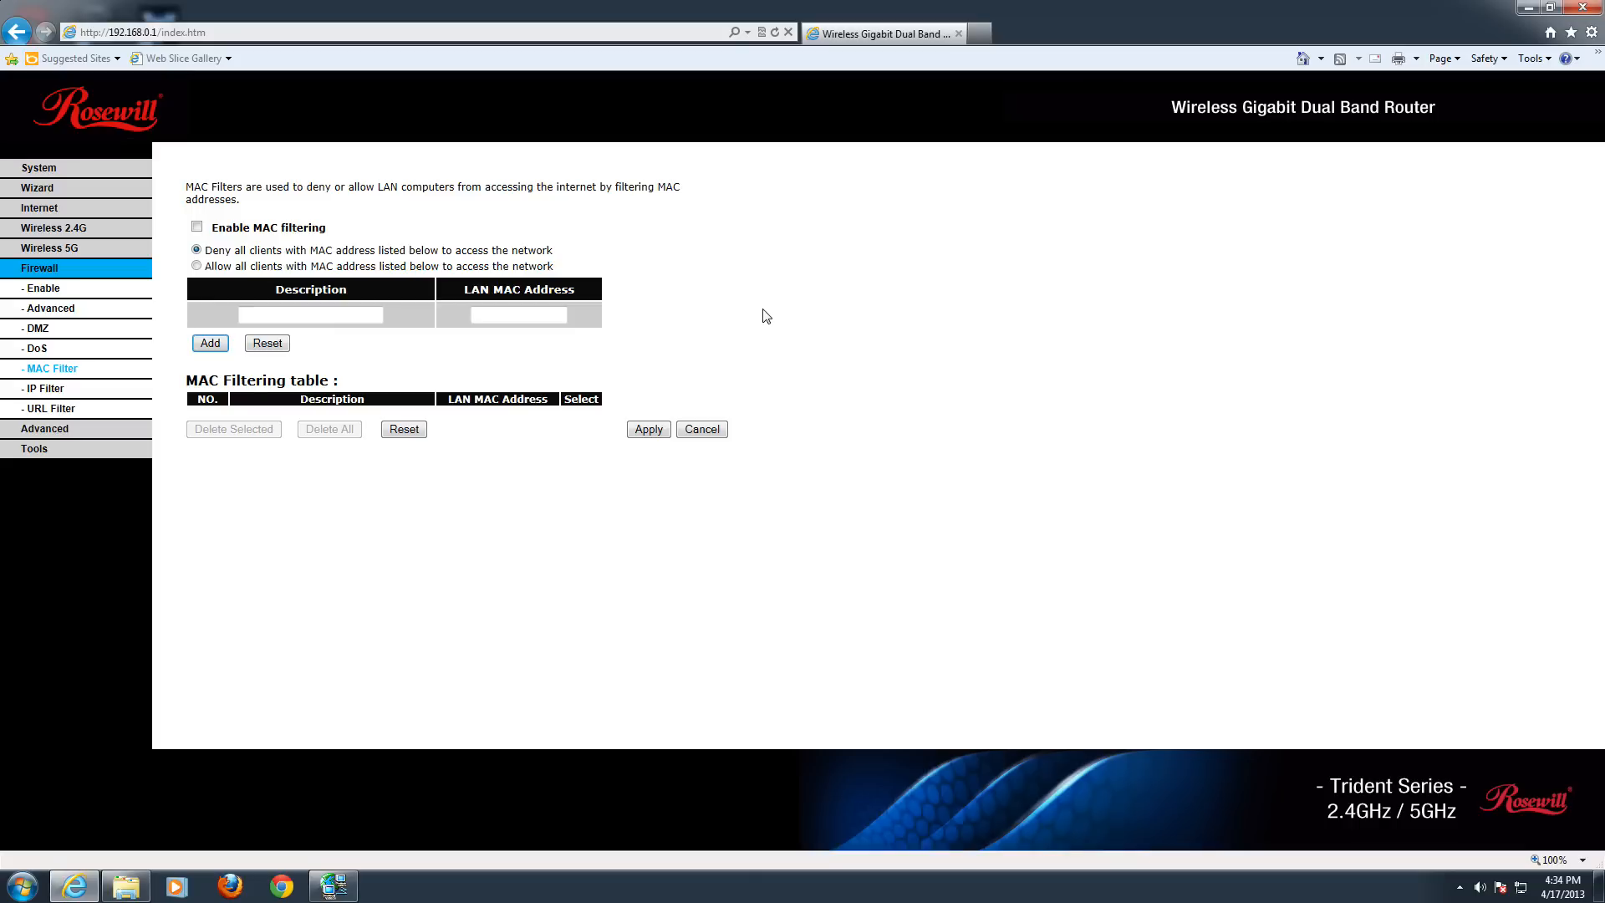
click(35, 347)
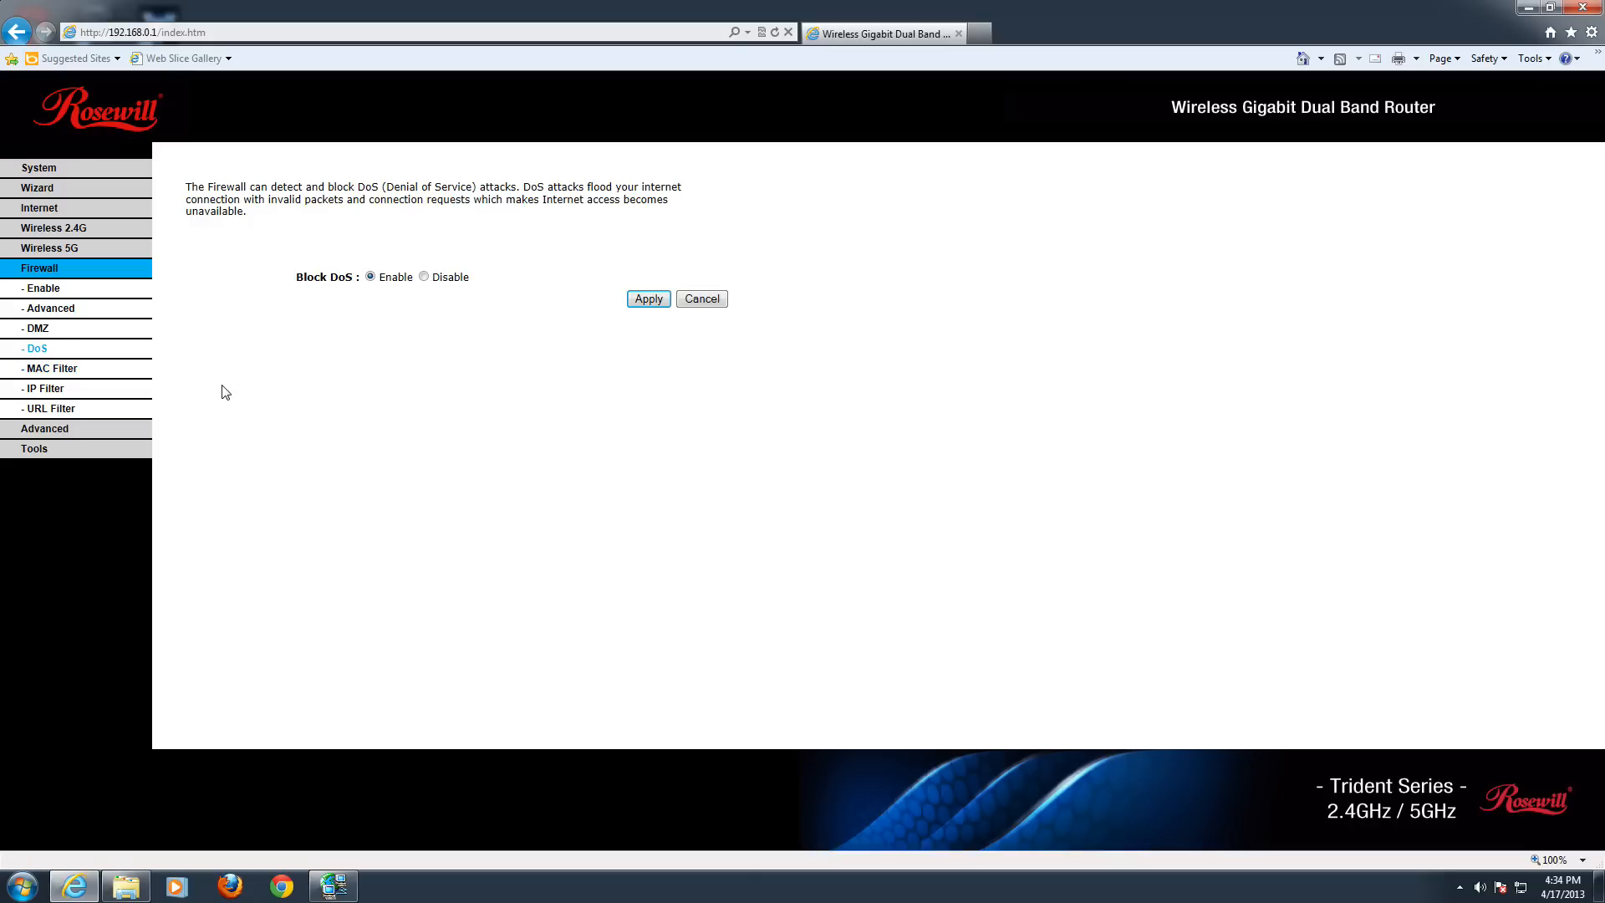
mouse_move(303, 274)
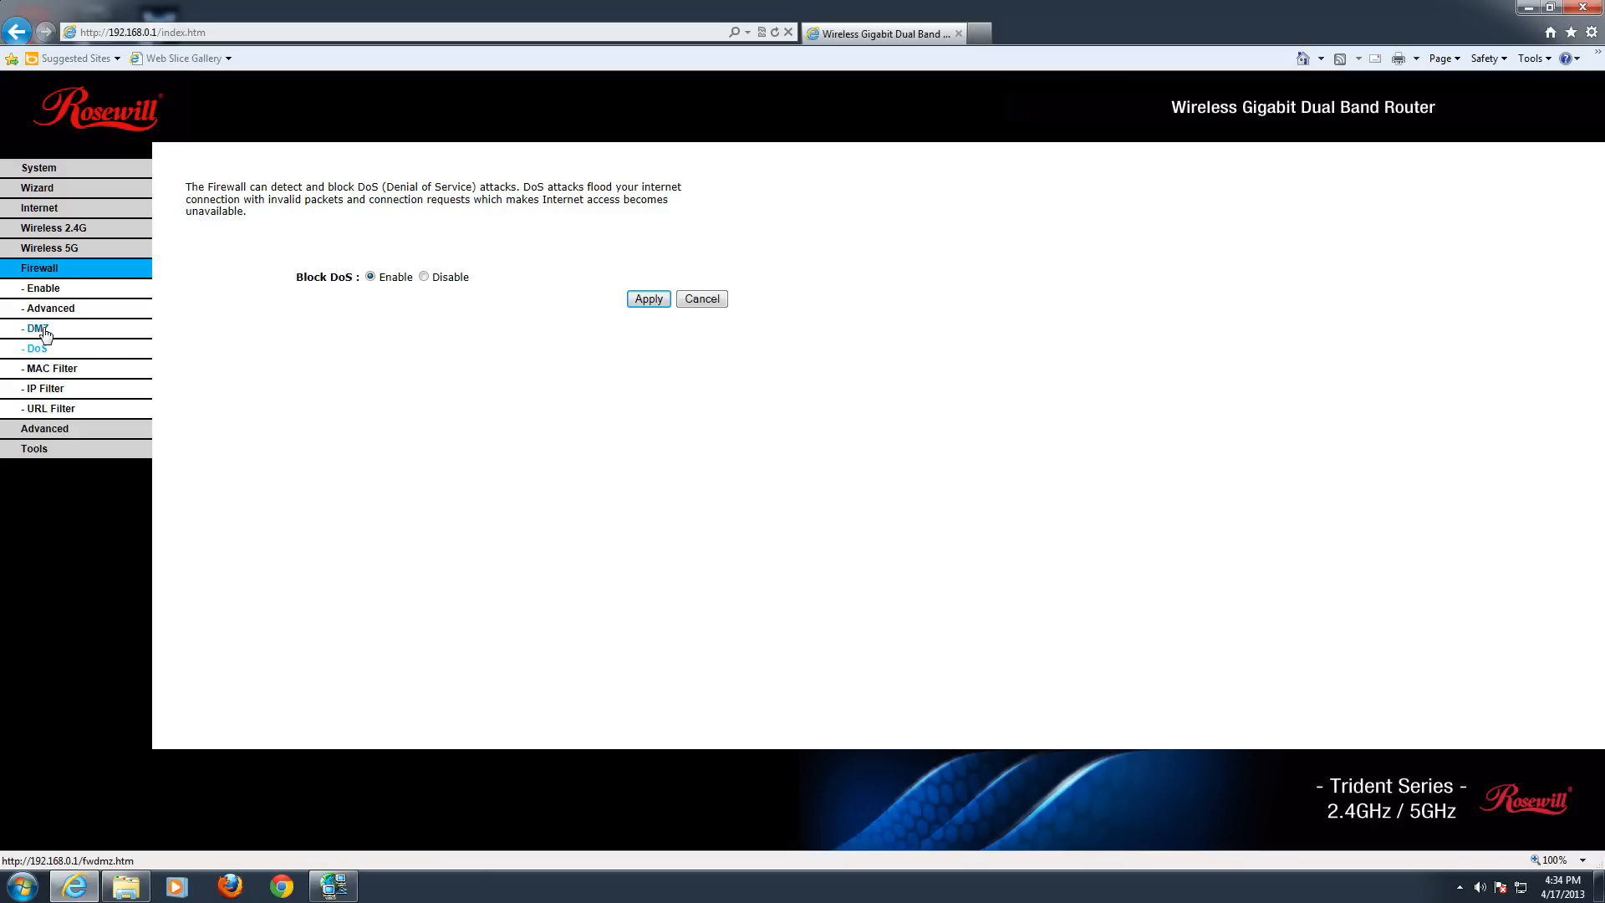
click(35, 329)
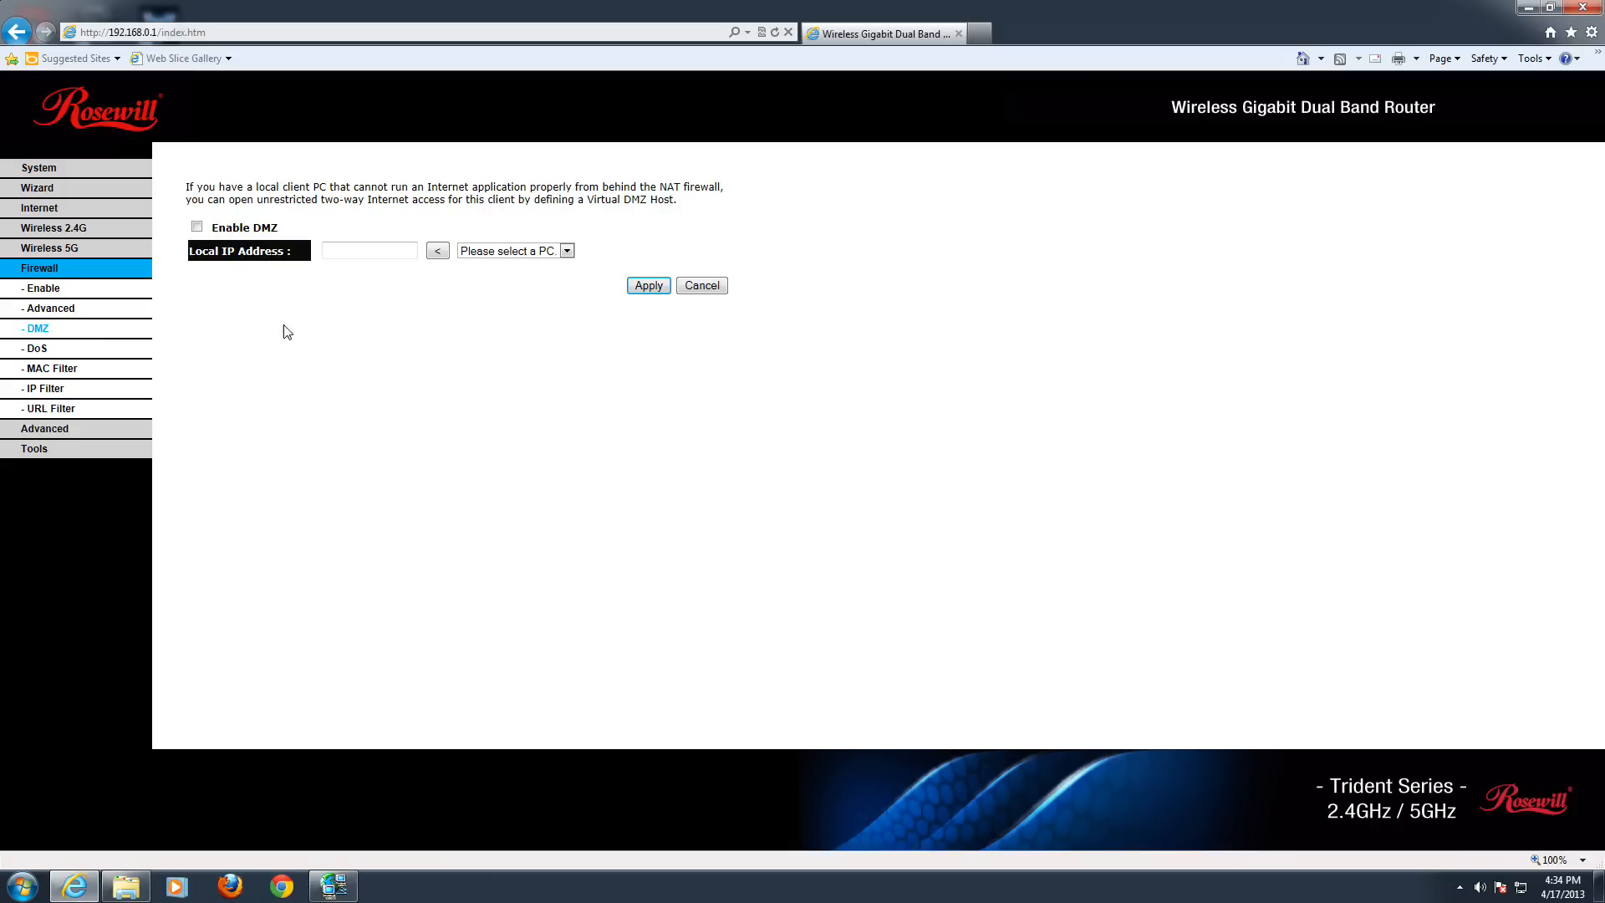
mouse_move(582, 263)
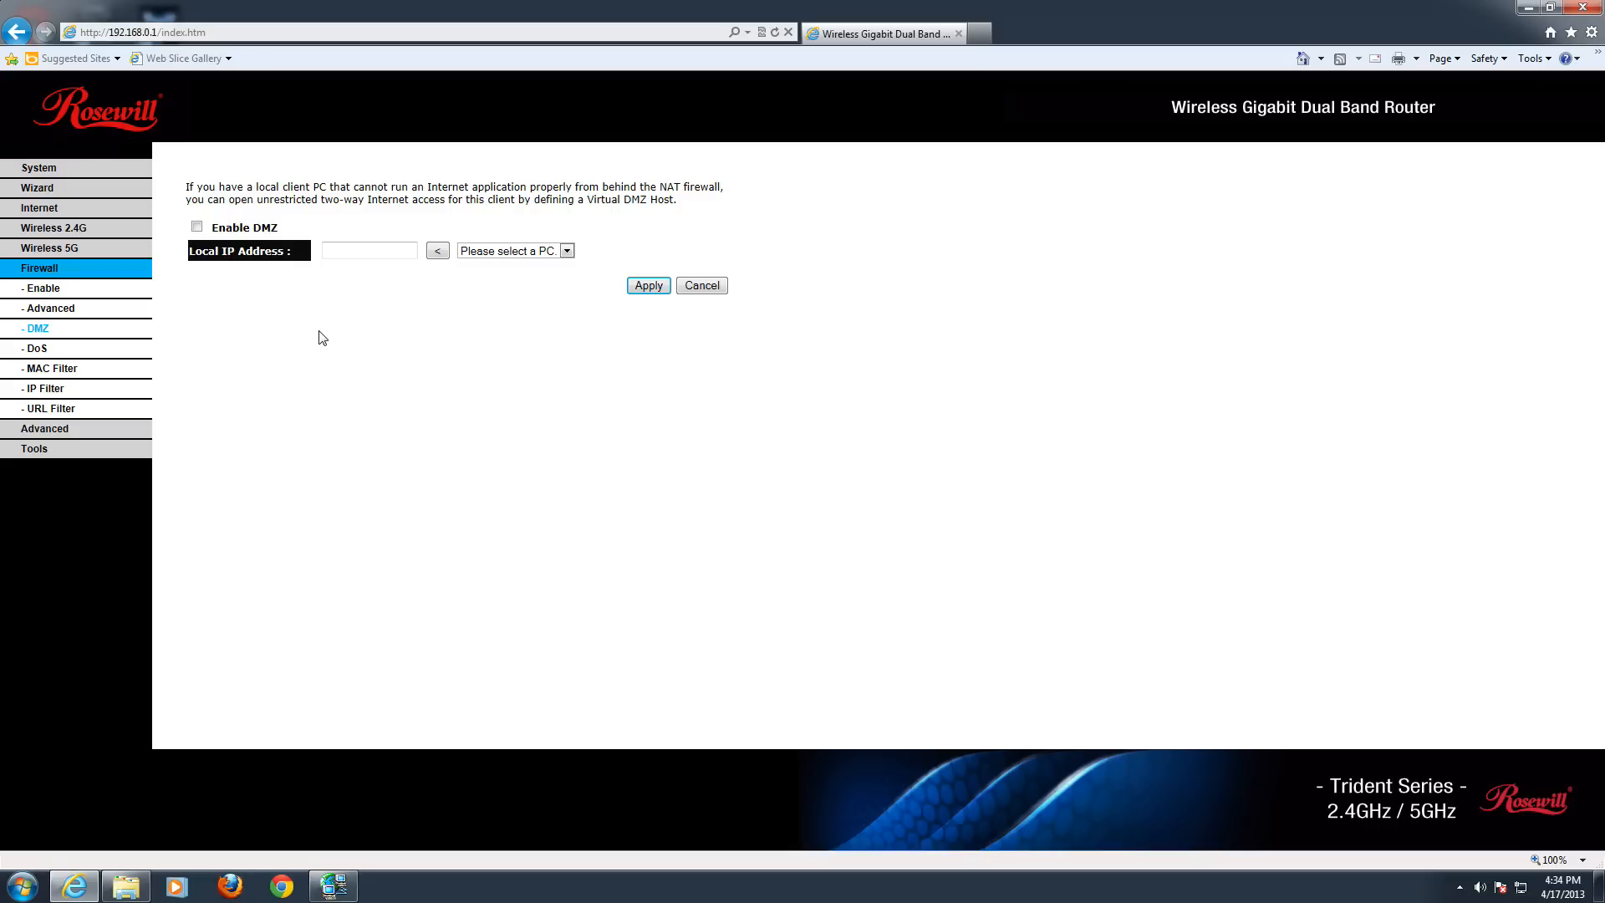
Step: View firewall Advanced: L2TP, PPTP, IPSec and IPv6 pass-through on, PPPoE off
click(49, 309)
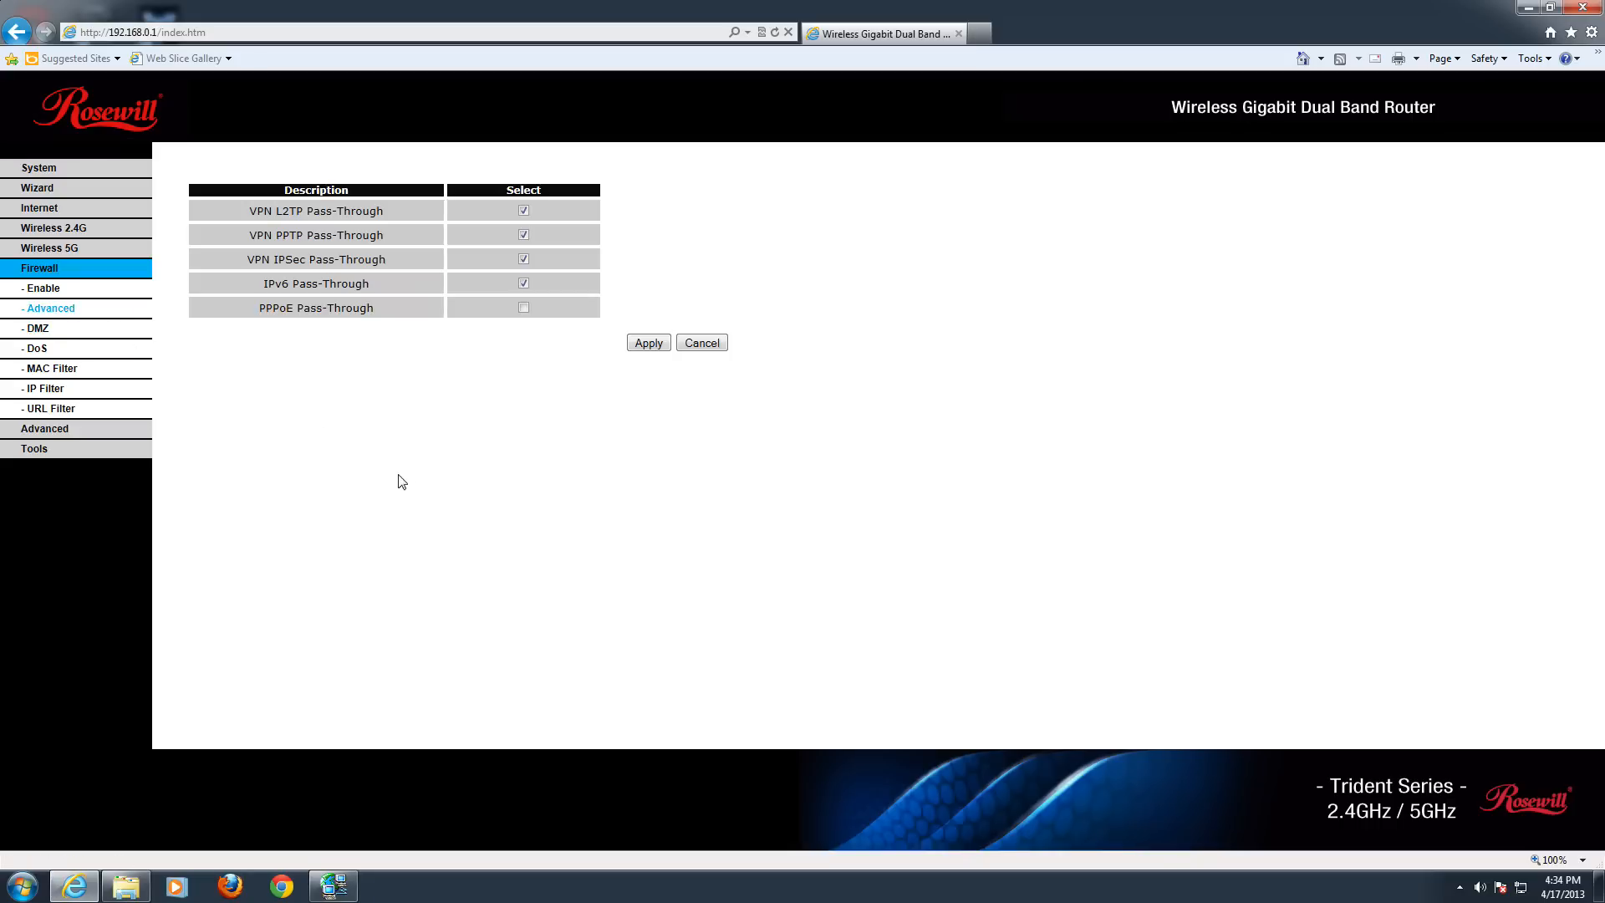
mouse_move(438, 337)
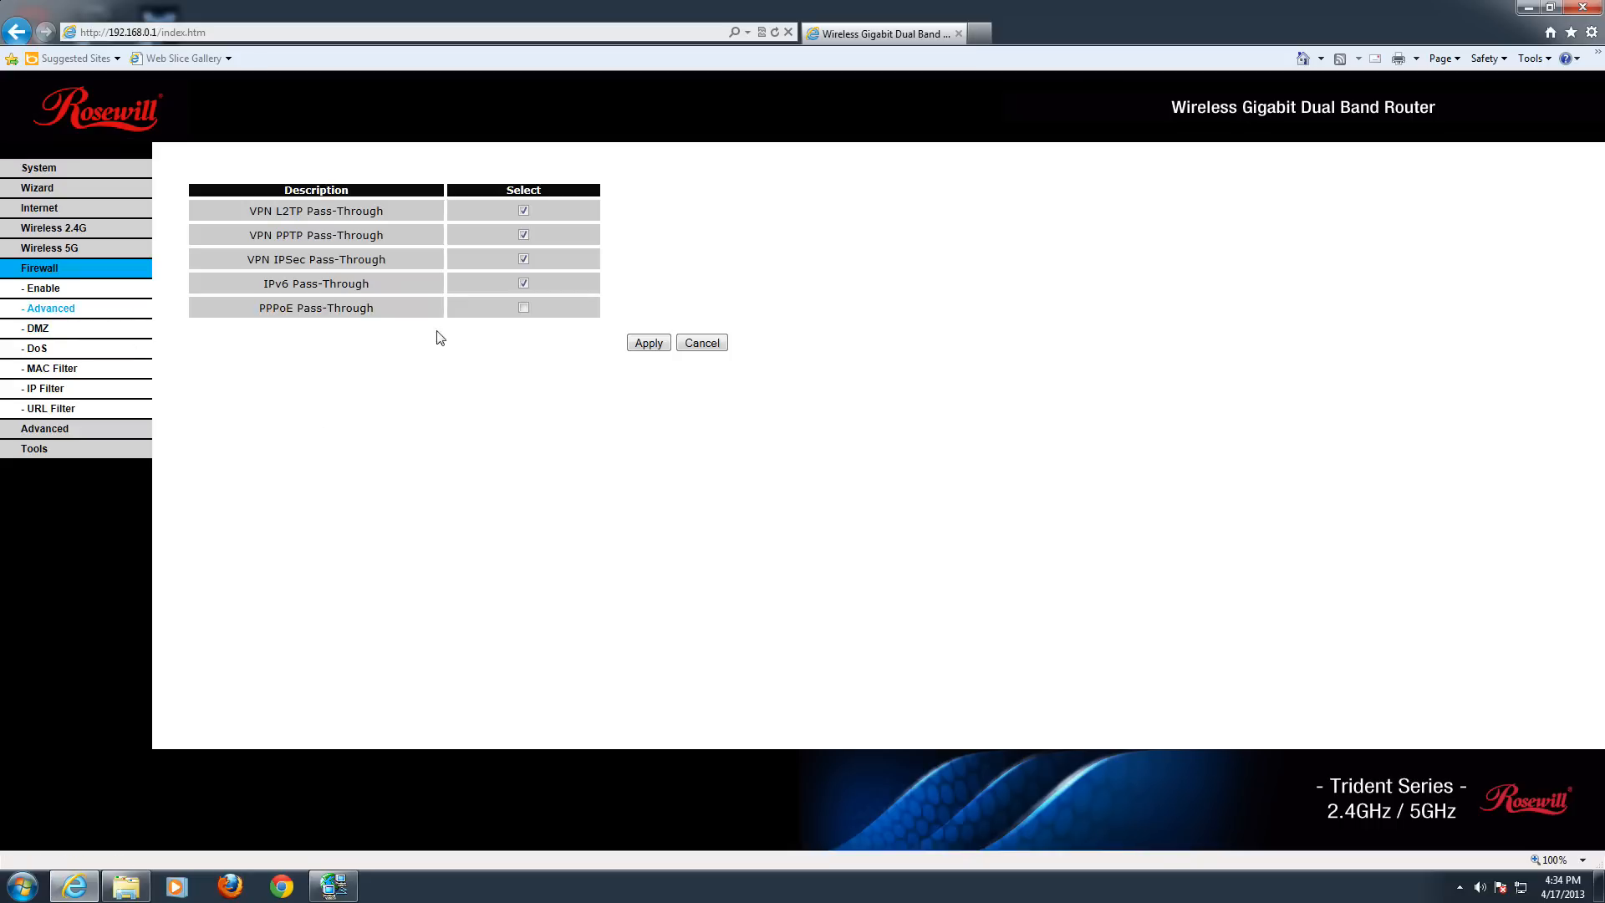
mouse_move(448, 279)
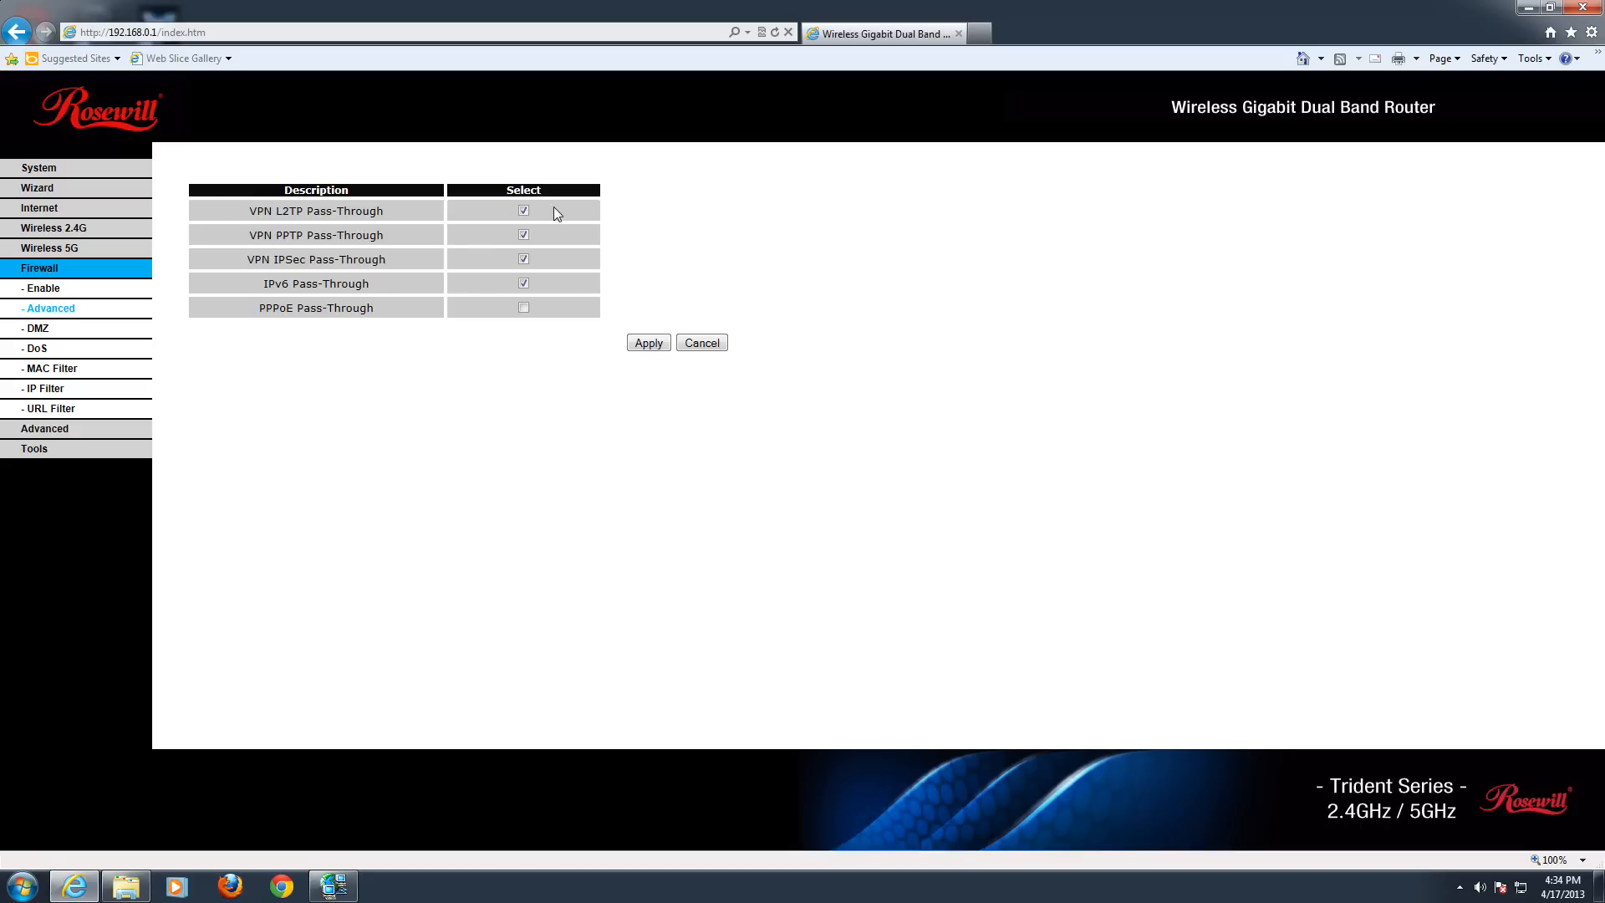
mouse_move(292, 489)
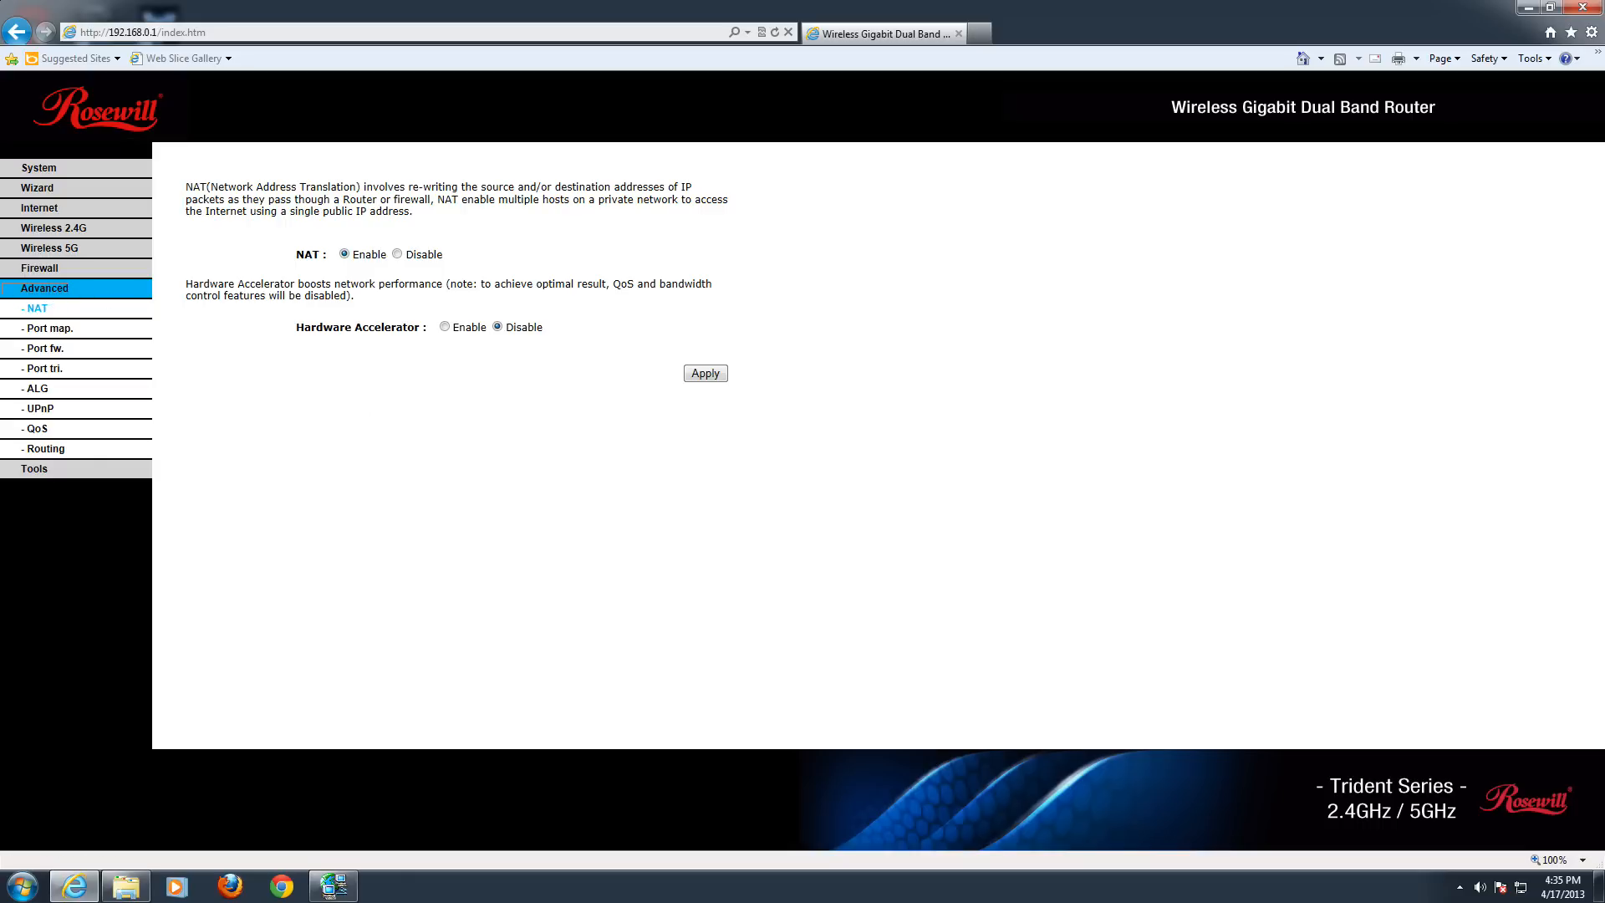
mouse_move(460, 259)
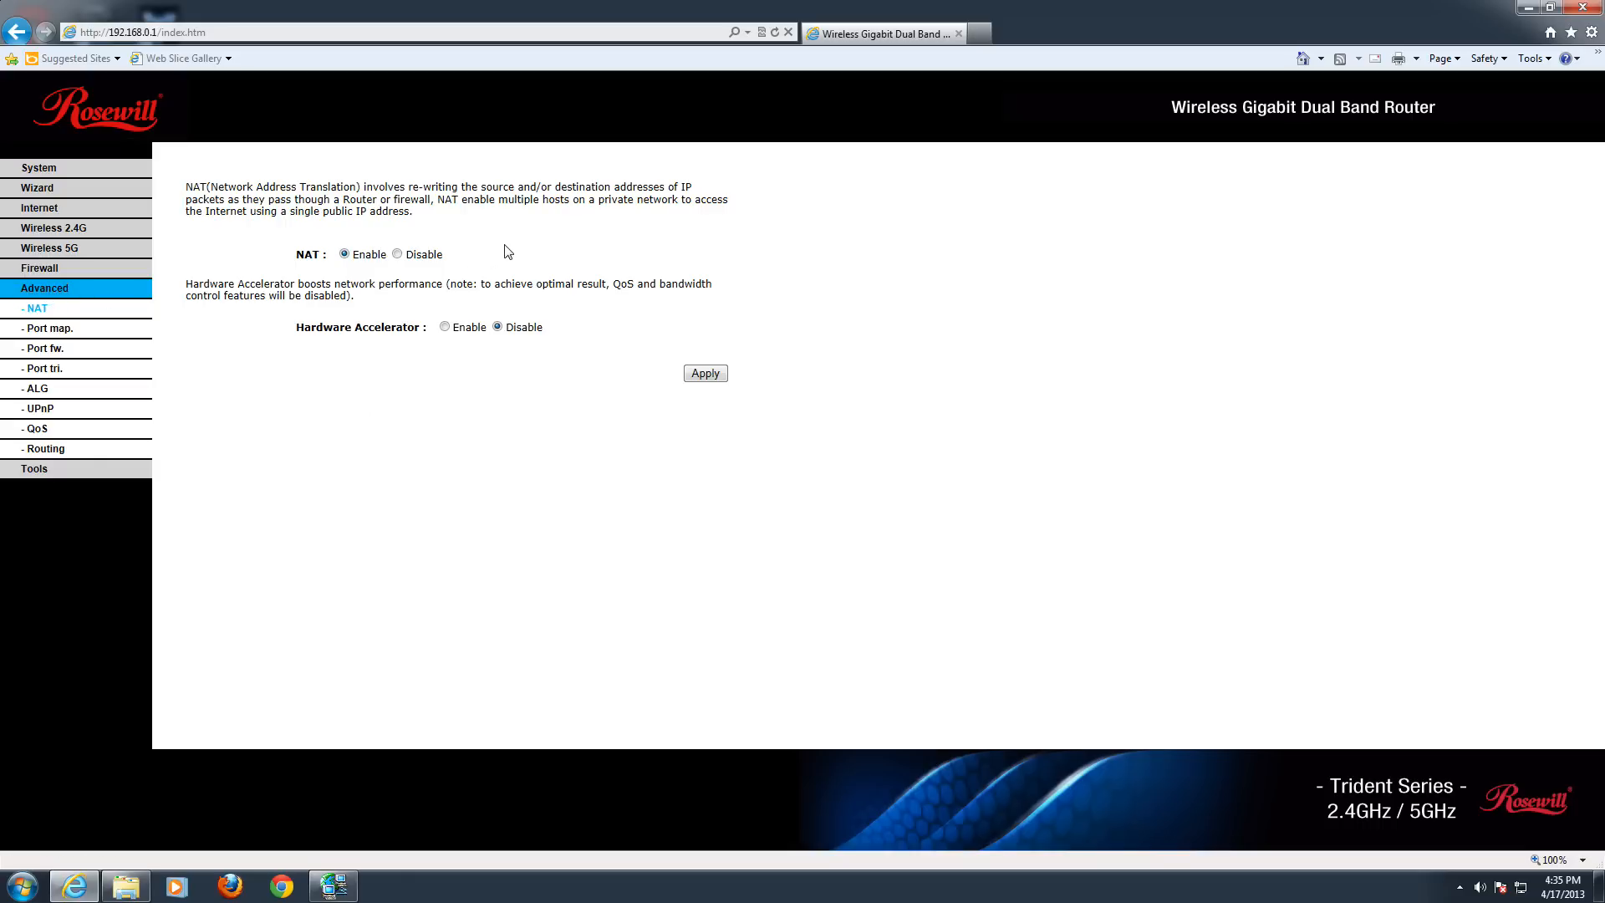
mouse_move(496, 252)
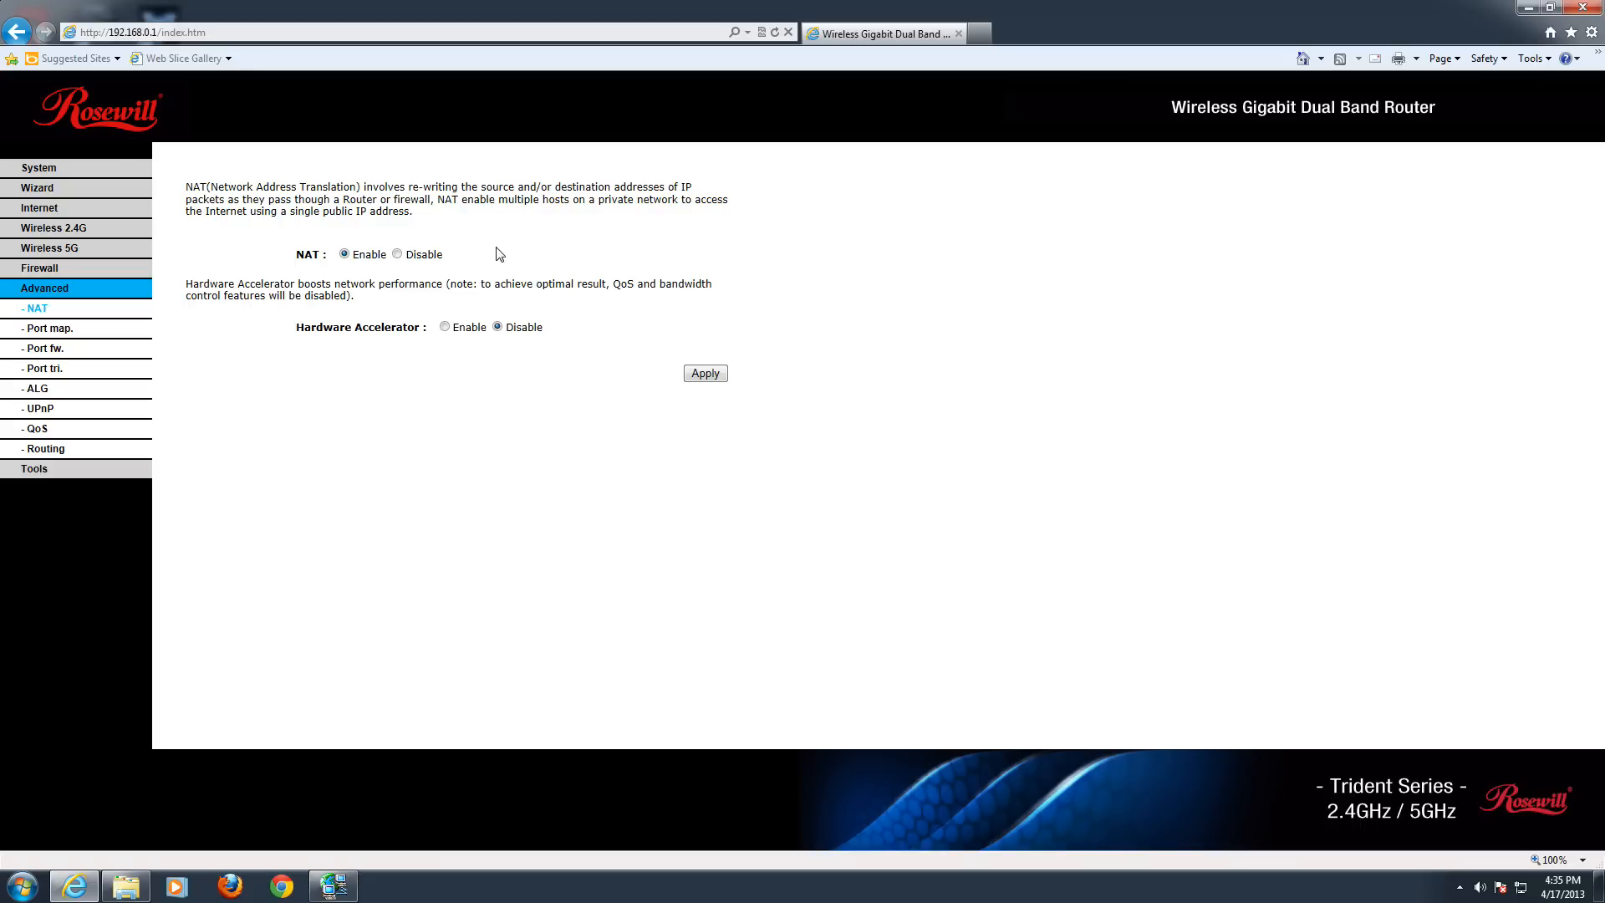
mouse_move(494, 258)
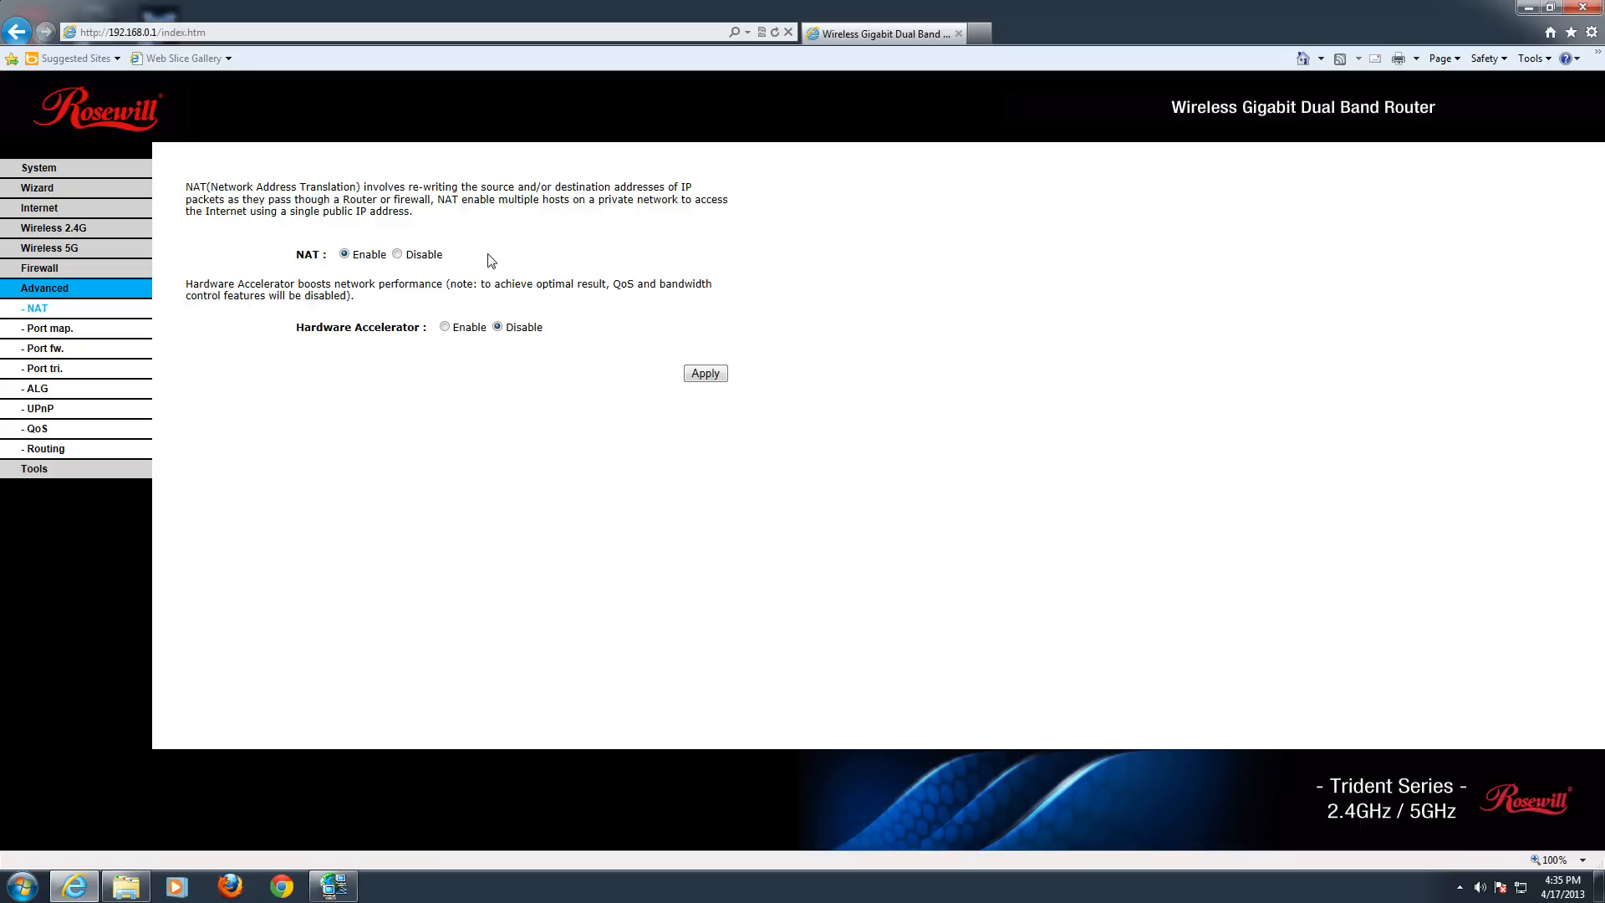
mouse_move(558, 319)
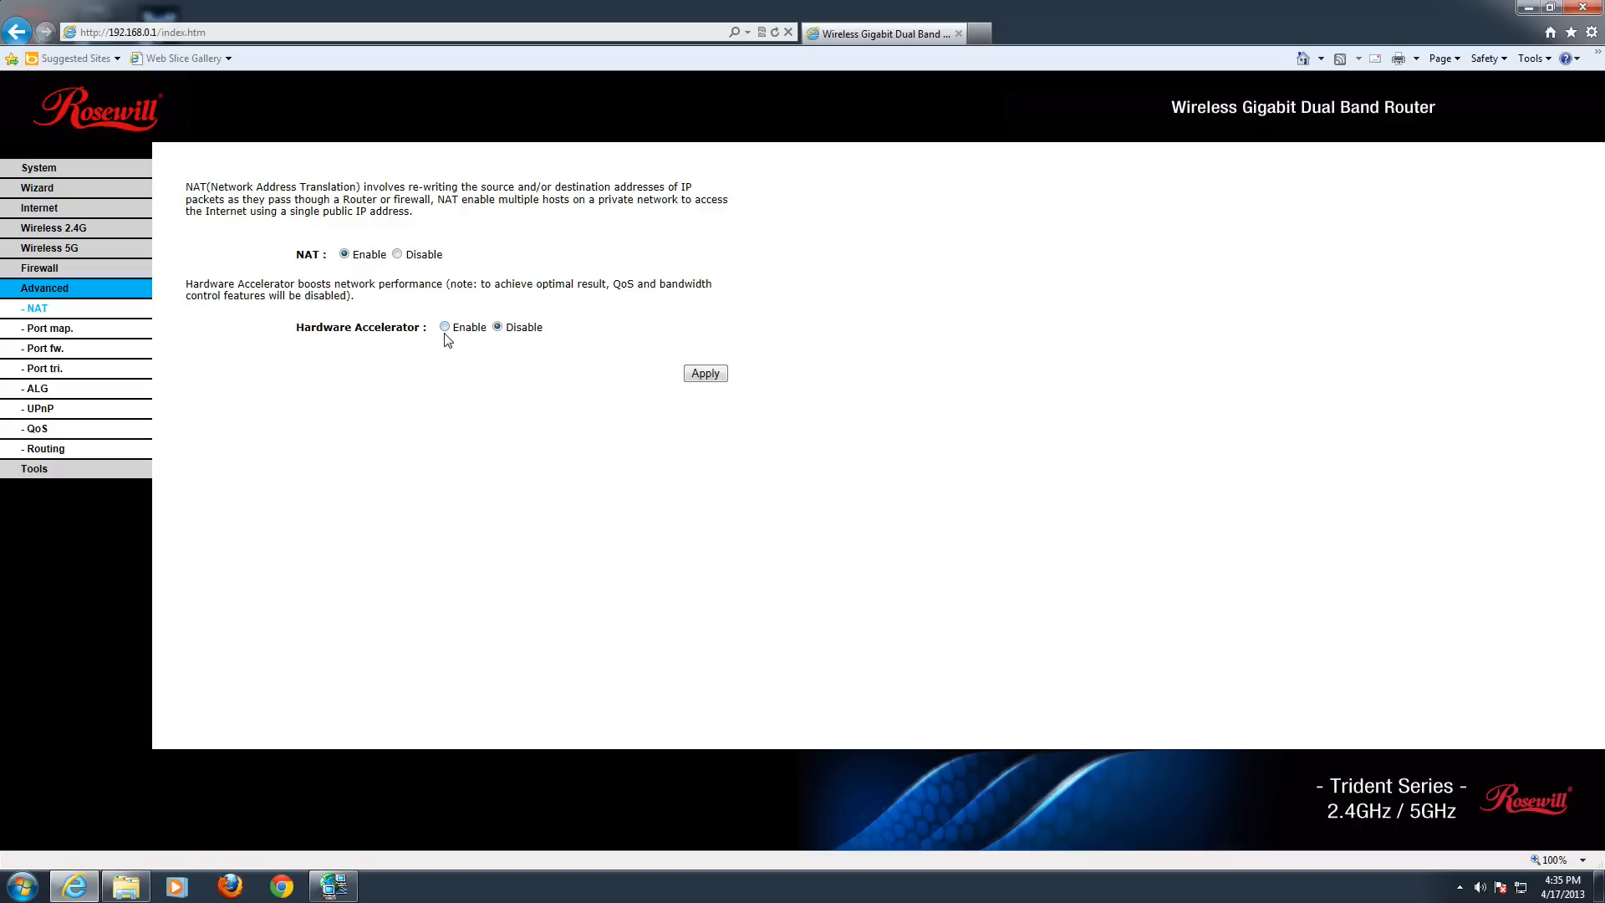
Step: After checking NAT (enabled, no hardware acceleration), view the empty, disabled port mapping page
click(45, 327)
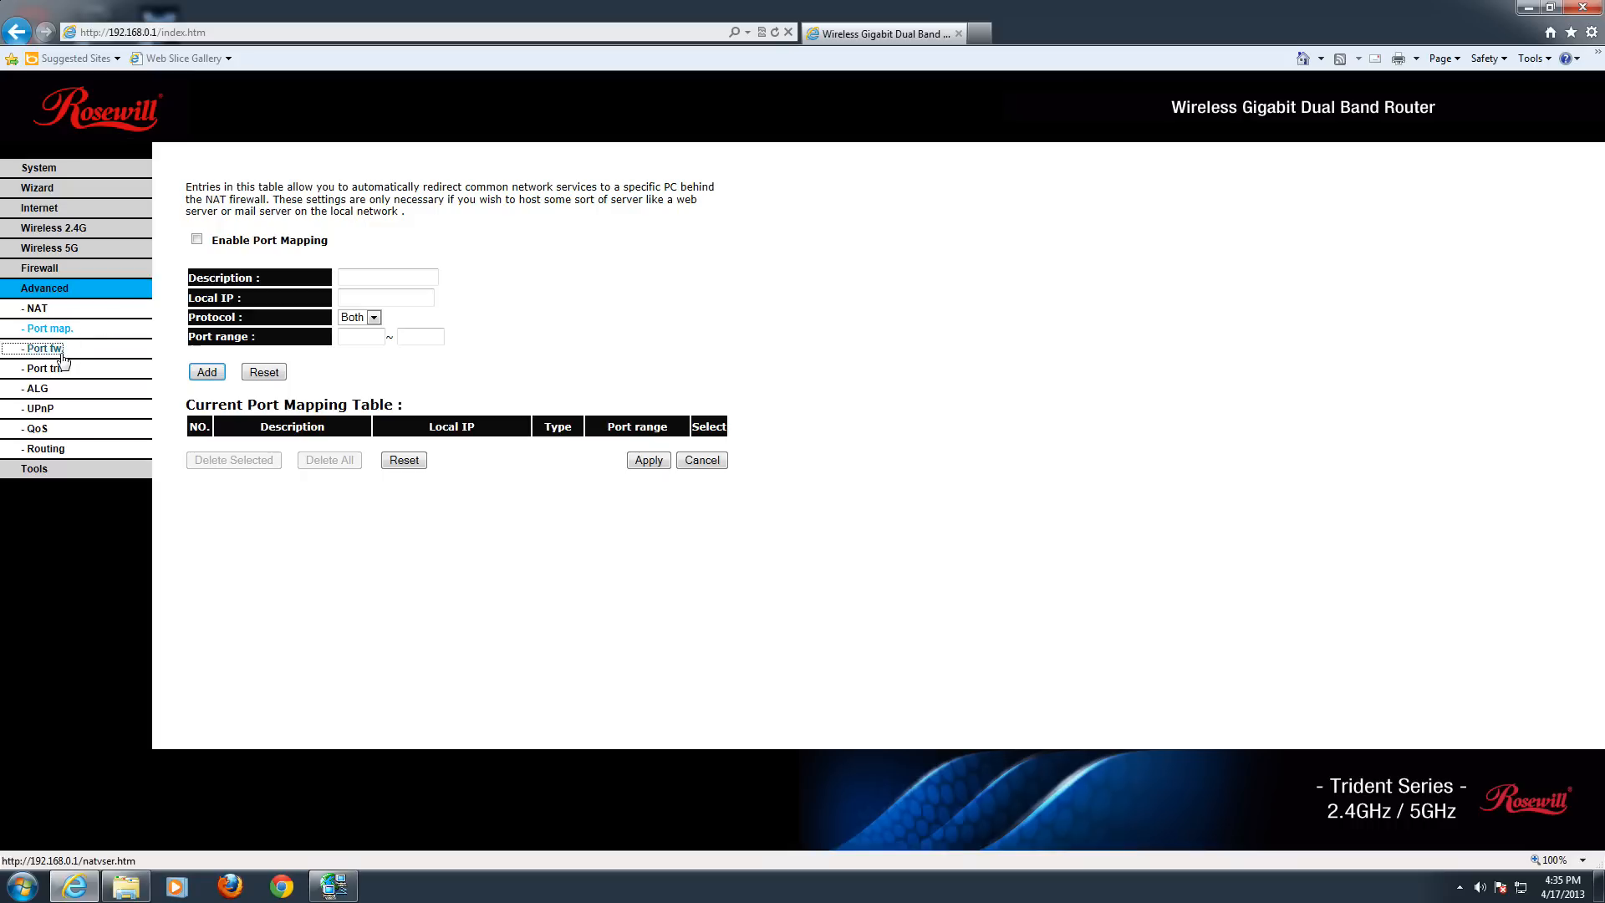
Step: Check port forwarding, ALG and UPnP (both options off), ending on the disabled QoS page
click(43, 368)
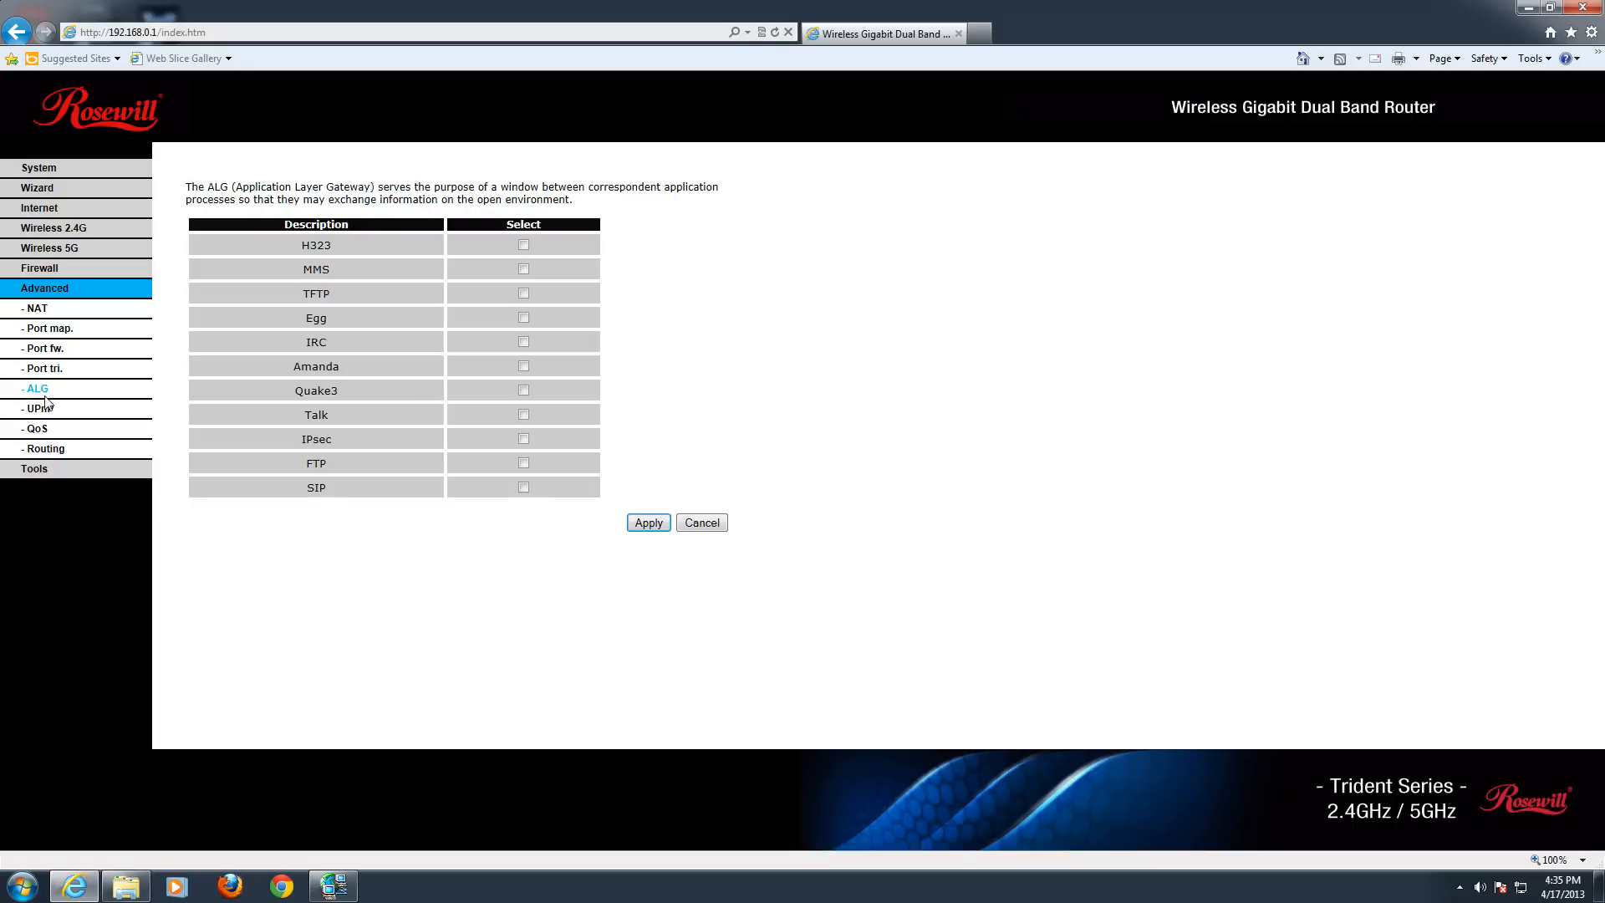
click(38, 409)
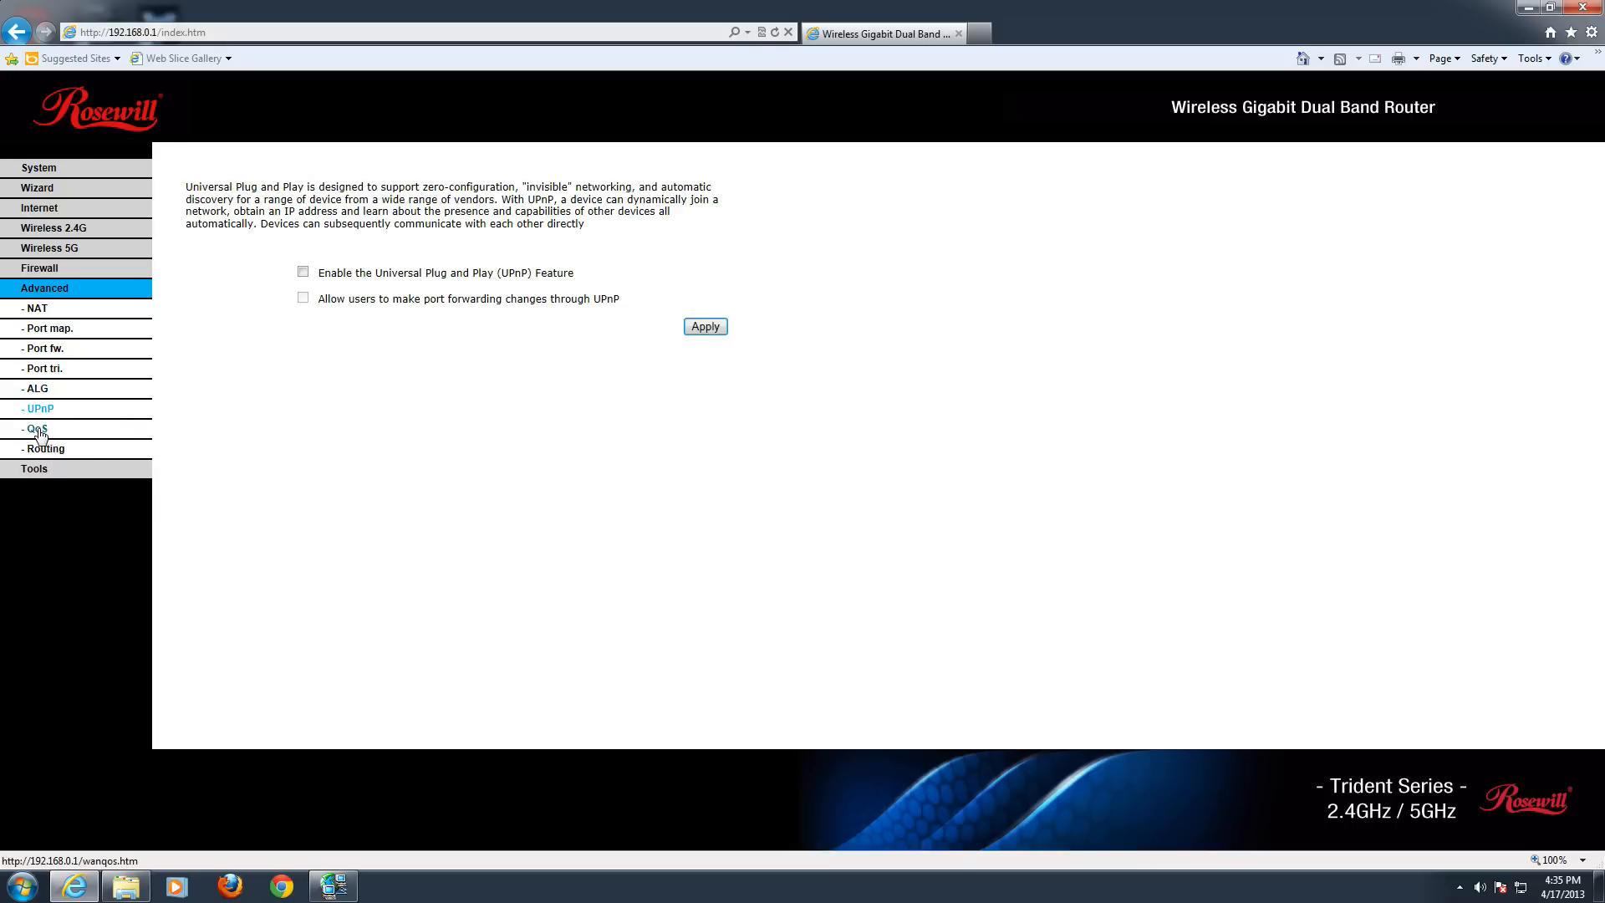
click(35, 428)
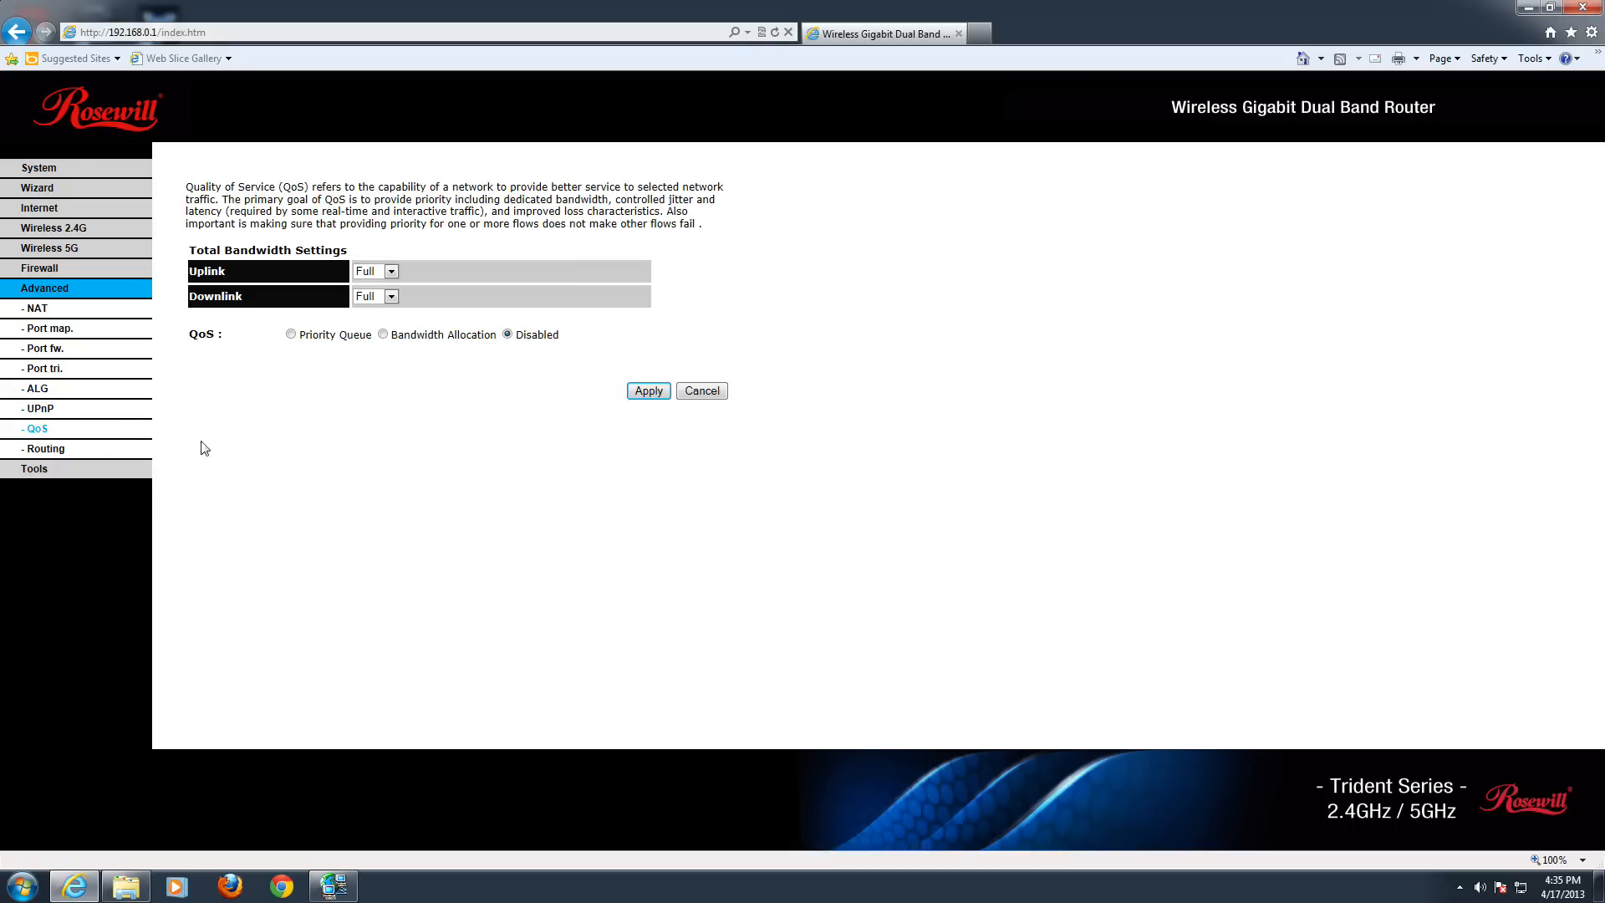
Step: View static routing, then list QoS uplink bandwidth choices from Full down to 64K
click(44, 448)
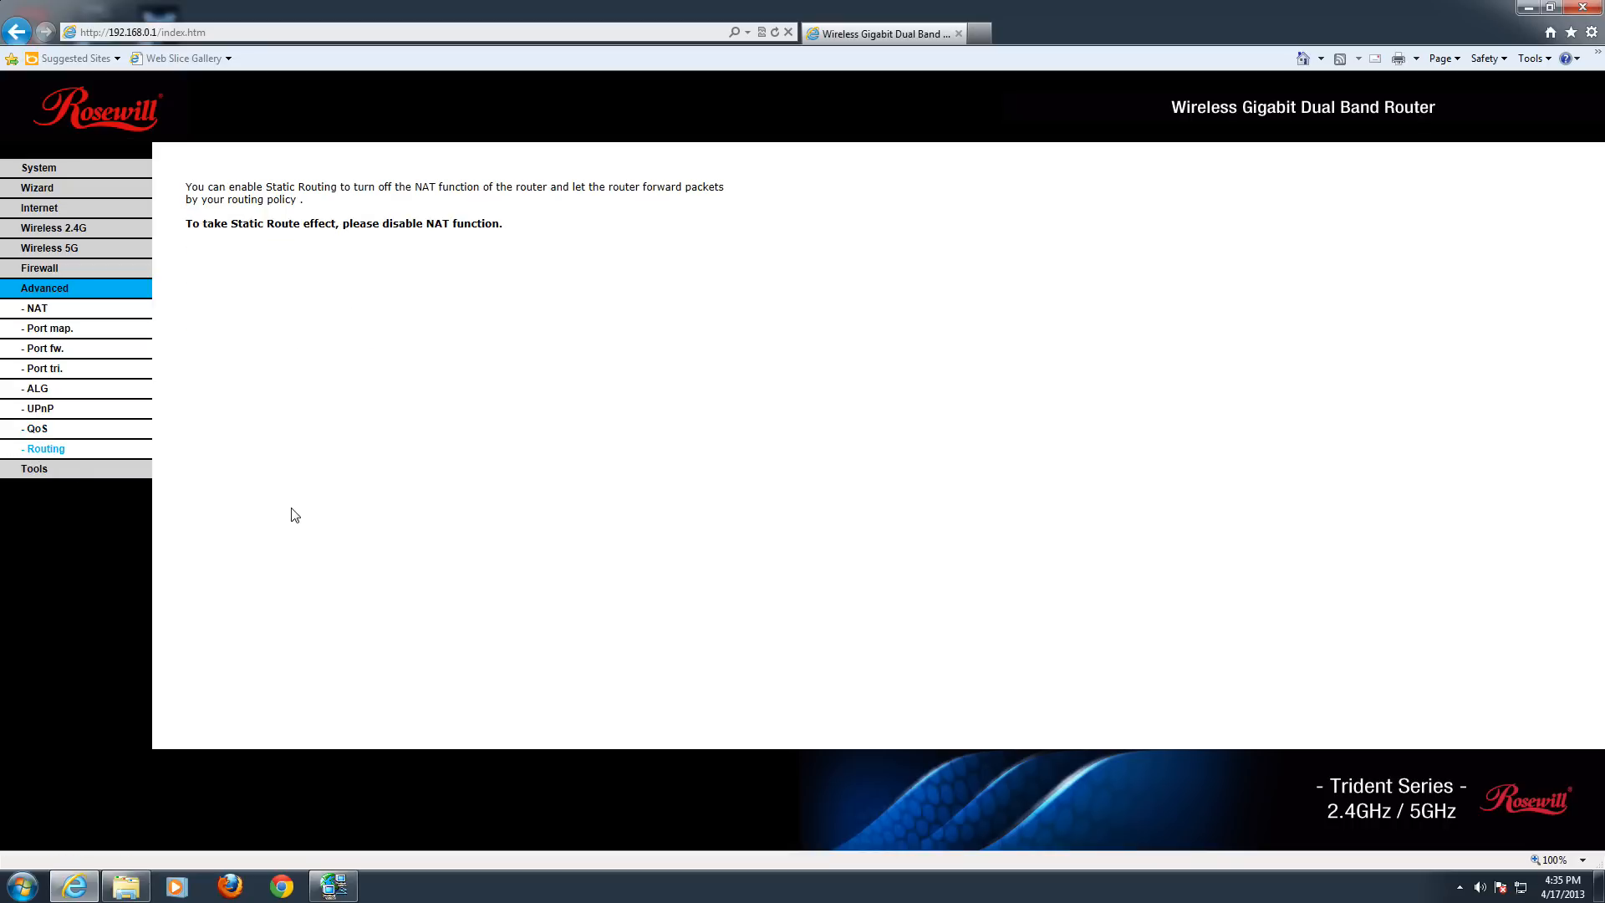
click(35, 428)
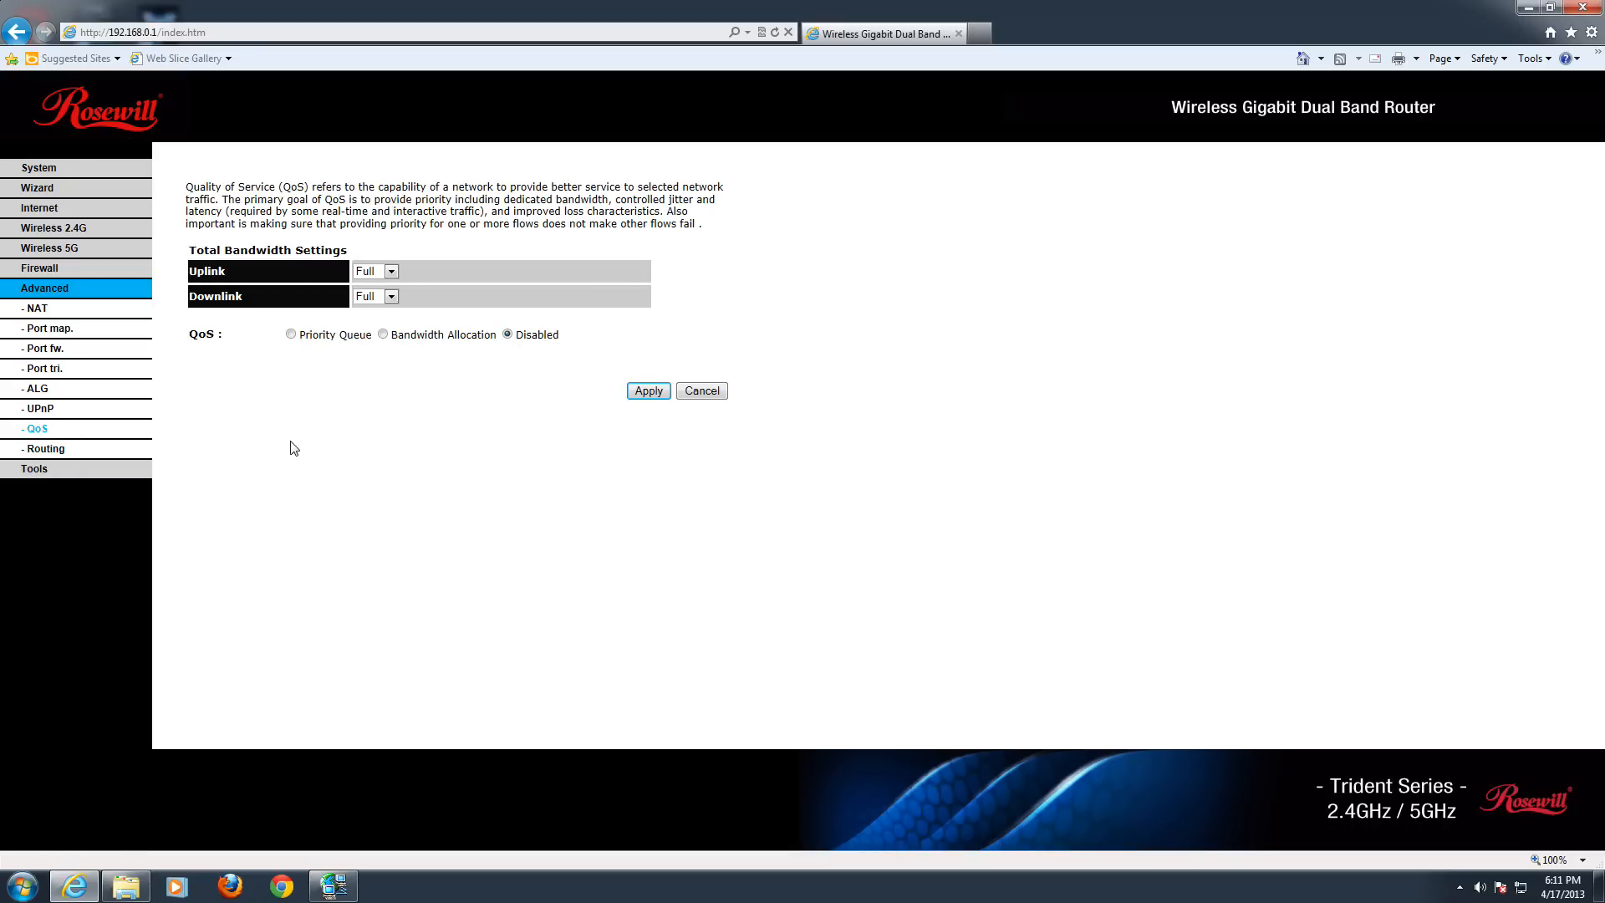
mouse_move(230, 285)
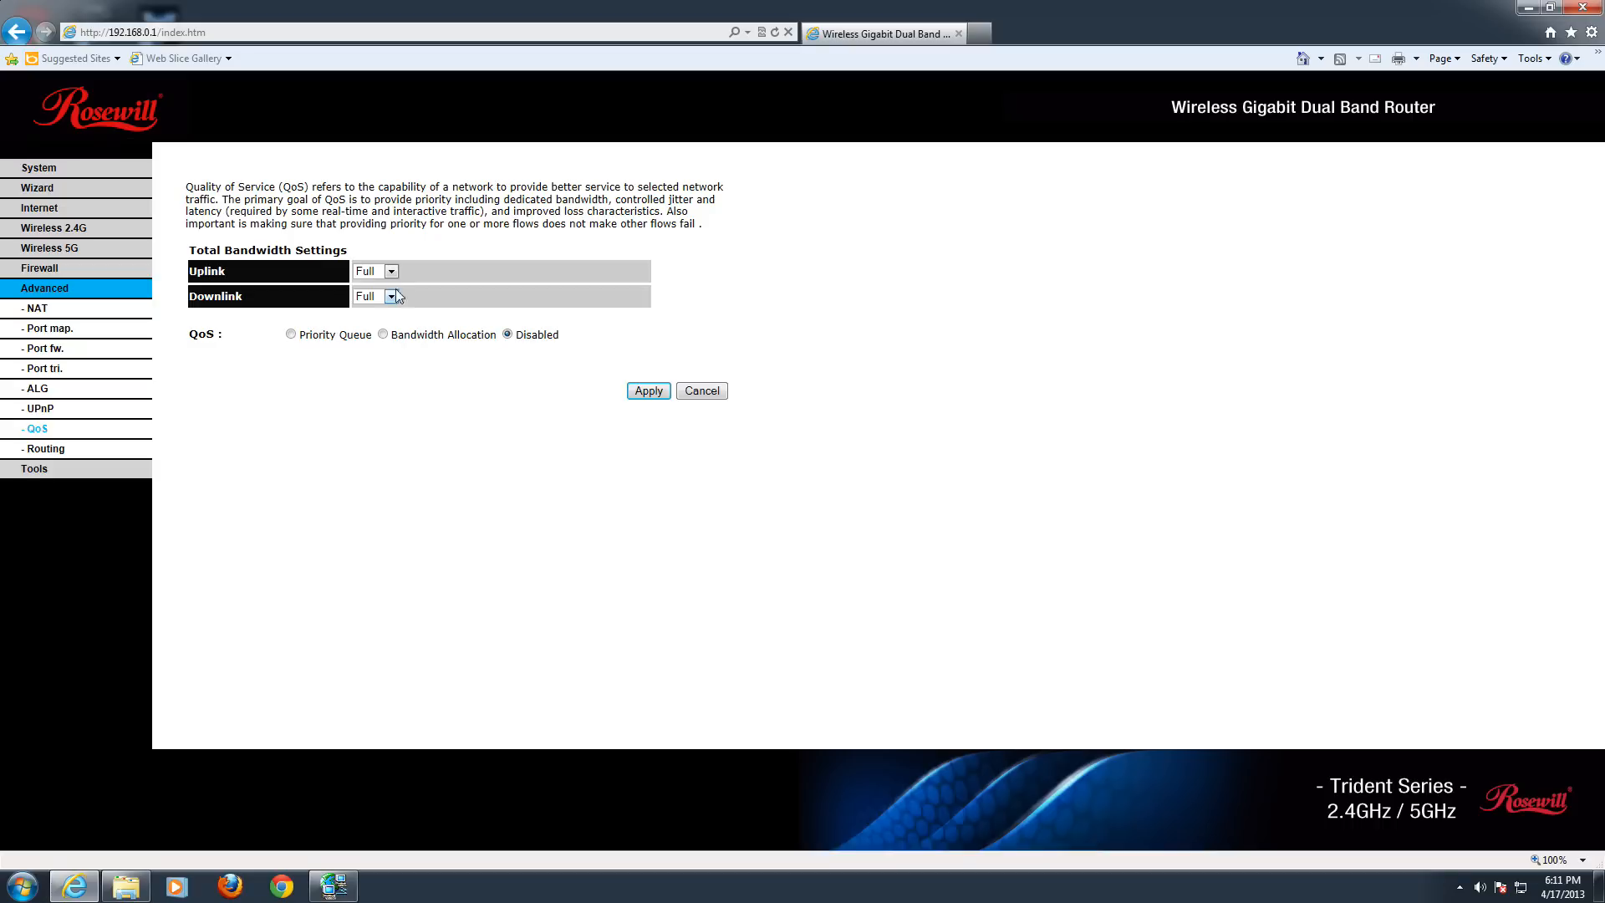
click(390, 270)
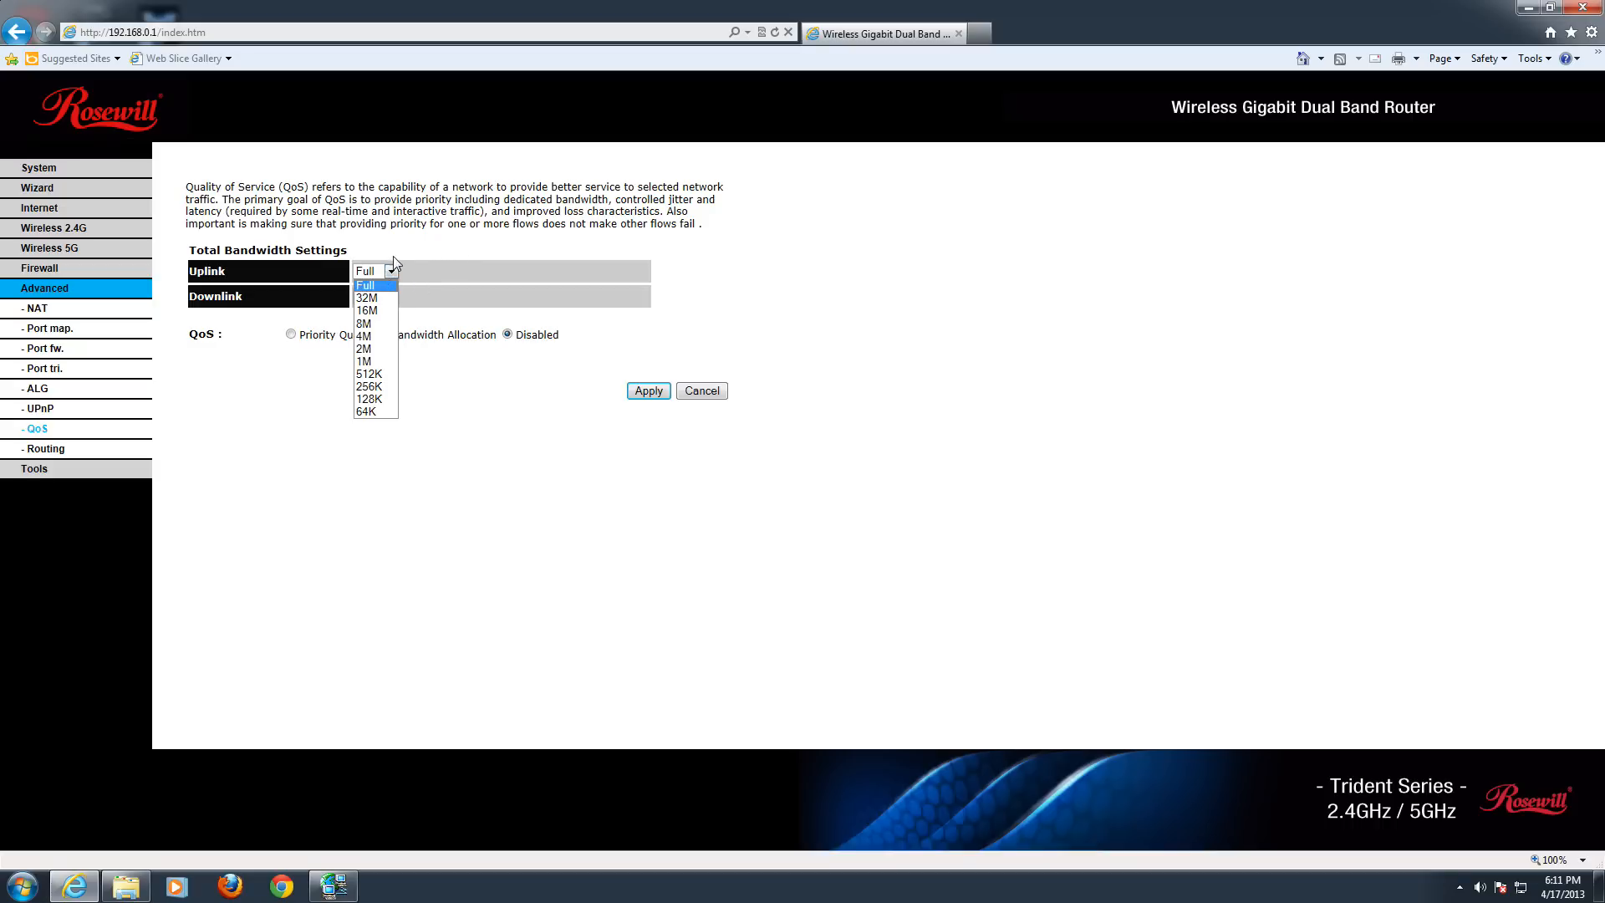
click(391, 296)
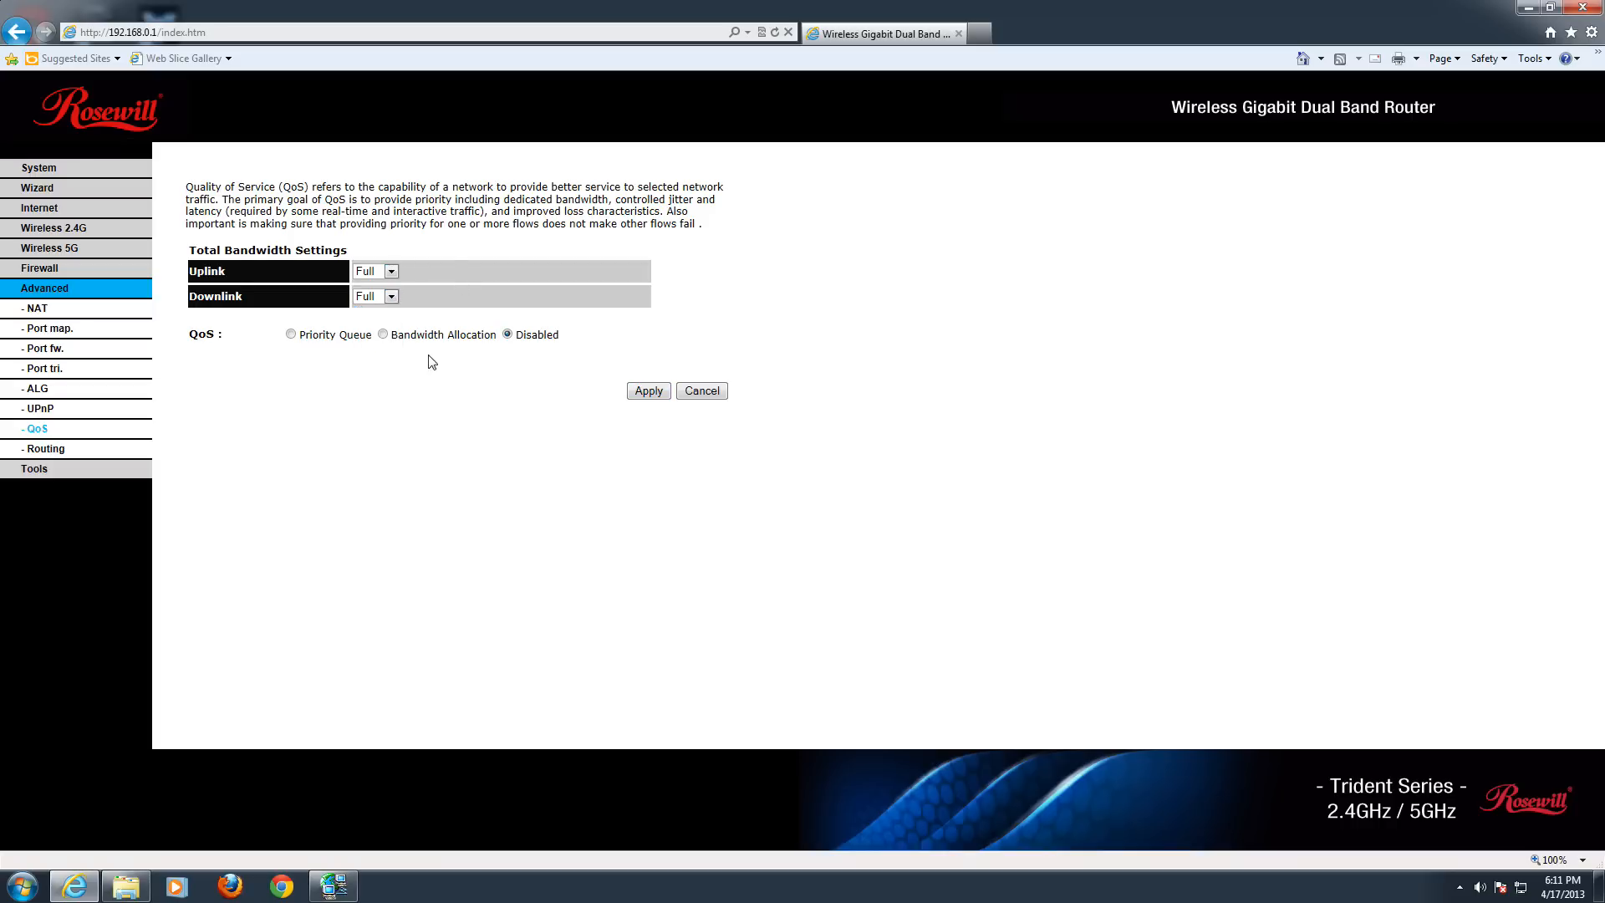
mouse_move(330, 375)
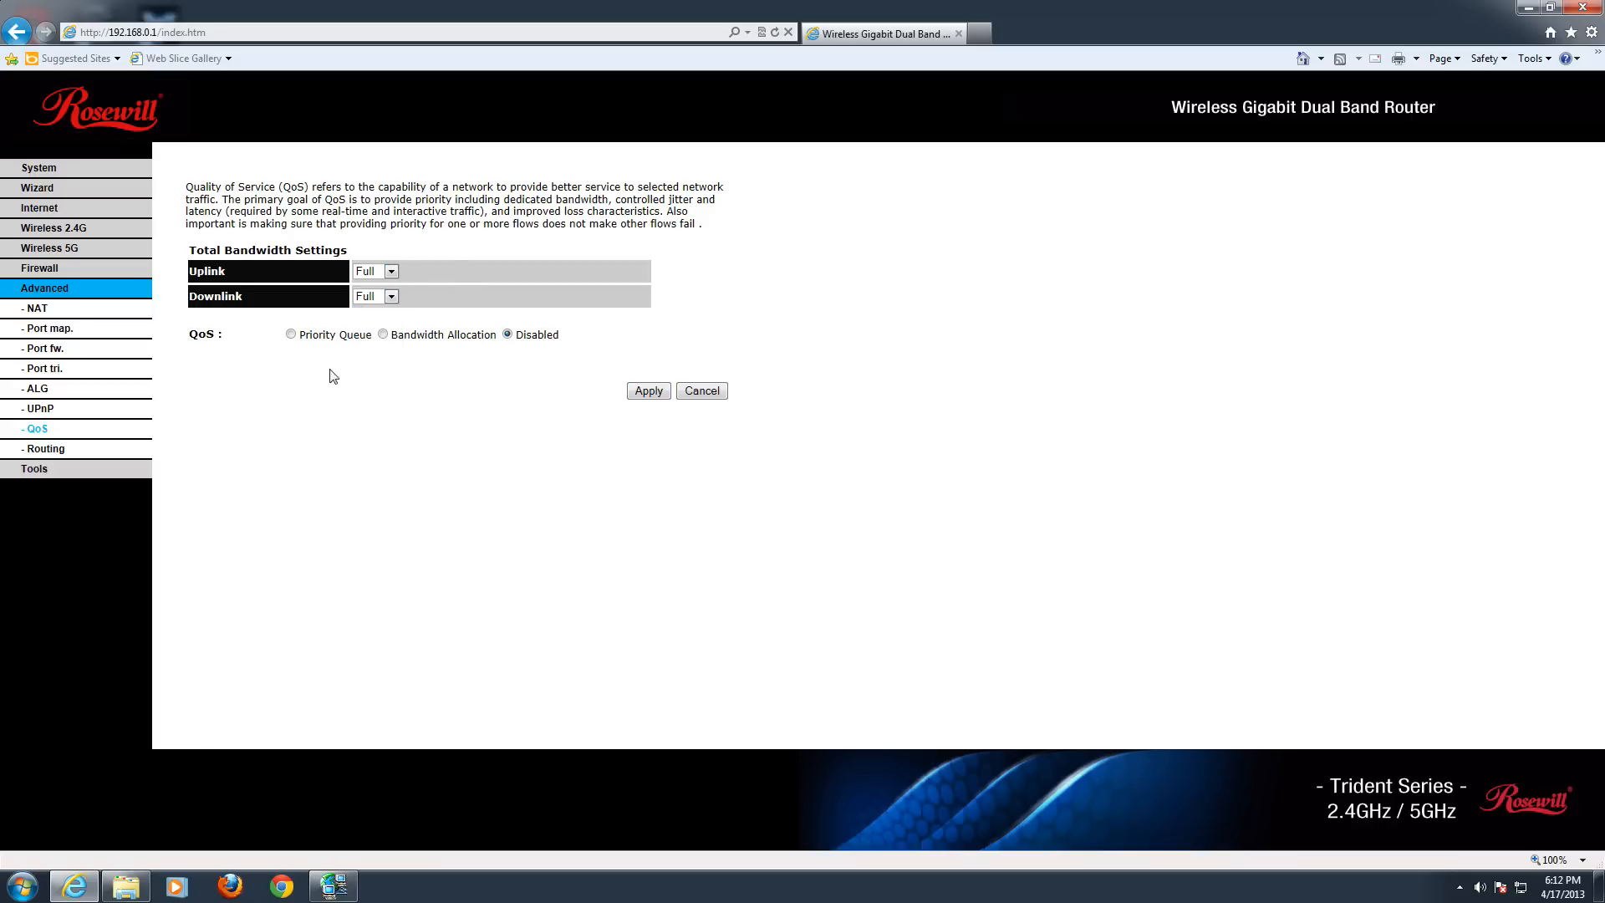
click(390, 270)
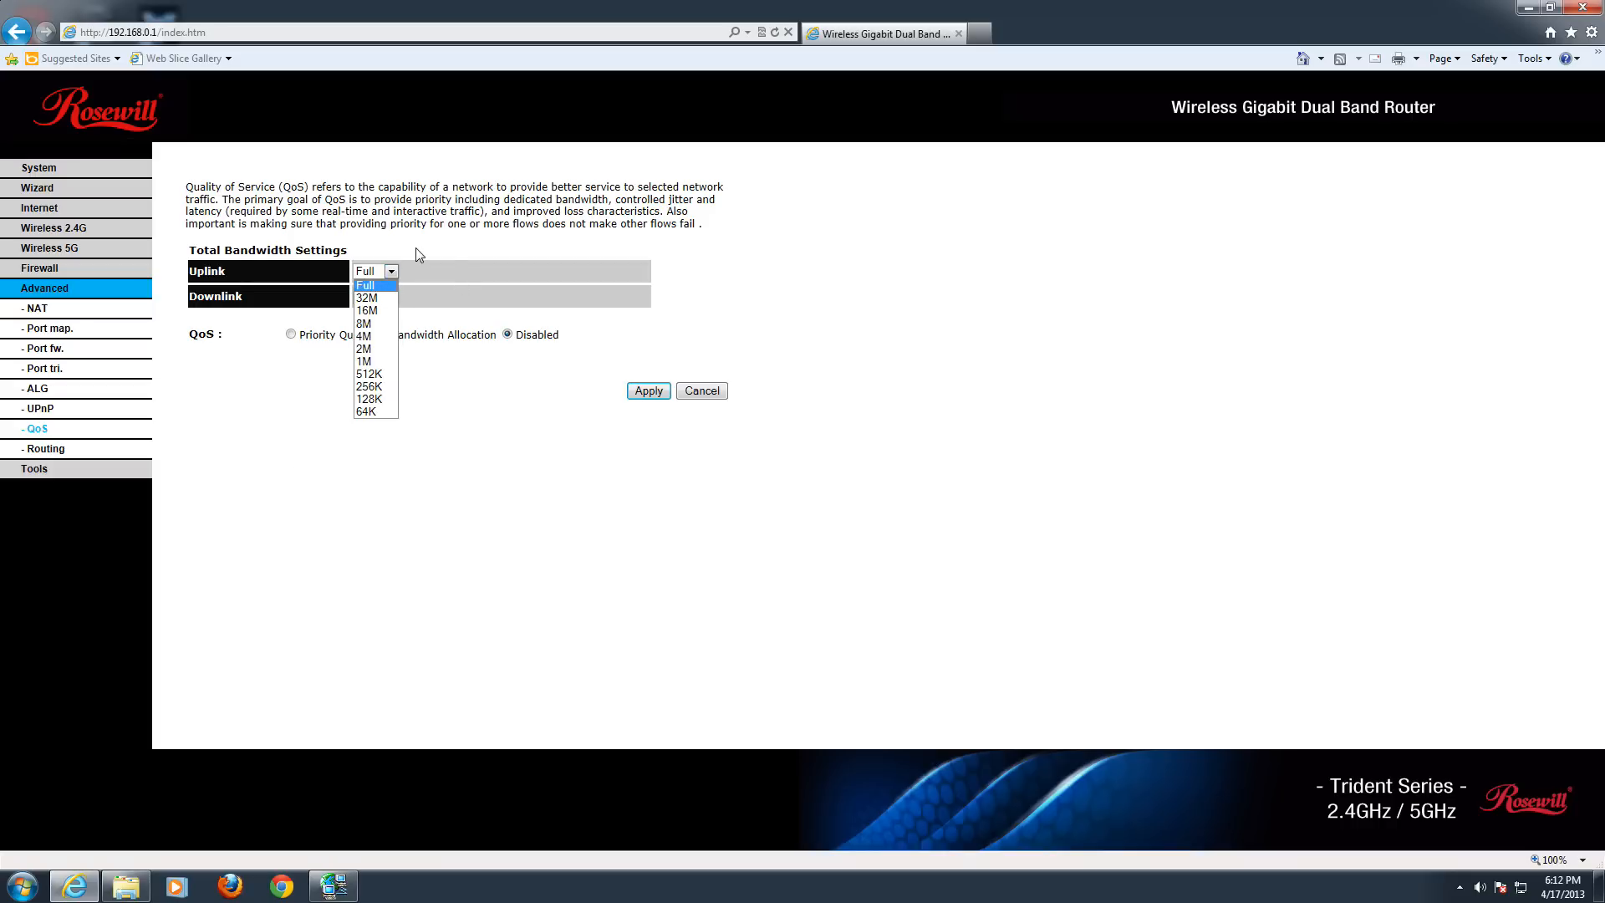
mouse_move(439, 240)
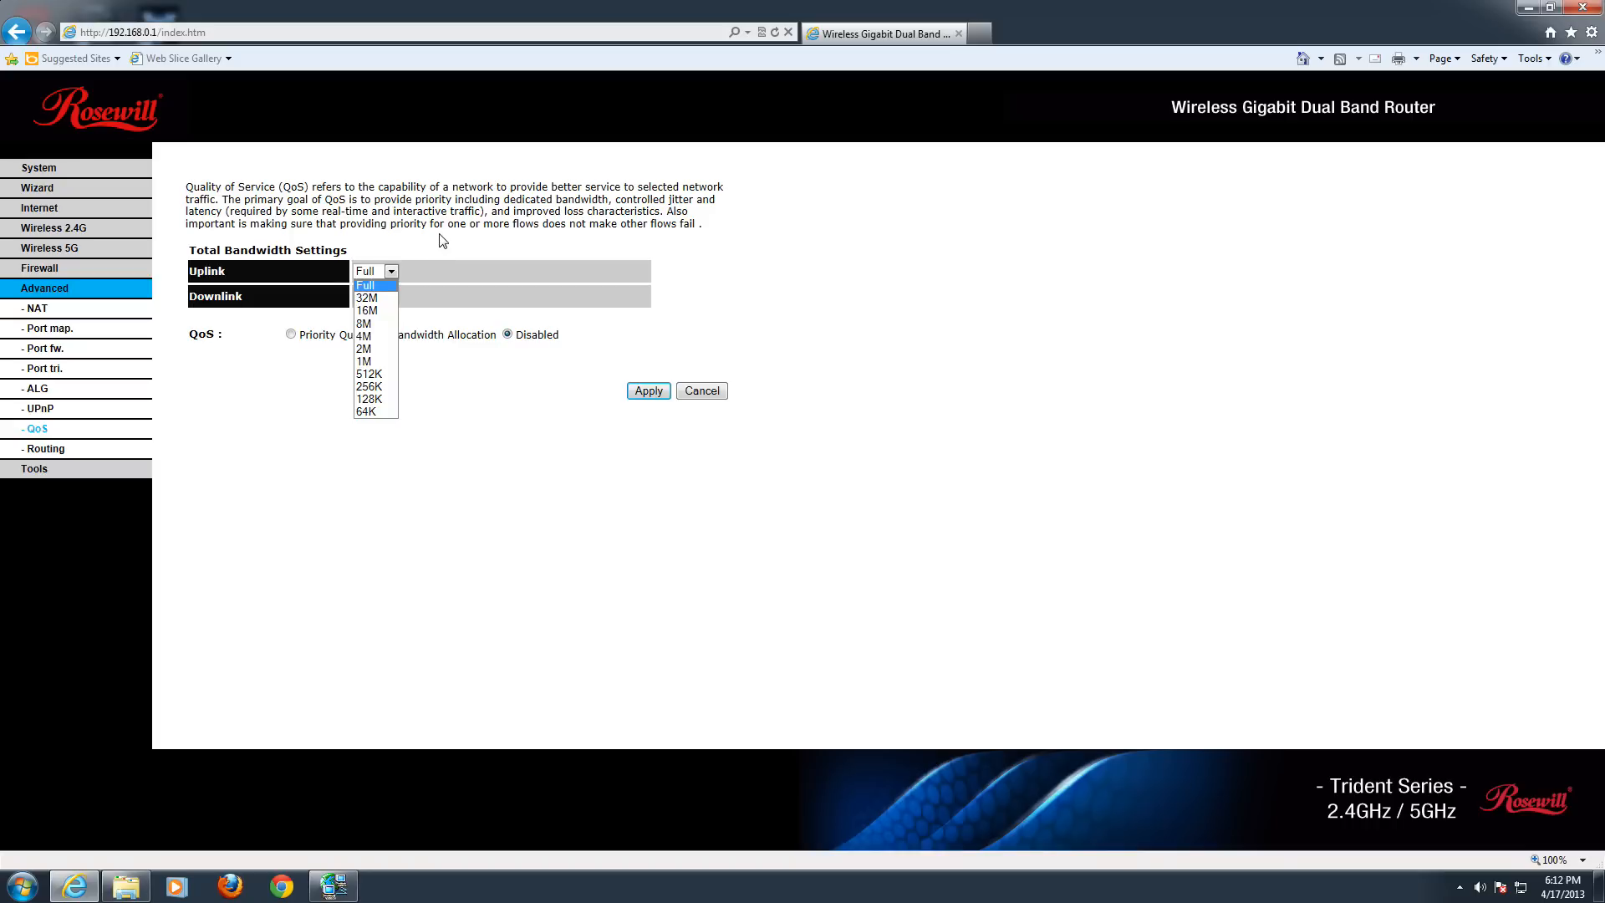
mouse_move(490, 363)
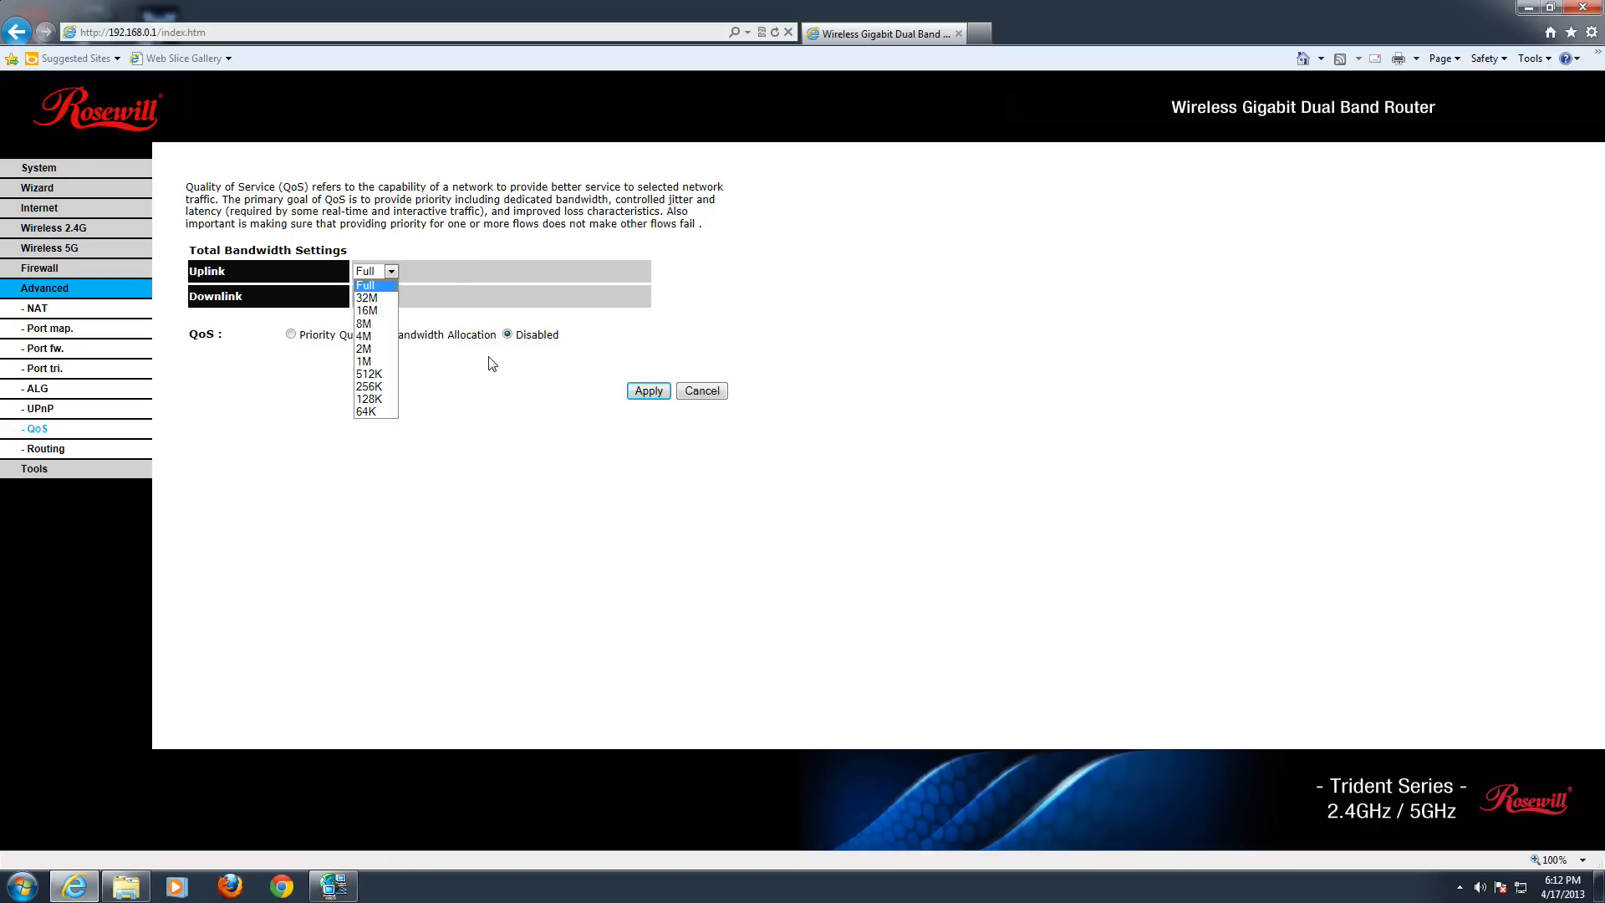
mouse_move(34, 468)
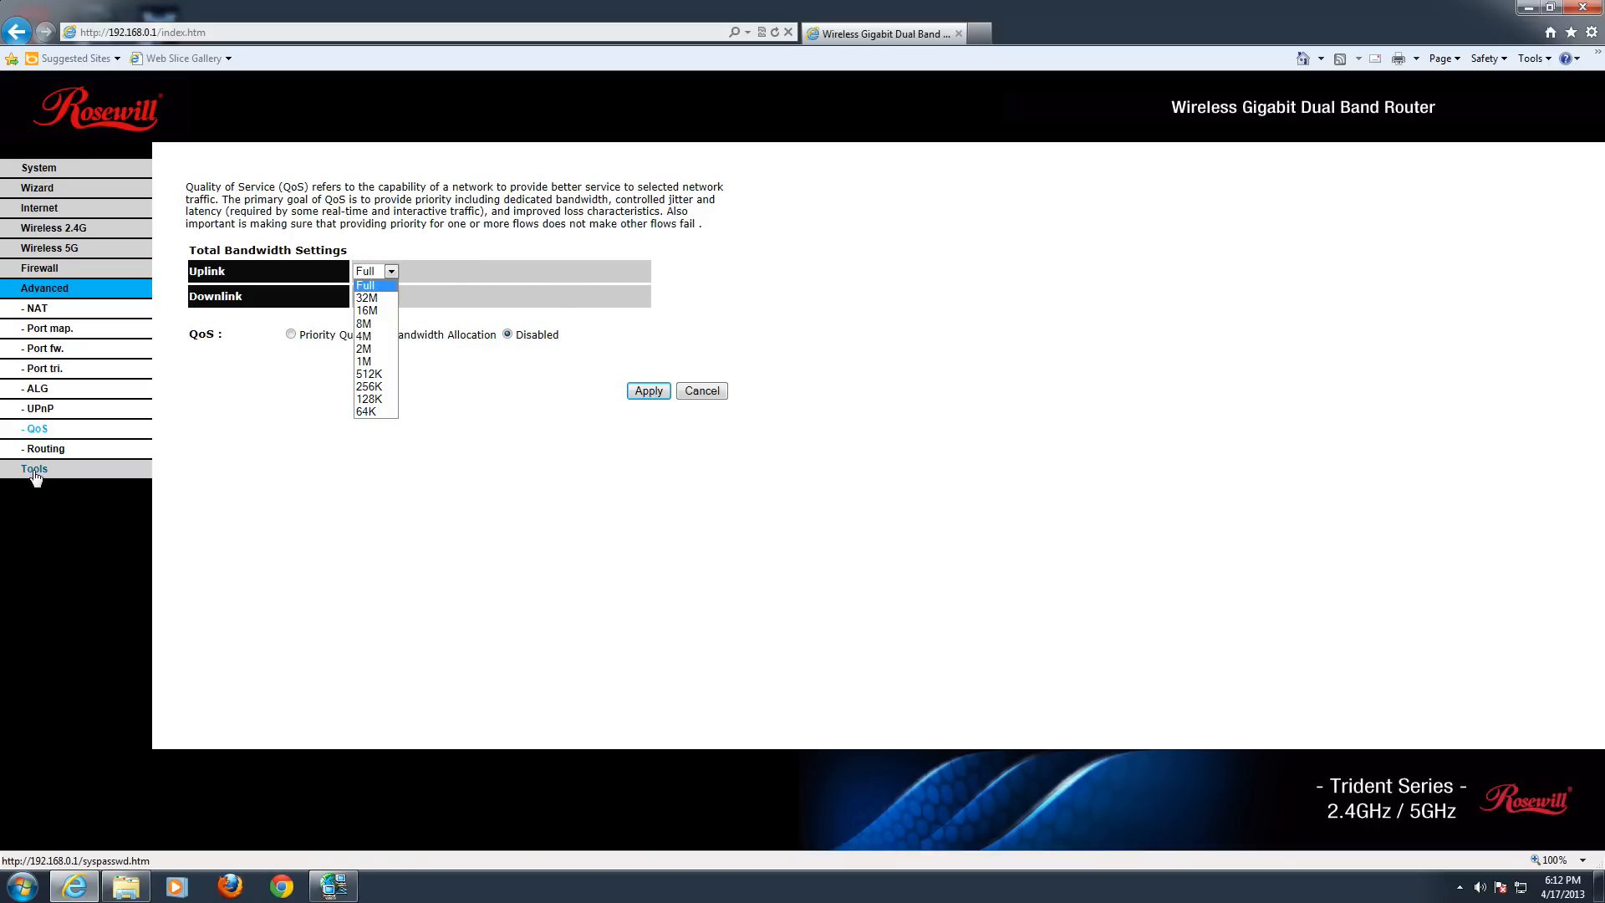
Step: Show the Tools admin page: password change fields, remote management disabled on port 8080
click(33, 468)
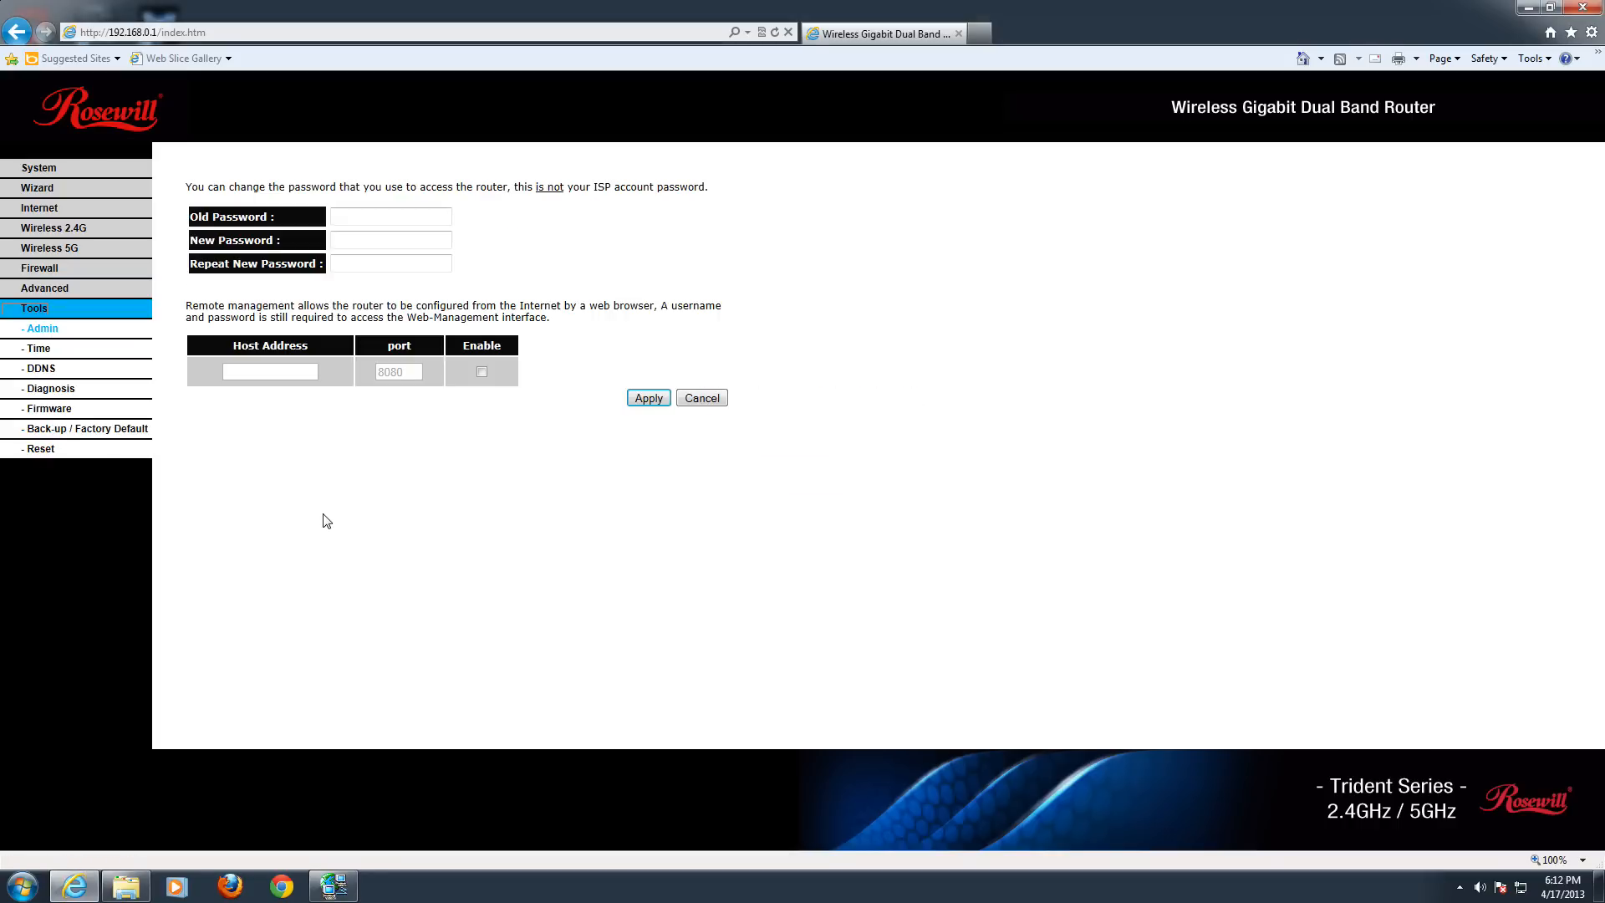
click(391, 216)
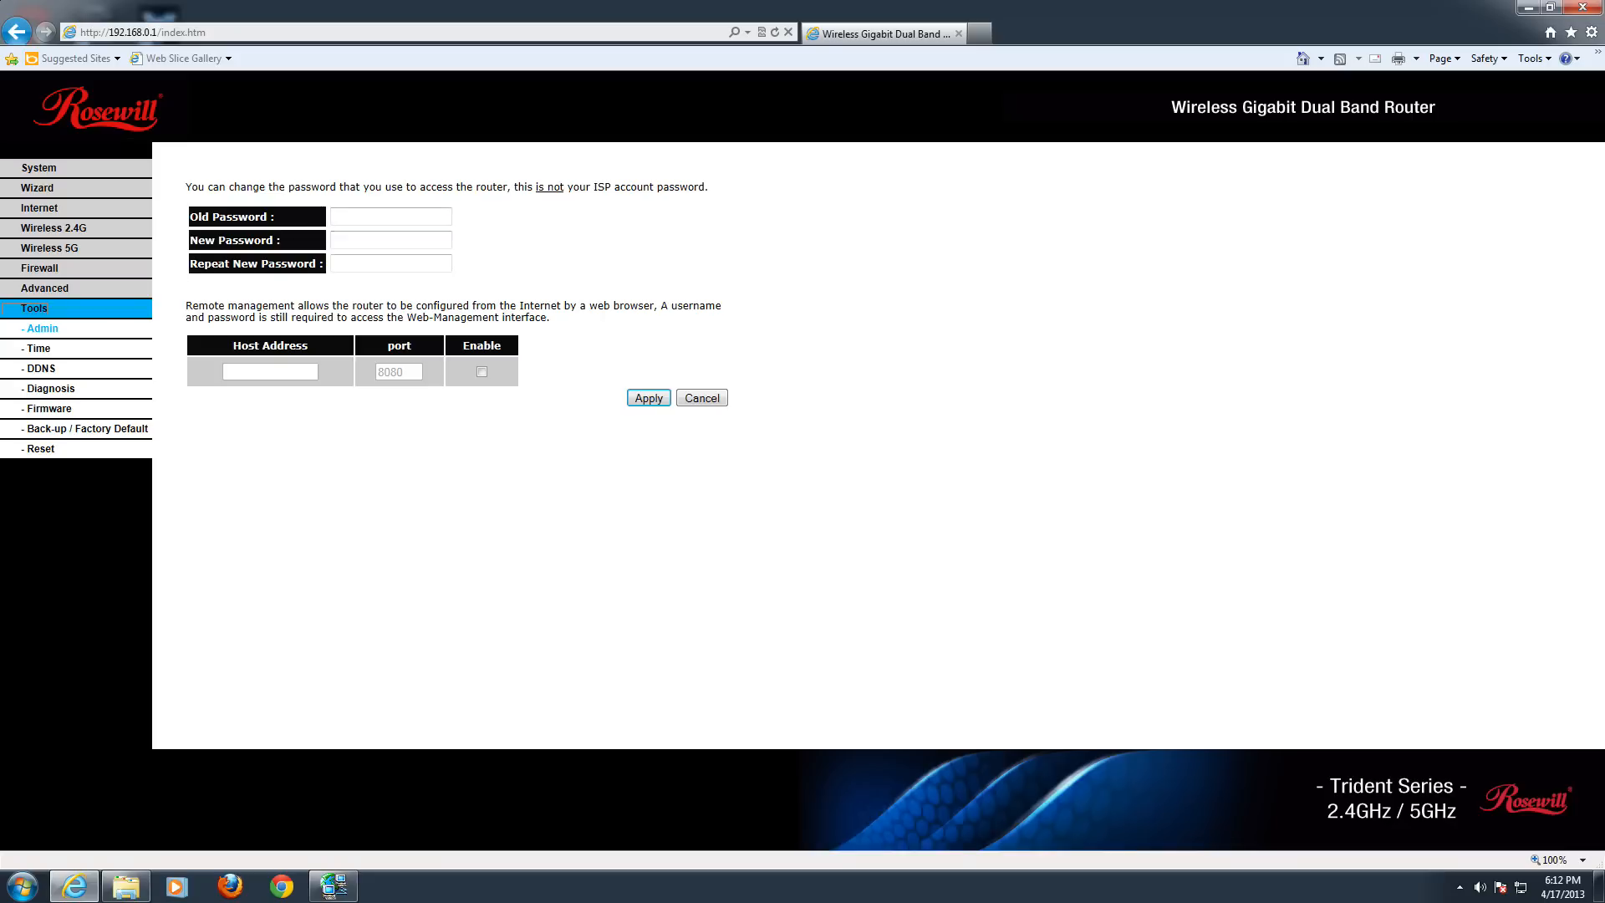
mouse_move(427, 381)
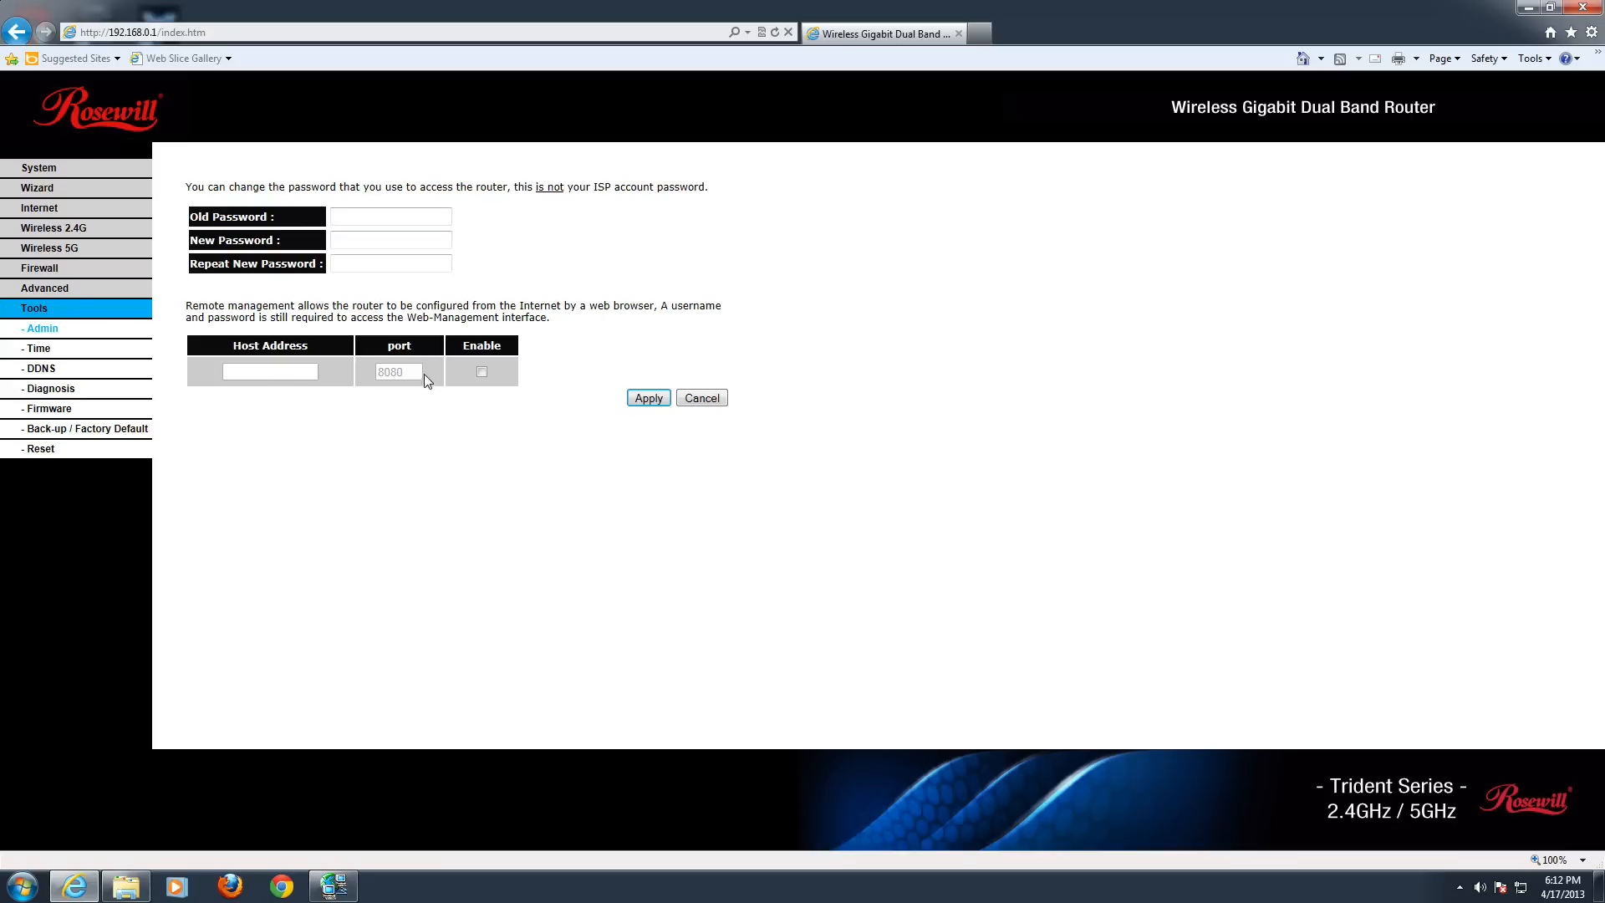
mouse_move(278, 369)
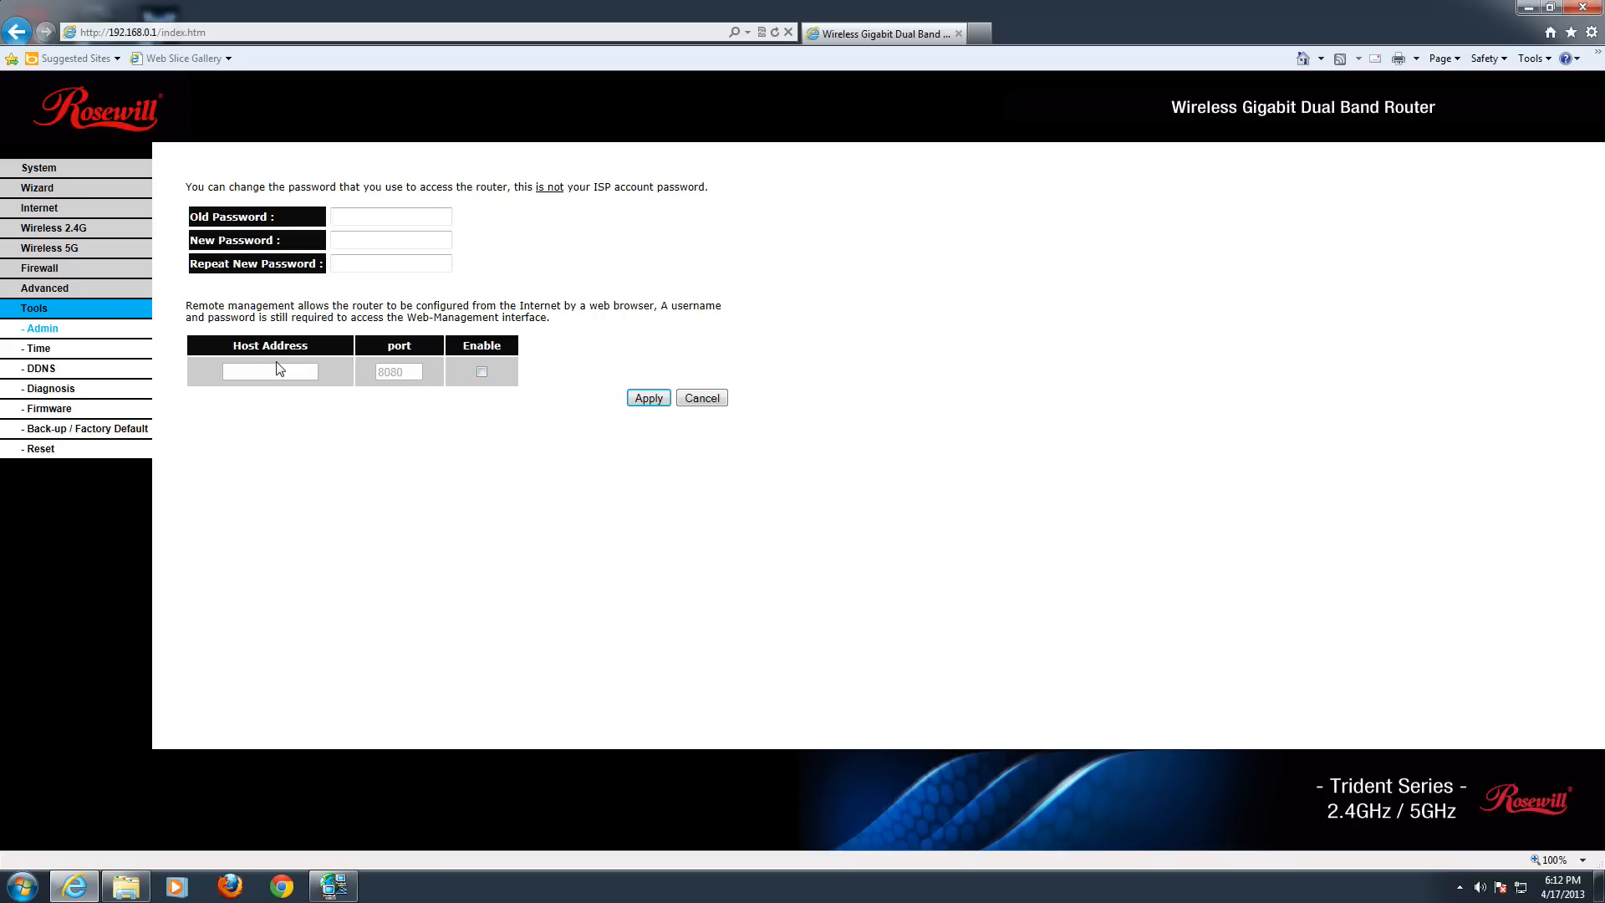
mouse_move(268, 368)
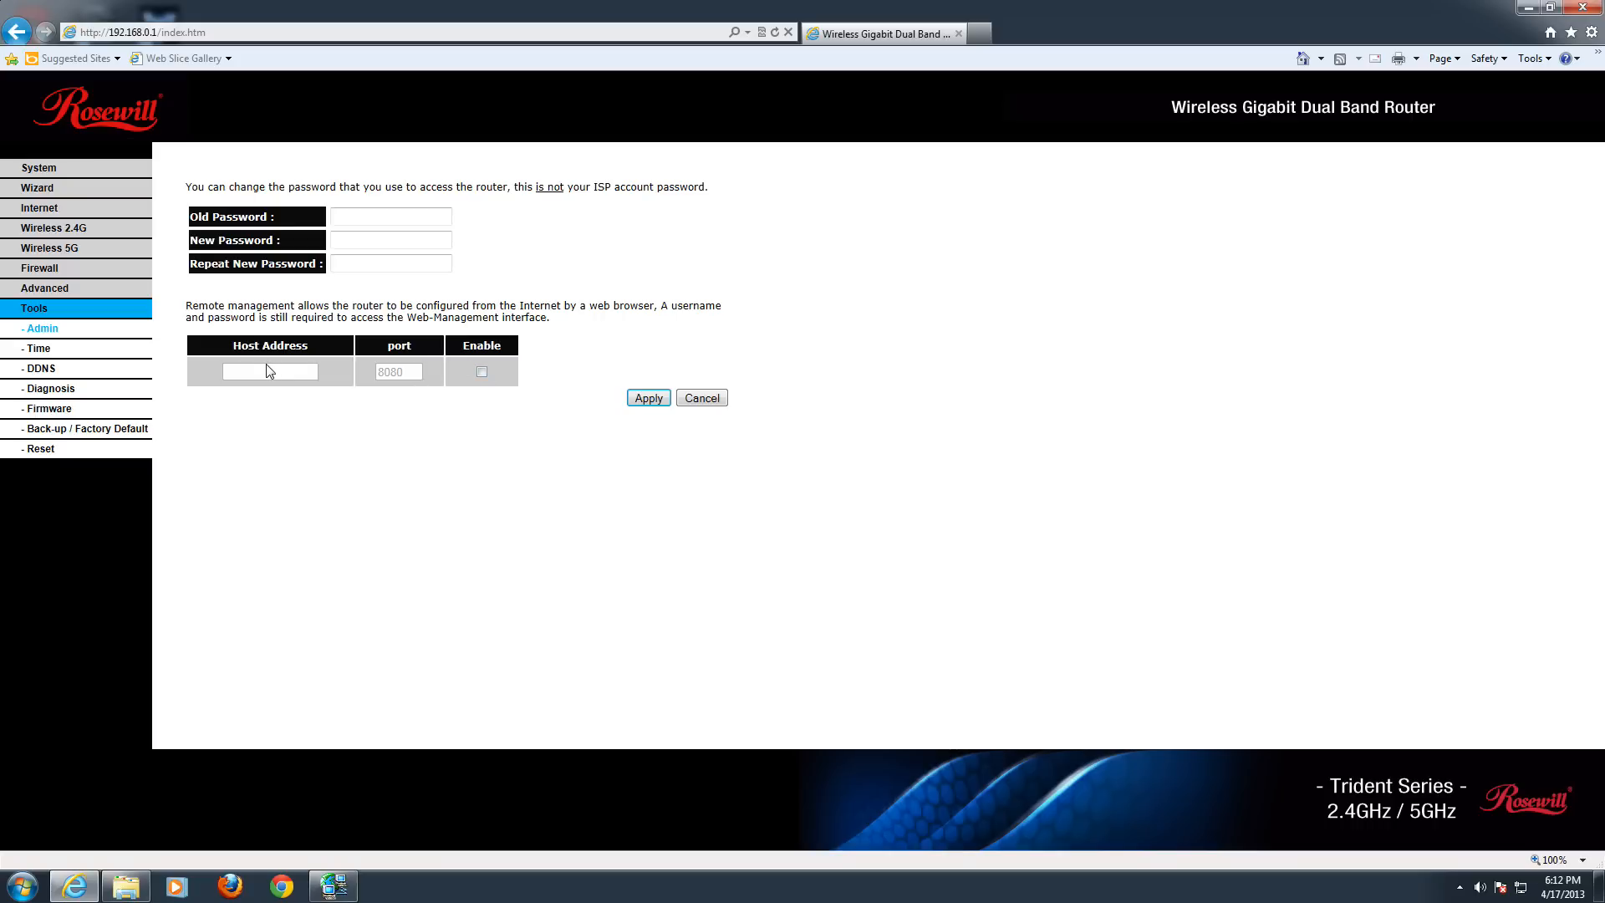
mouse_move(260, 364)
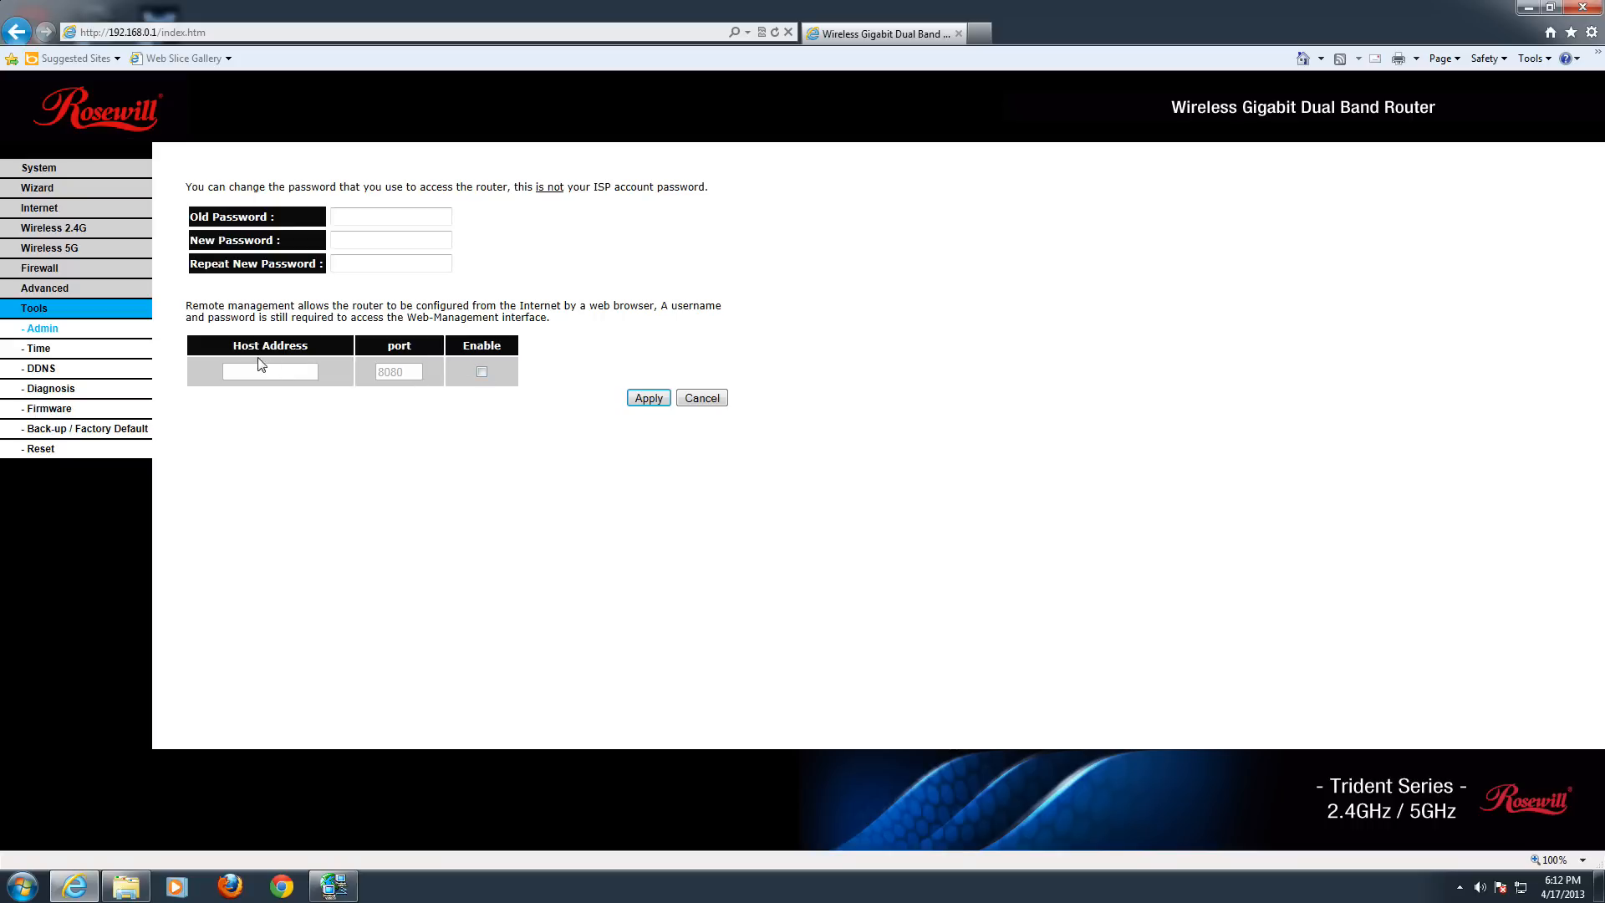
Step: Review the Time page (NTP sync, GMT zone), then view the disabled DDNS page
click(38, 347)
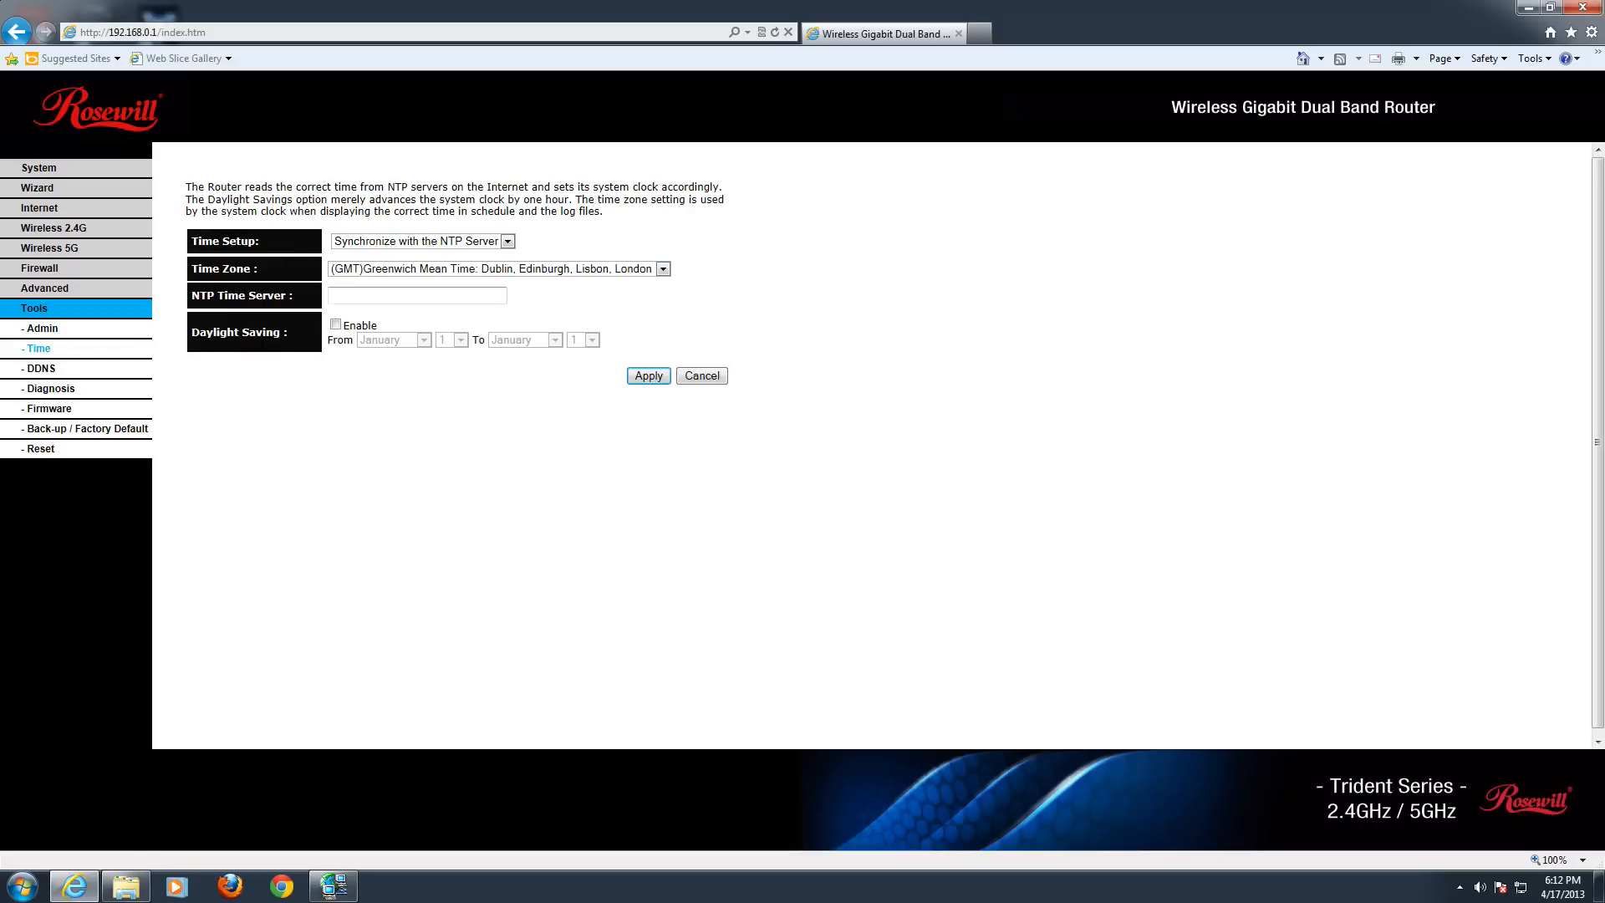
mouse_move(270, 310)
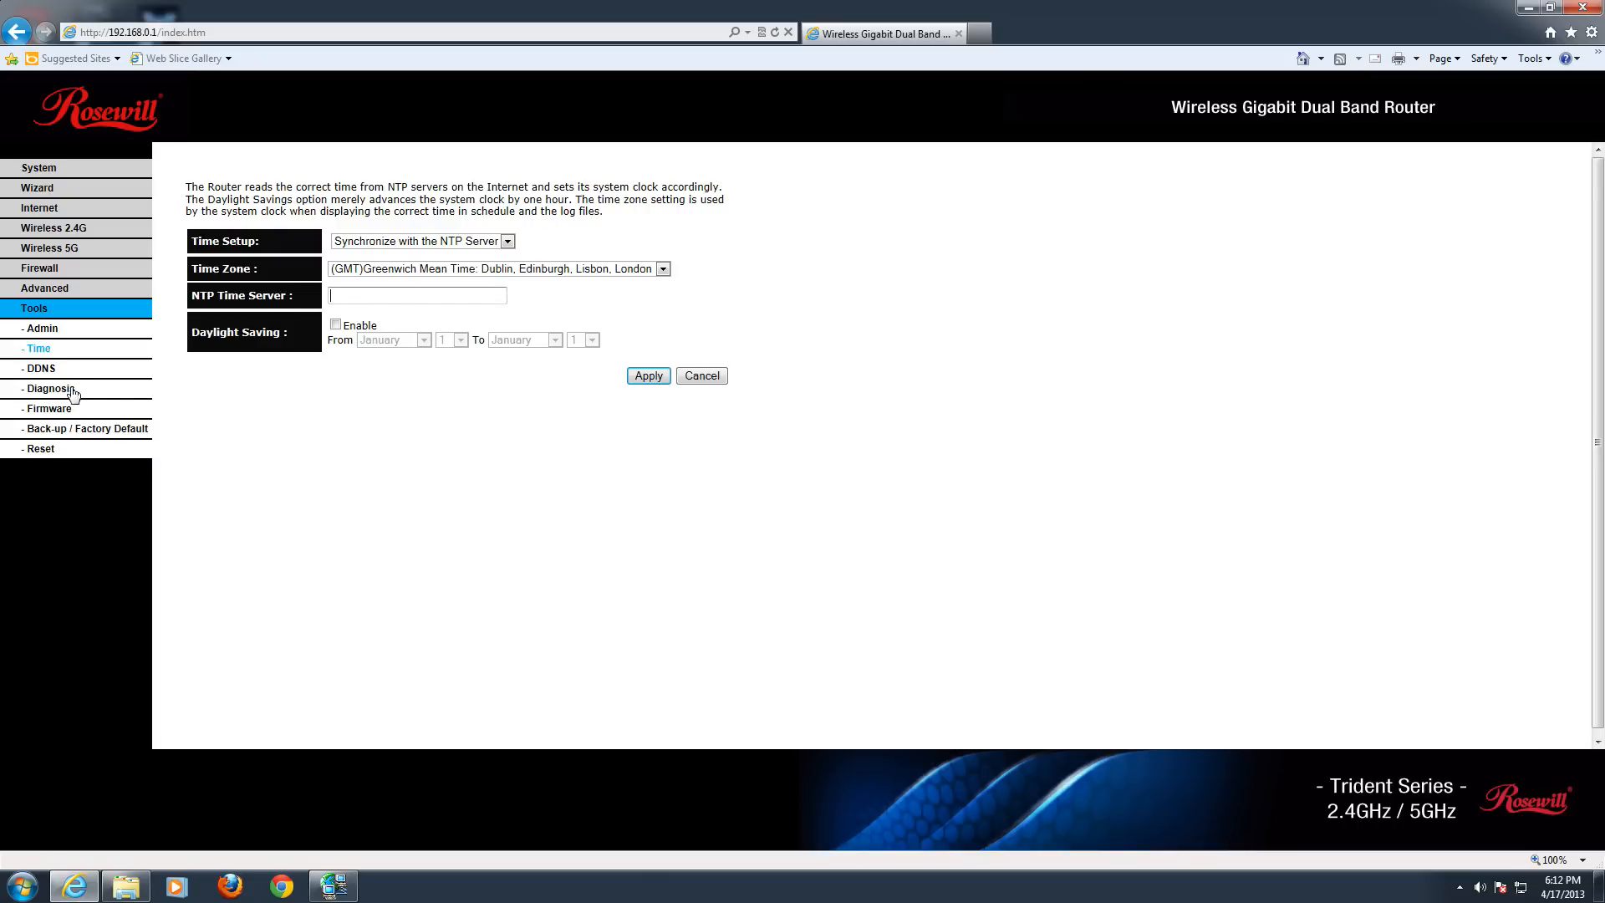
click(40, 371)
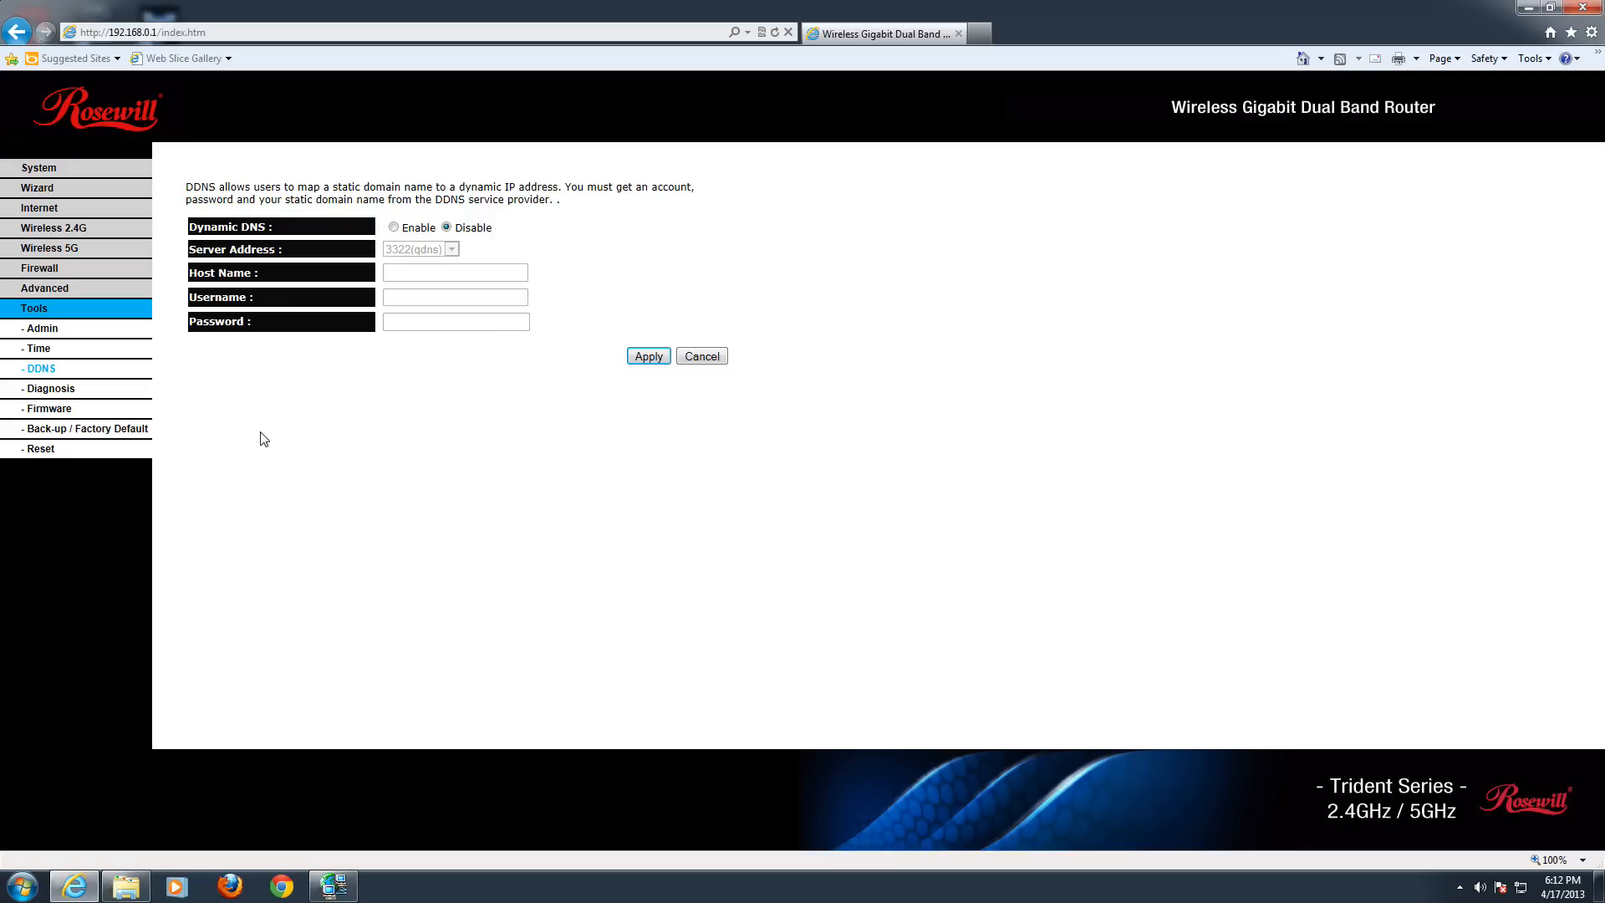
mouse_move(309, 463)
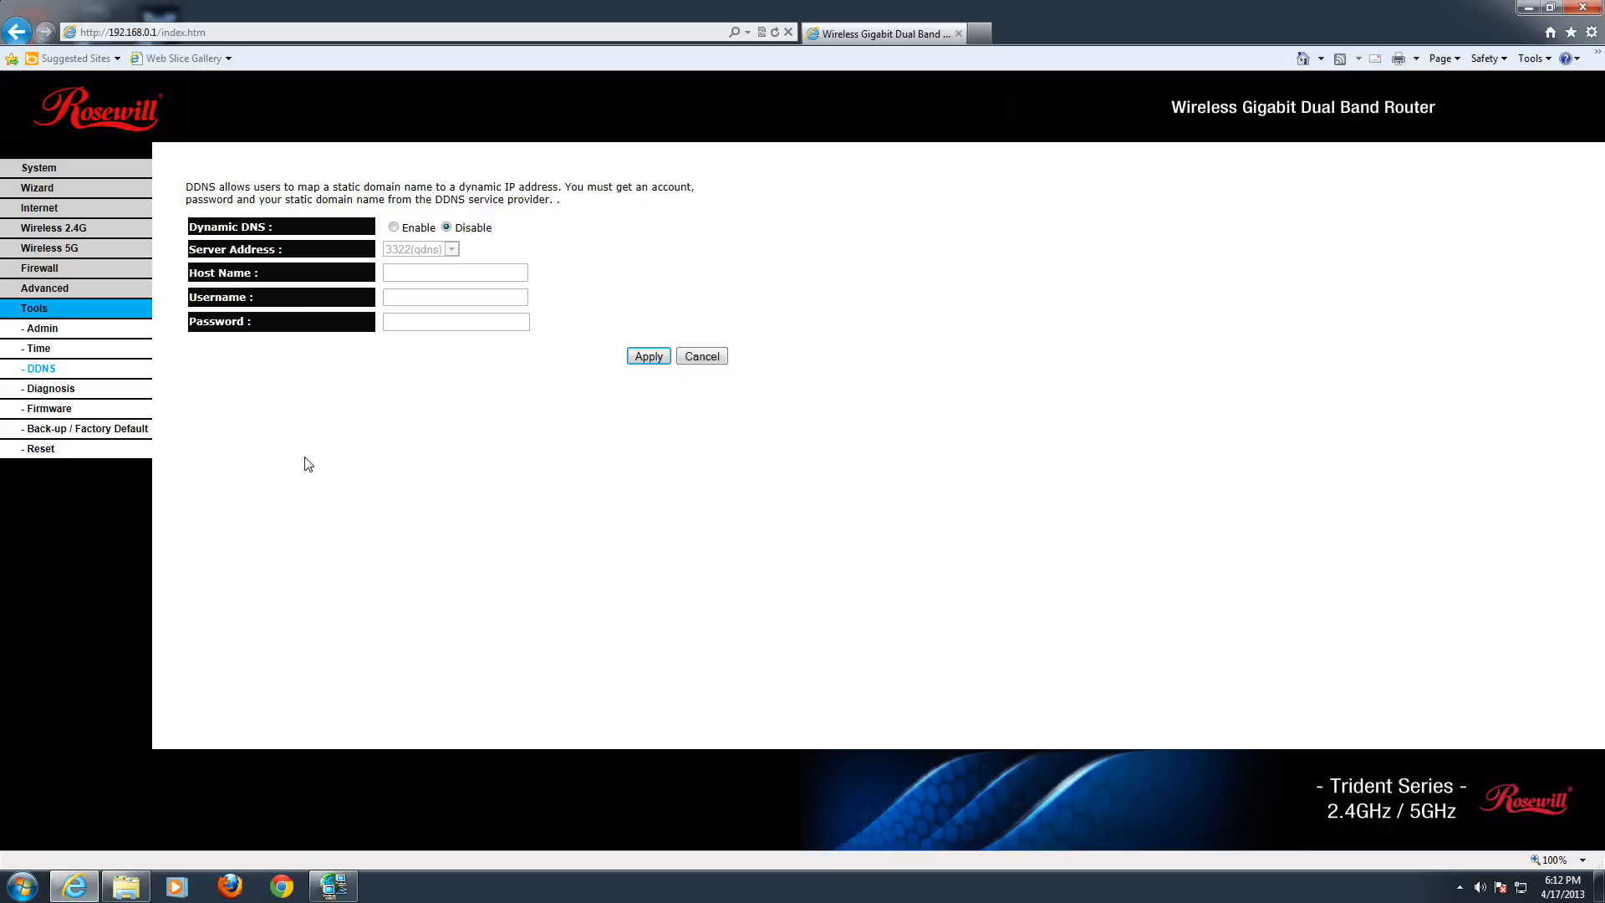
mouse_move(293, 406)
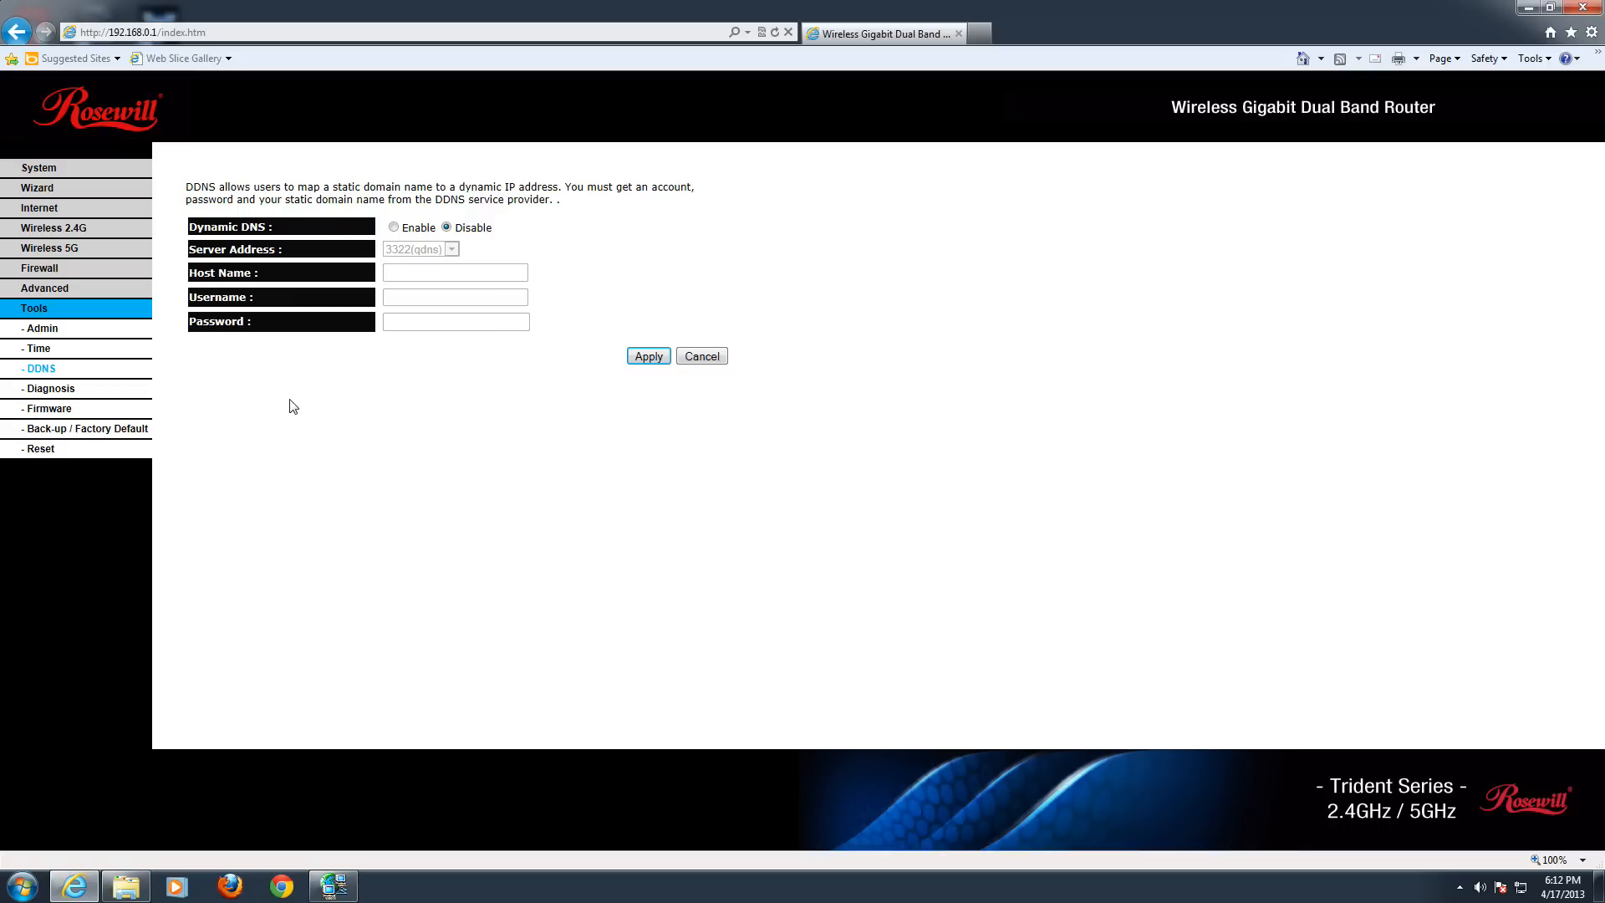
mouse_move(260, 412)
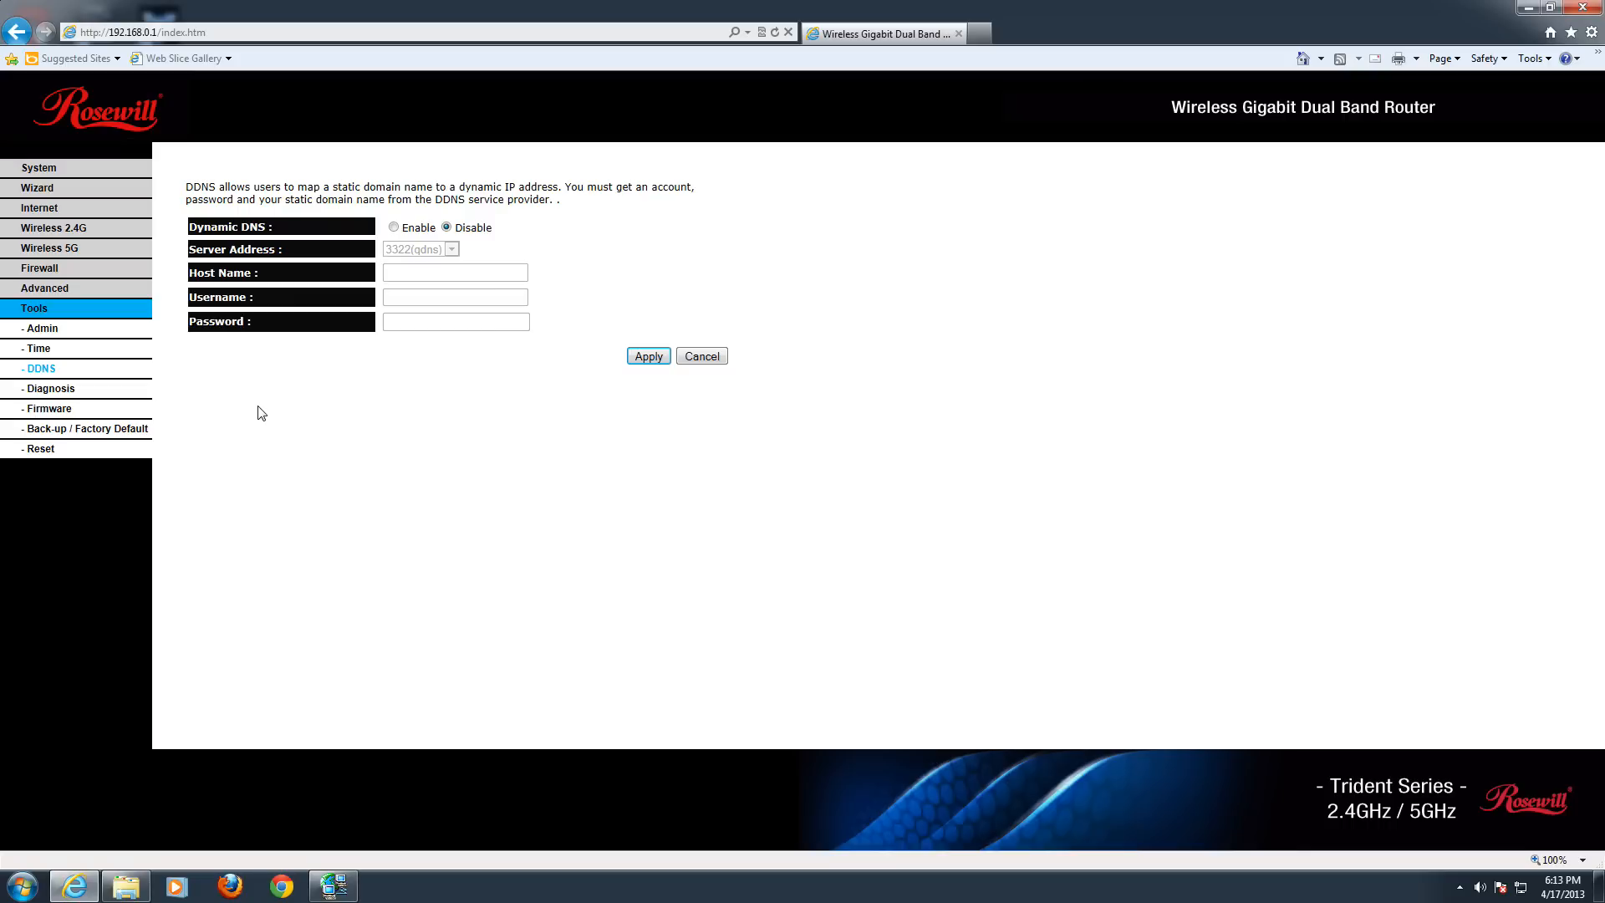
mouse_move(368, 346)
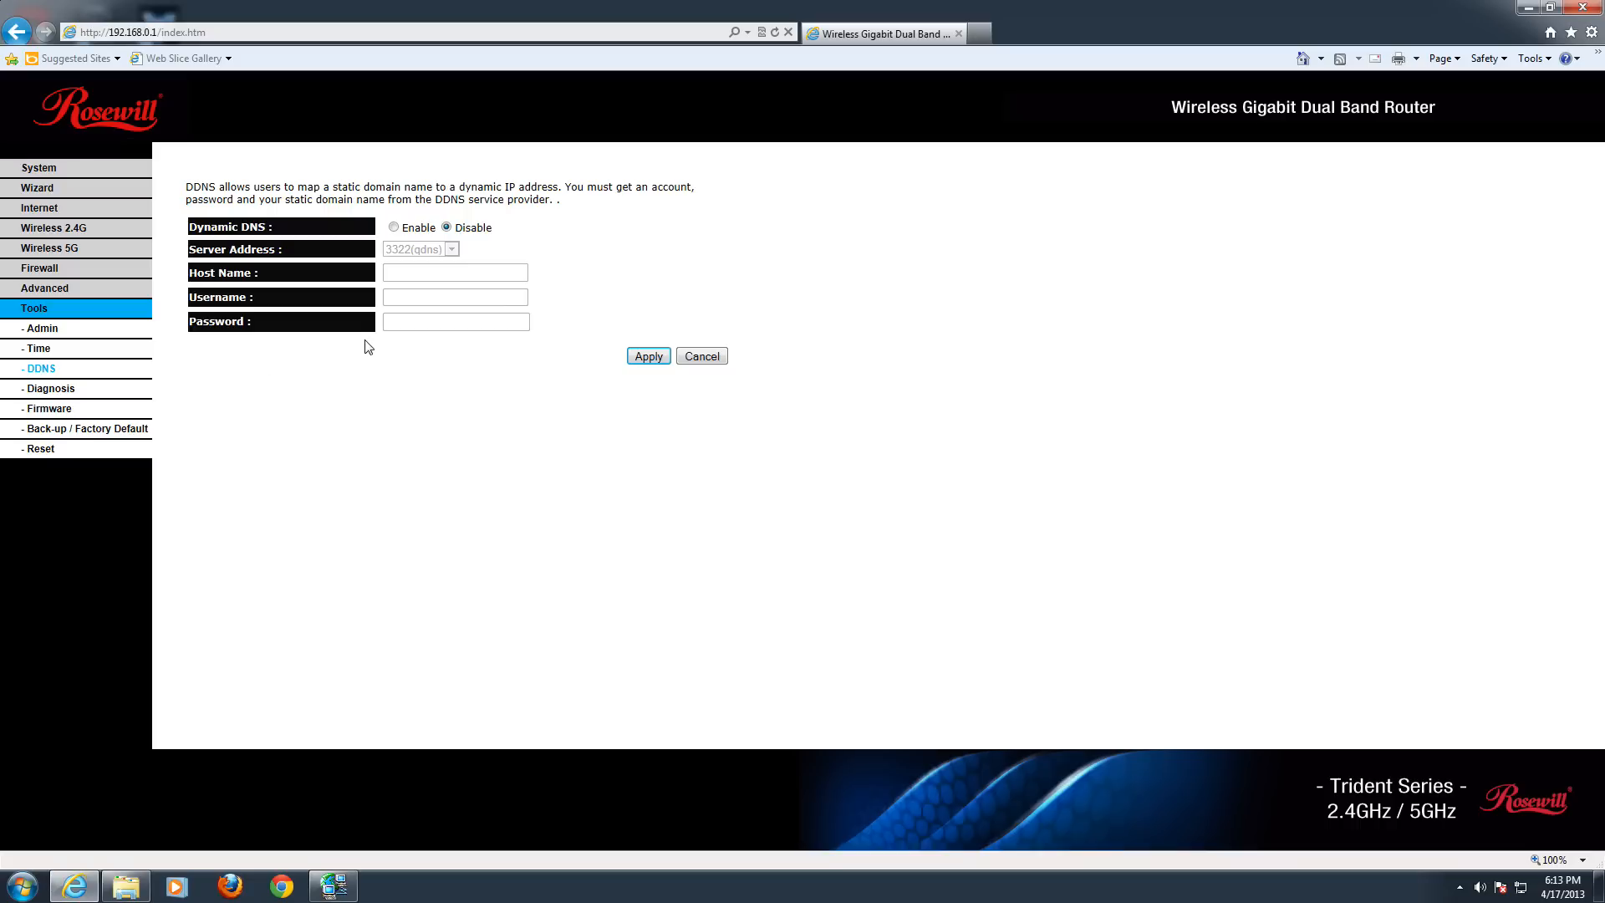
mouse_move(359, 364)
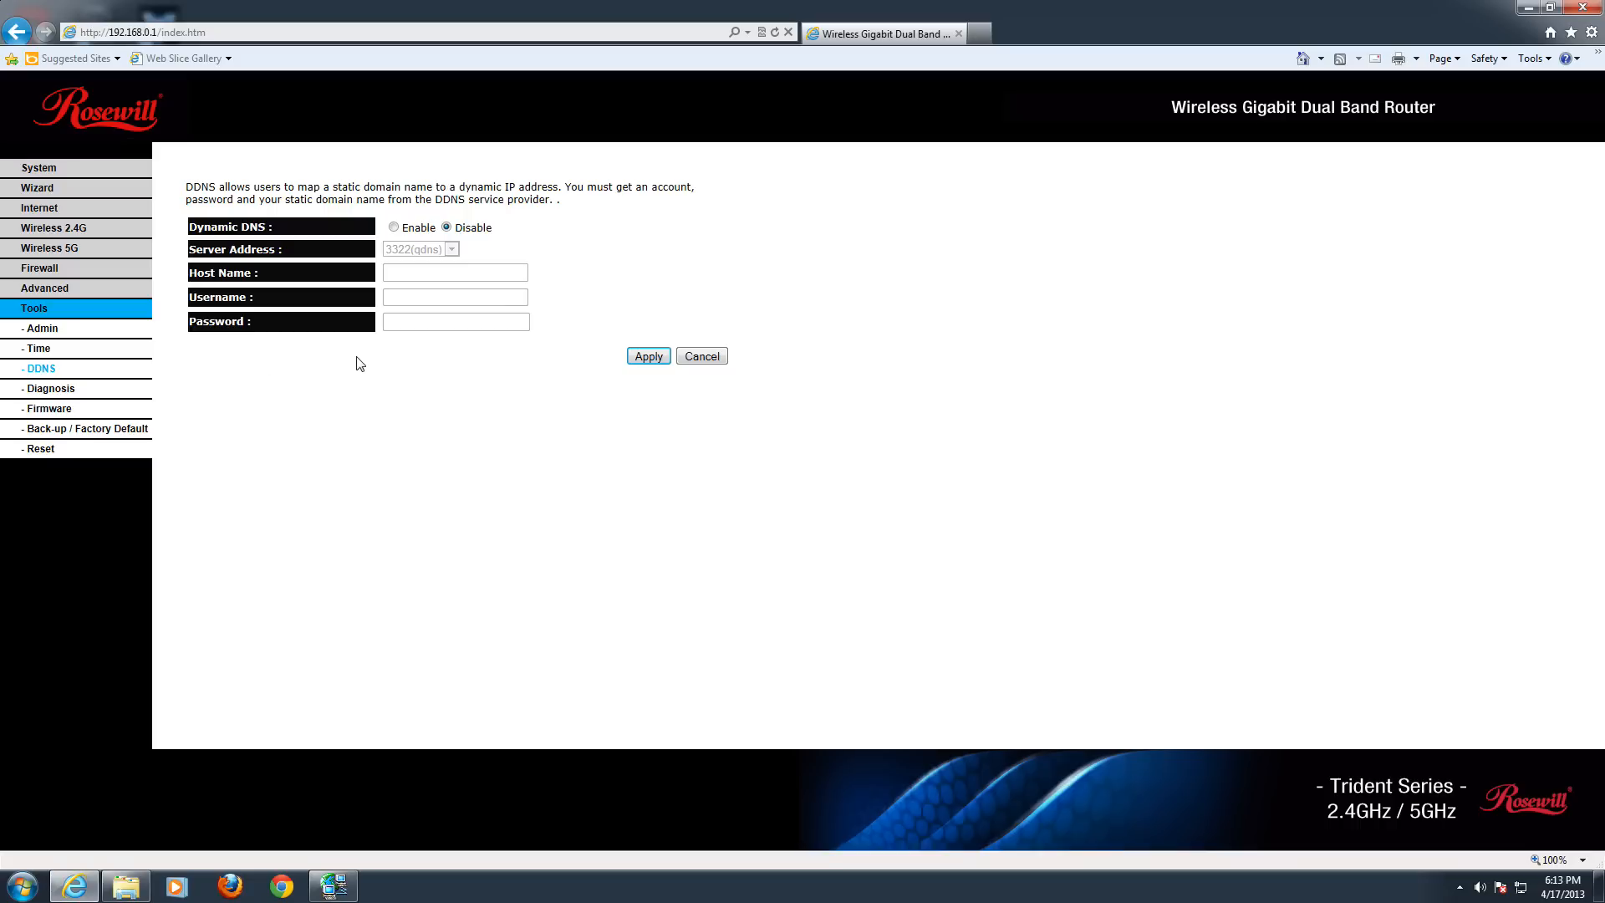
mouse_move(365, 445)
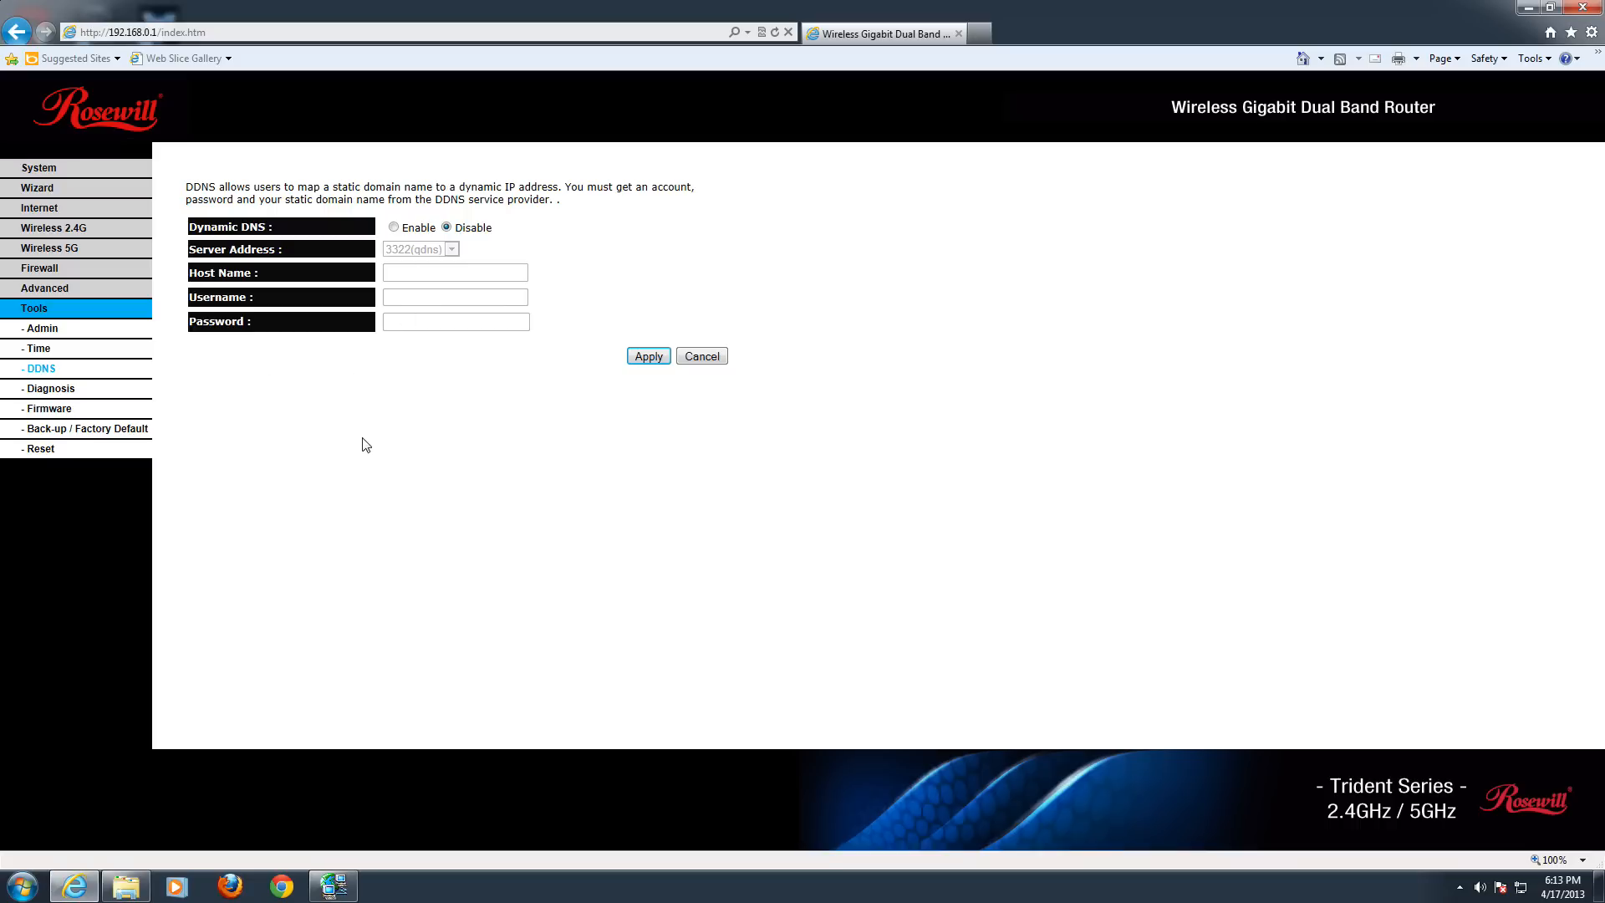
mouse_move(325, 387)
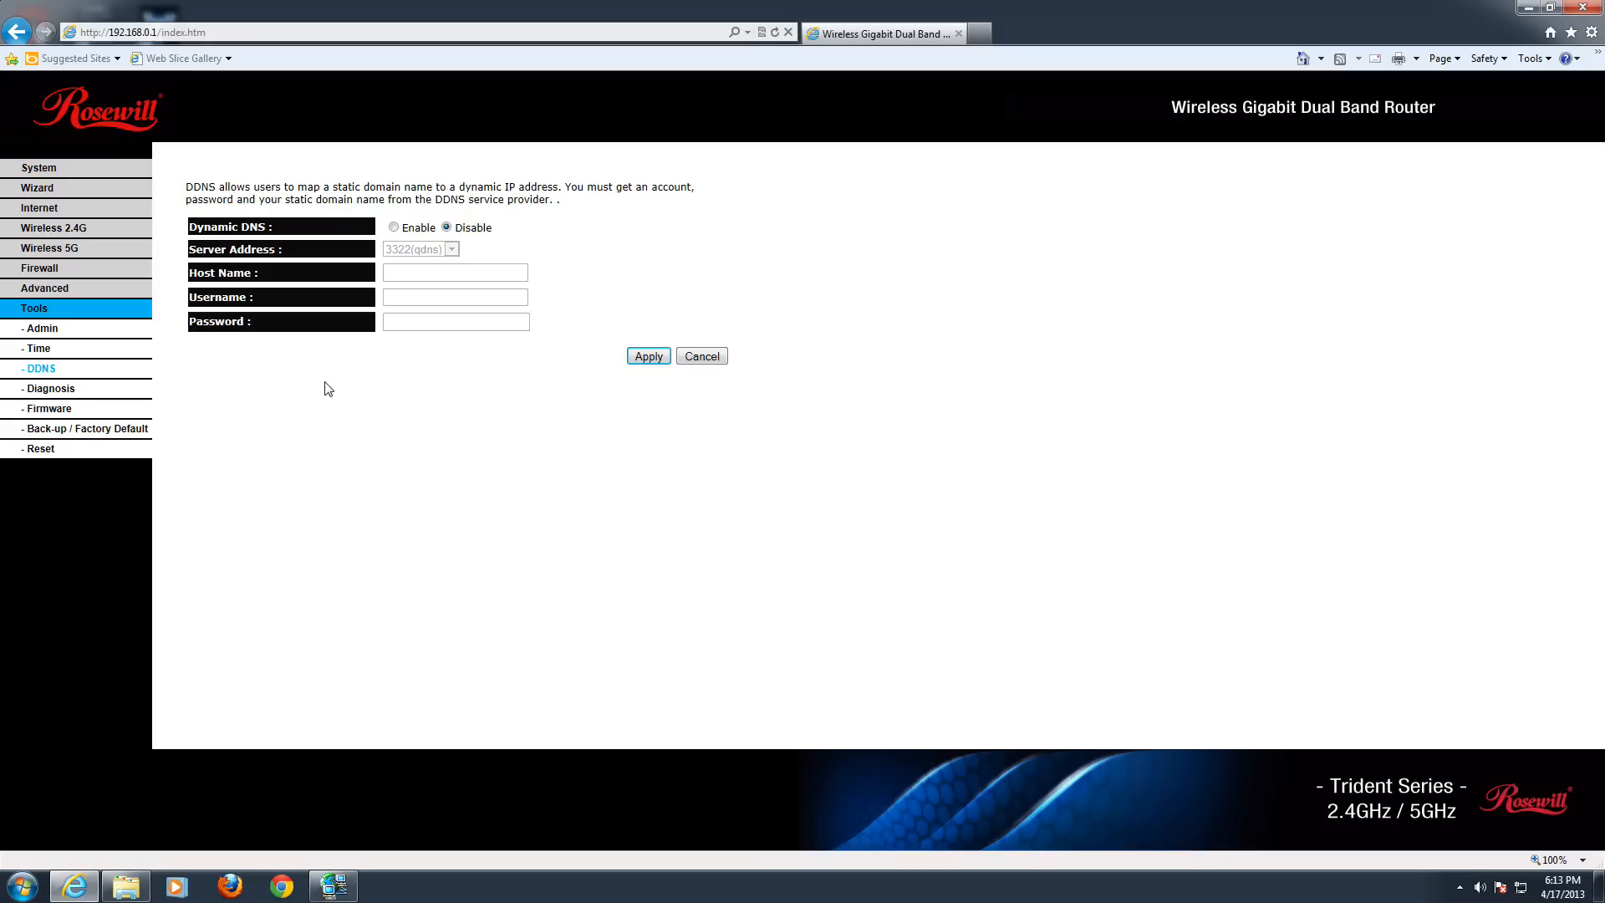
mouse_move(51, 389)
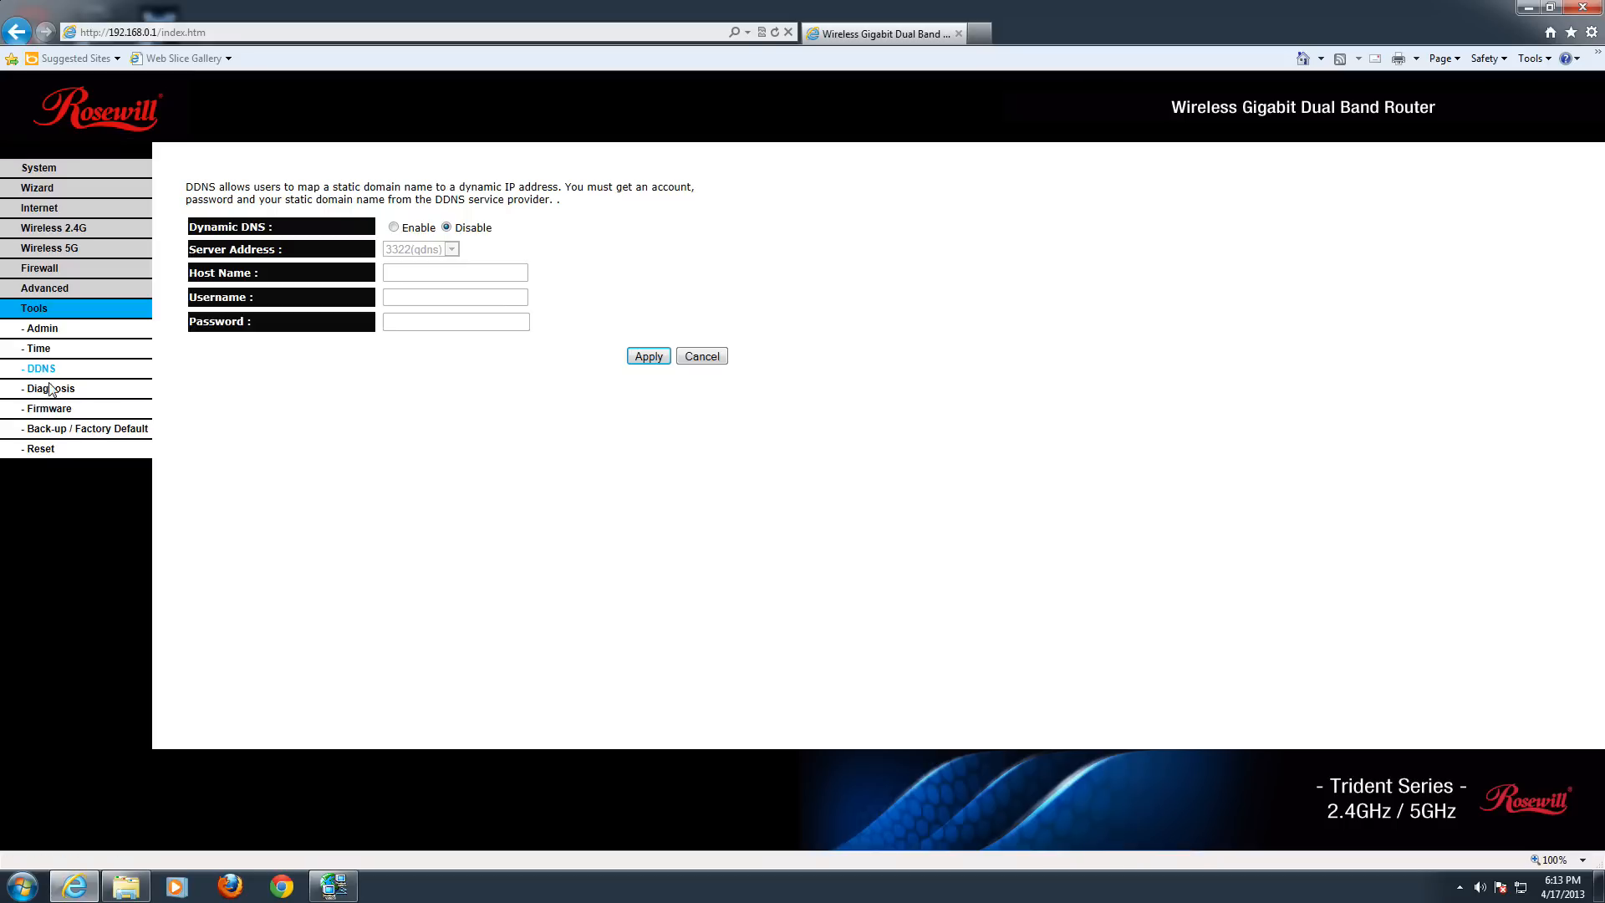
Step: Look over the Diagnosis ping and Firmware upgrade pages, ending on Back-up/Factory Default
click(49, 387)
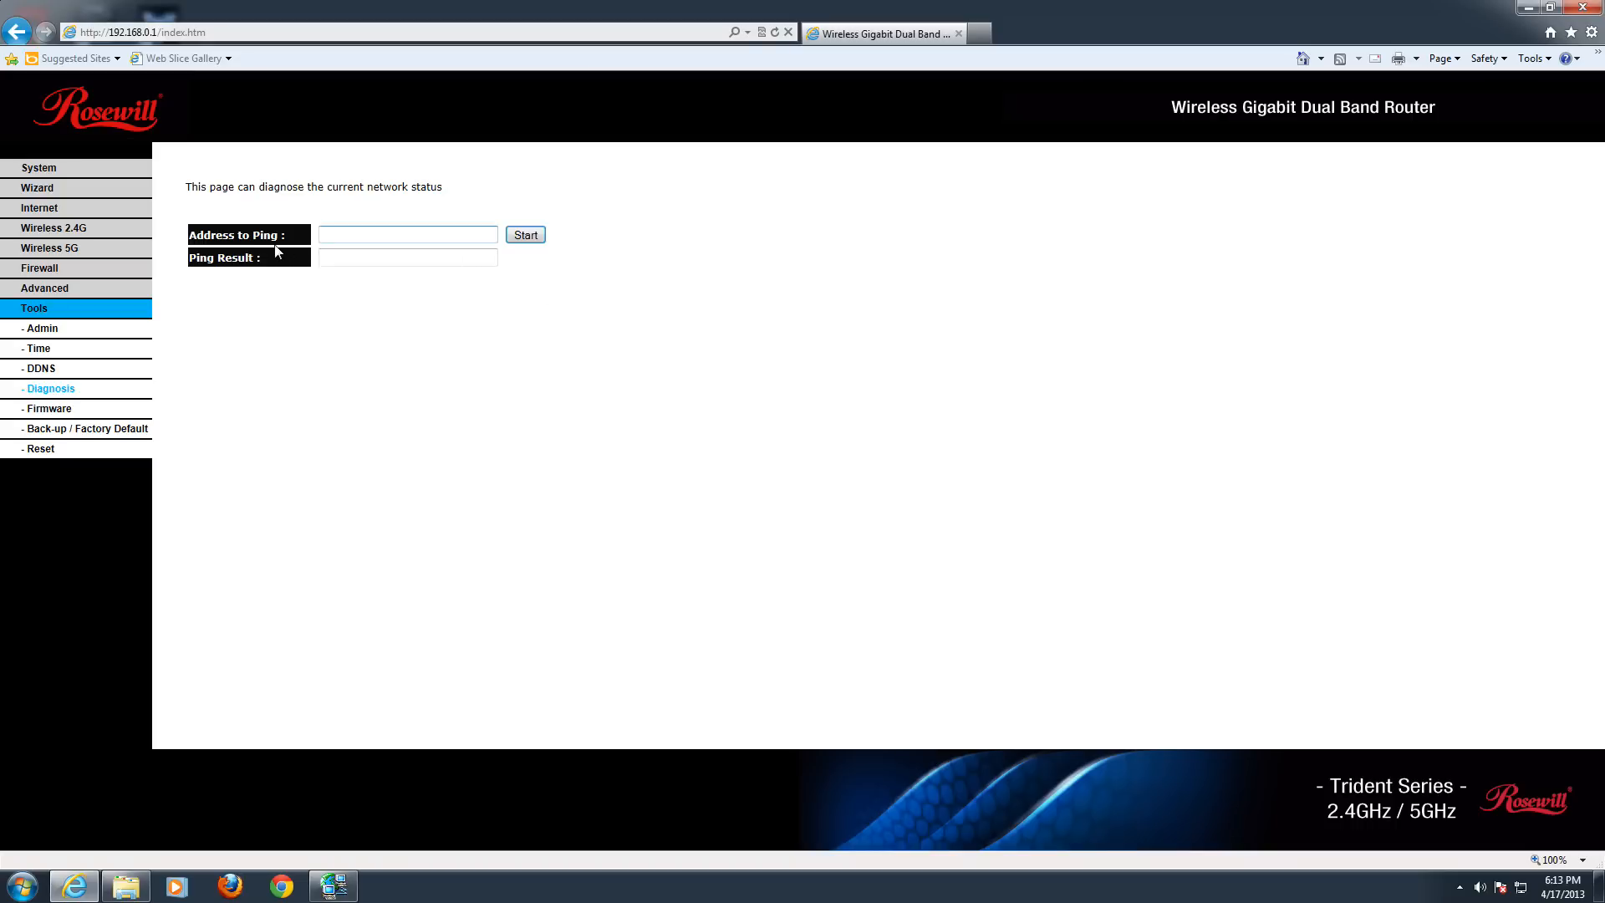
mouse_move(265, 318)
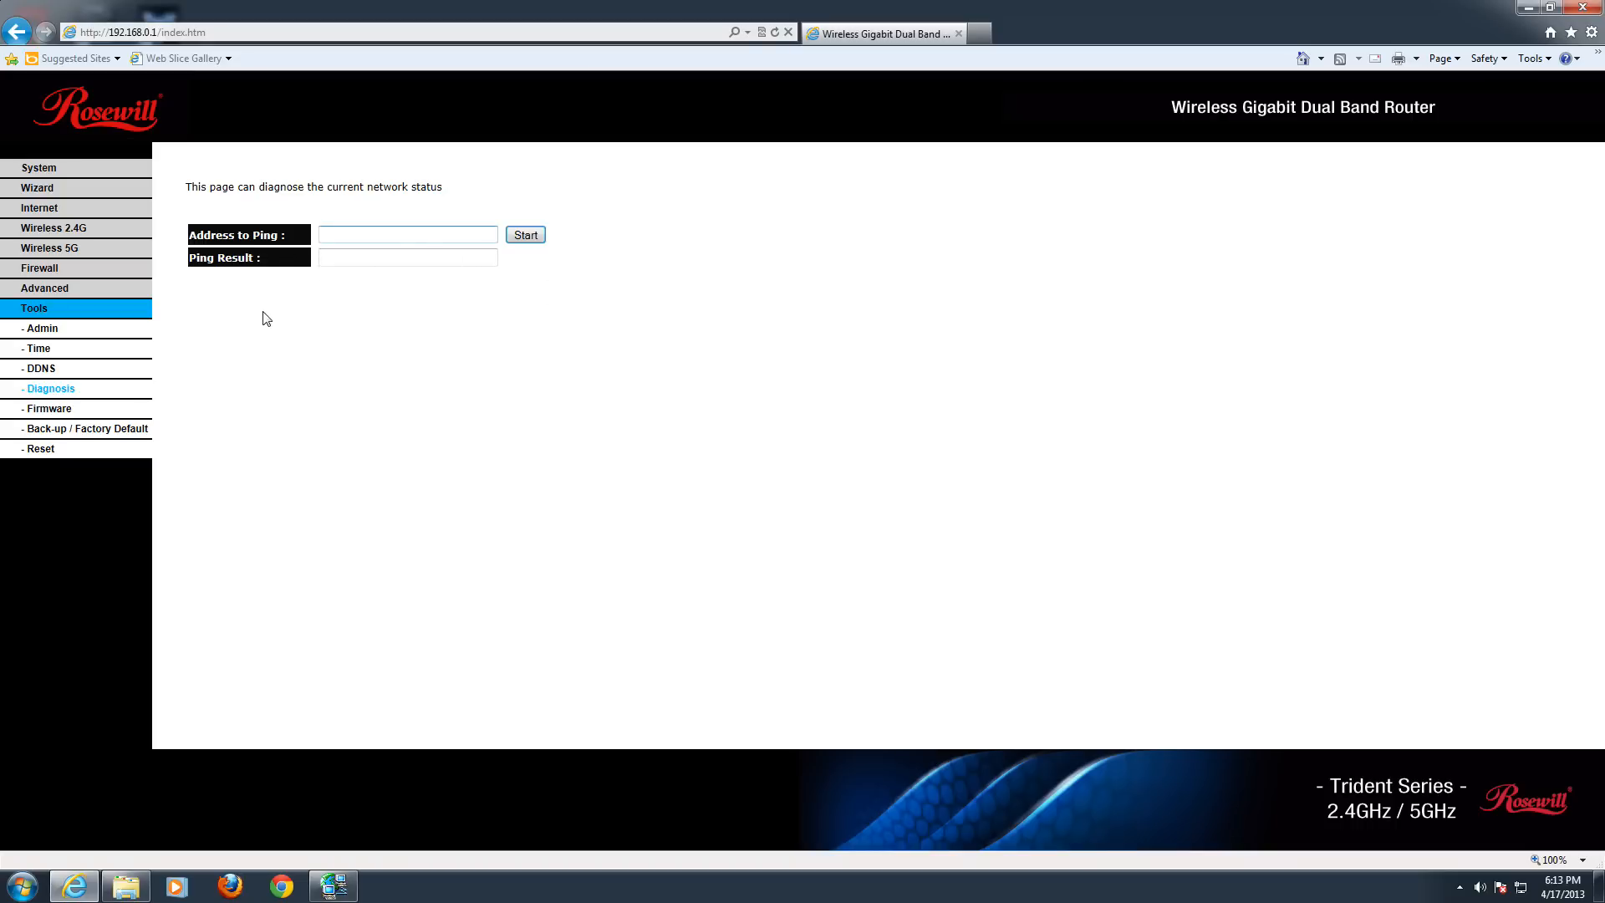
mouse_move(49, 388)
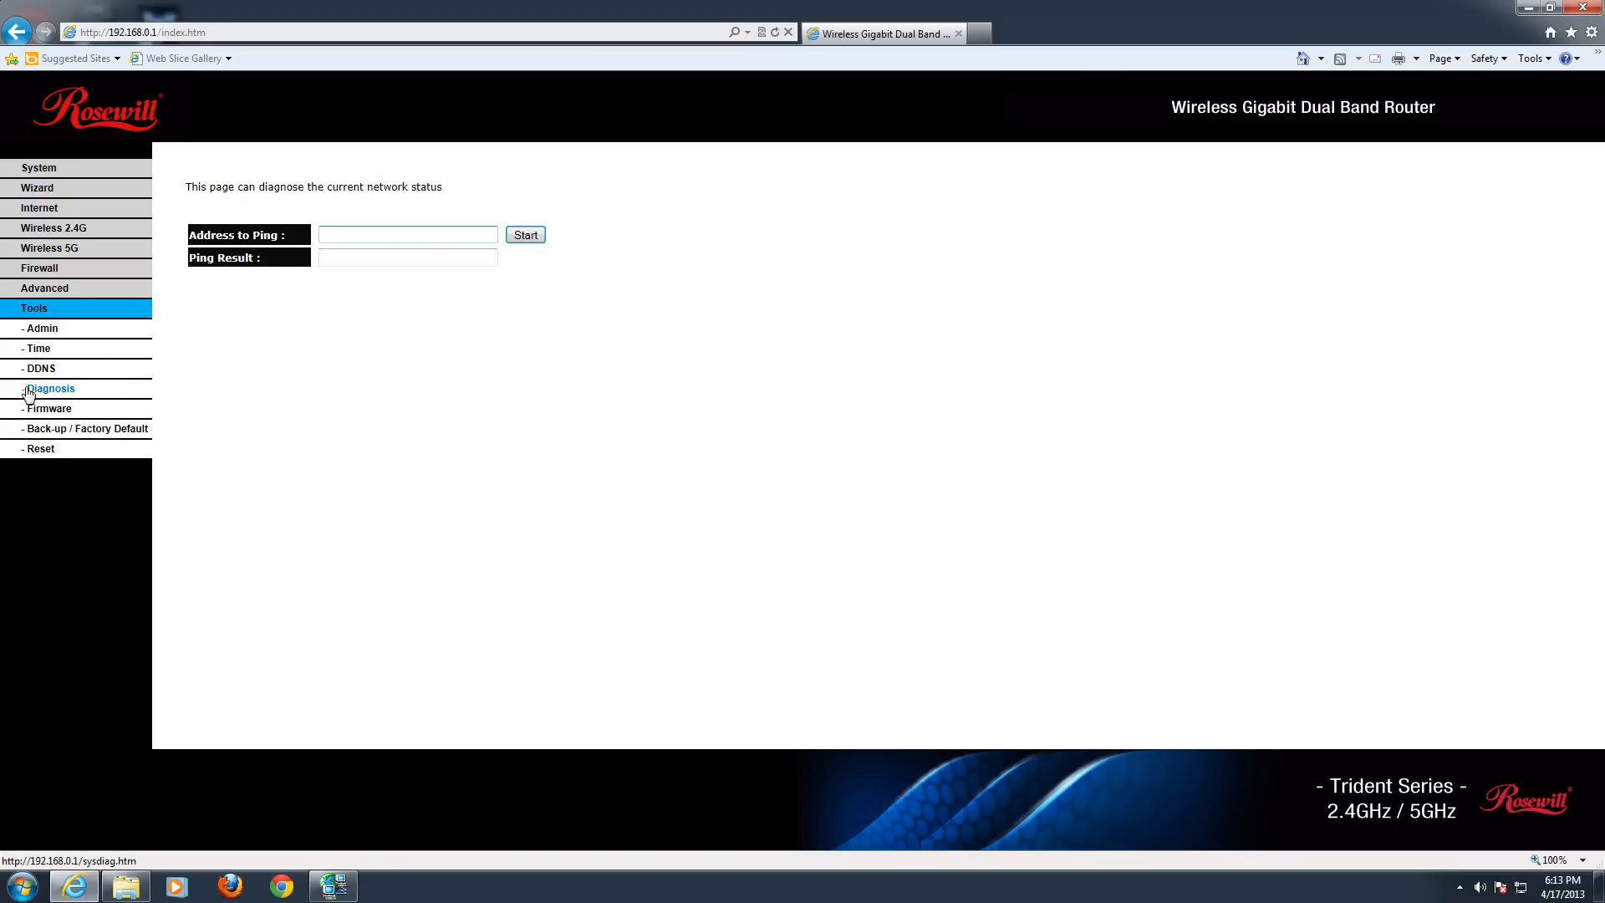
click(48, 408)
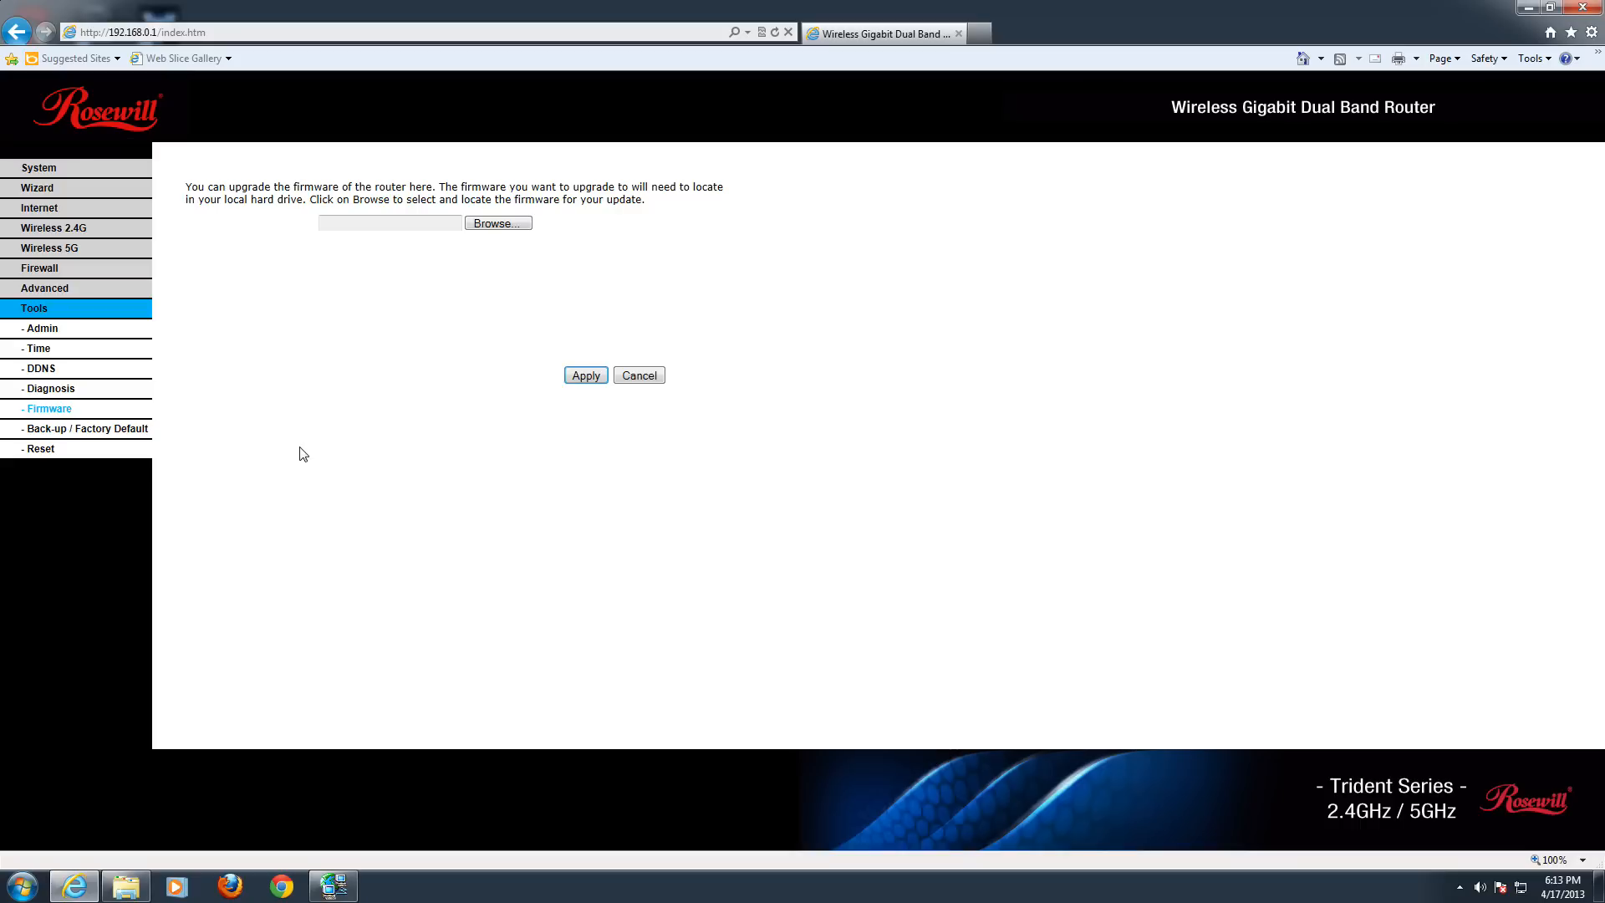
mouse_move(267, 386)
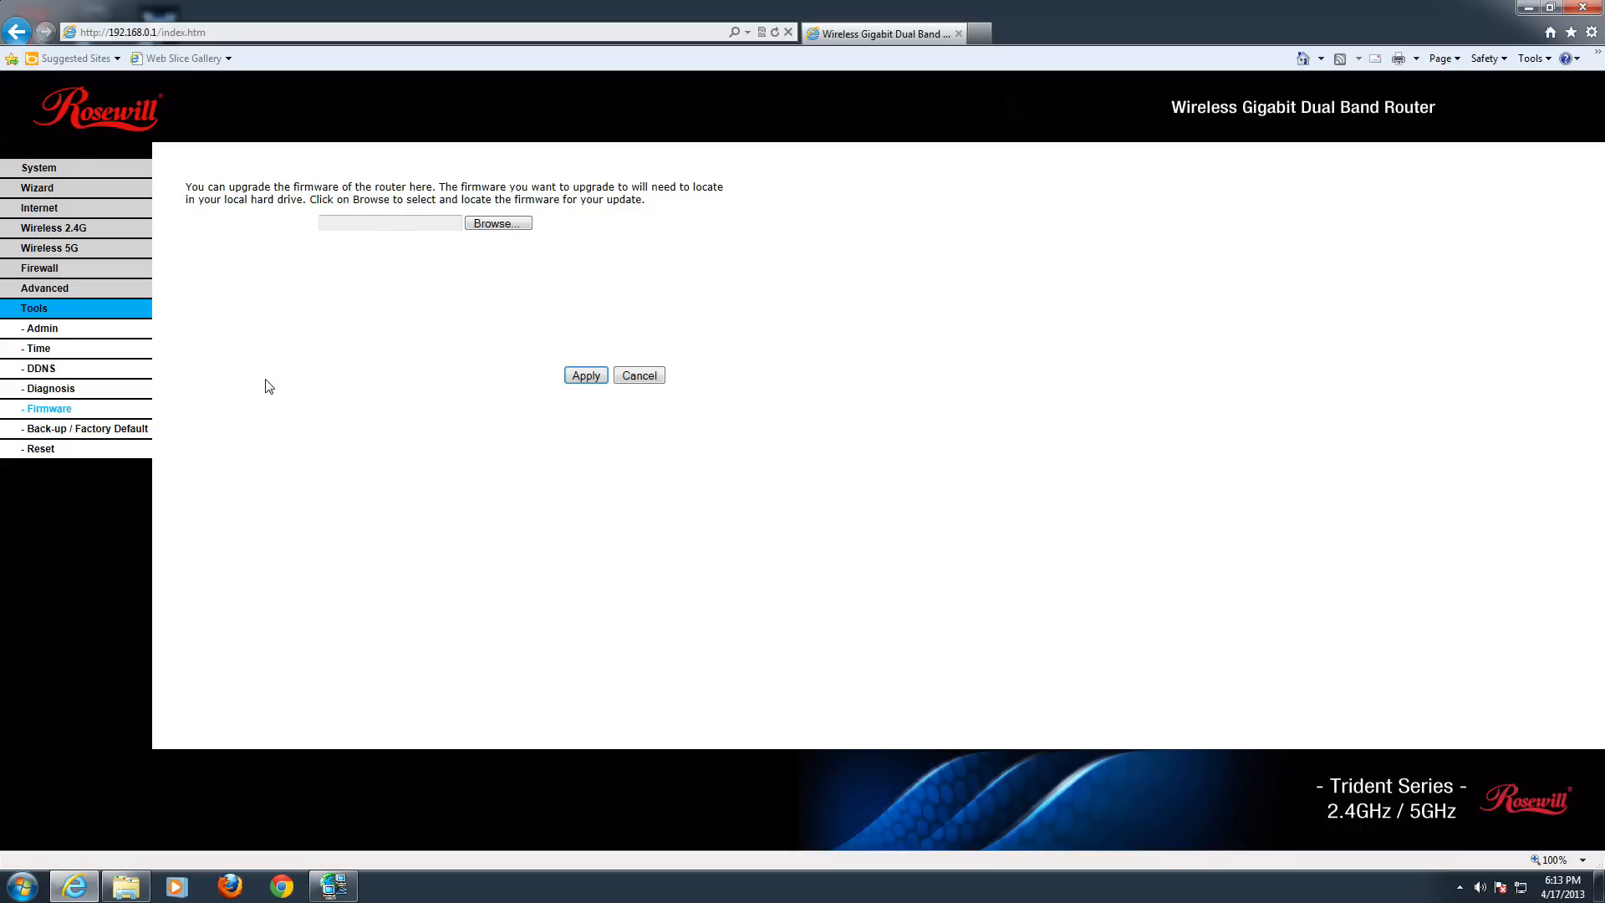
click(87, 428)
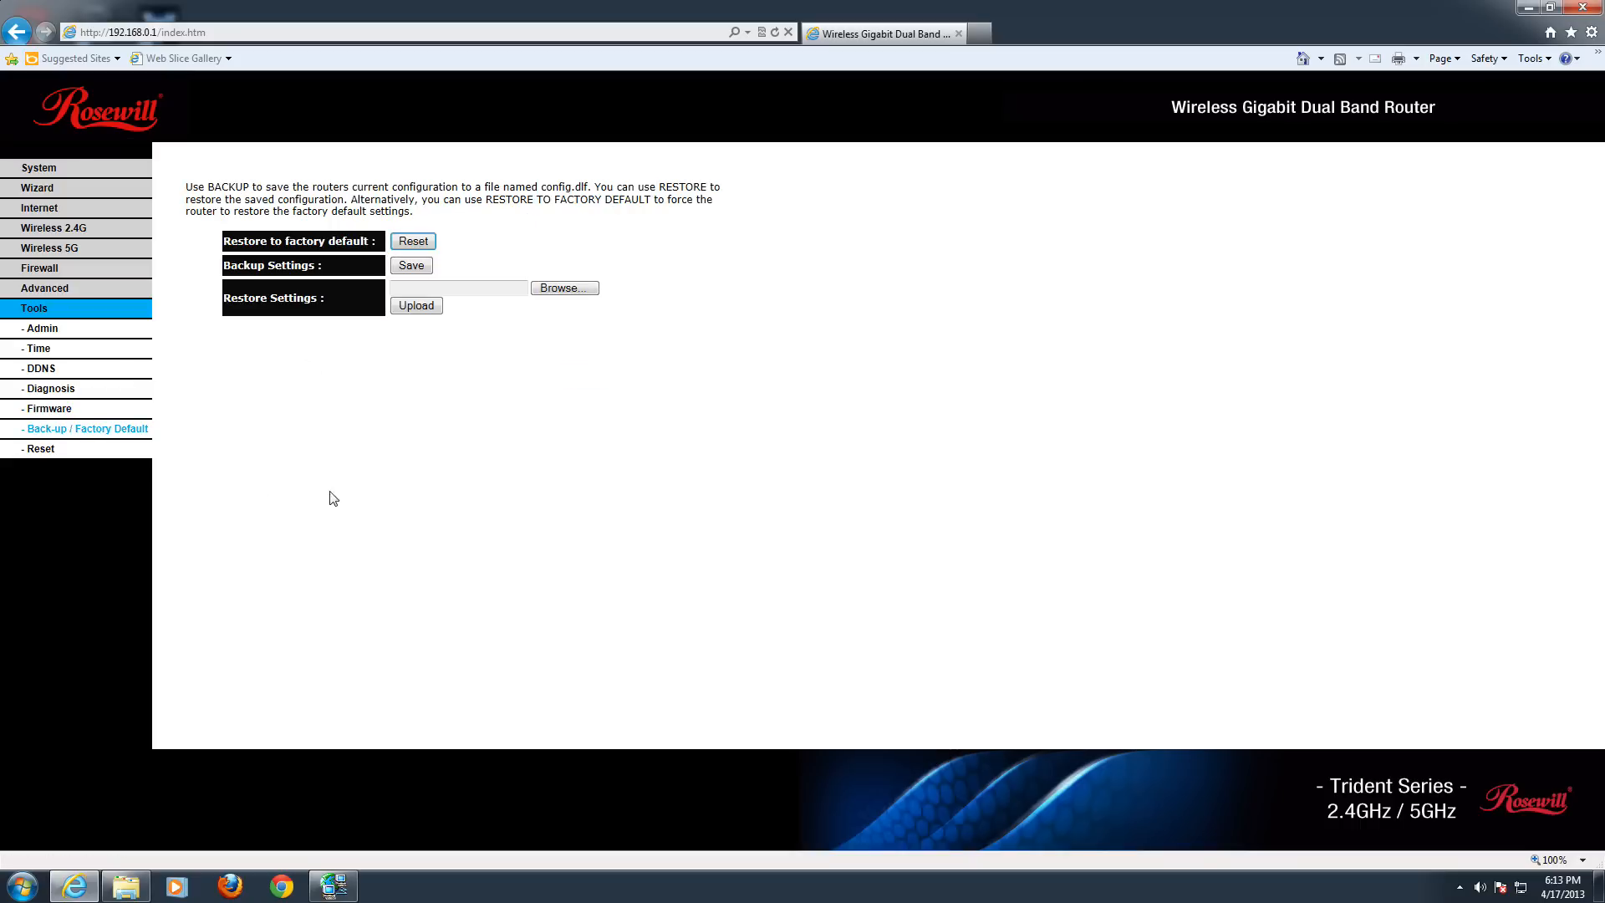
mouse_move(323, 261)
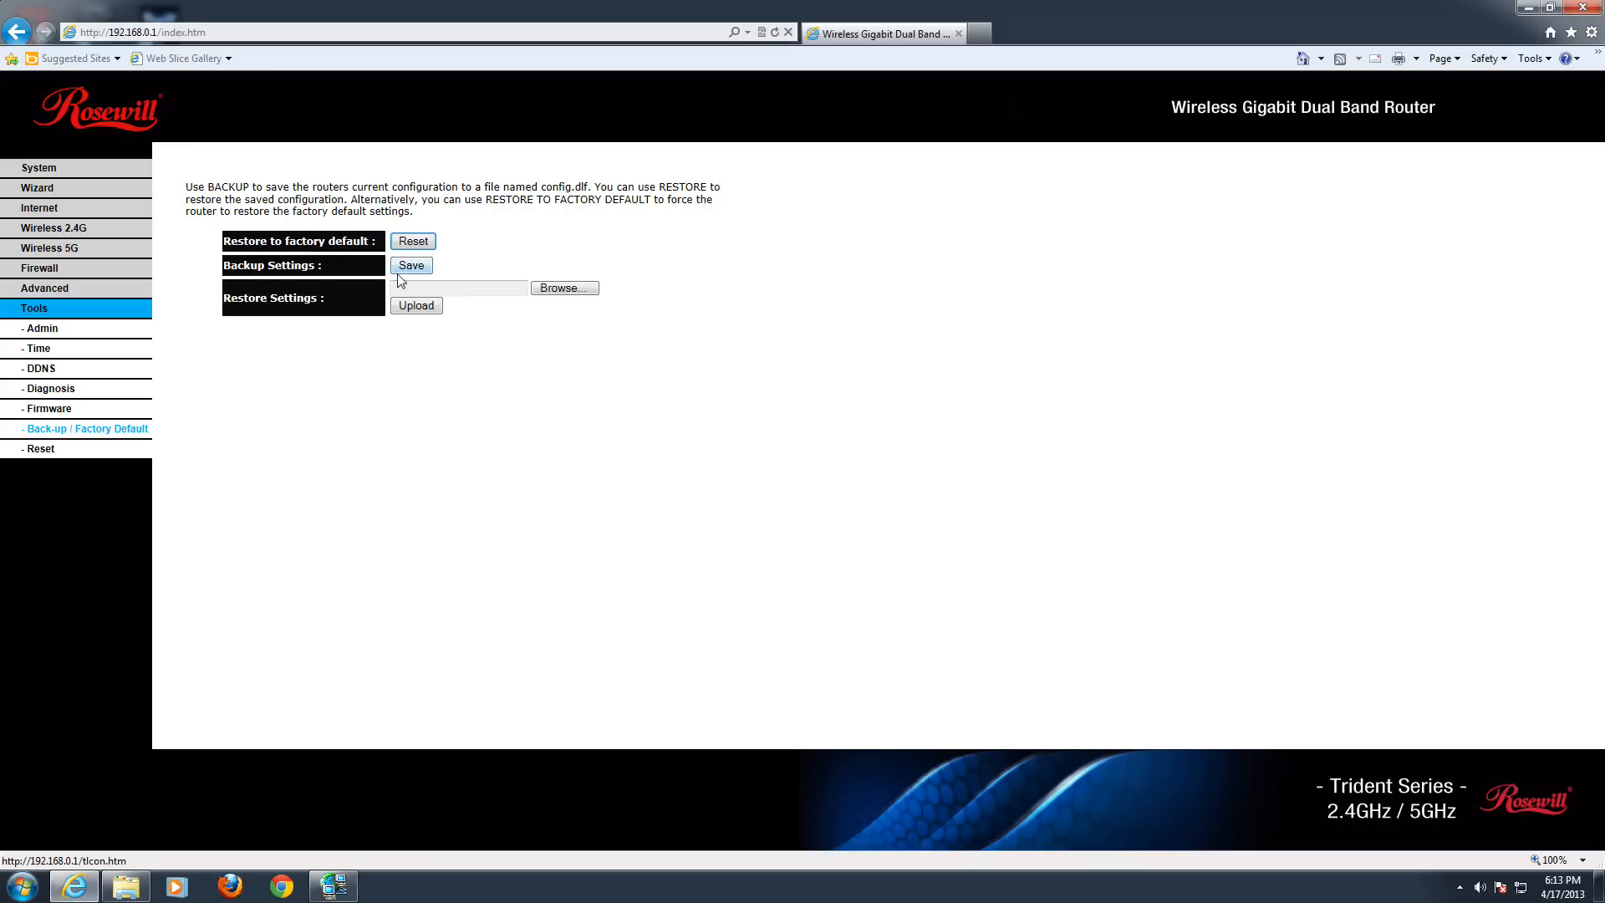
mouse_move(265, 319)
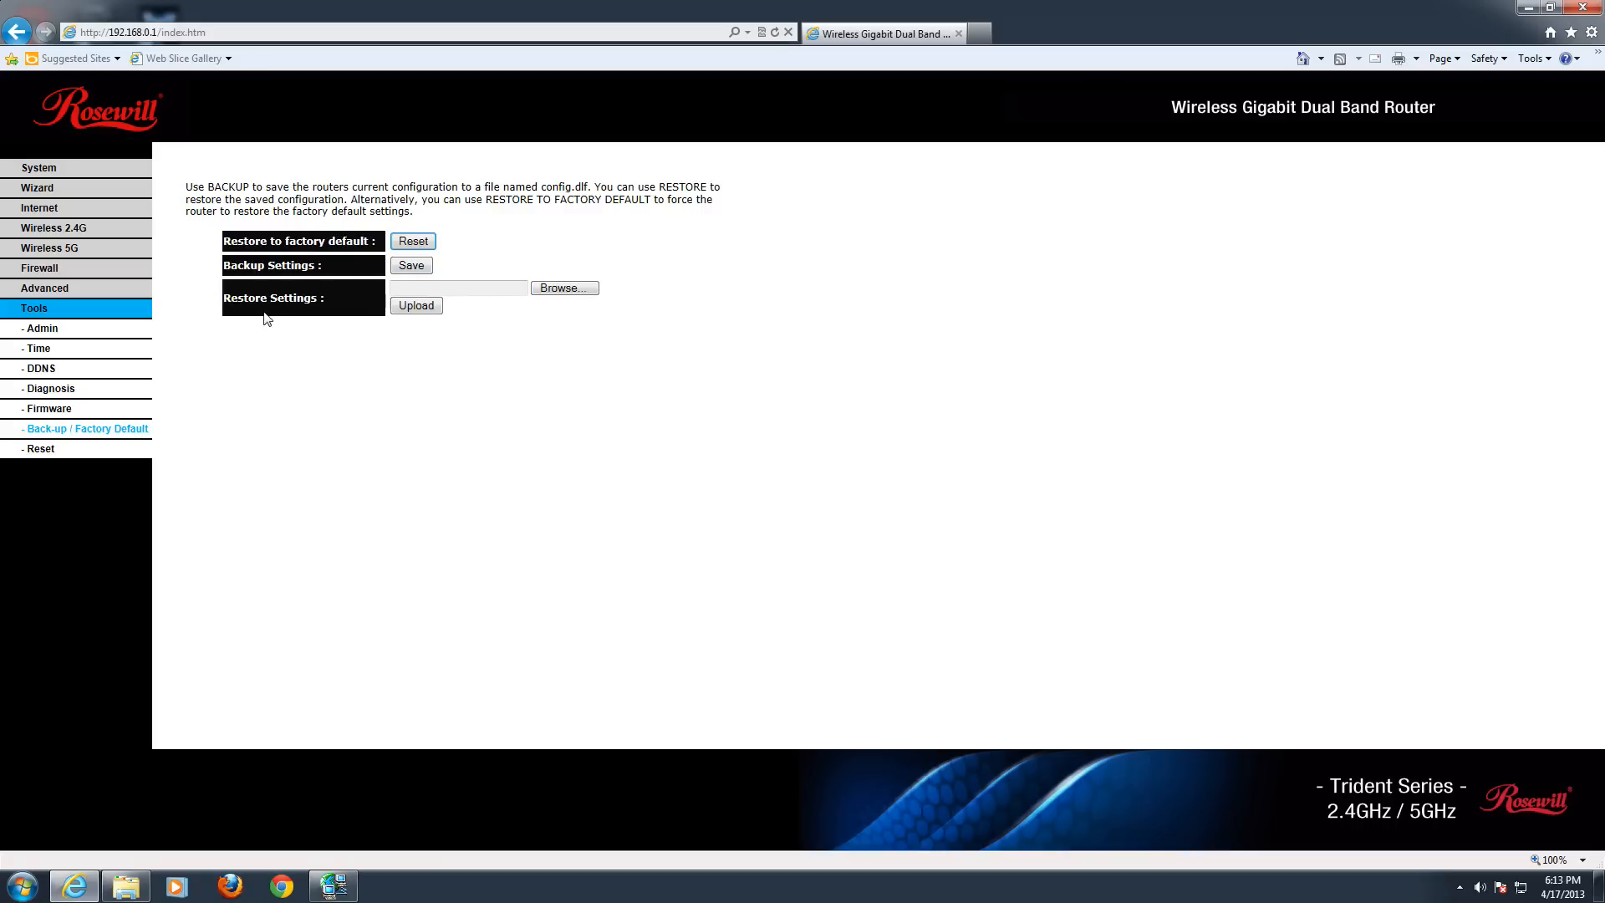
mouse_move(474, 310)
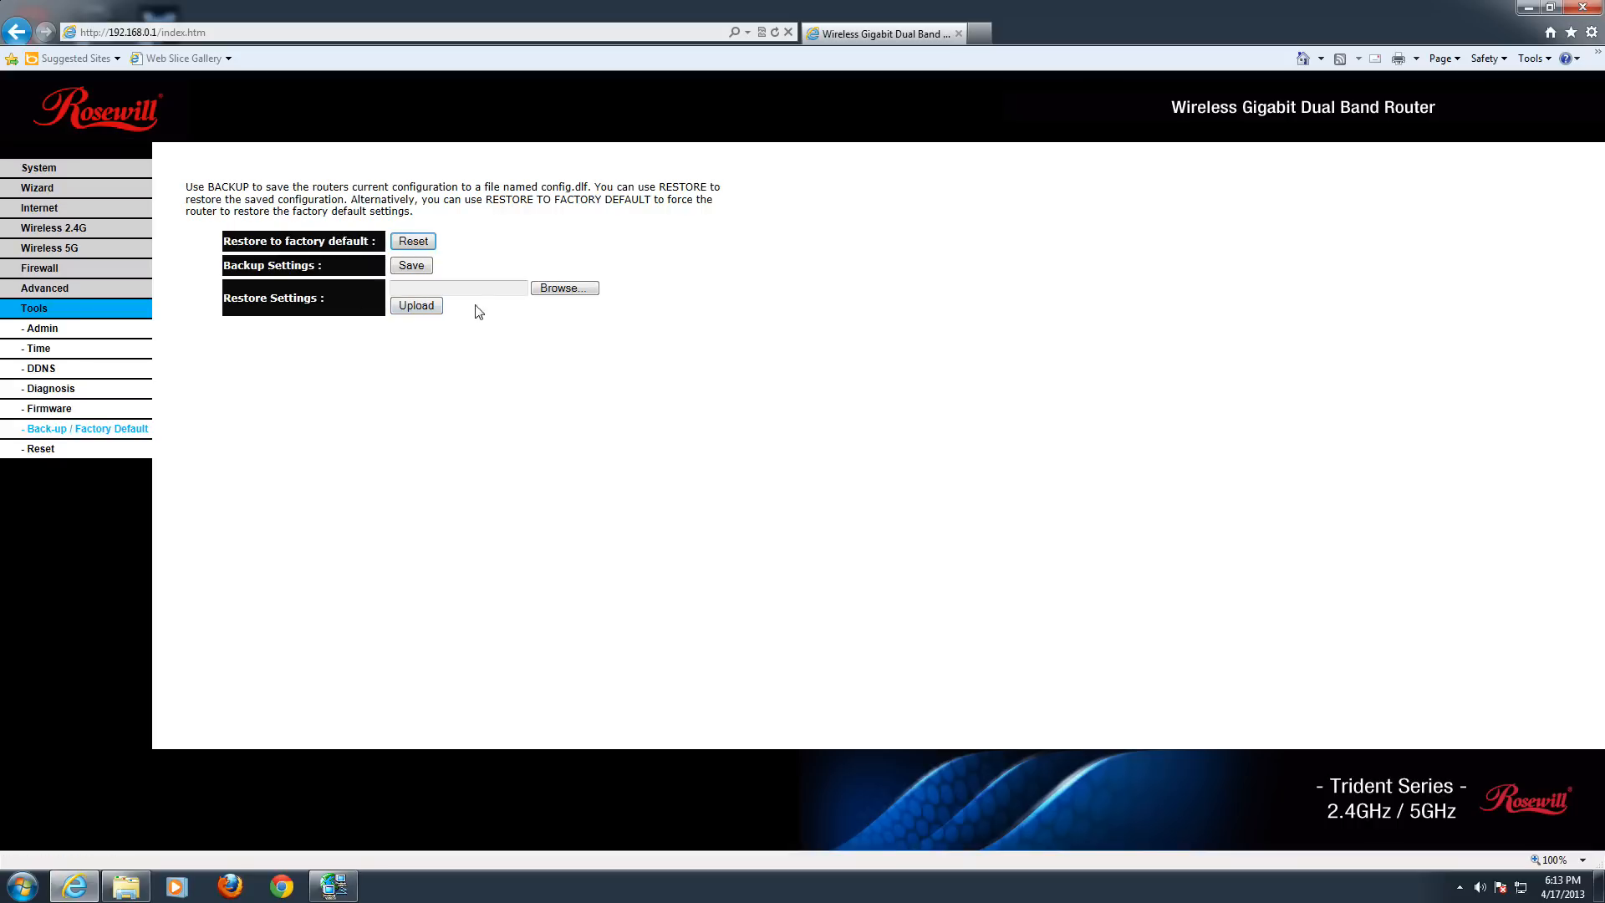
mouse_move(428, 332)
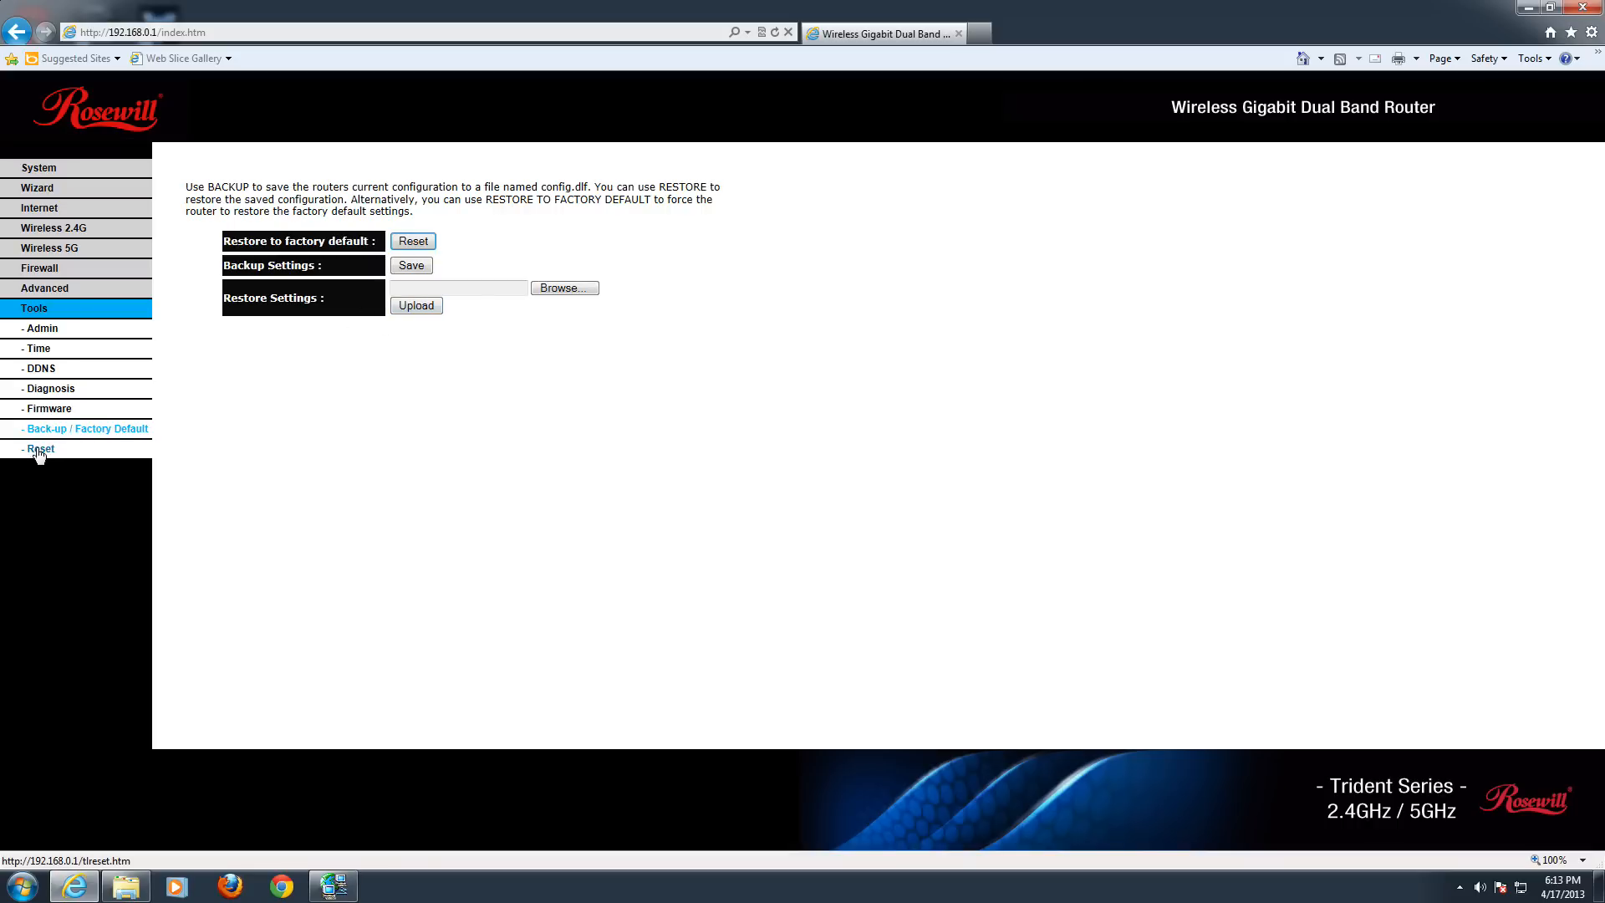
Step: Open the Tools > Reset page, which restarts the router while keeping current settings
click(39, 448)
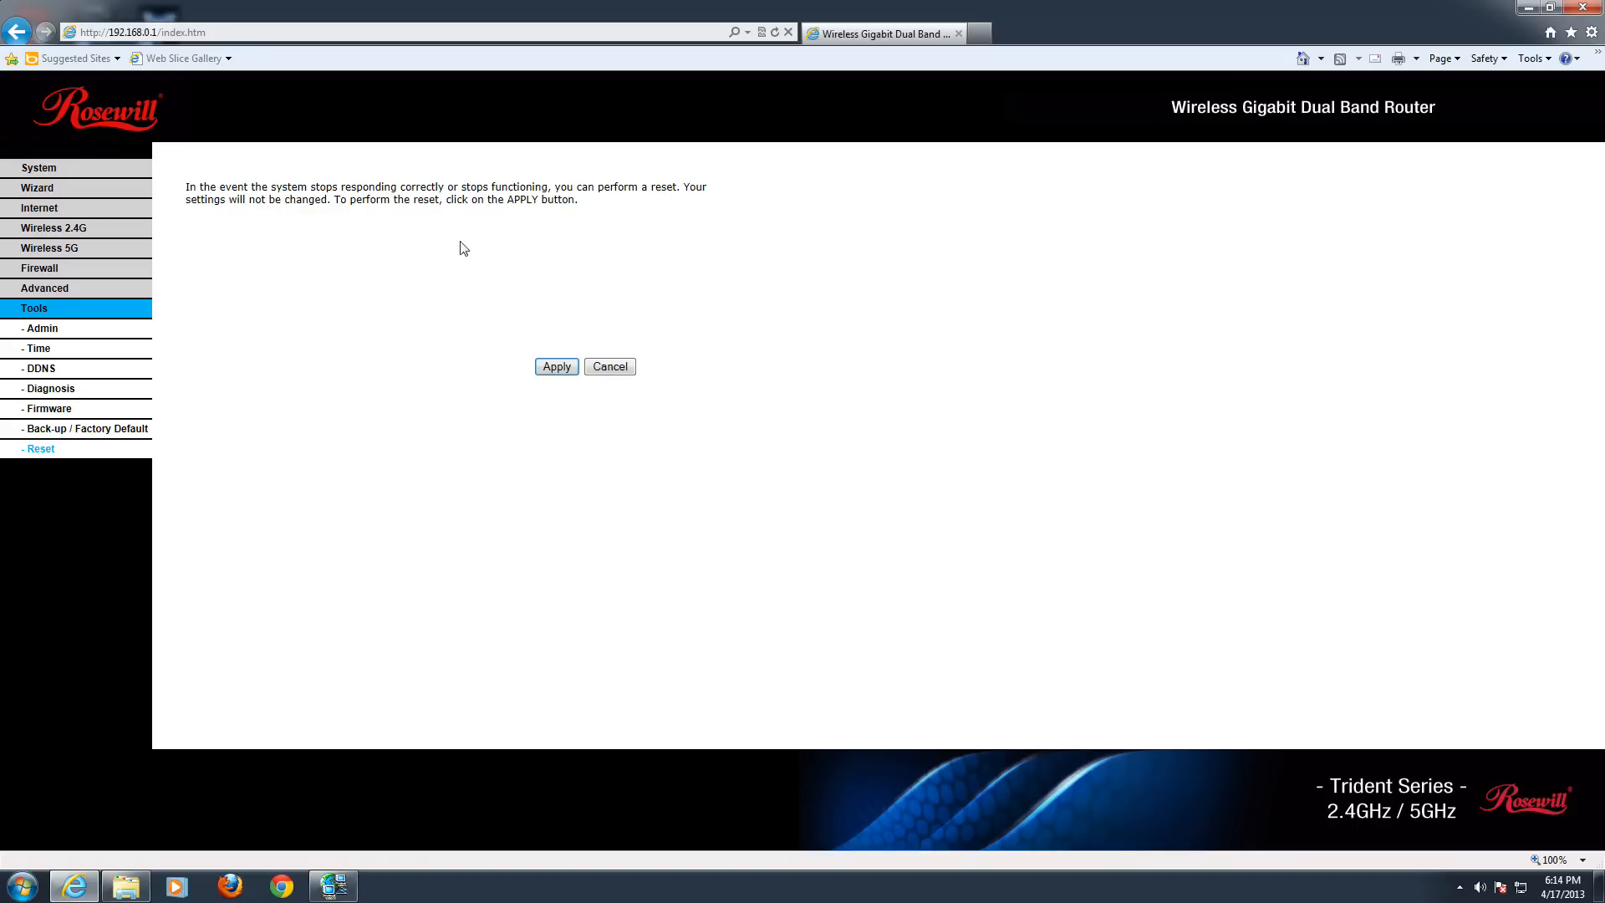
mouse_move(533, 268)
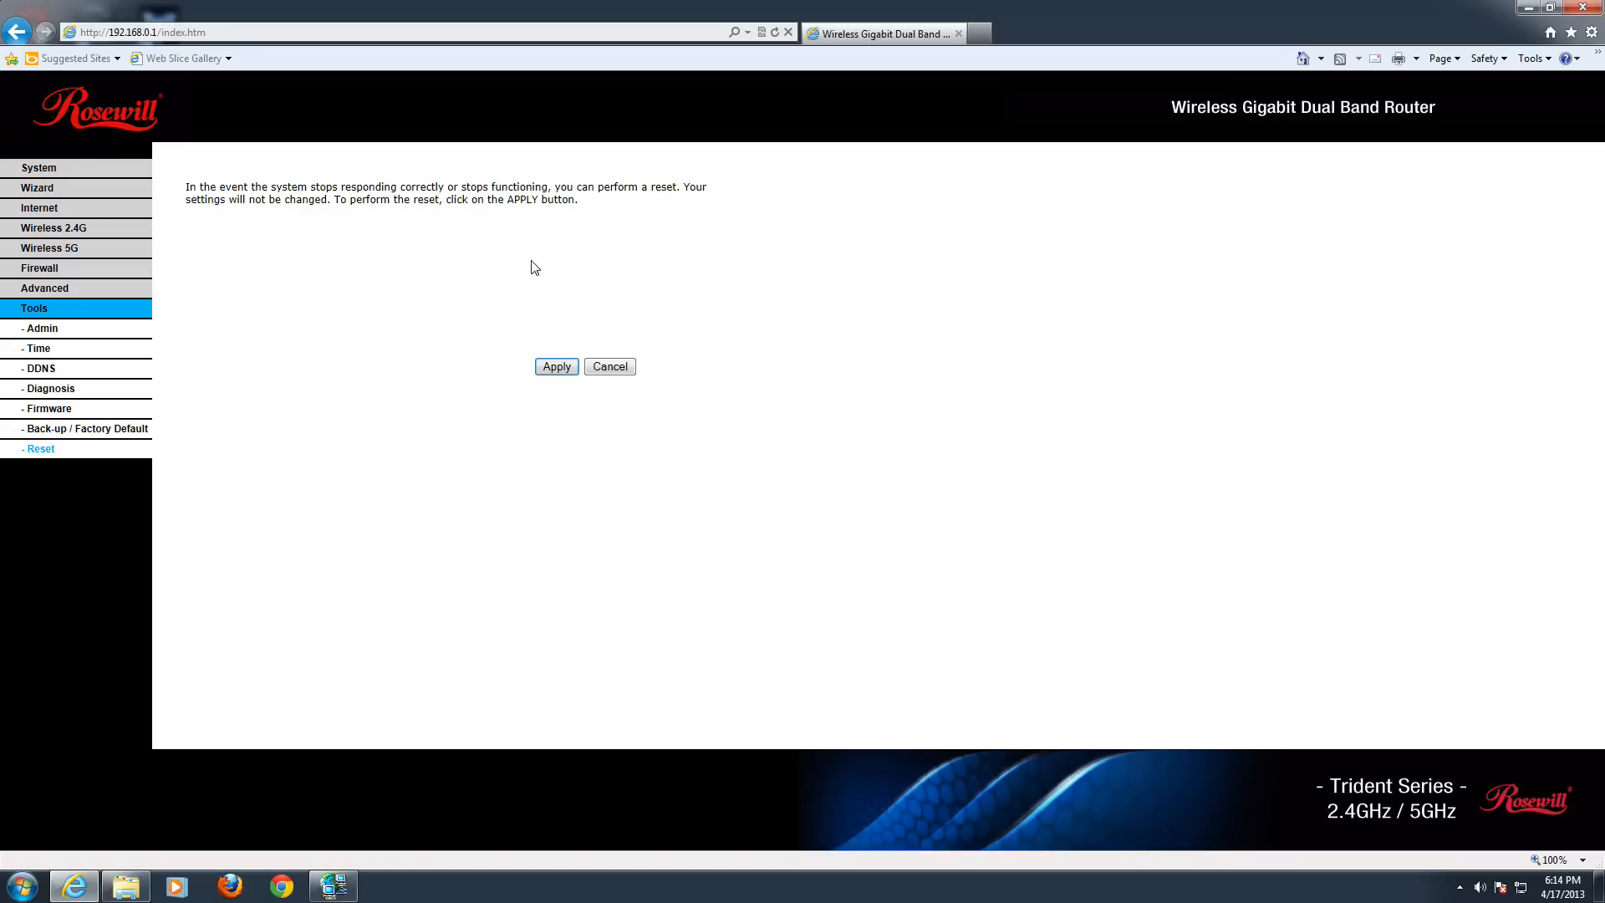
mouse_move(356, 223)
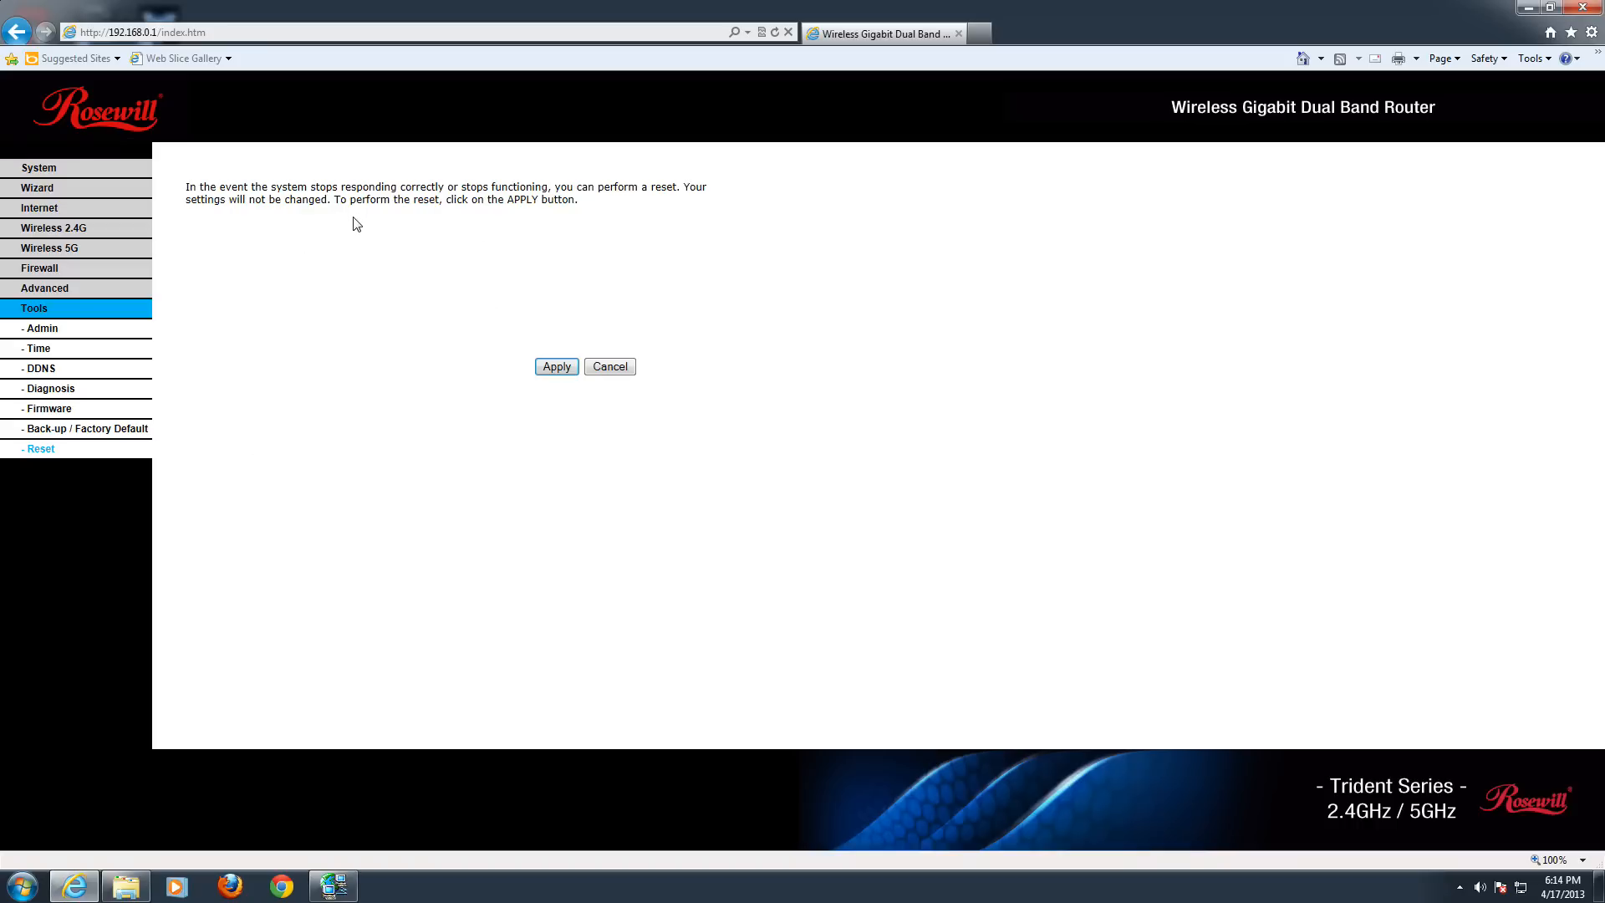
mouse_move(415, 260)
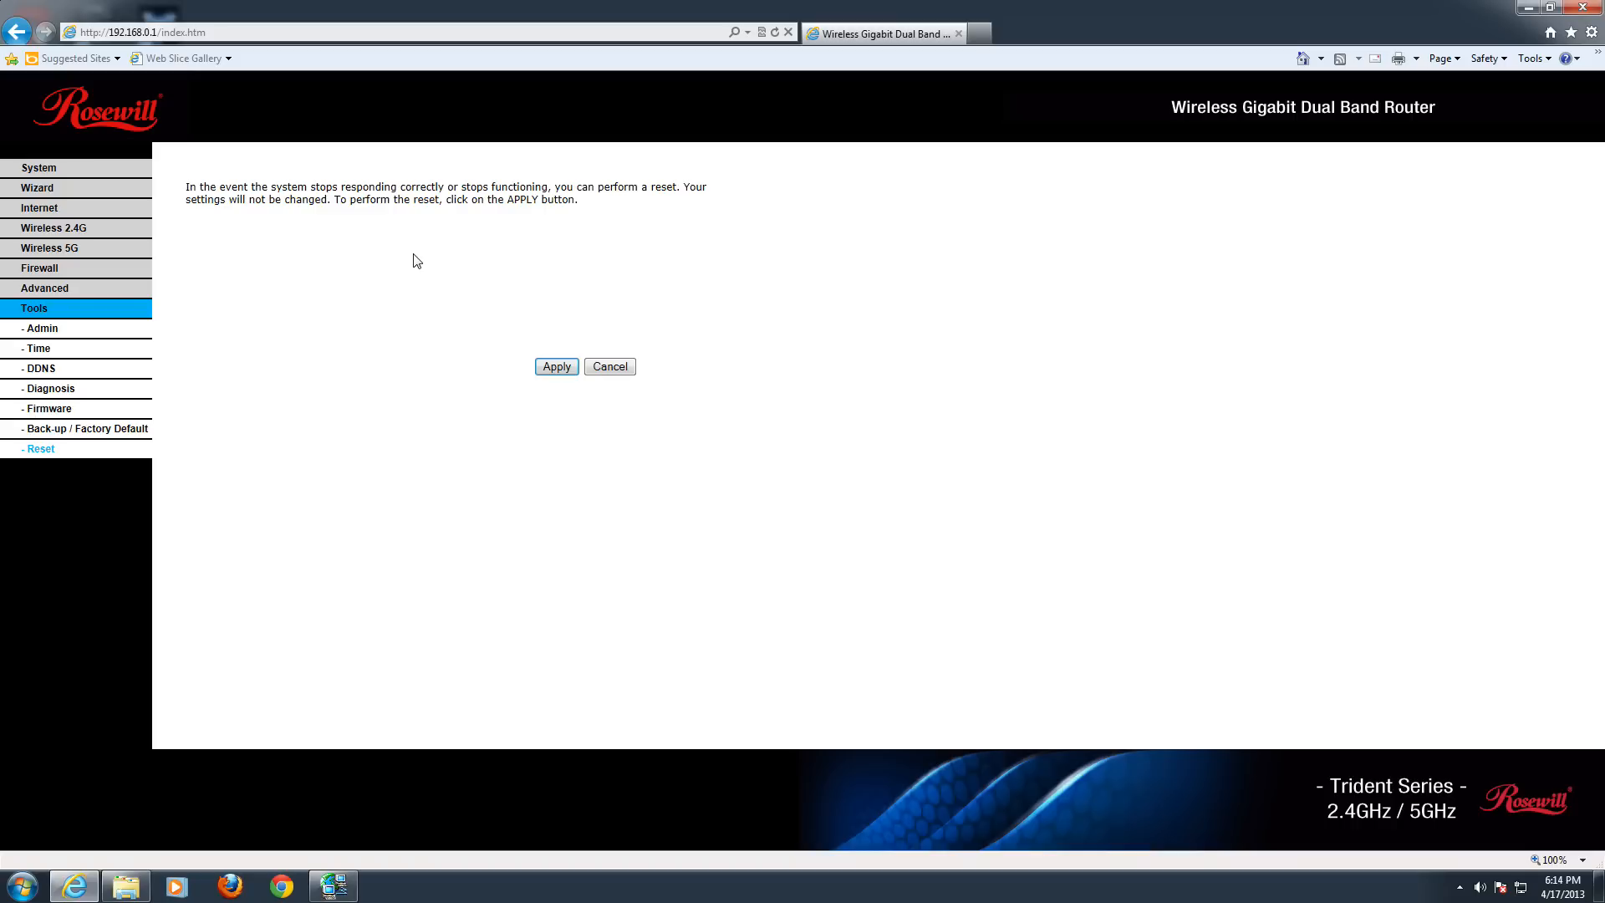
mouse_move(33, 462)
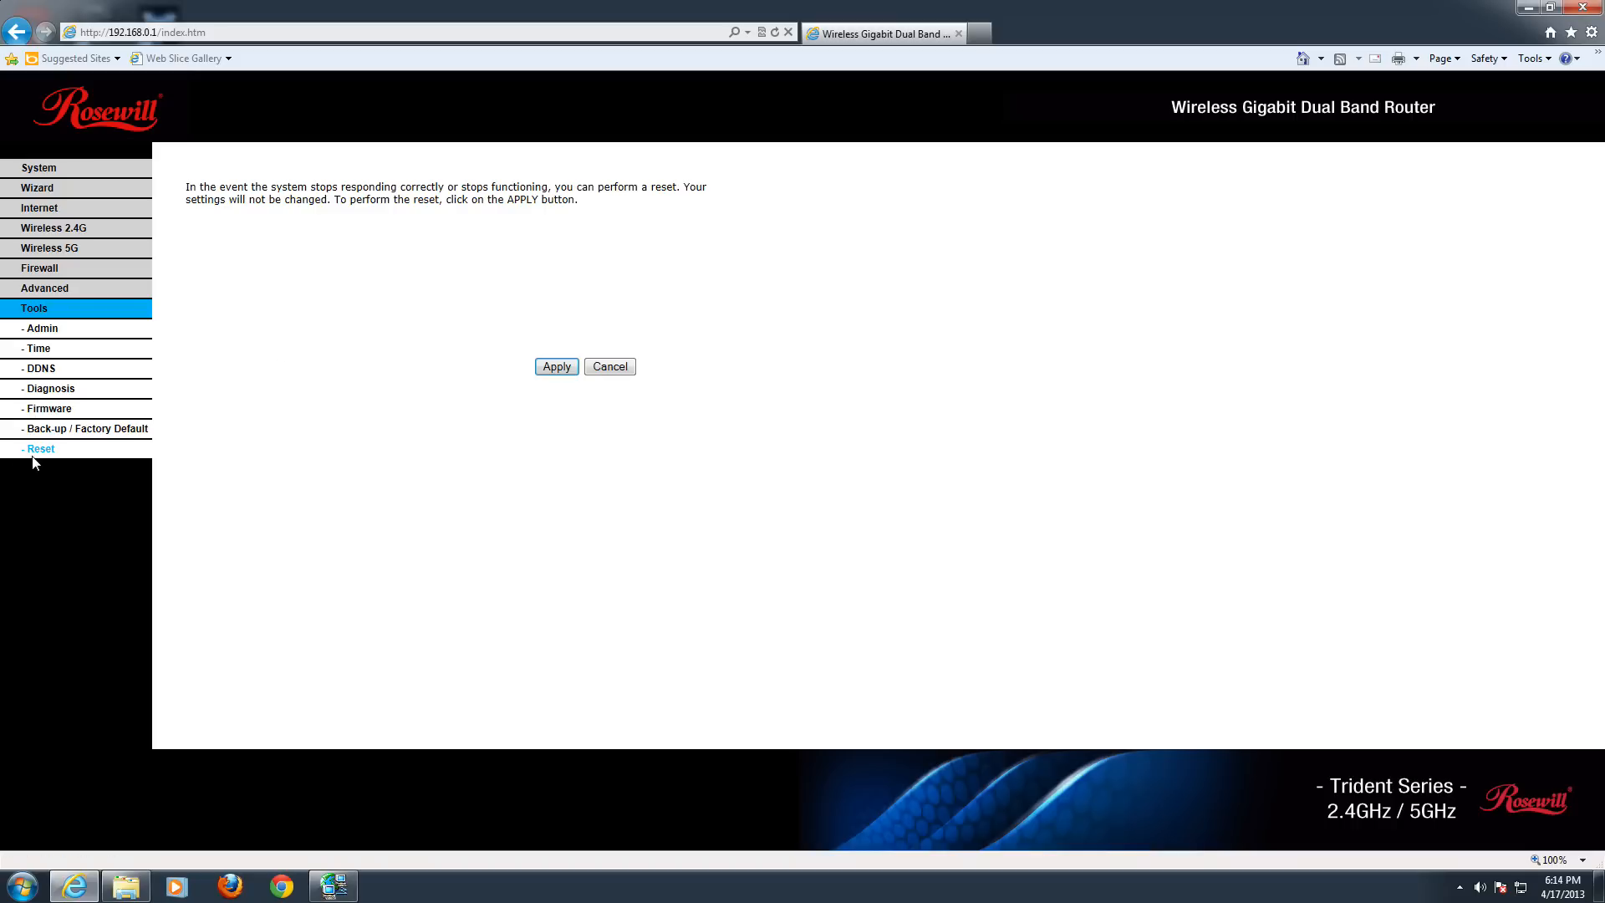
mouse_move(360, 416)
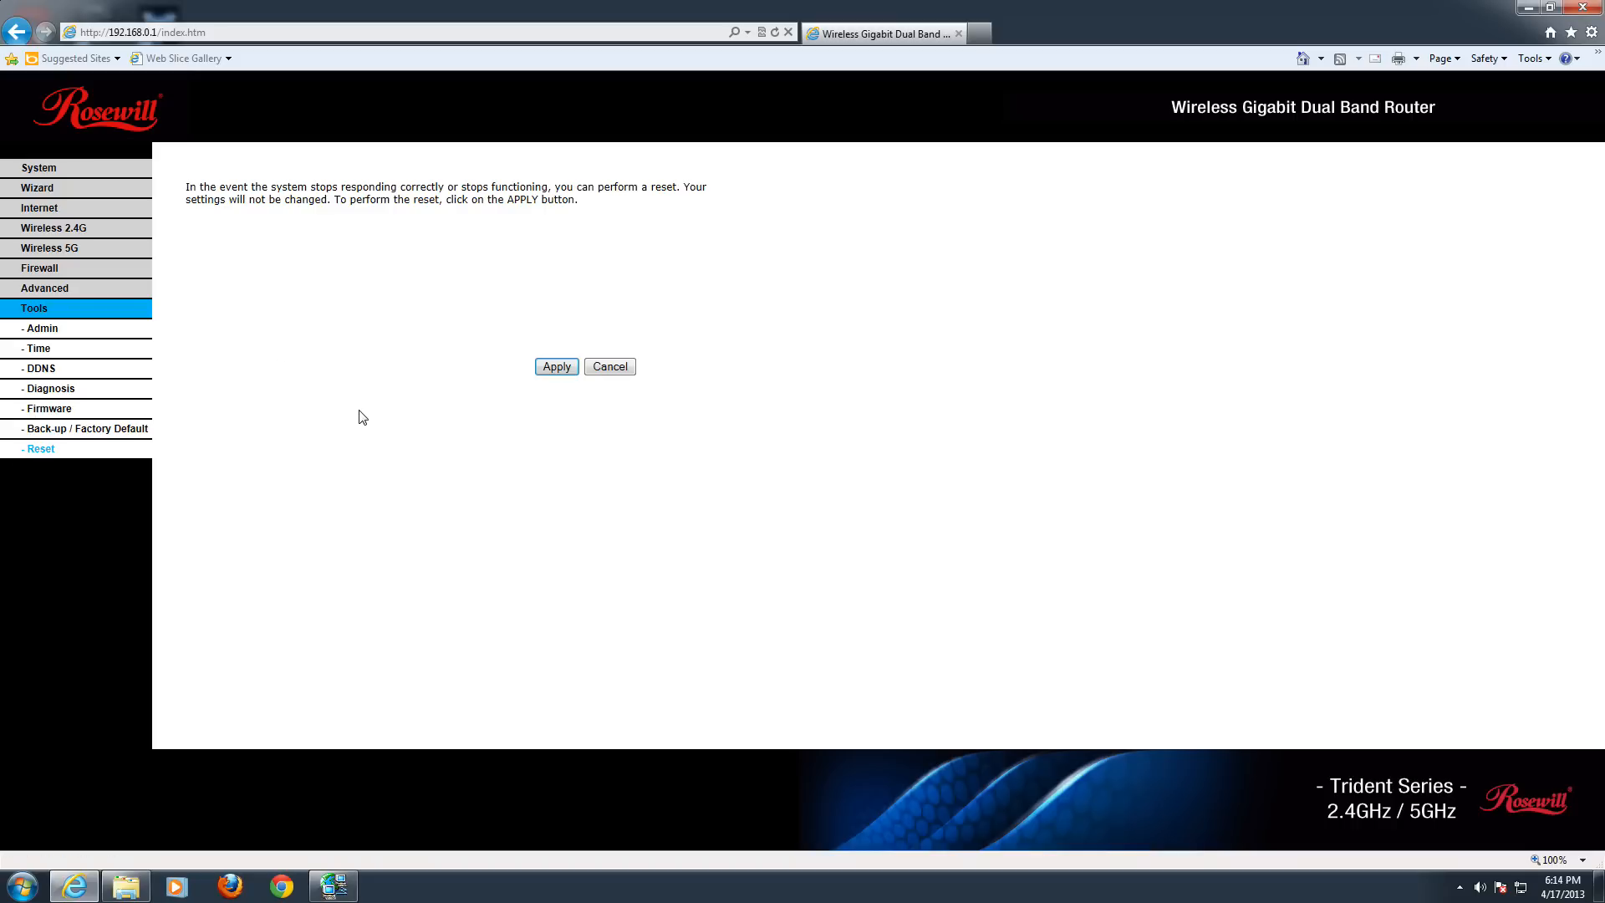
mouse_move(350, 412)
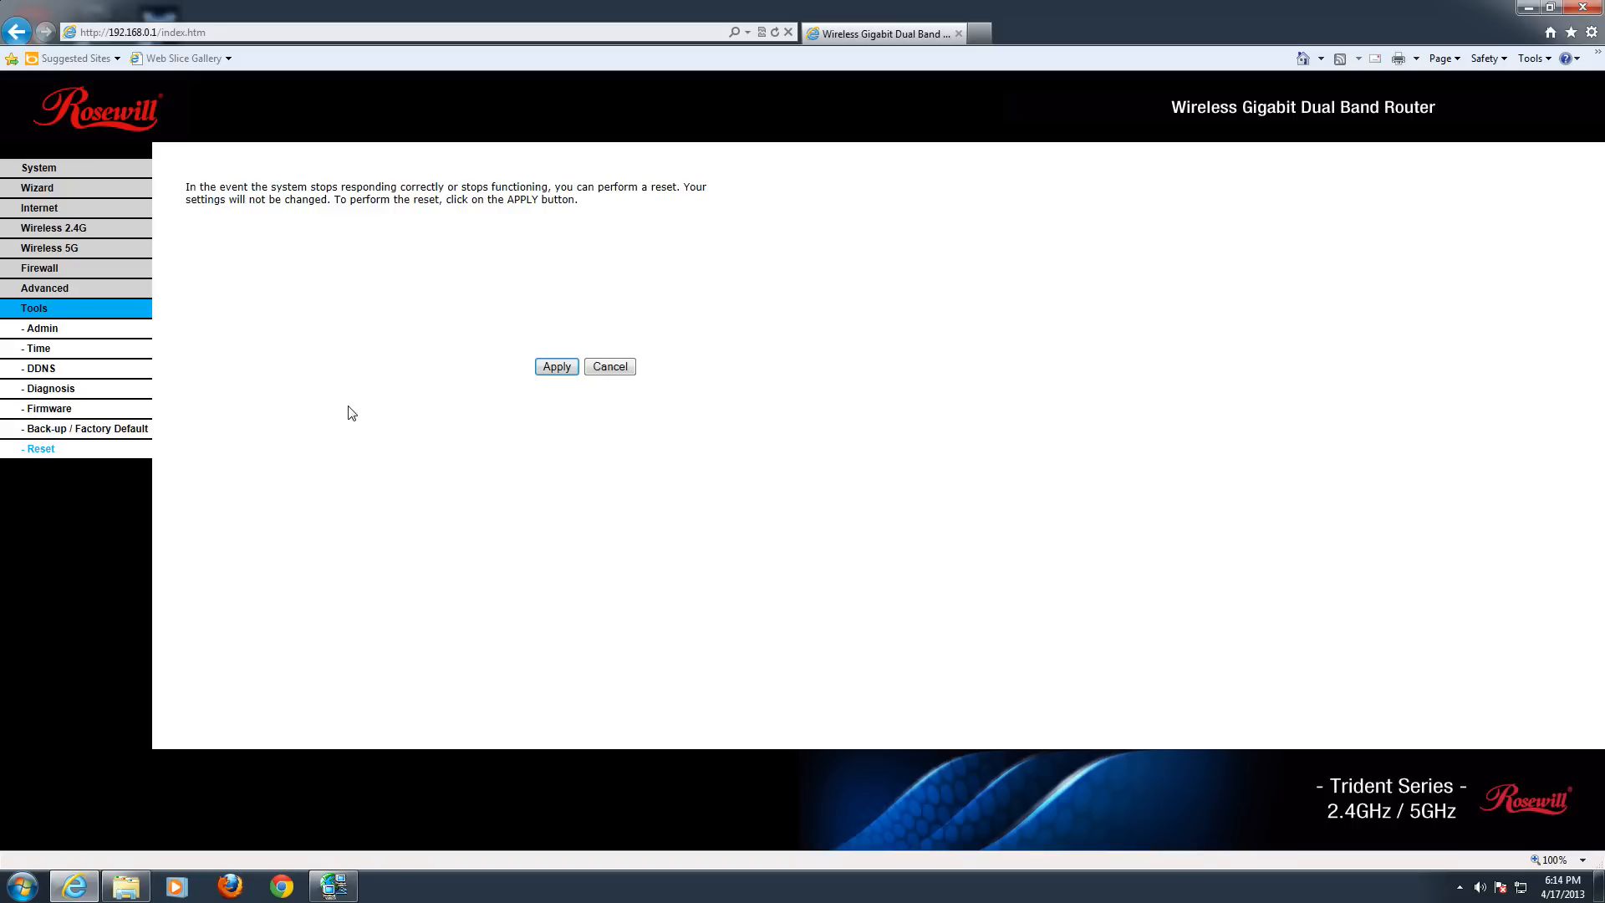
mouse_move(331, 395)
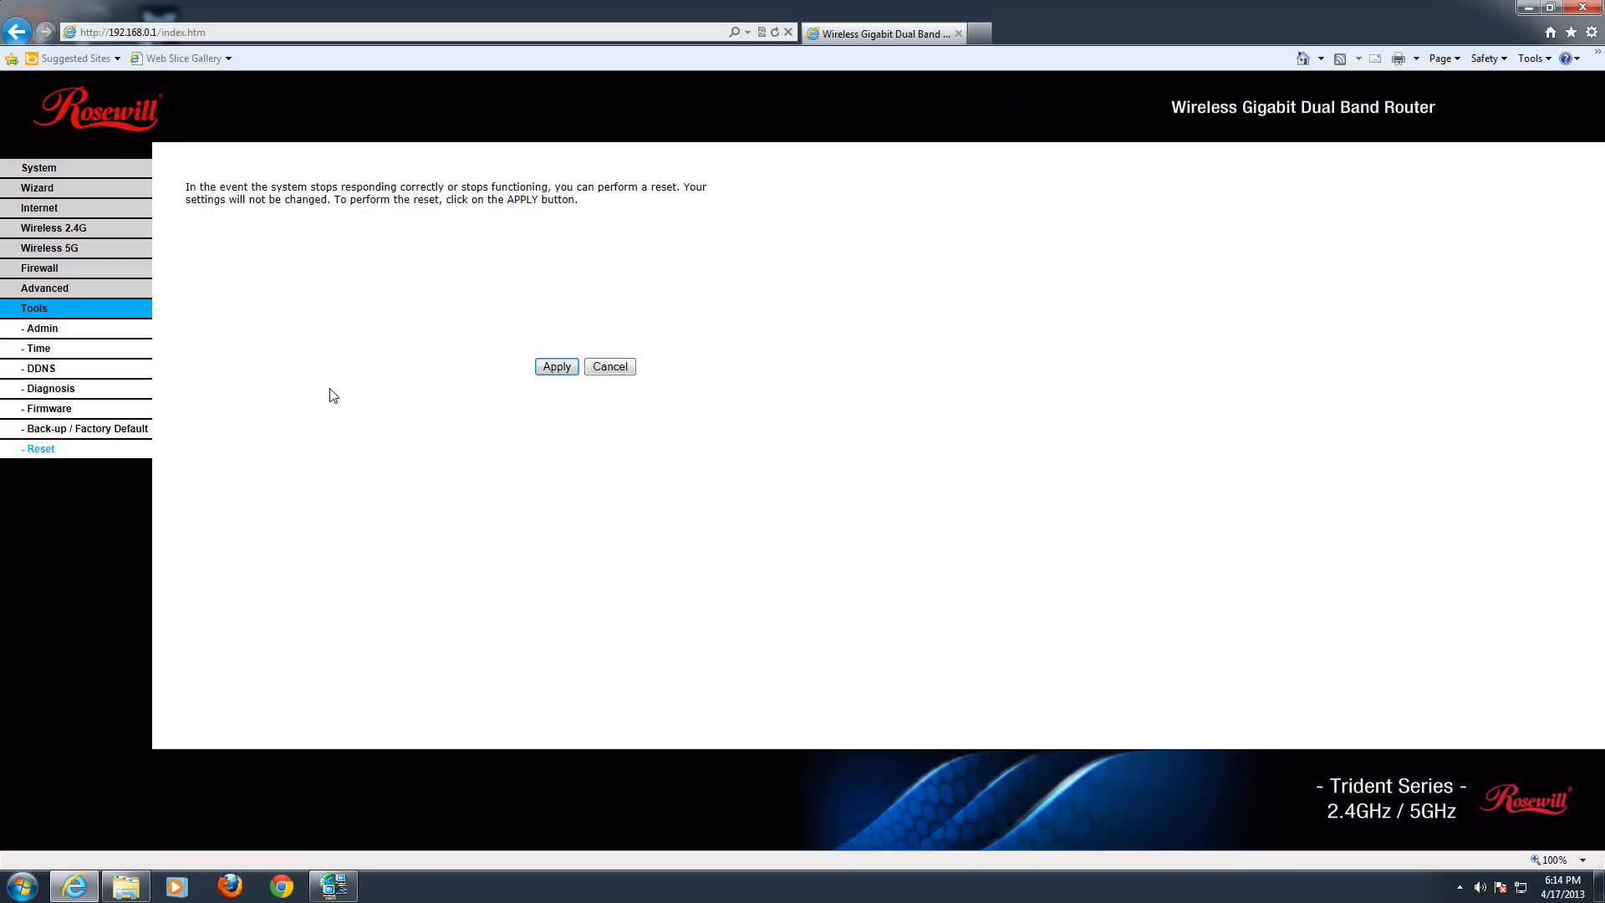
mouse_move(265, 352)
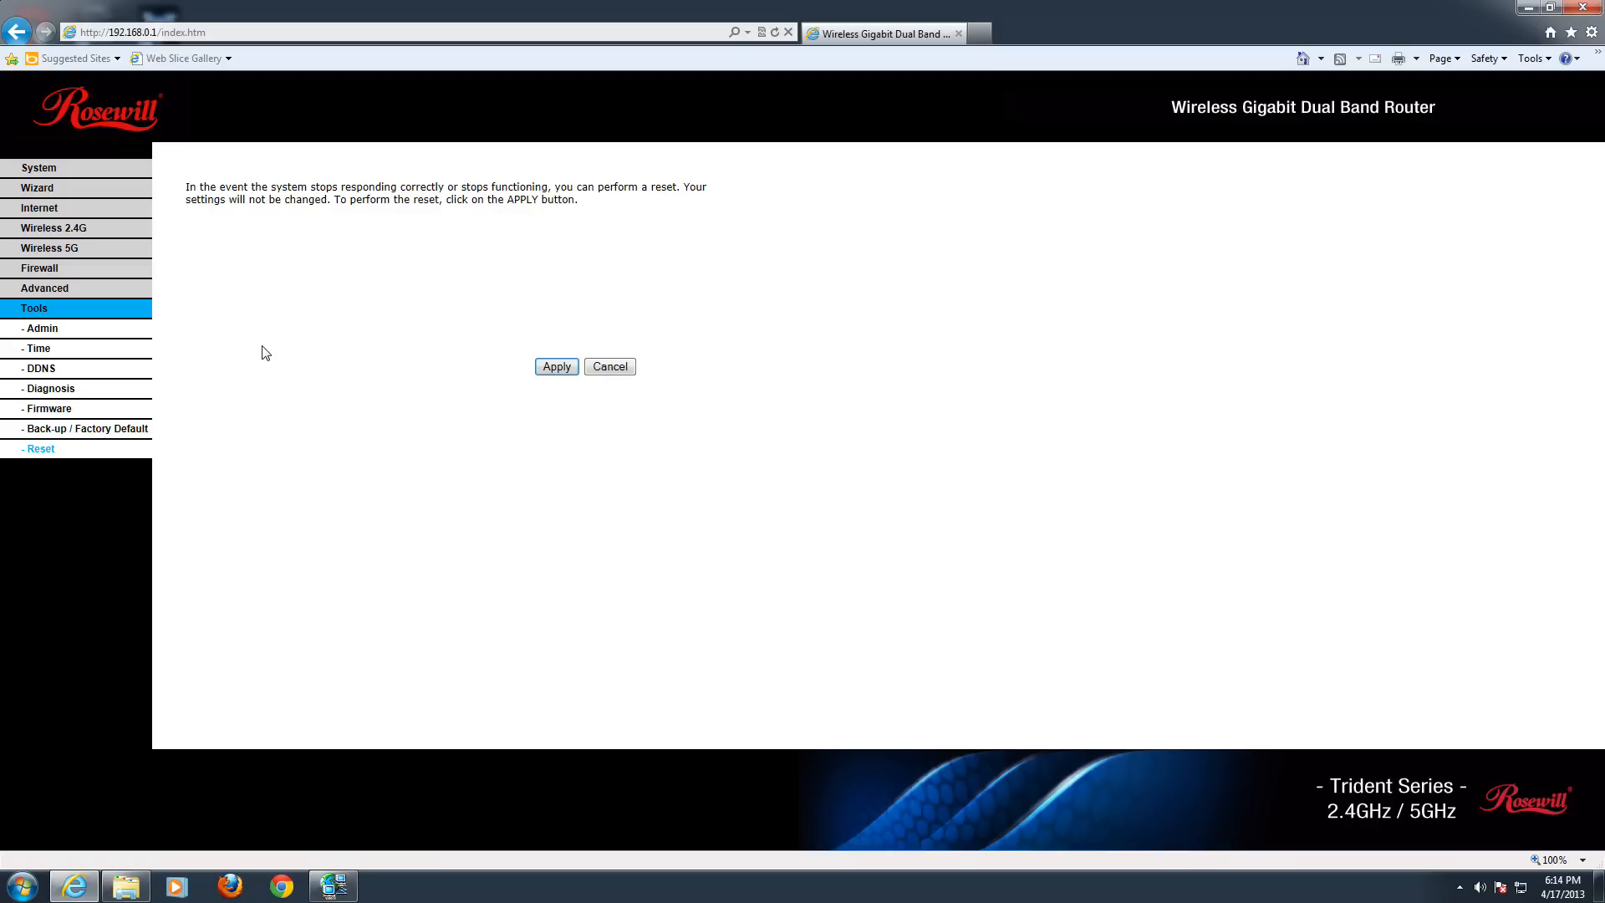
mouse_move(297, 327)
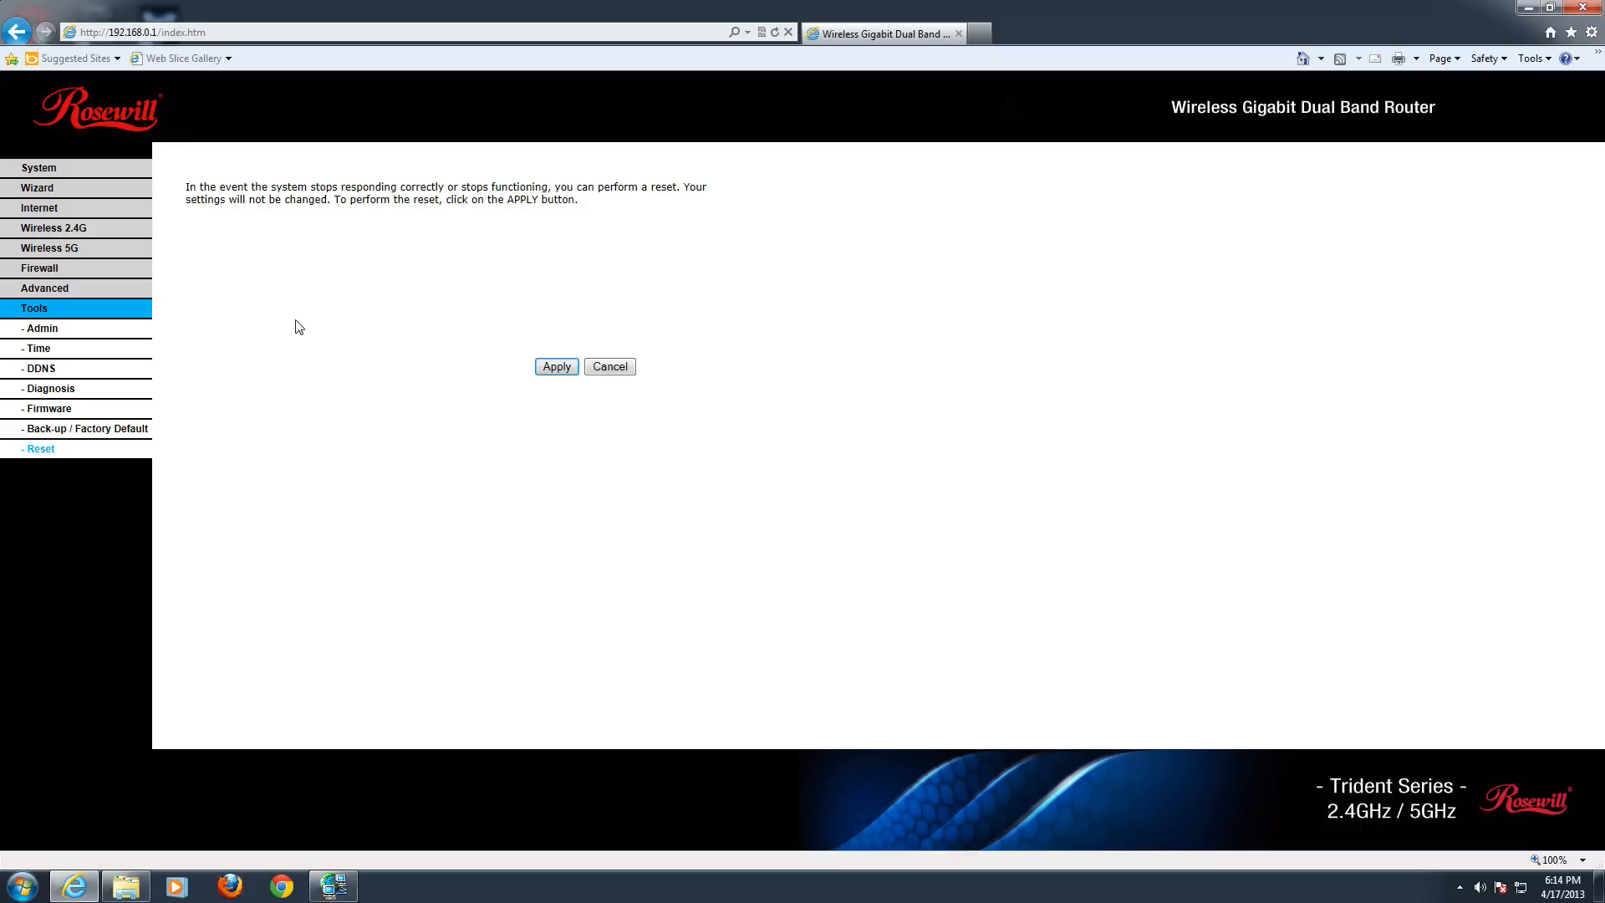
mouse_move(275, 327)
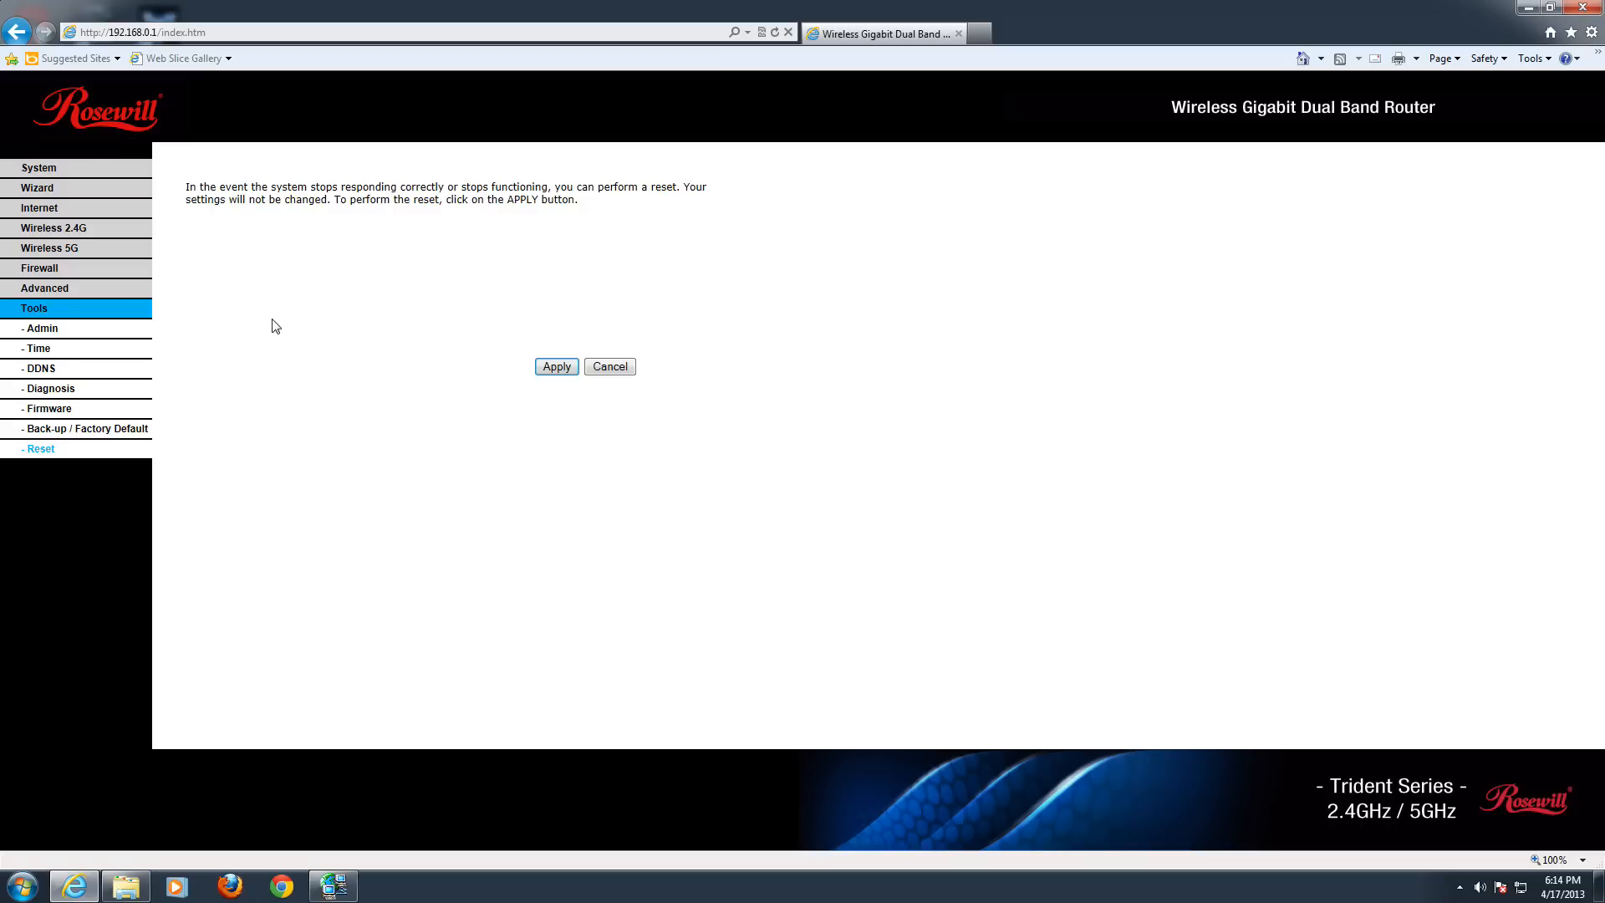
mouse_move(364, 330)
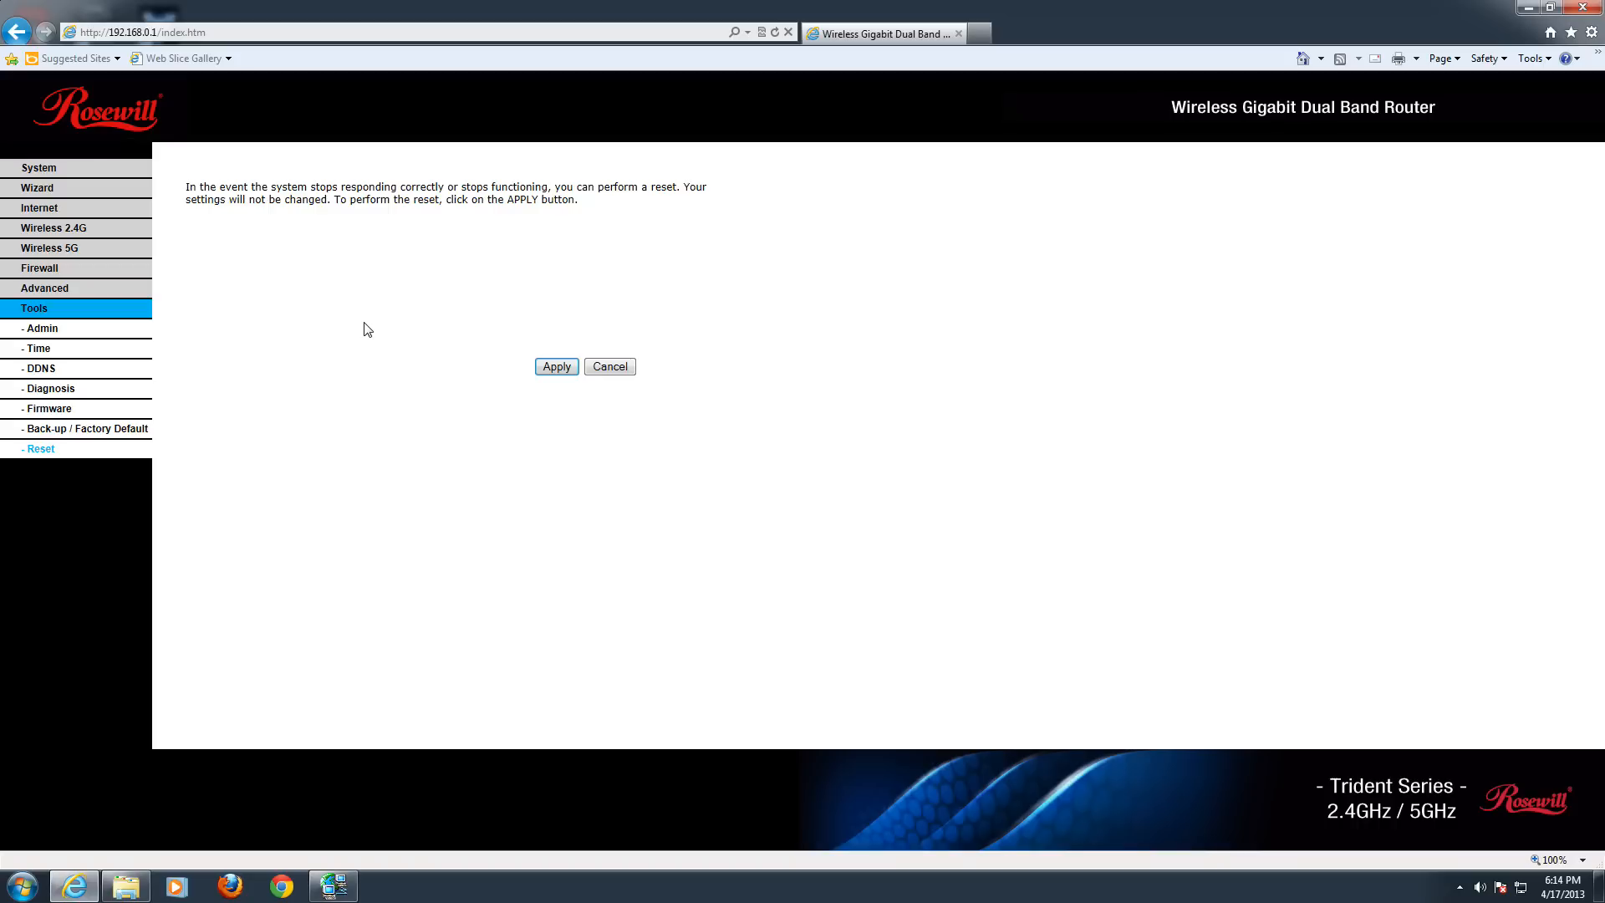
mouse_move(453, 340)
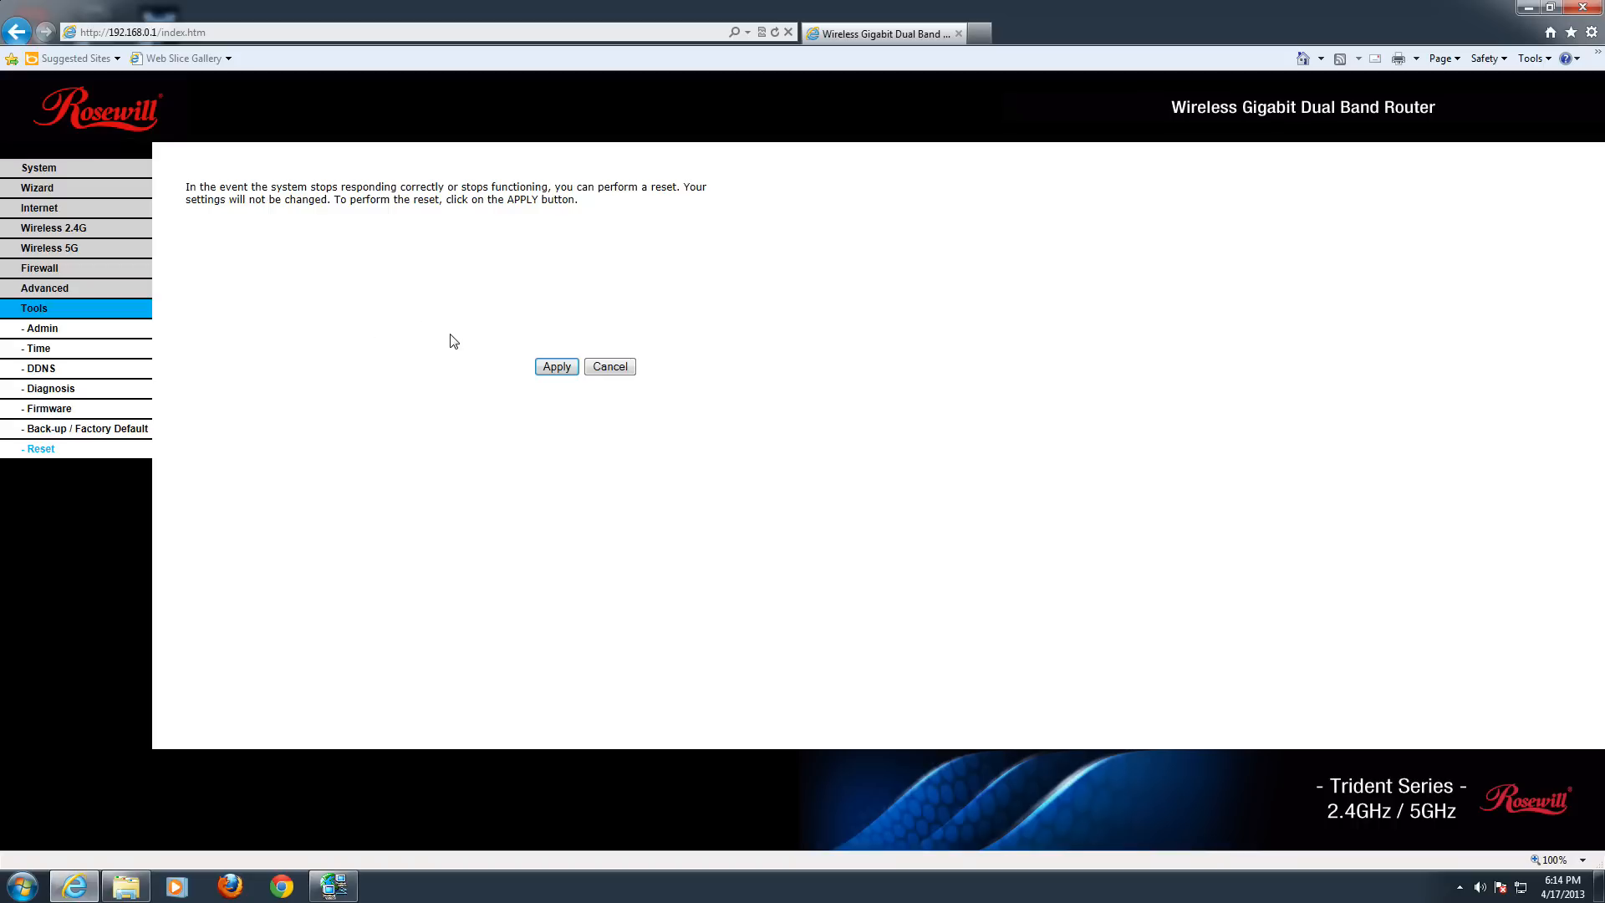
mouse_move(453, 338)
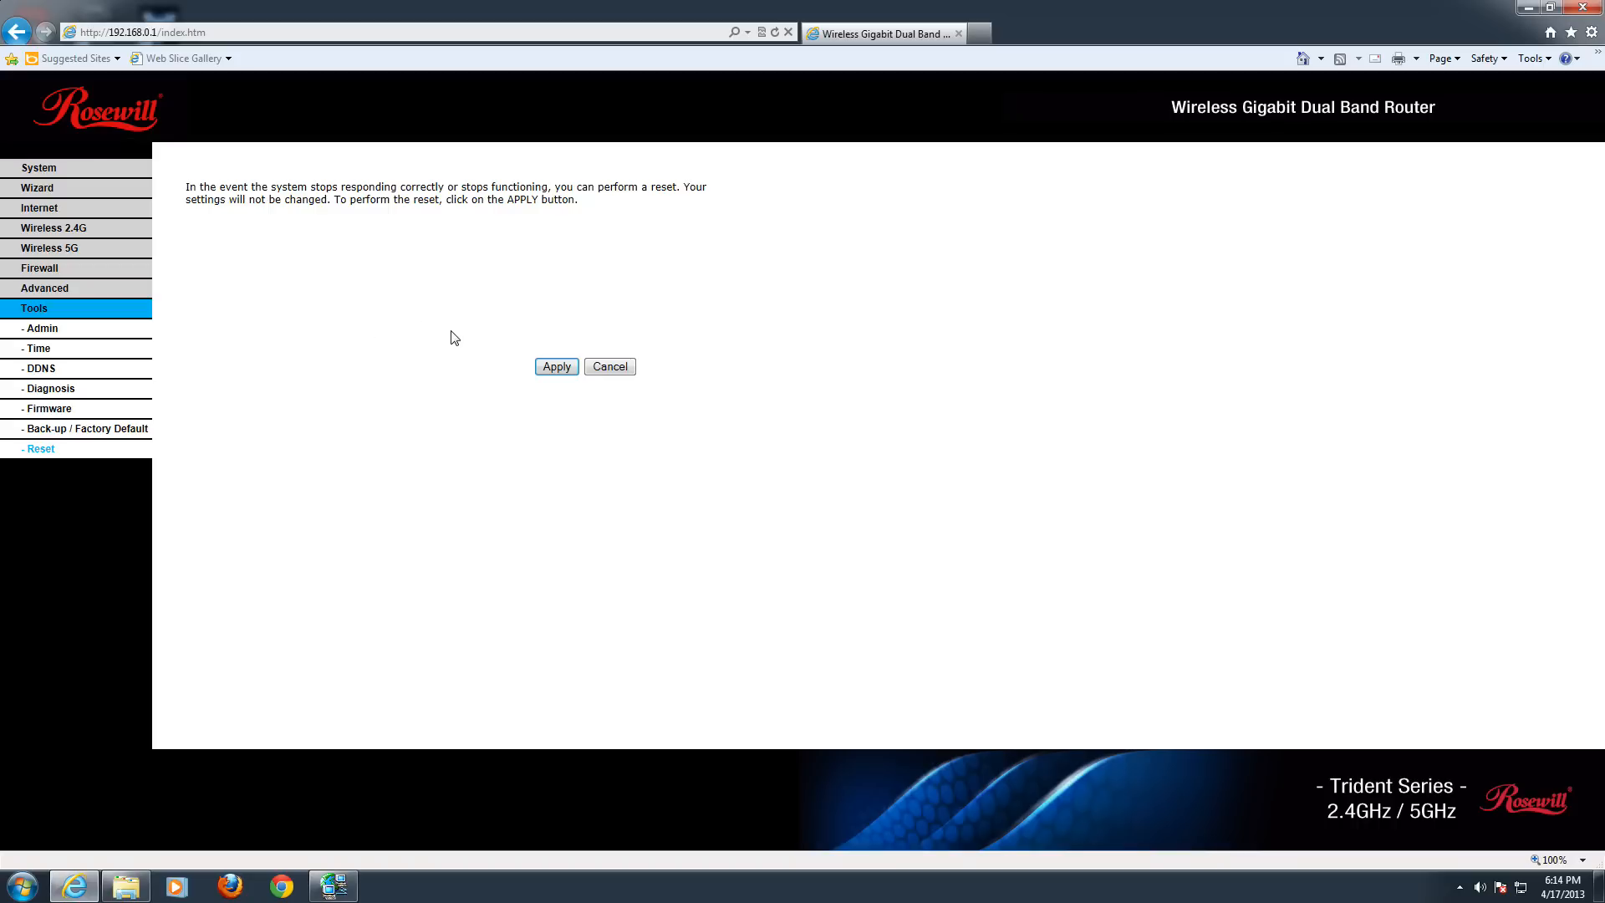